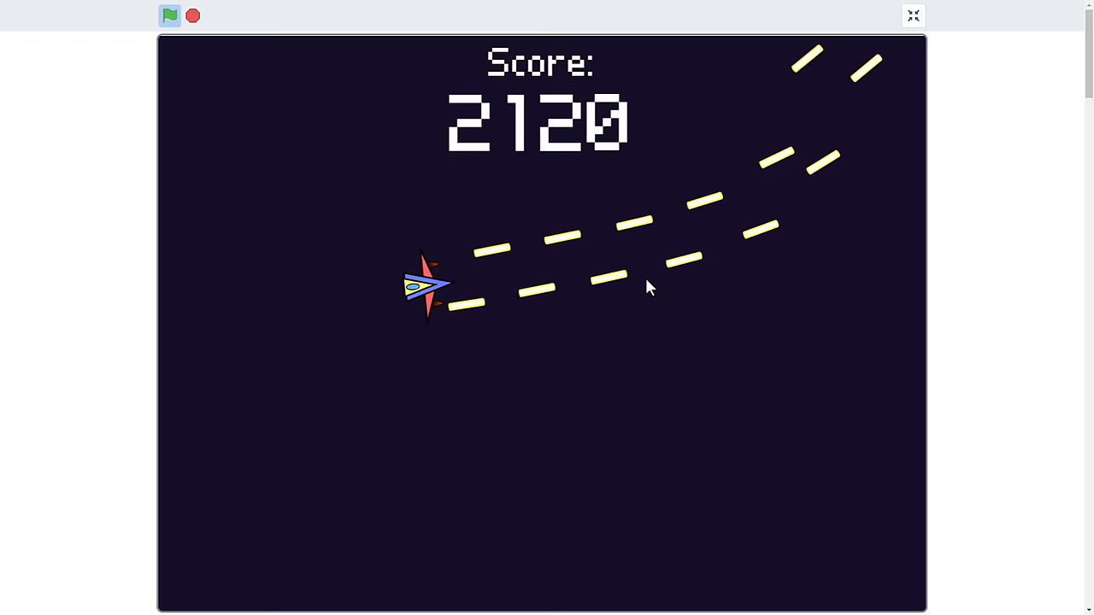
Play-test the game from the splash screen, then save the project as a copy.
click(170, 16)
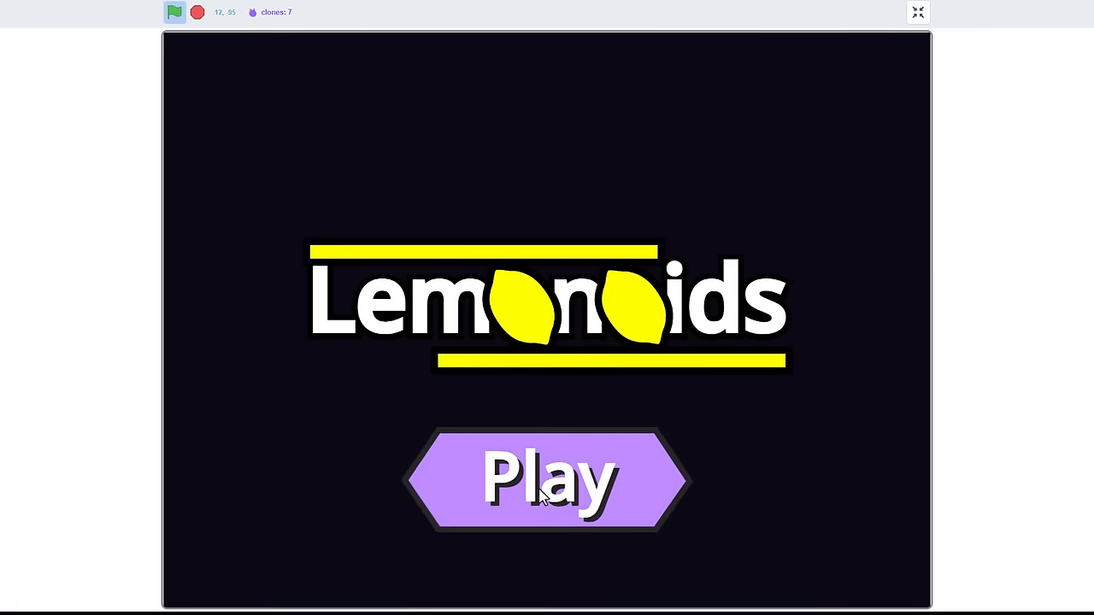
click(547, 479)
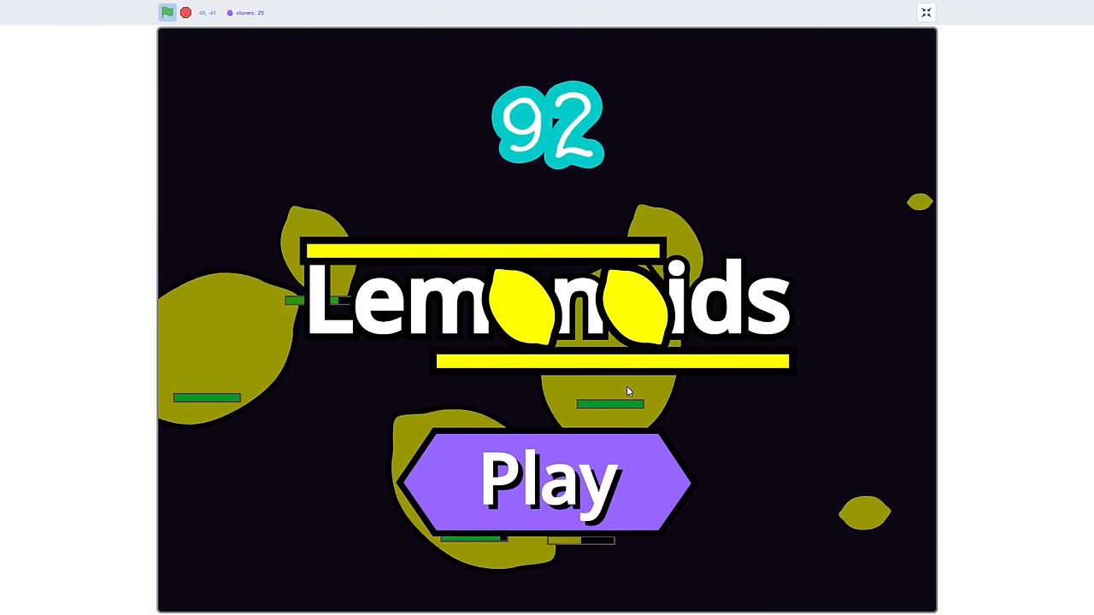
click(551, 475)
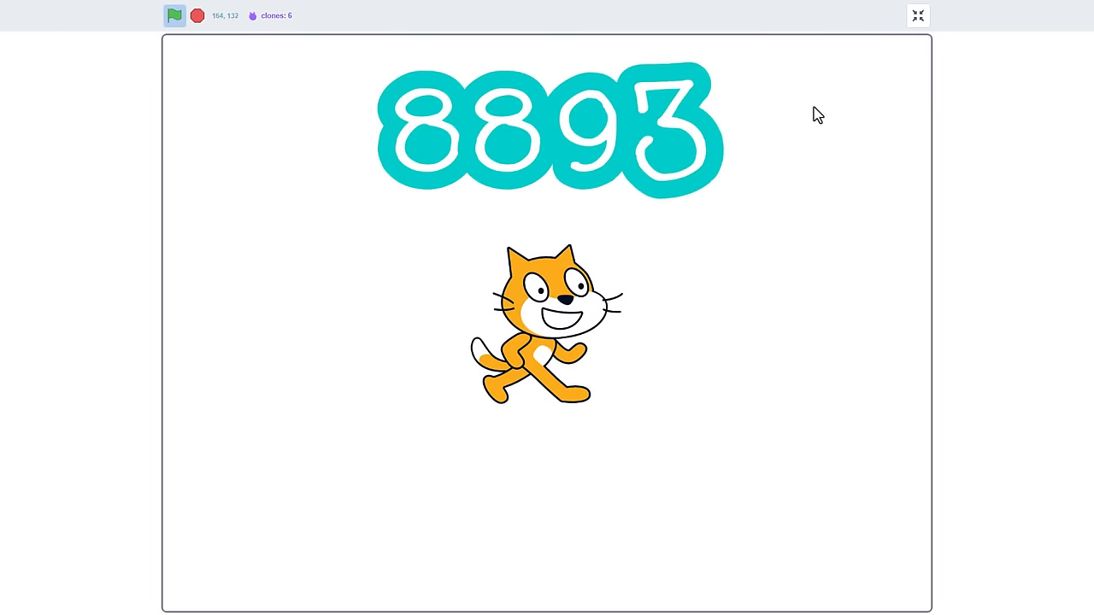
click(918, 15)
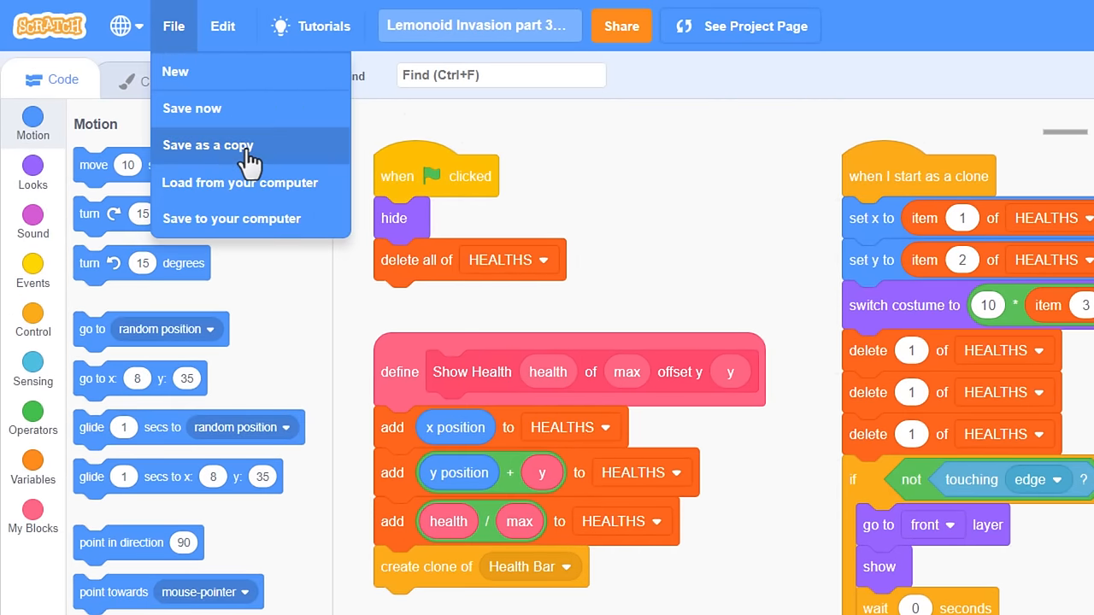
click(208, 145)
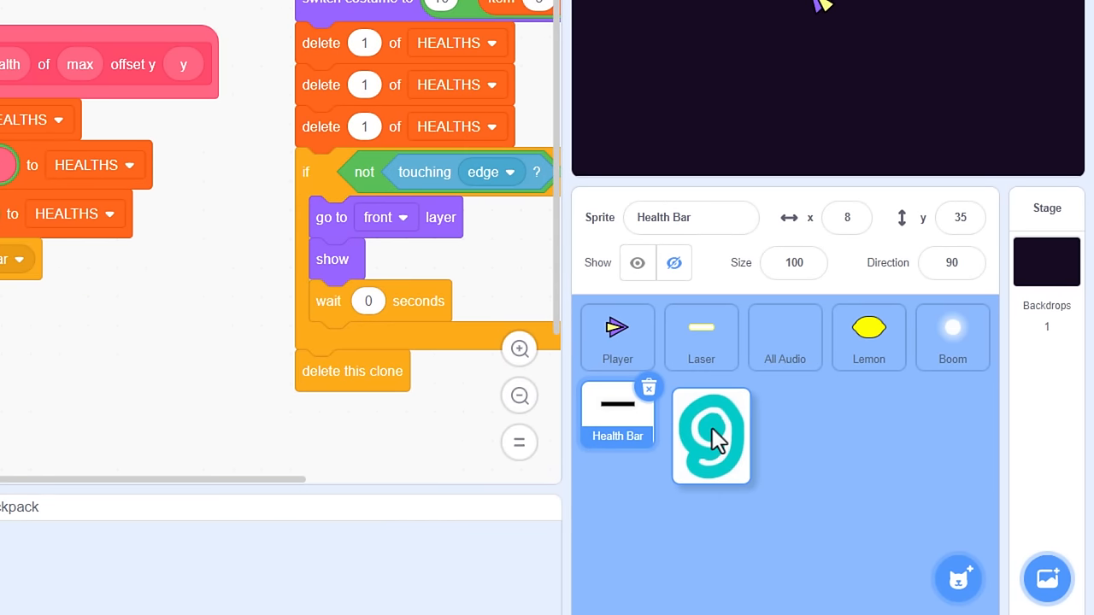
Add the Score sprite from the Backpack and test-run the game showing a 0 score.
click(719, 436)
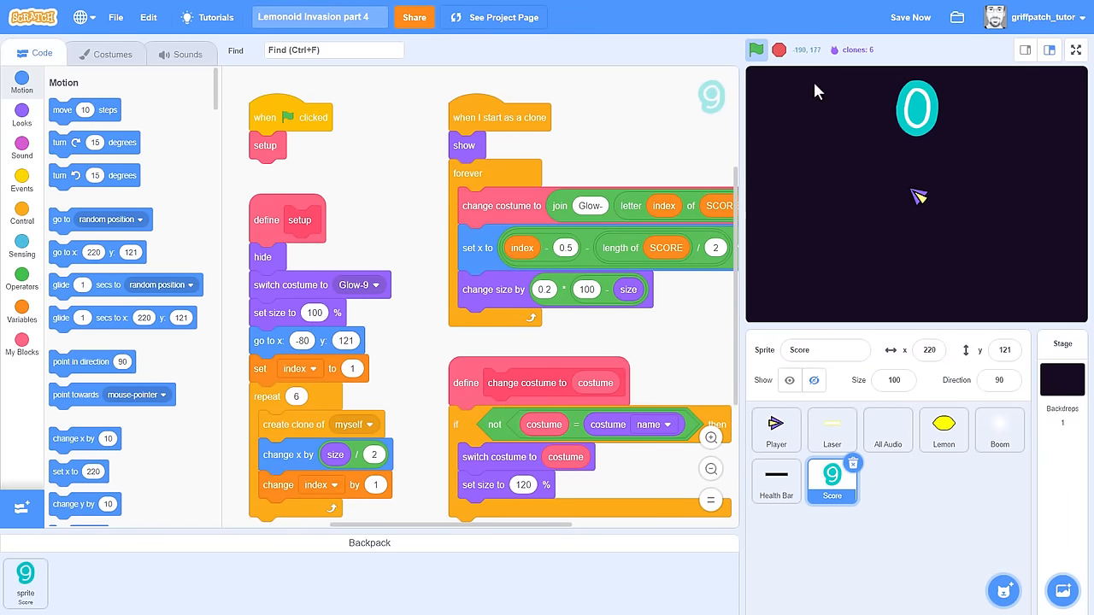
click(1072, 48)
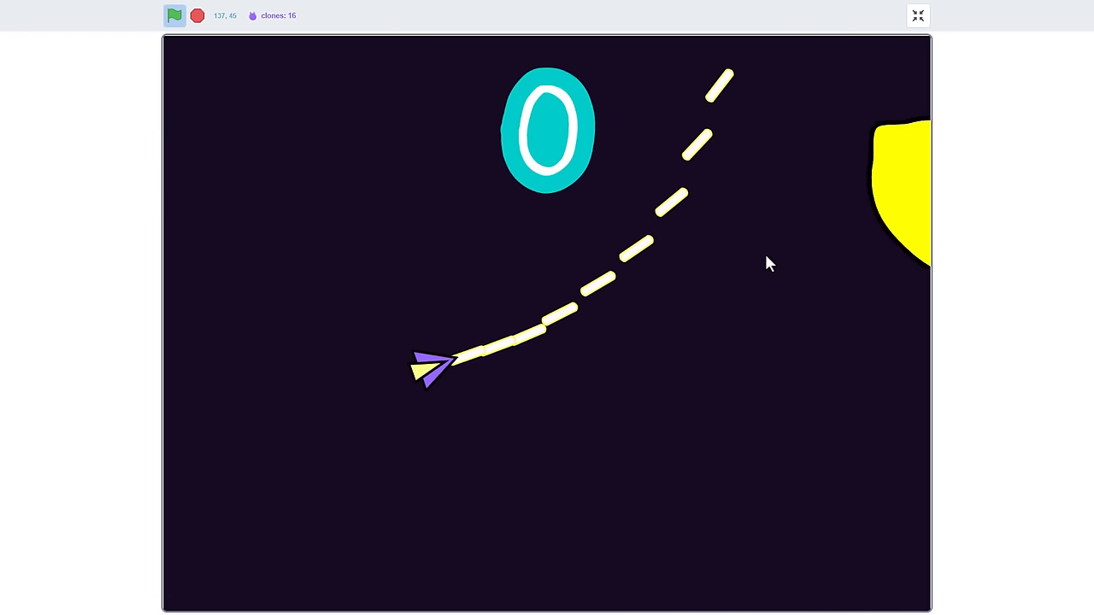
click(917, 13)
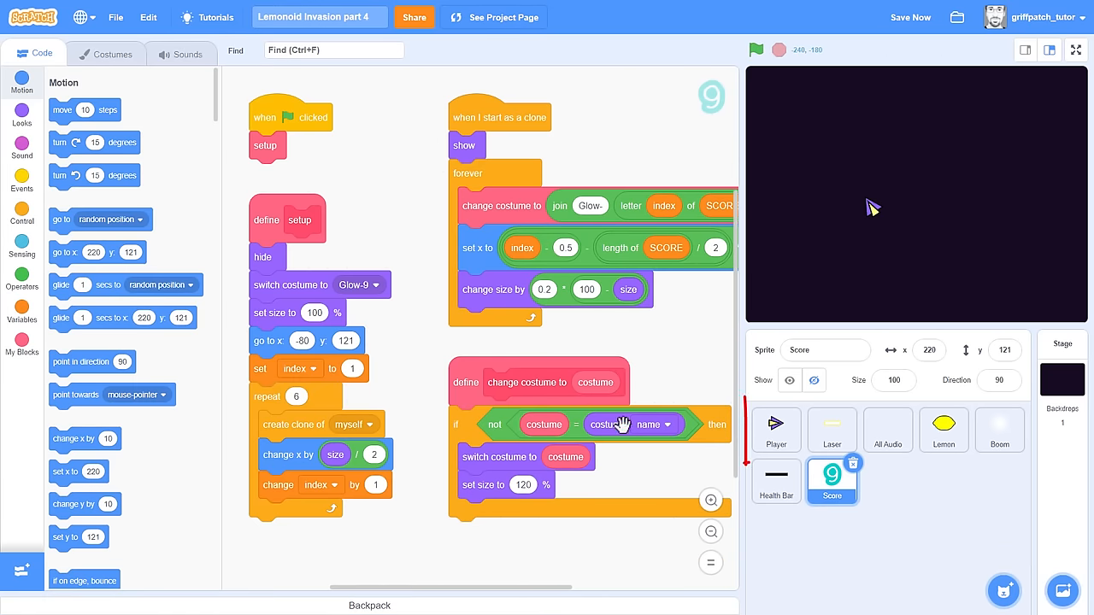
Add 'set SCORE to 0' to the Player's green-flag setup script.
click(776, 430)
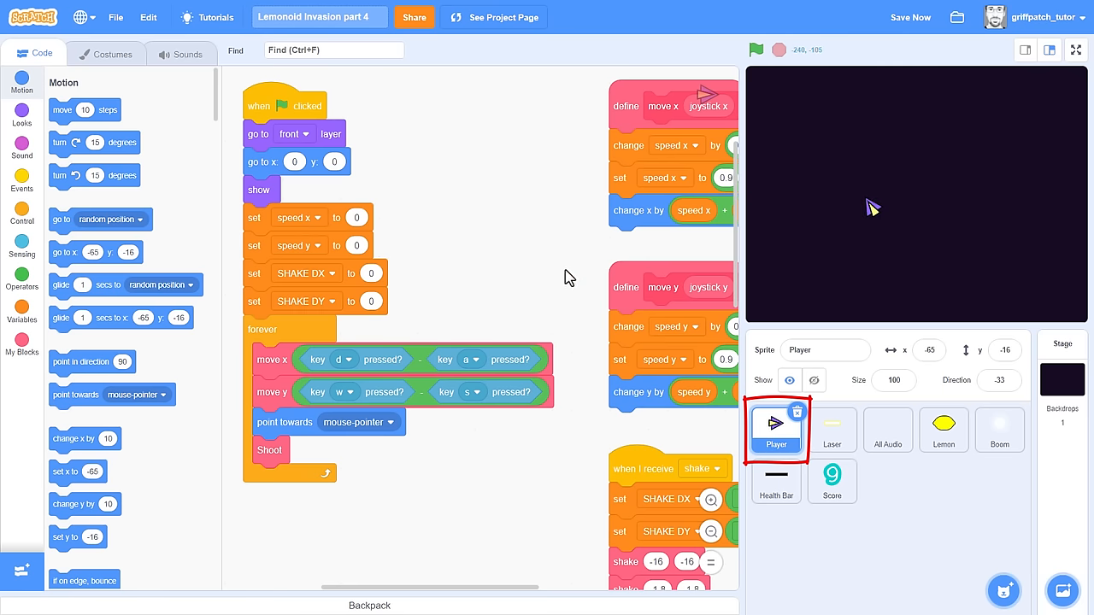
click(22, 308)
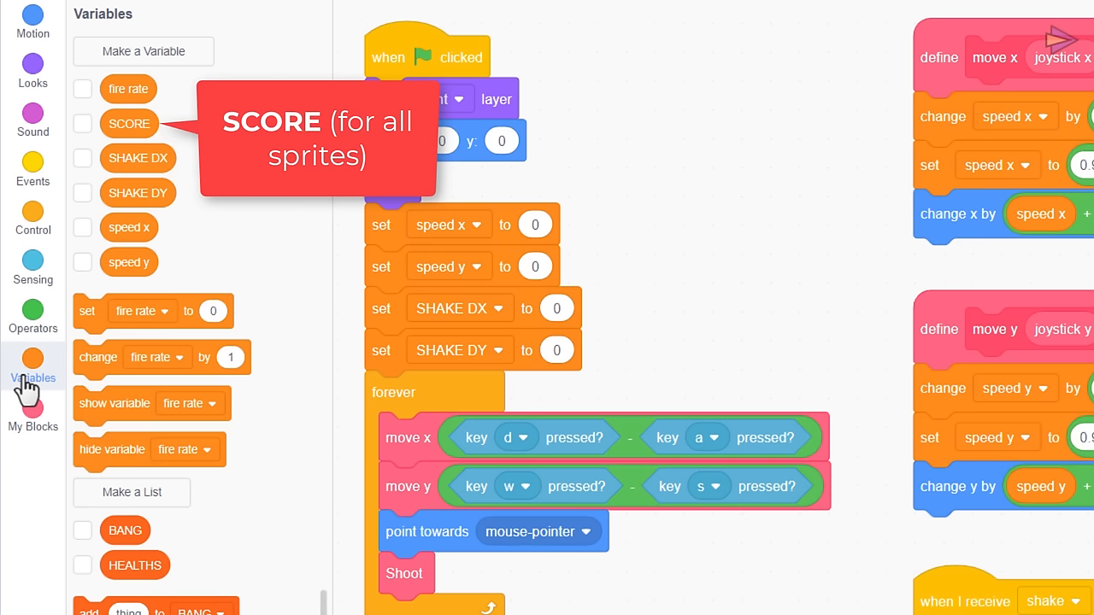
mouse_move(75, 350)
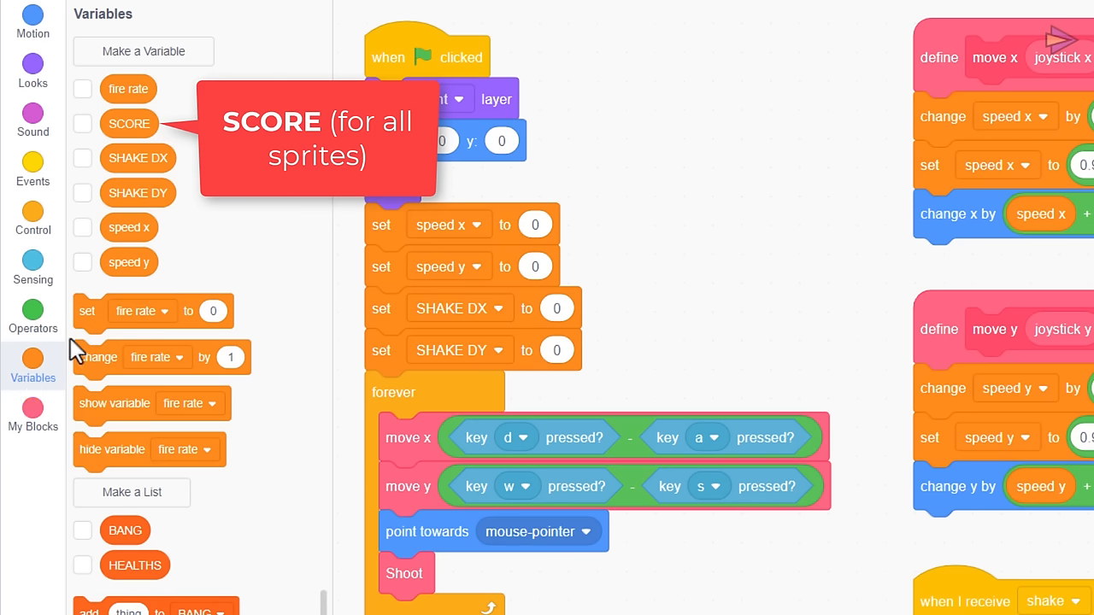
click(701, 351)
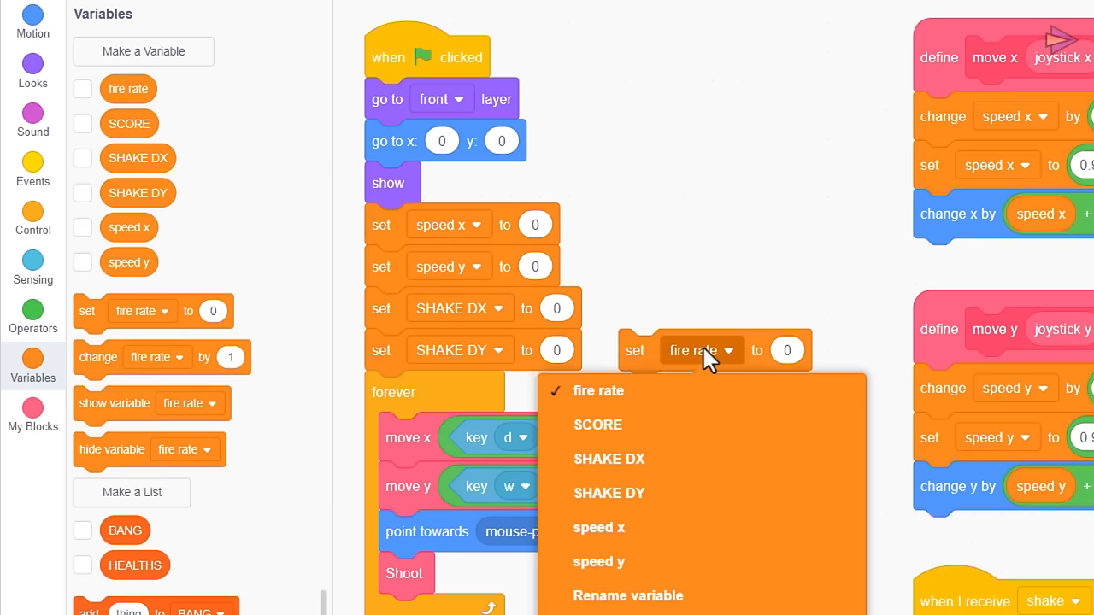
click(597, 424)
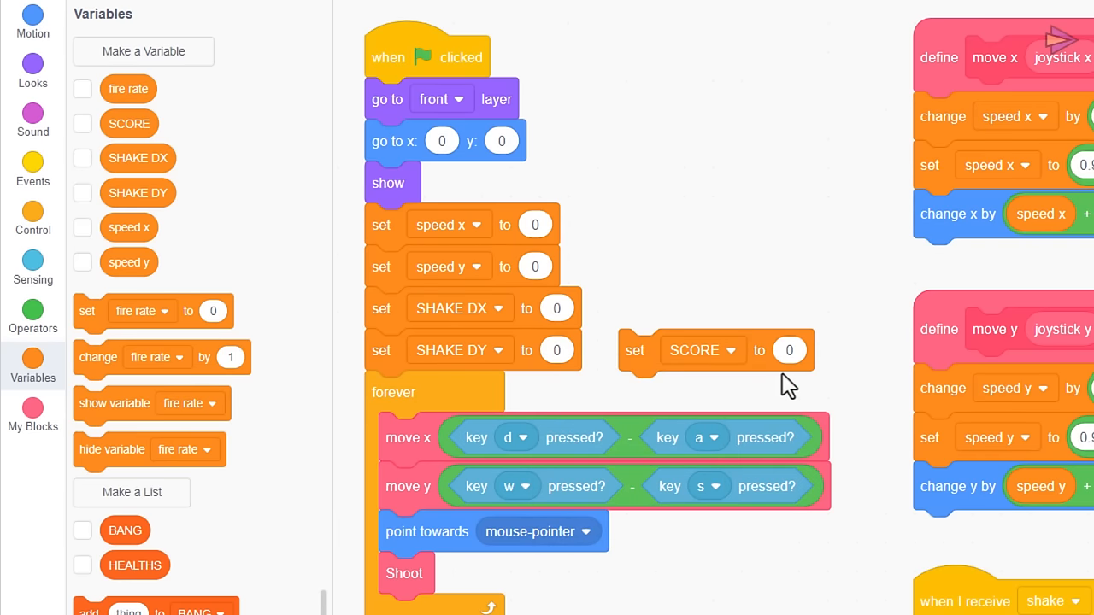
drag(635, 350, 369, 394)
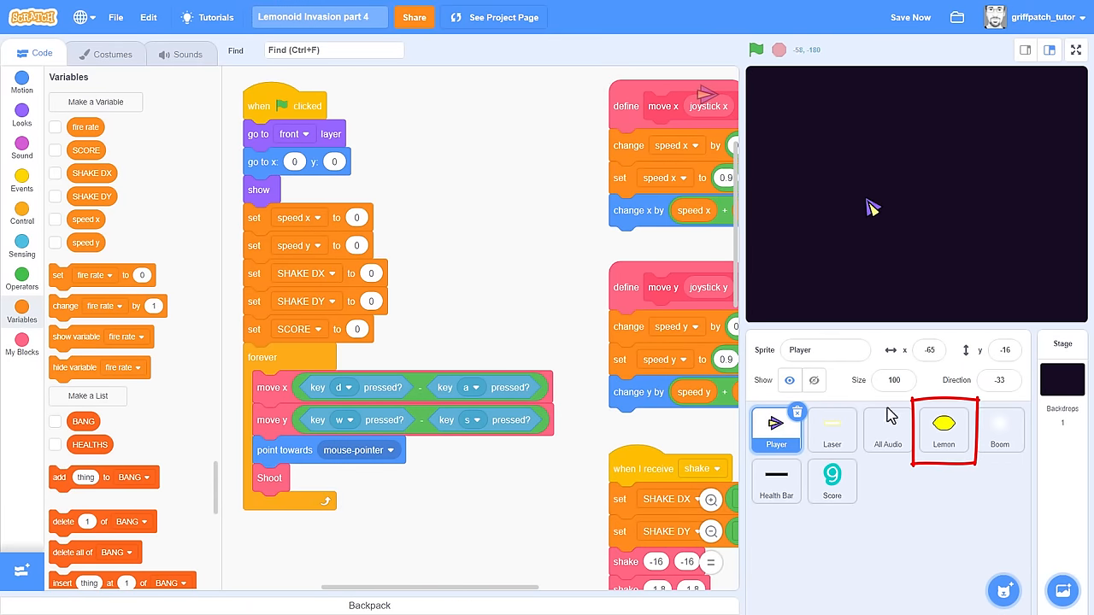
In Lemon's Enemy Hit, change SCORE by 1, or by 10 for big lemons, then test.
click(943, 430)
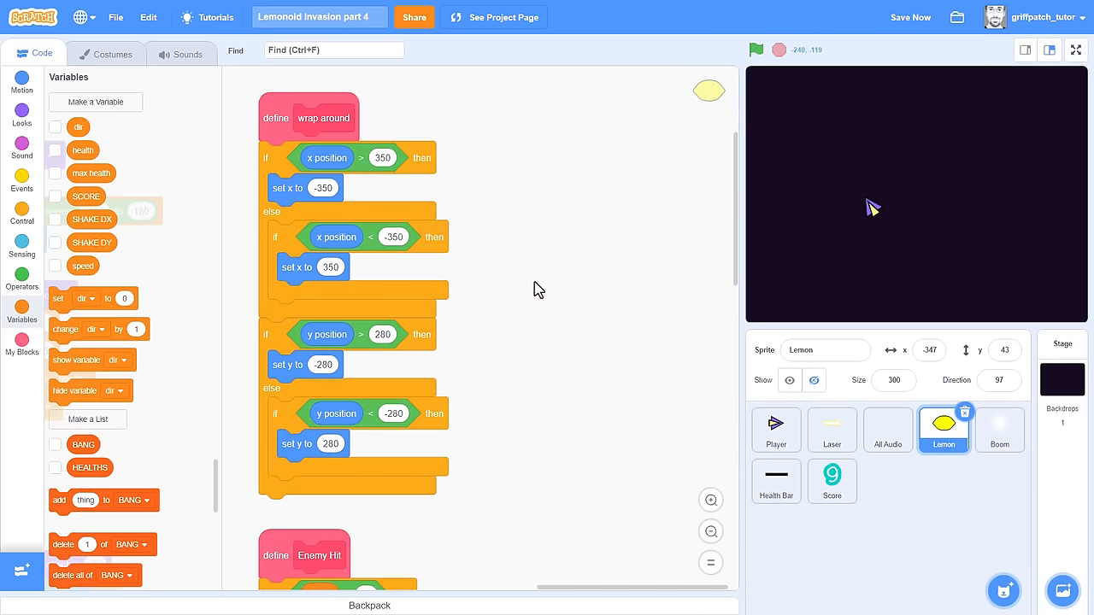
scroll(down, 3)
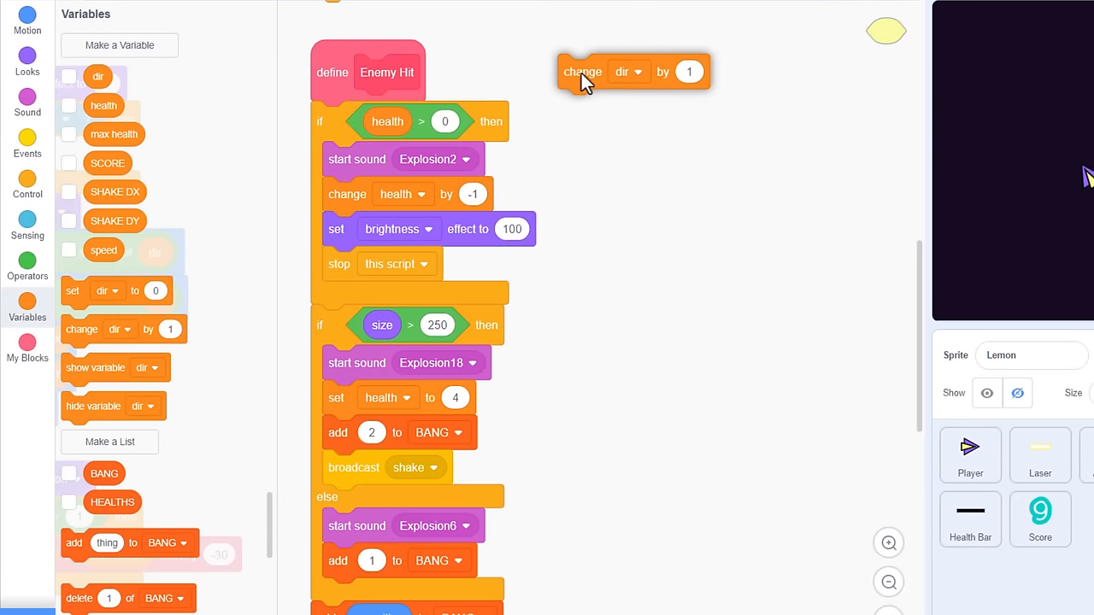
click(628, 72)
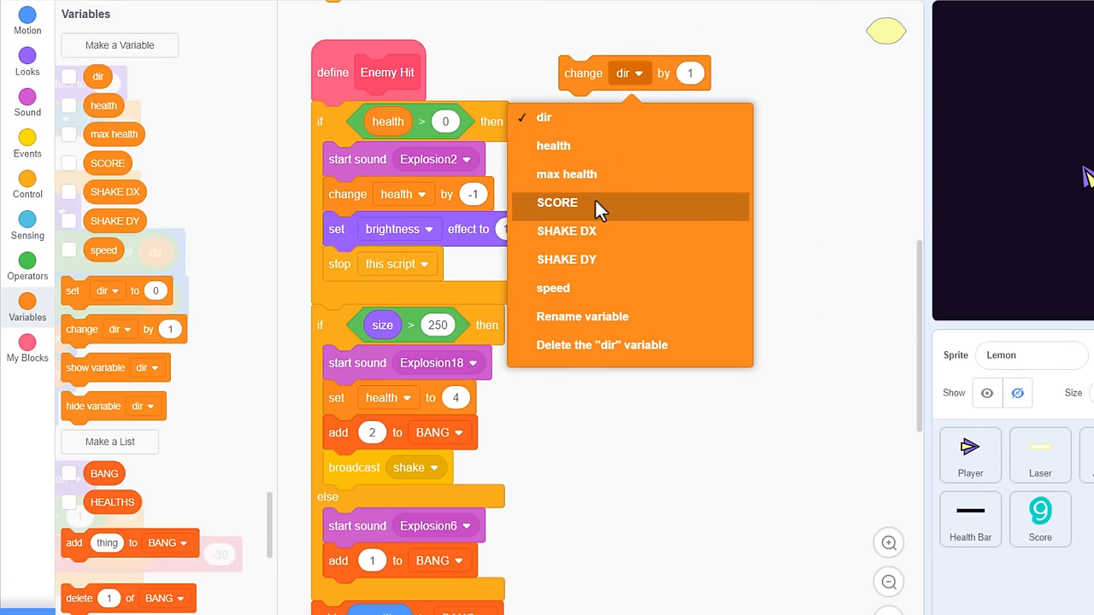
click(557, 203)
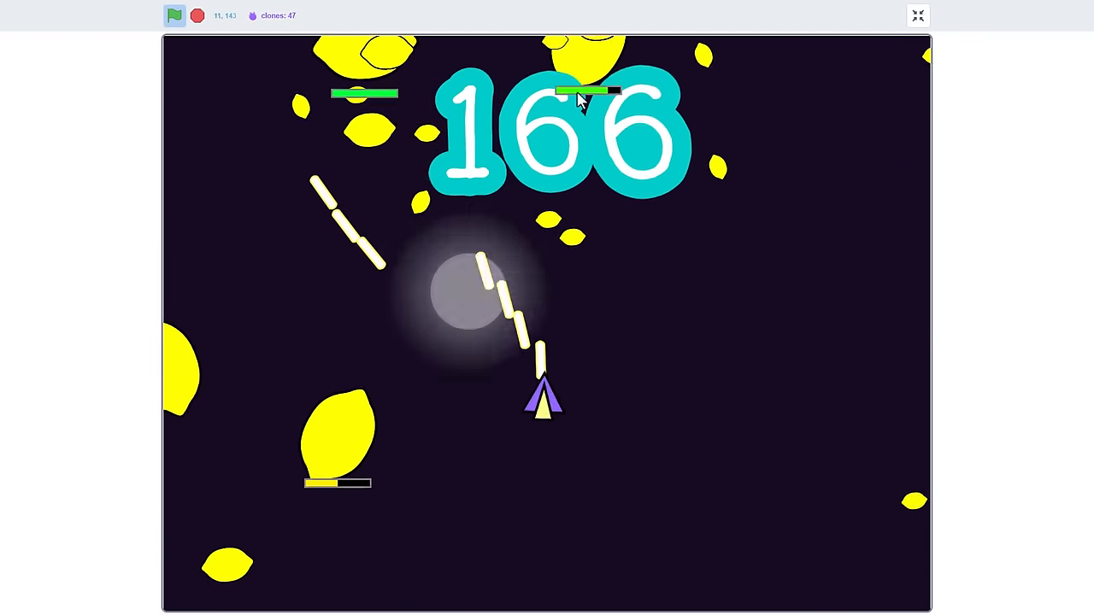
click(918, 13)
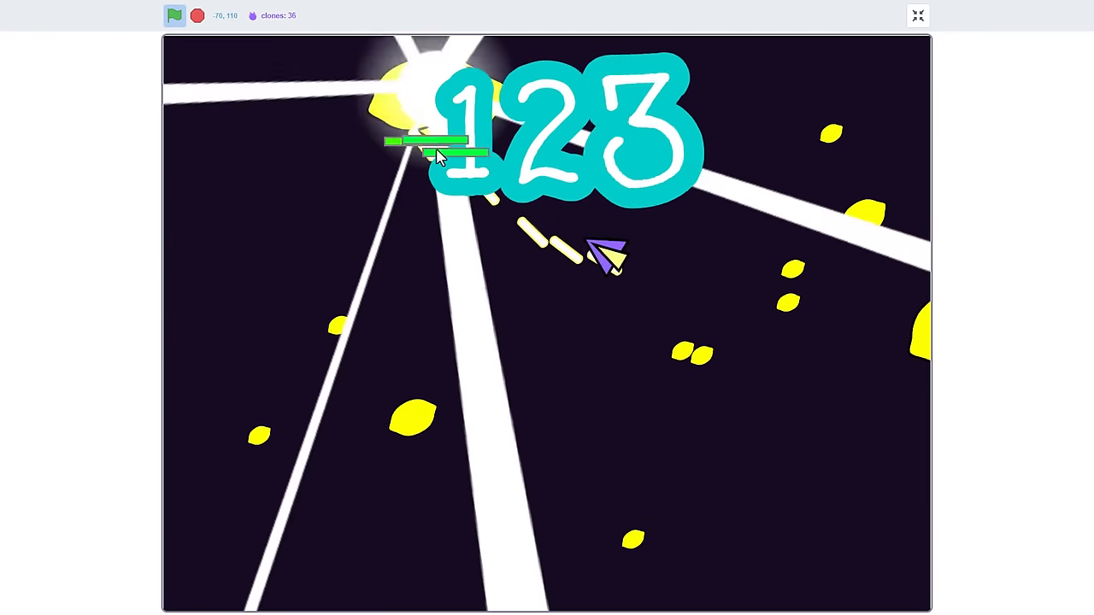
Select the Score sprite and play-test the score digit animation.
click(916, 13)
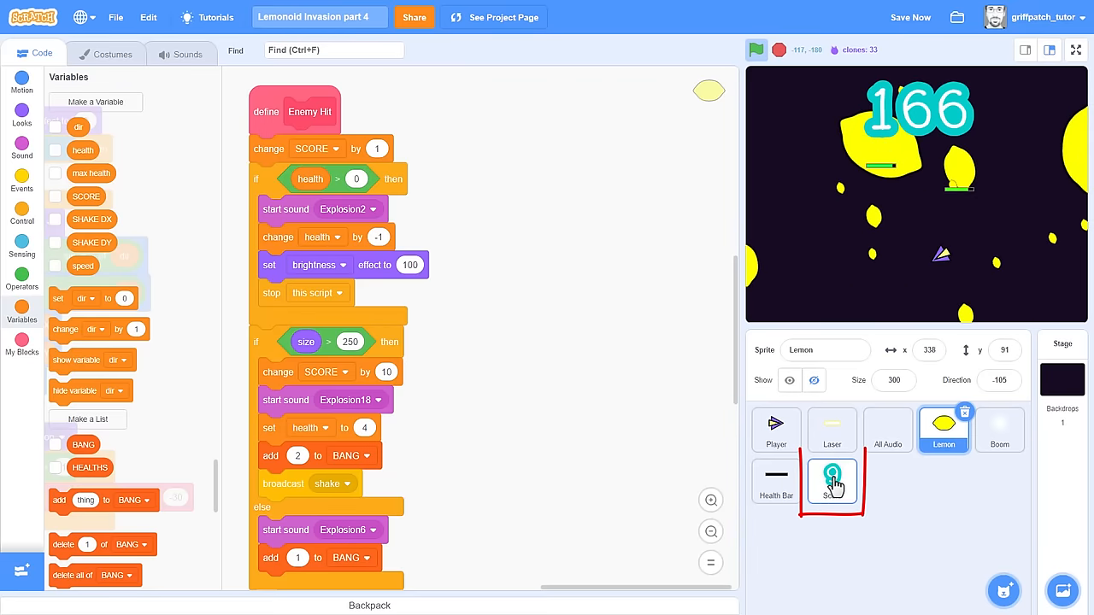
click(832, 481)
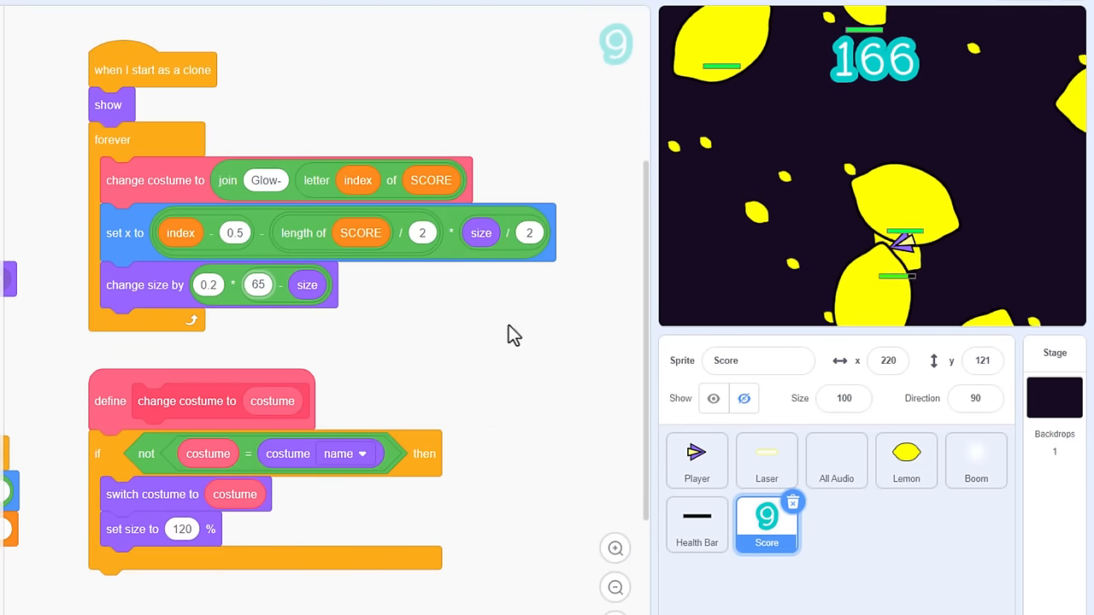
click(915, 14)
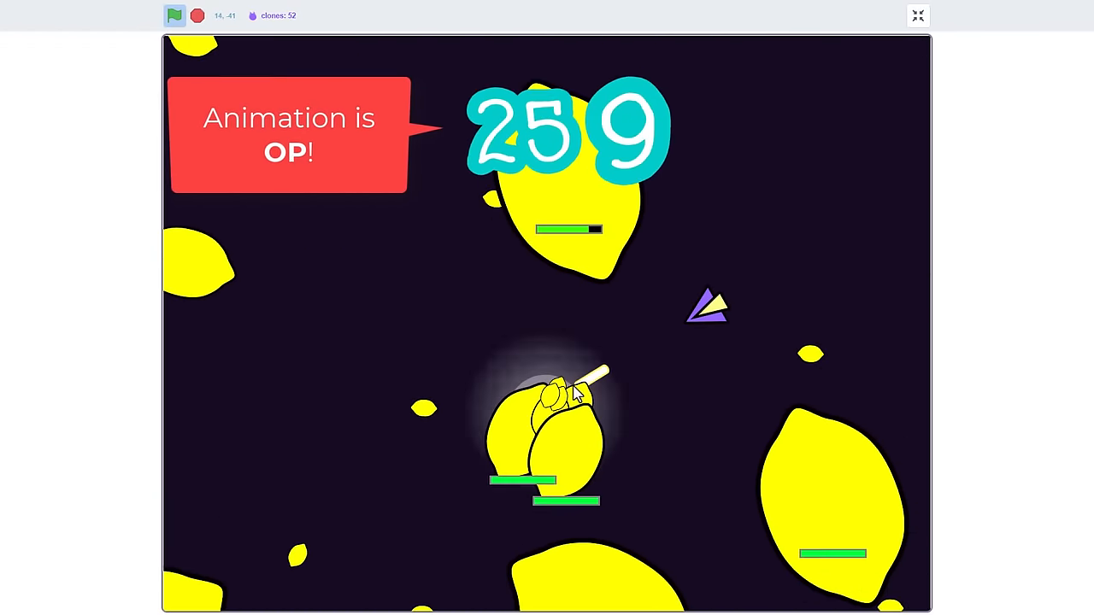
click(917, 13)
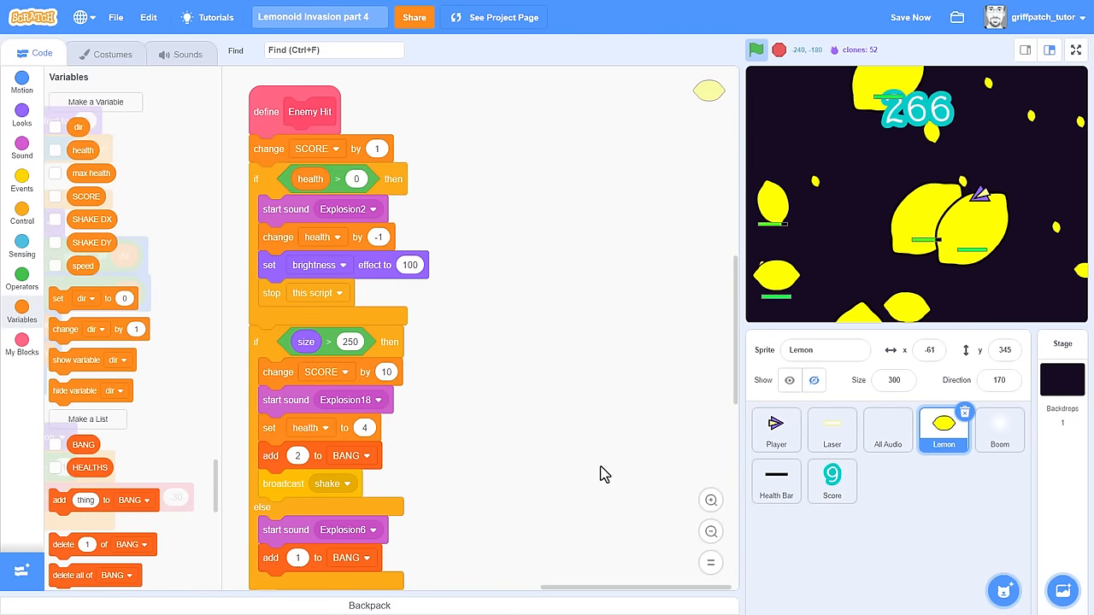
Change the Score digit size in 'change costume to' from 120% to 90%.
click(832, 481)
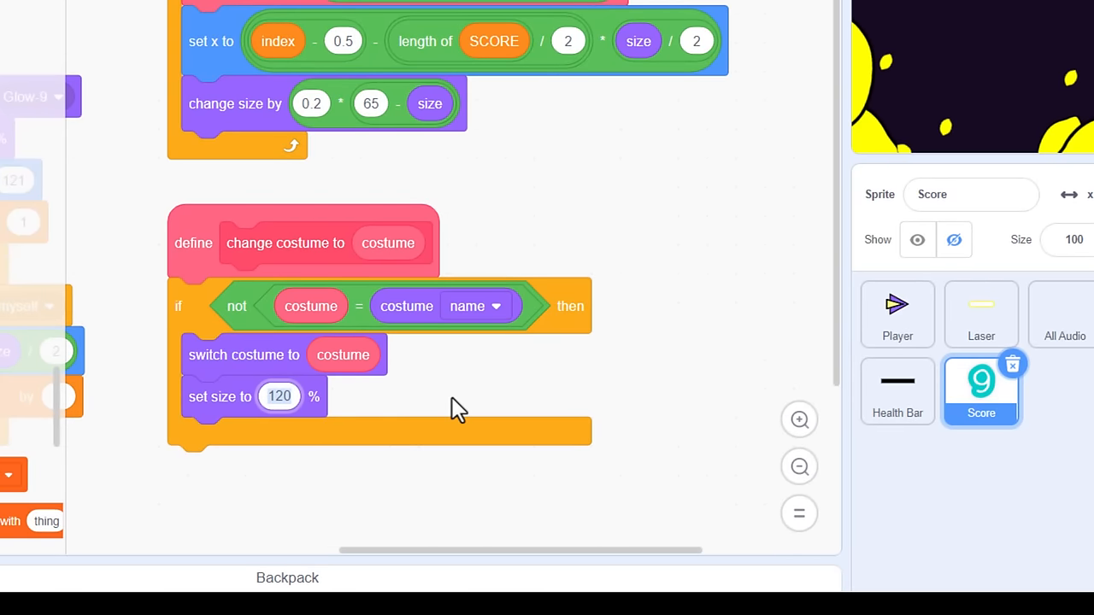
text(90)
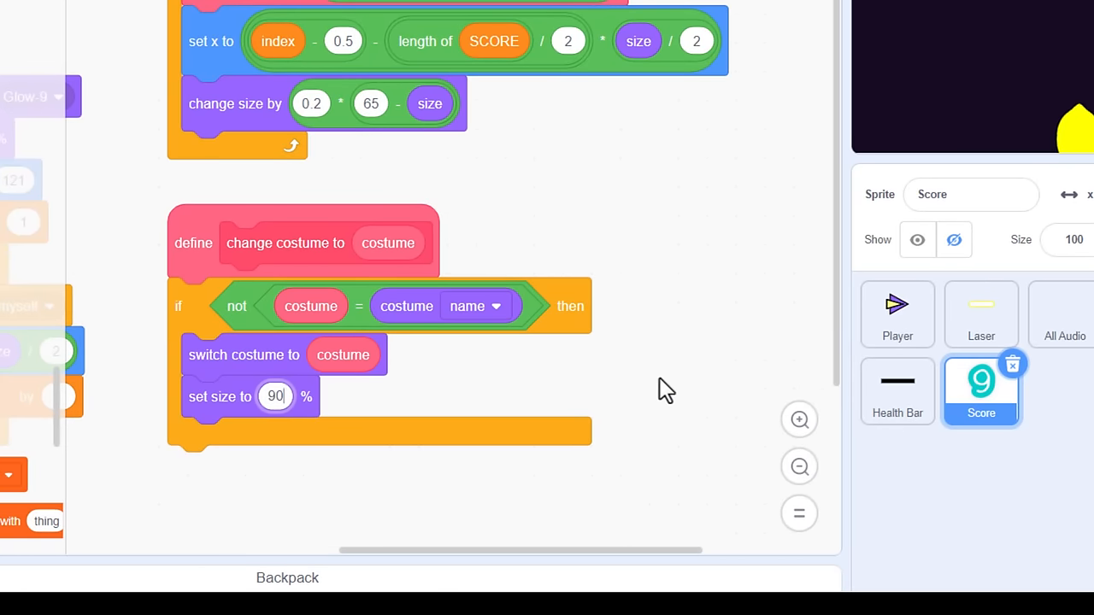
click(173, 15)
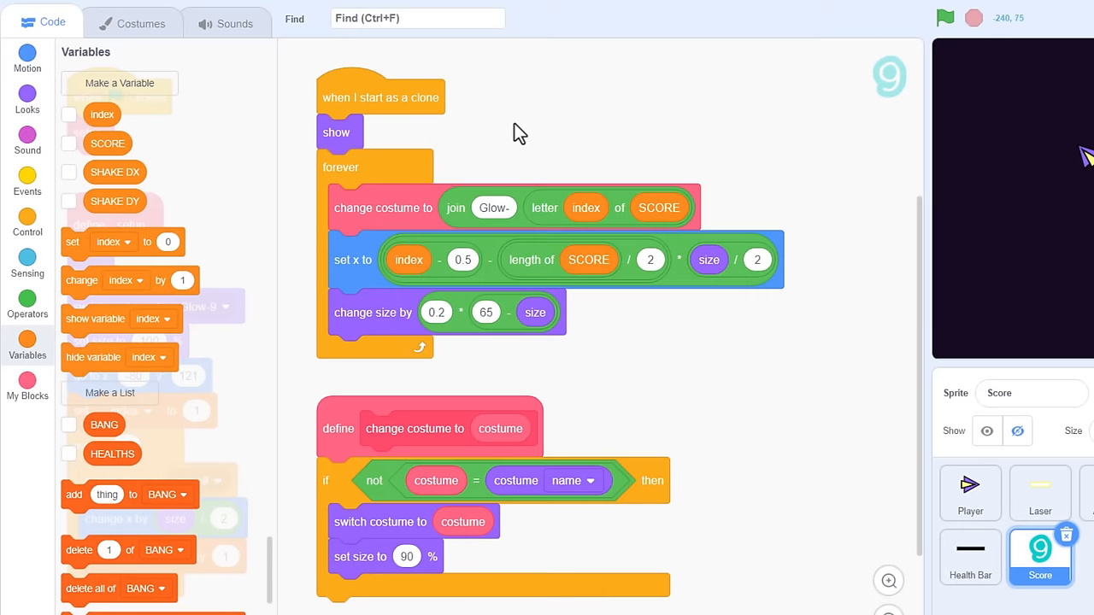
Add a 'go to front layer' block to the clone script and test full screen.
click(28, 98)
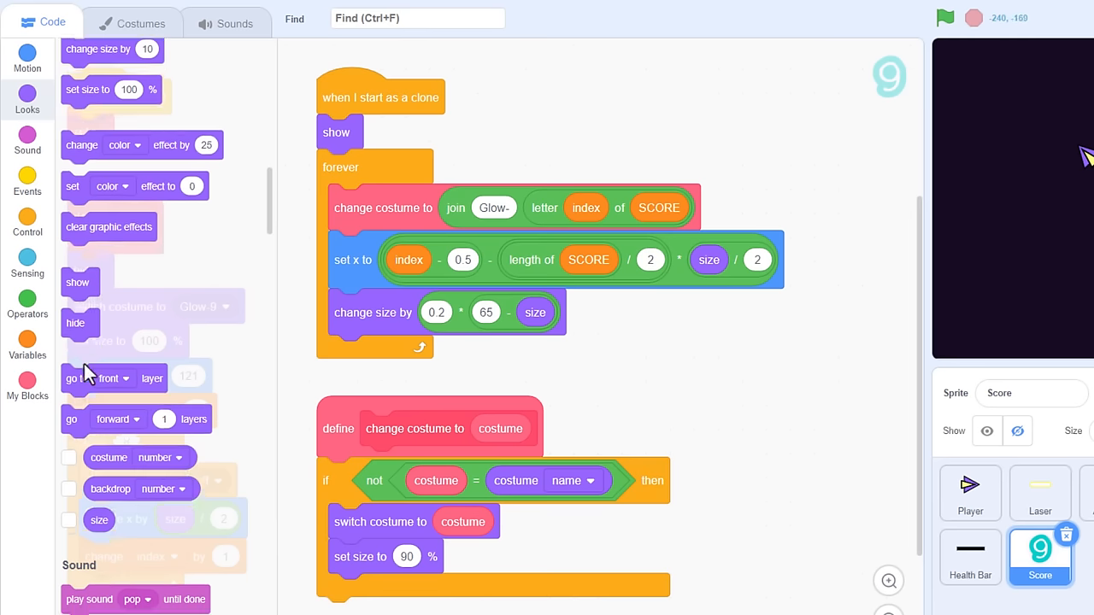
drag(96, 377, 351, 128)
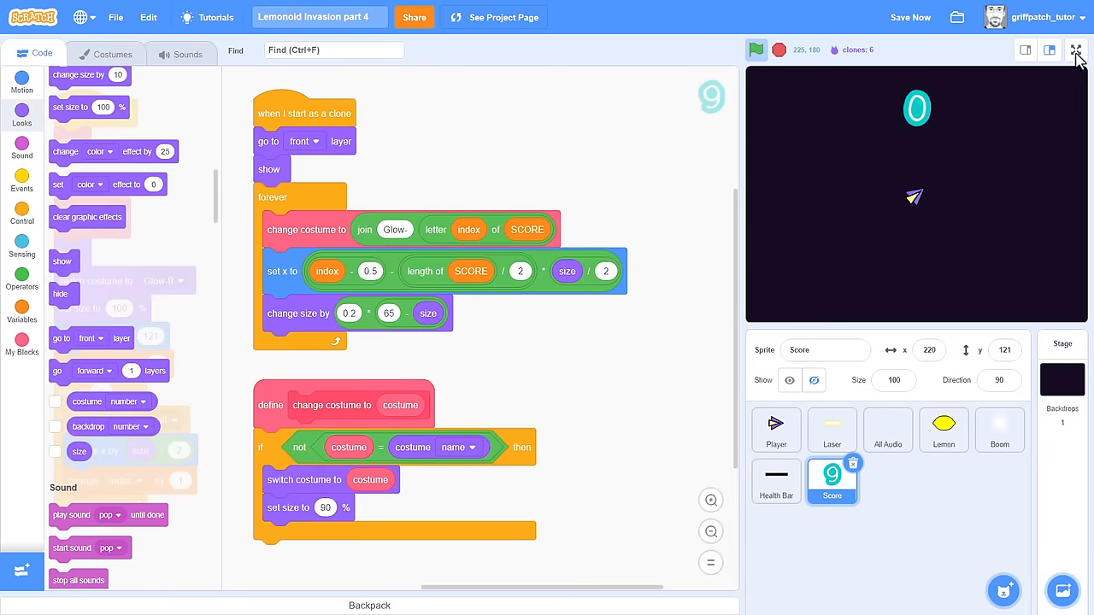
click(1075, 50)
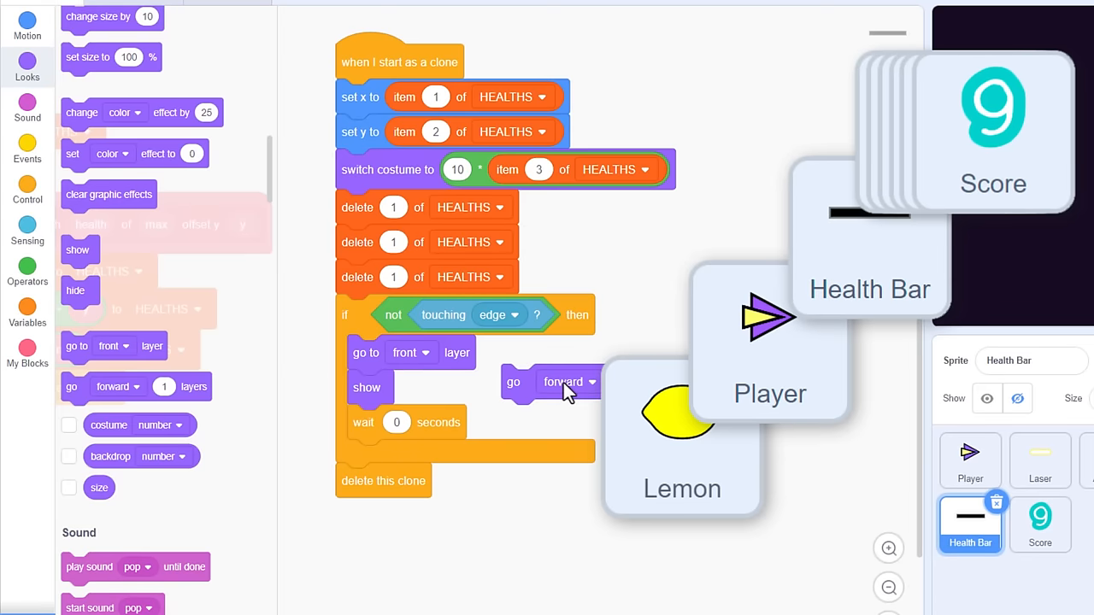
click(589, 383)
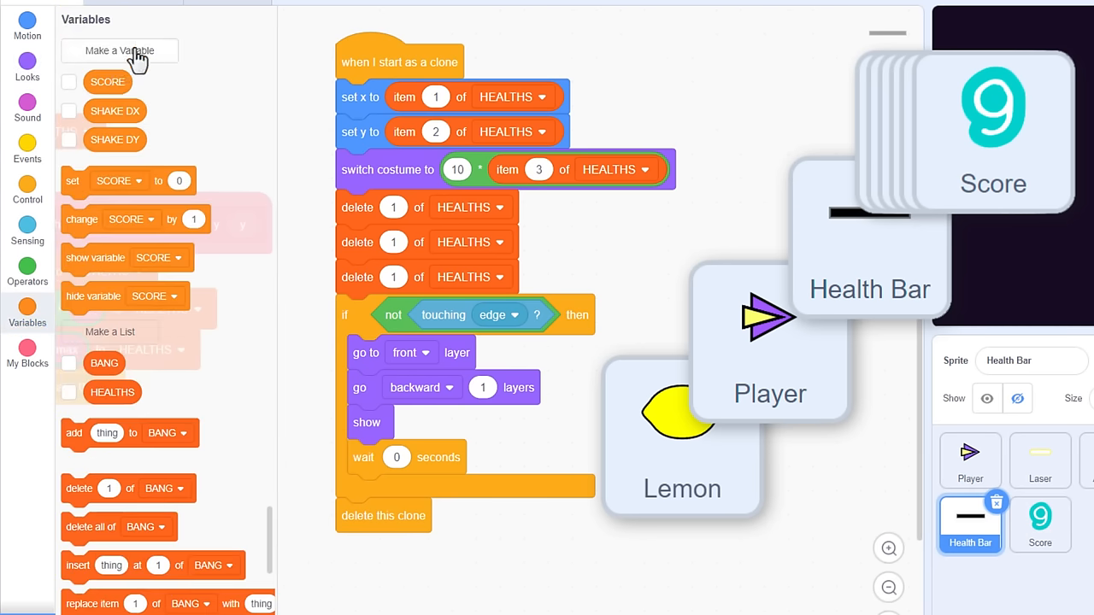
Name the new variable GUI LAYERS and drop it into the 'go backward' layers input.
click(120, 50)
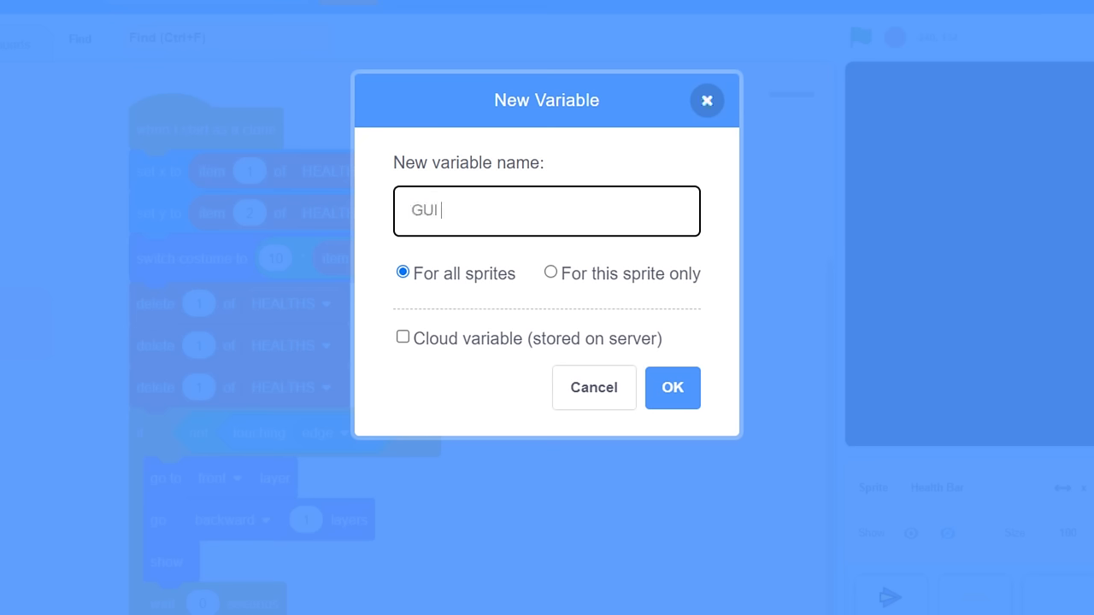
text(LAYERS)
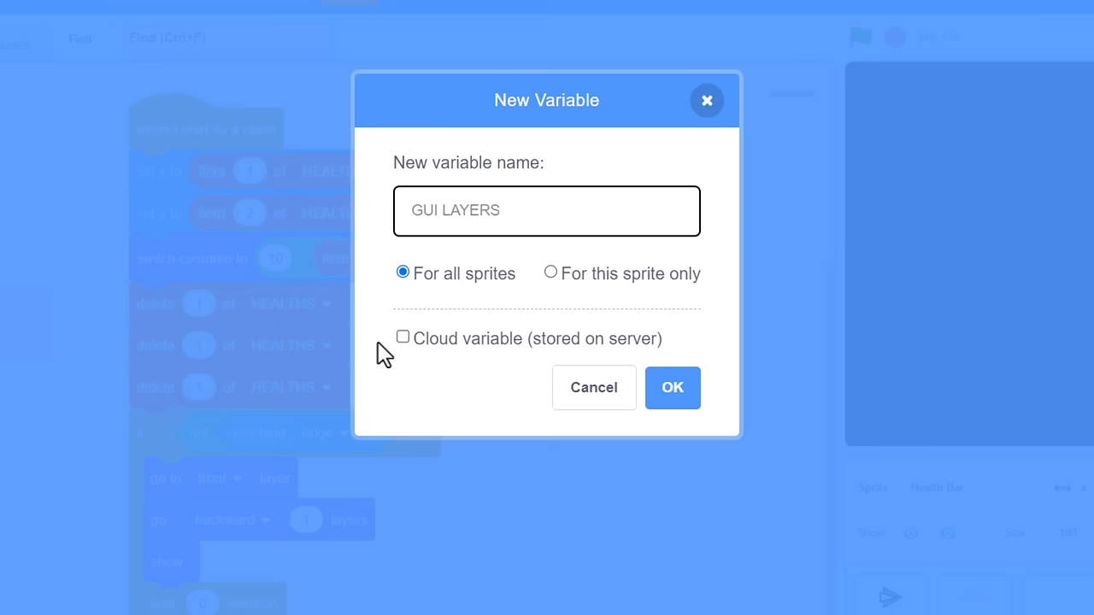
mouse_move(501, 321)
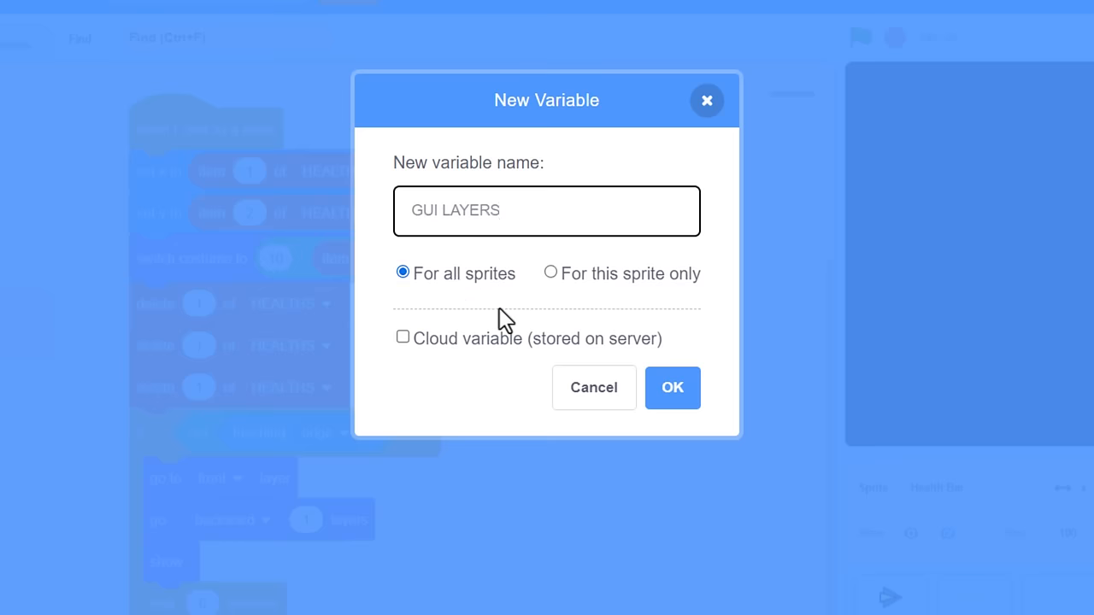
click(673, 388)
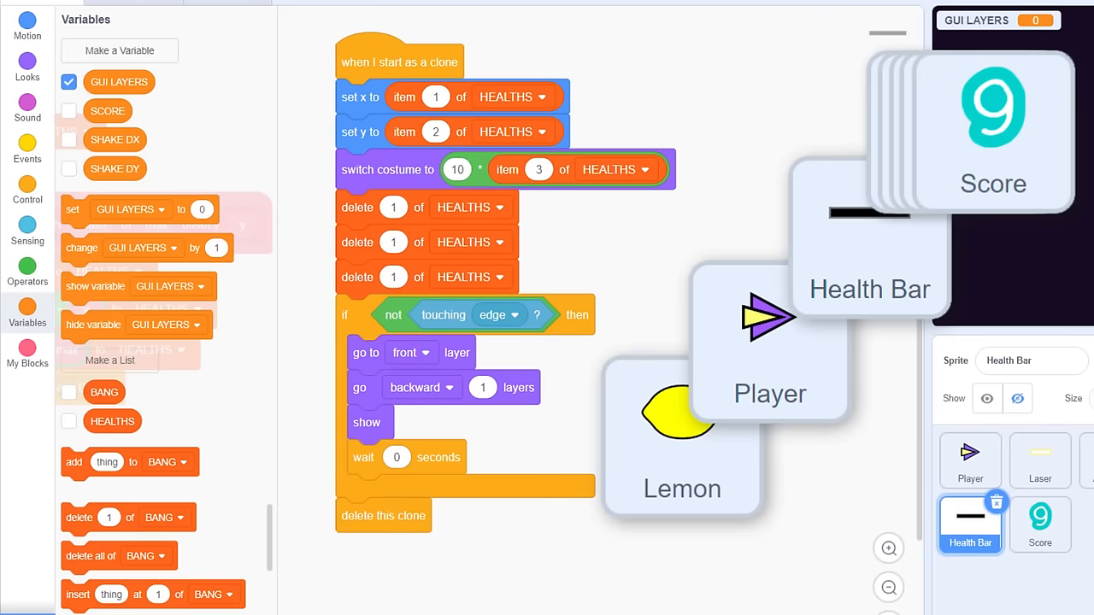
mouse_move(285, 233)
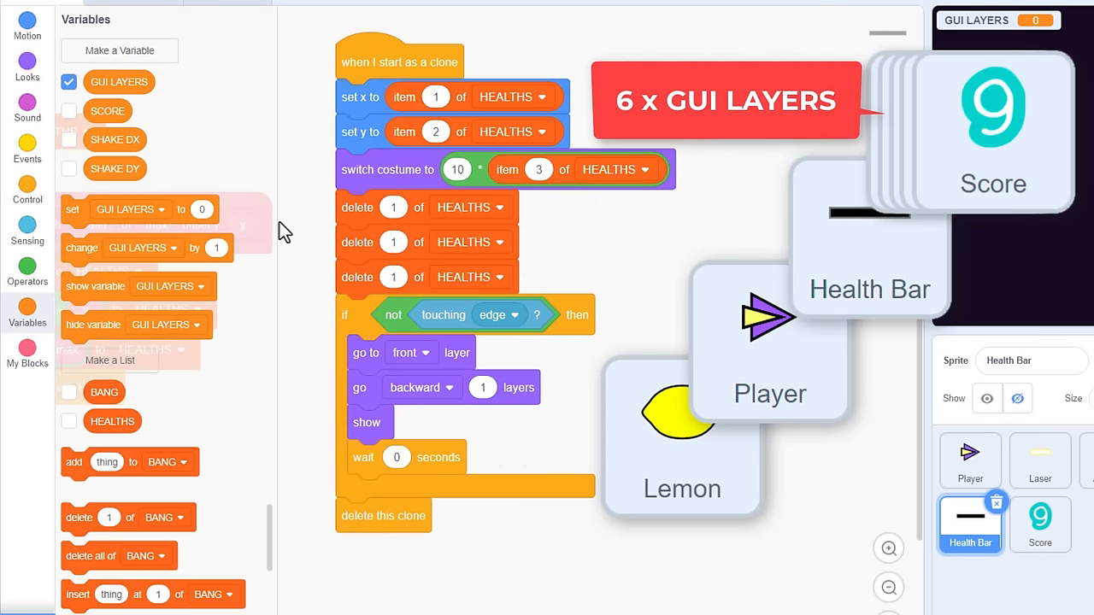
mouse_move(175, 110)
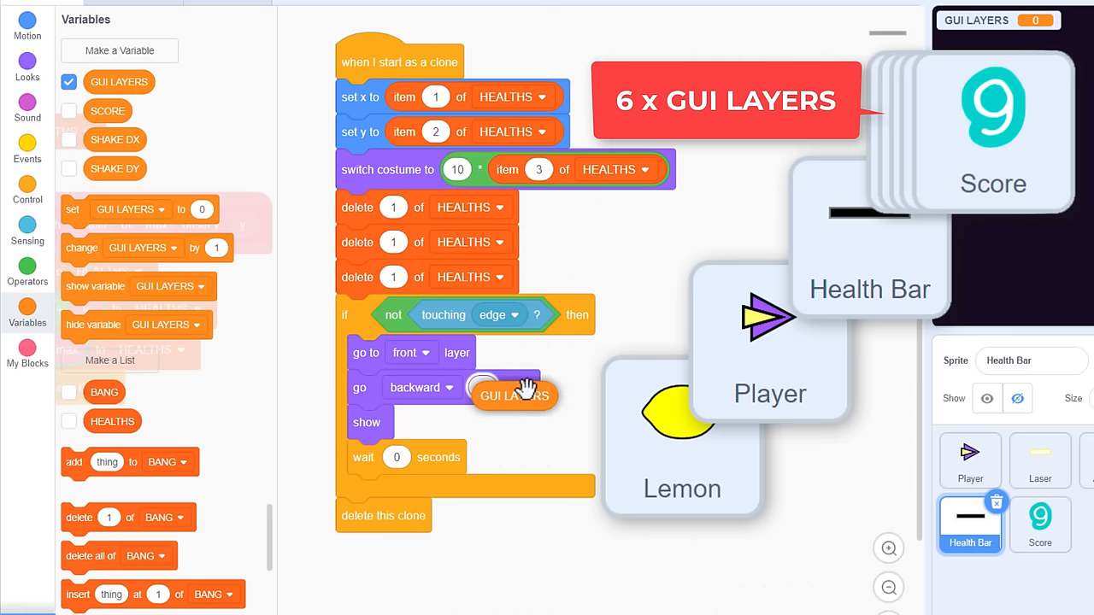
drag(512, 395, 511, 387)
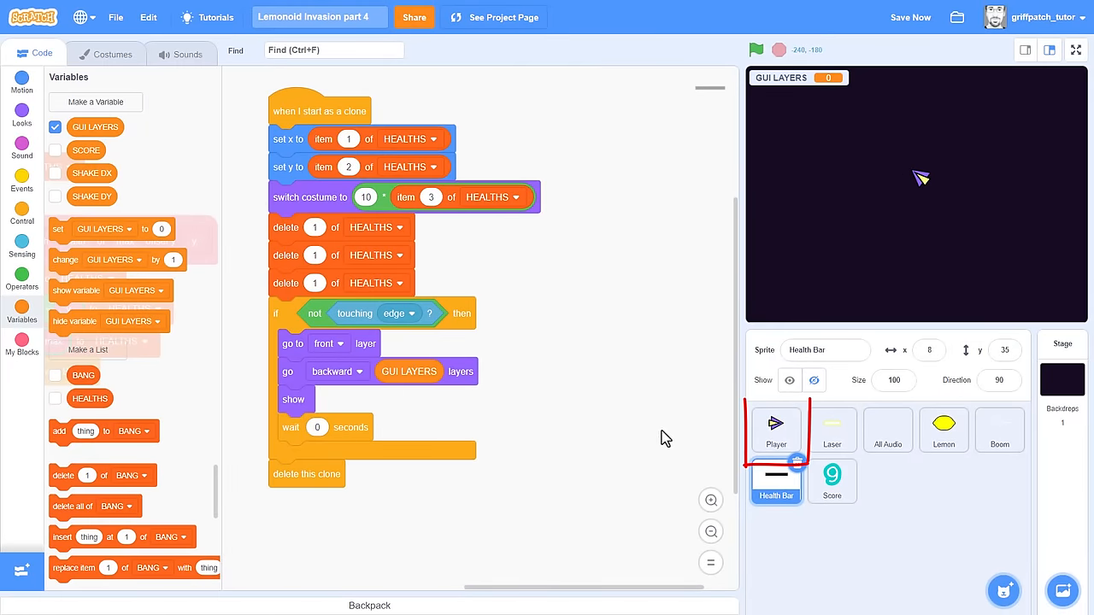
On the Player sprite, point the new set block at GUI LAYERS.
click(776, 430)
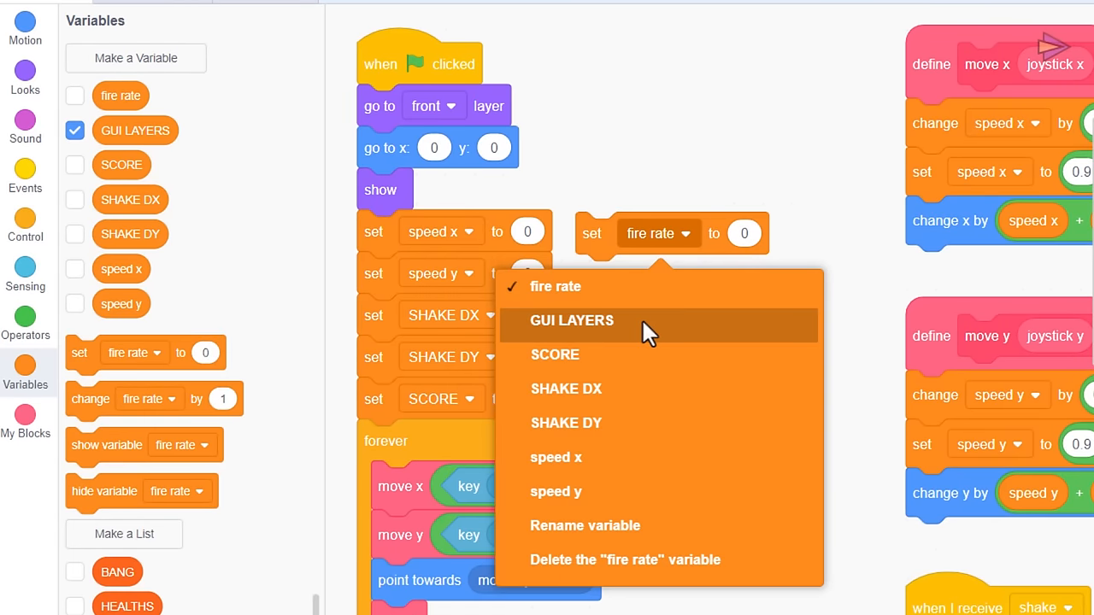
click(568, 320)
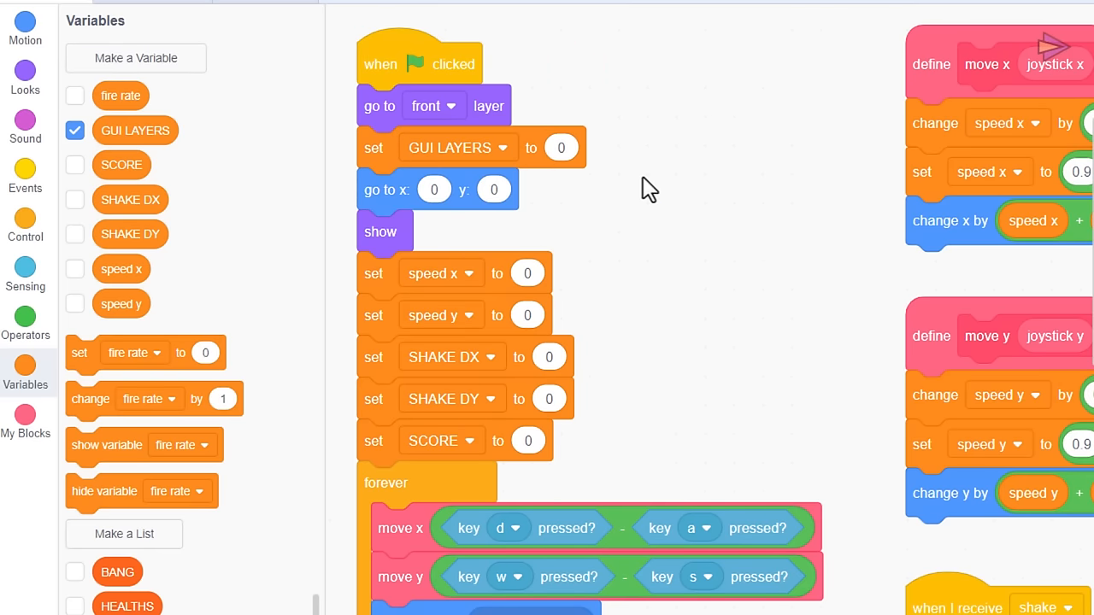
click(25, 168)
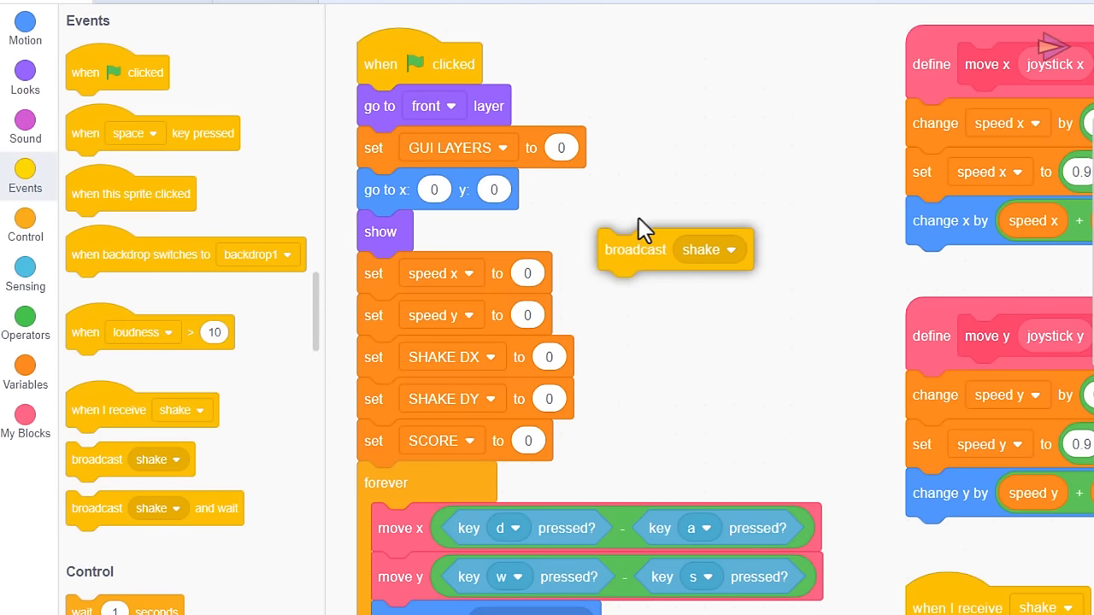
Add a broadcast of a new 'Setup Score Clones' message after set GUI LAYERS to 0.
drag(635, 250, 394, 189)
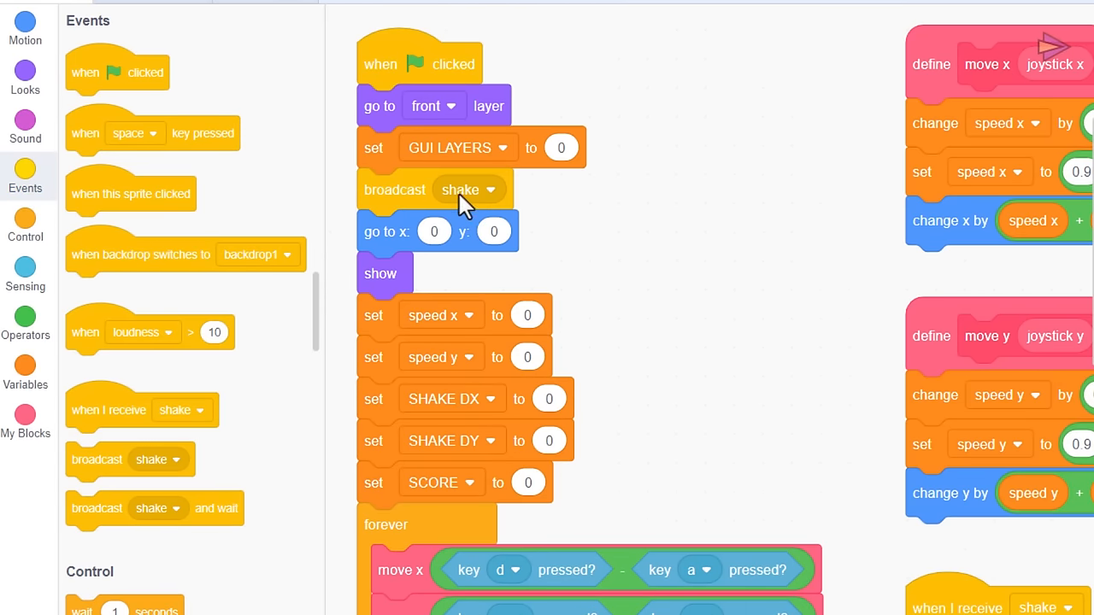
click(492, 190)
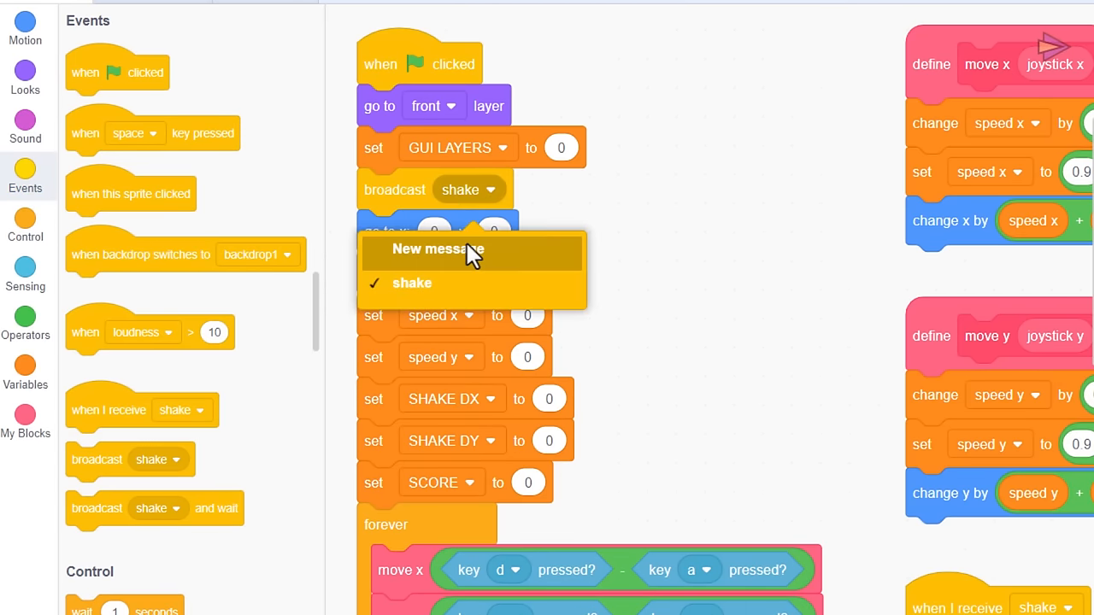
click(438, 248)
text(Setup Score)
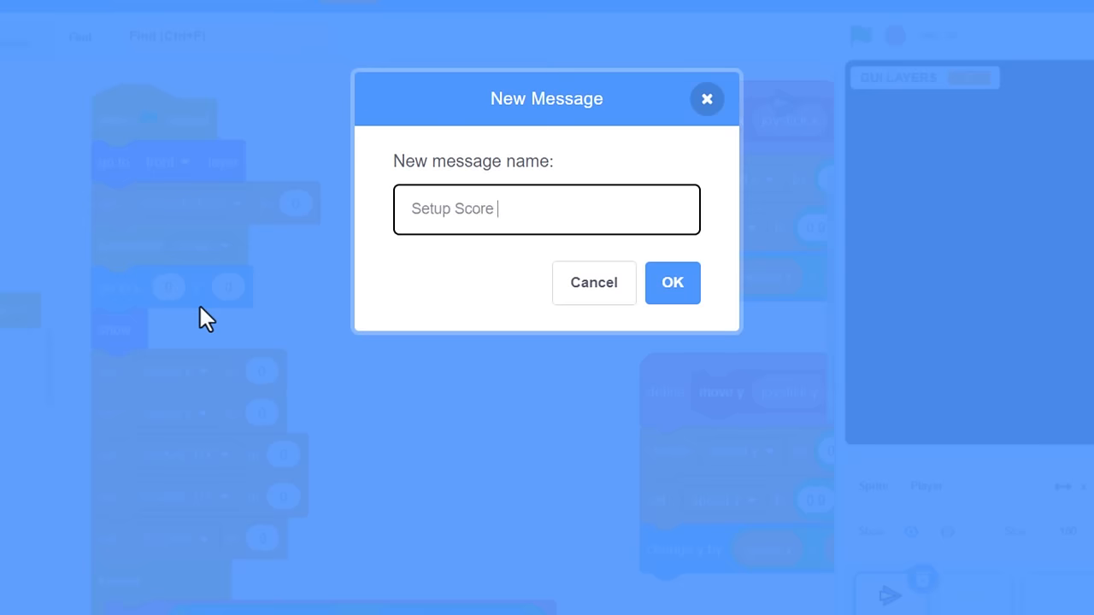
text(Clones)
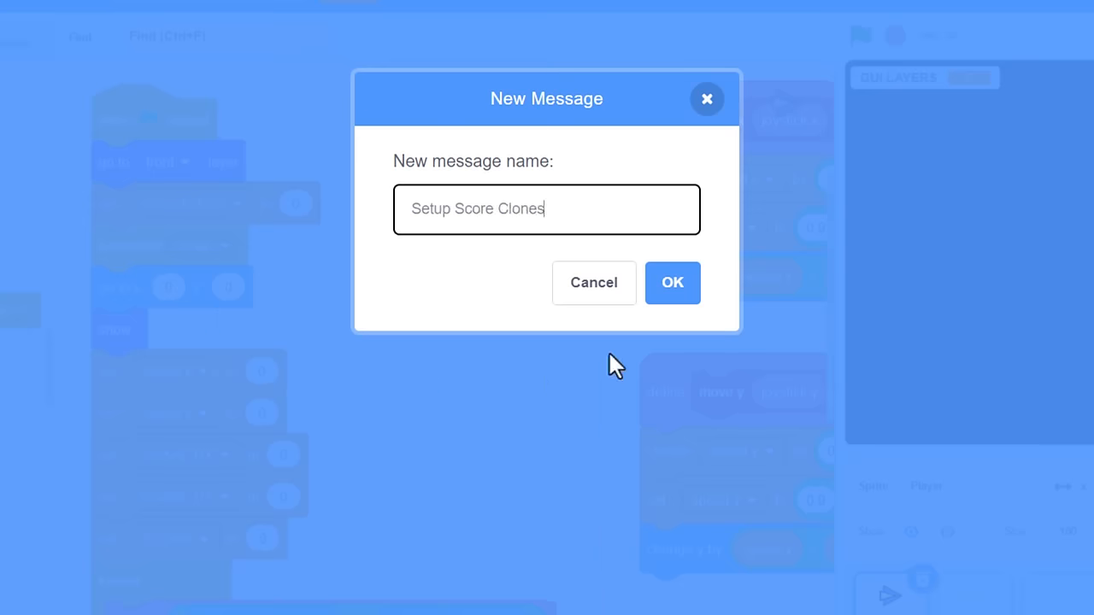
click(671, 283)
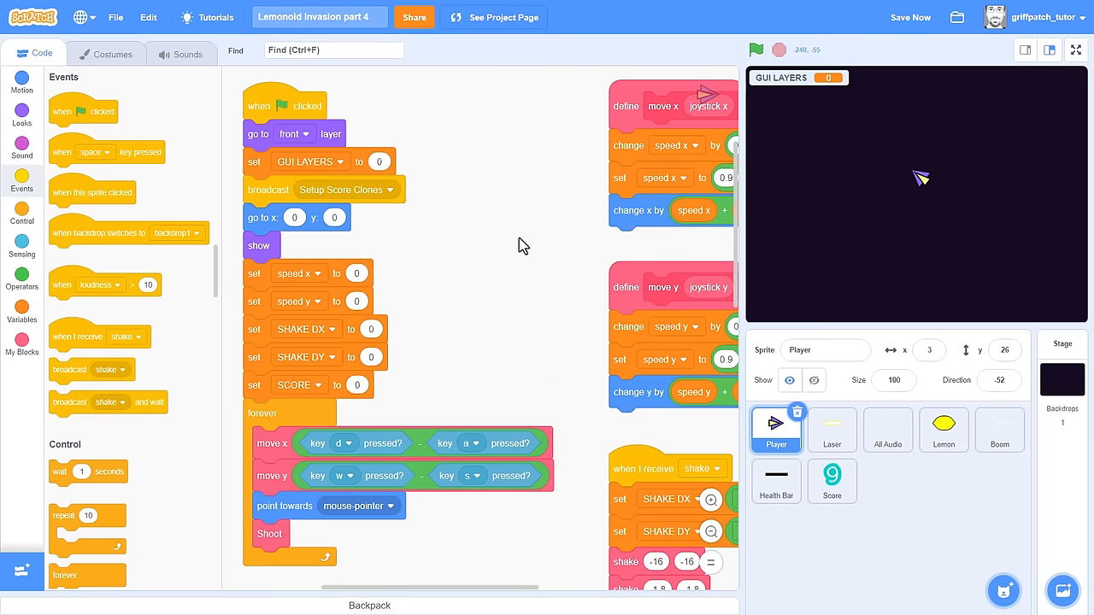
On the Score sprite, receive Setup Score Clones and add 'change GUI LAYERS by 1'.
click(831, 481)
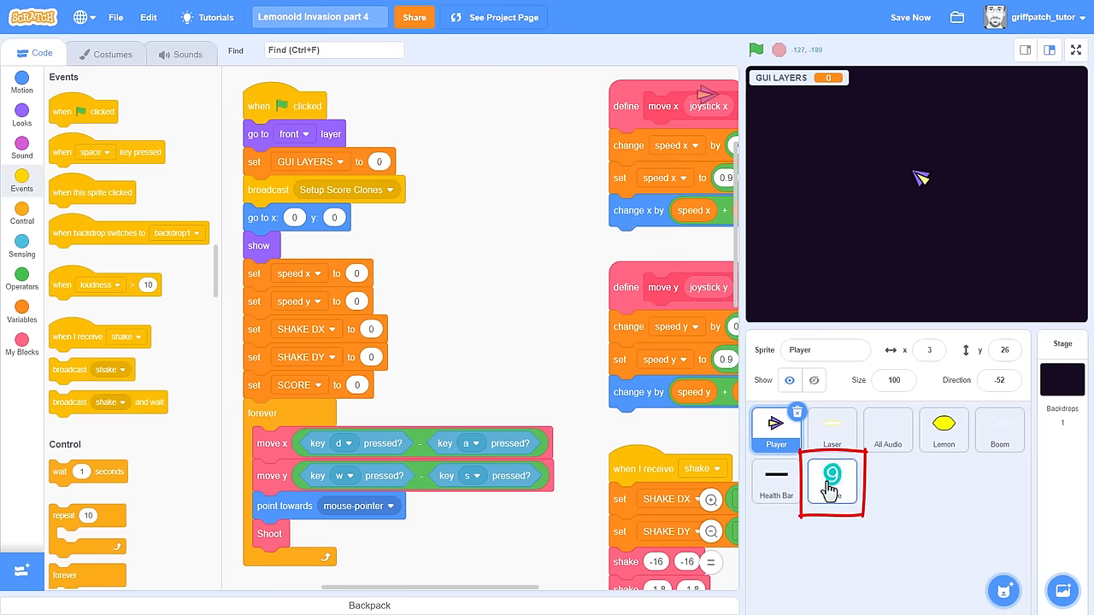
click(830, 482)
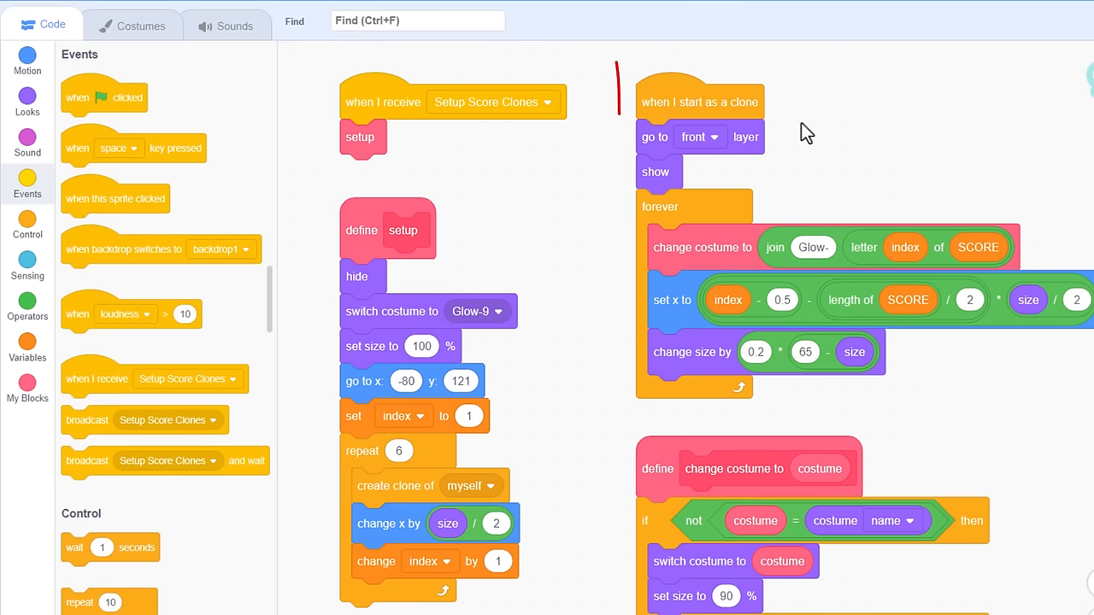
click(28, 338)
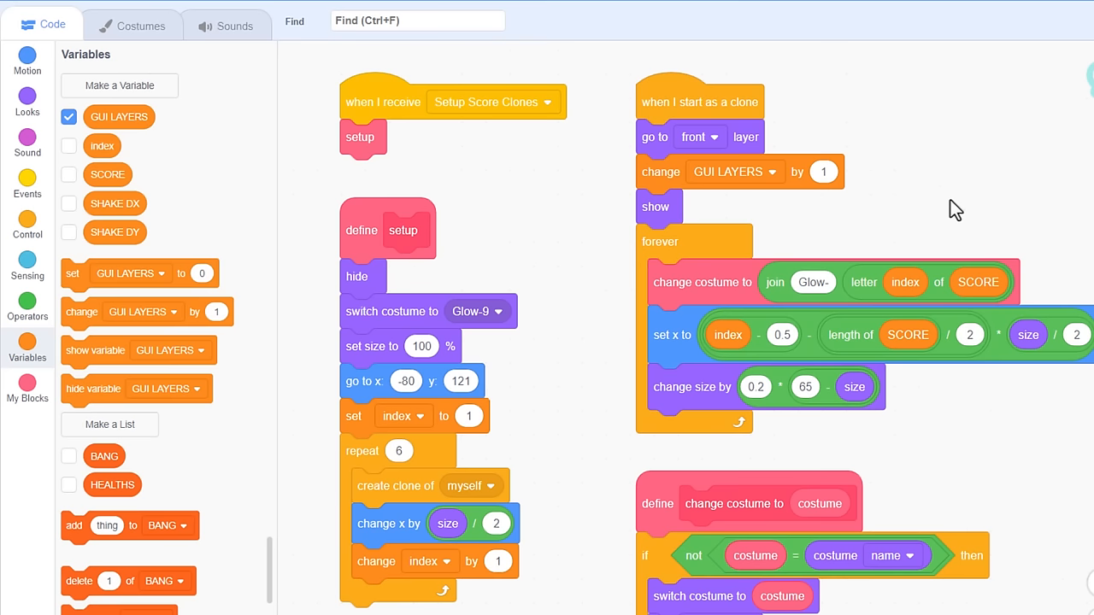
mouse_move(960, 207)
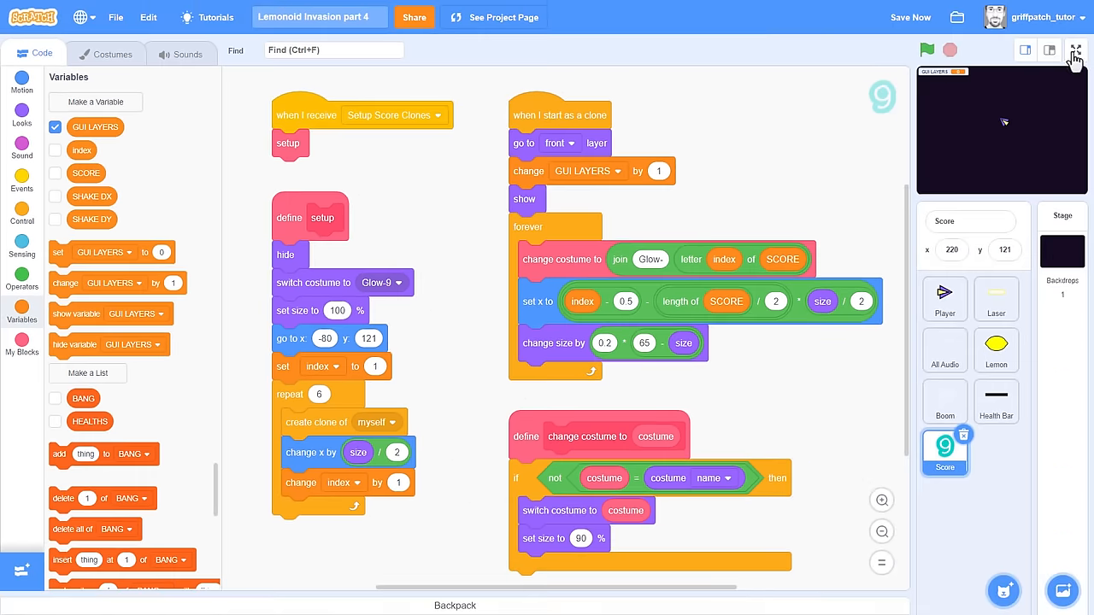
click(1067, 52)
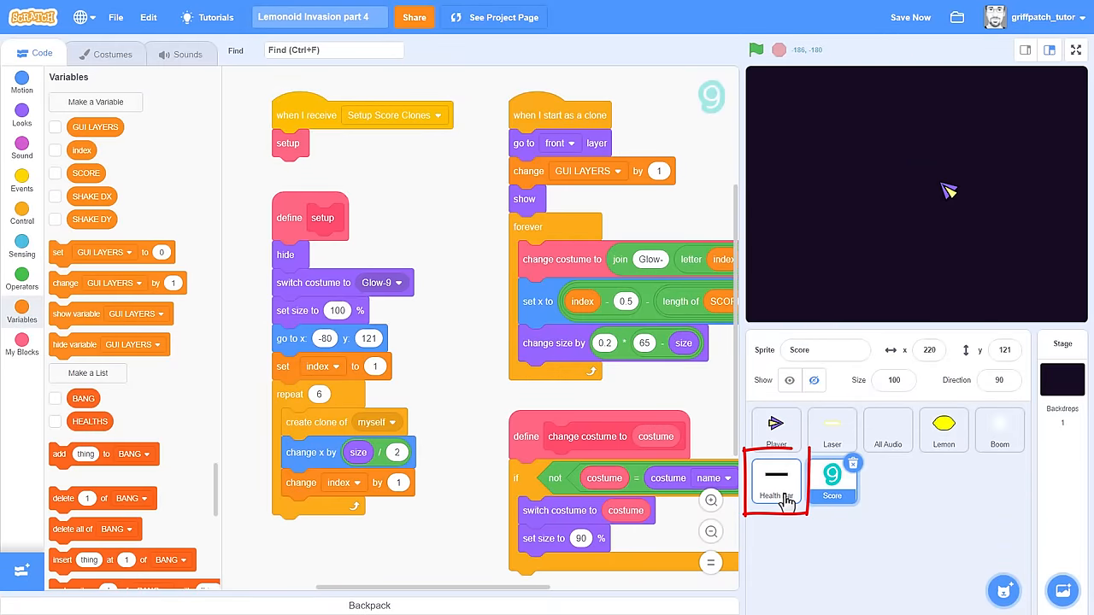
Copy Health Bar's Show Health definition onto the Player sprite, then return to the Player's scripts.
click(775, 481)
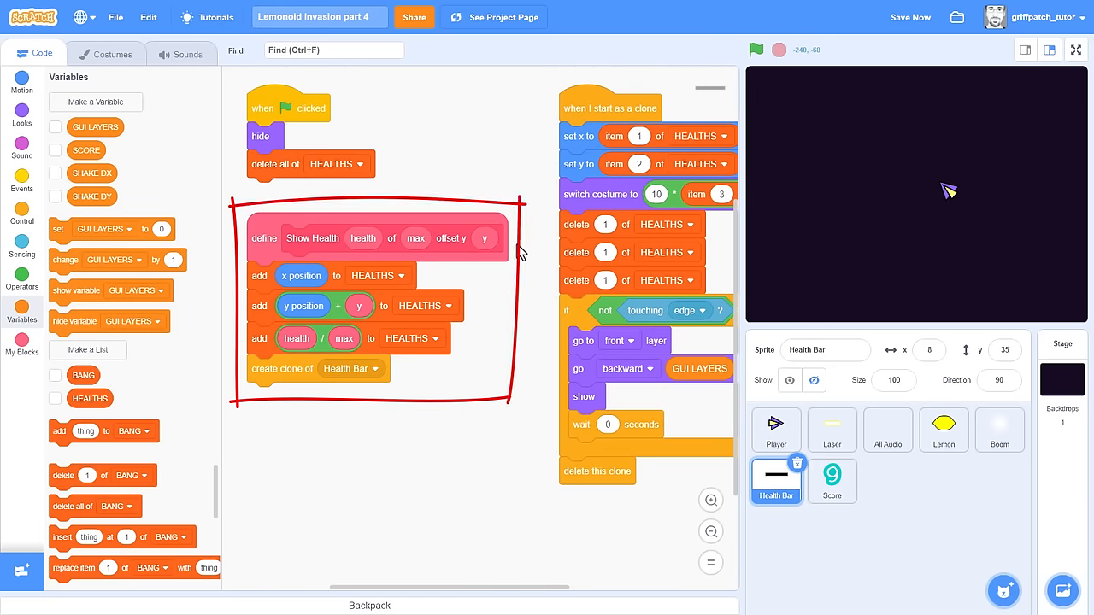
mouse_move(517, 251)
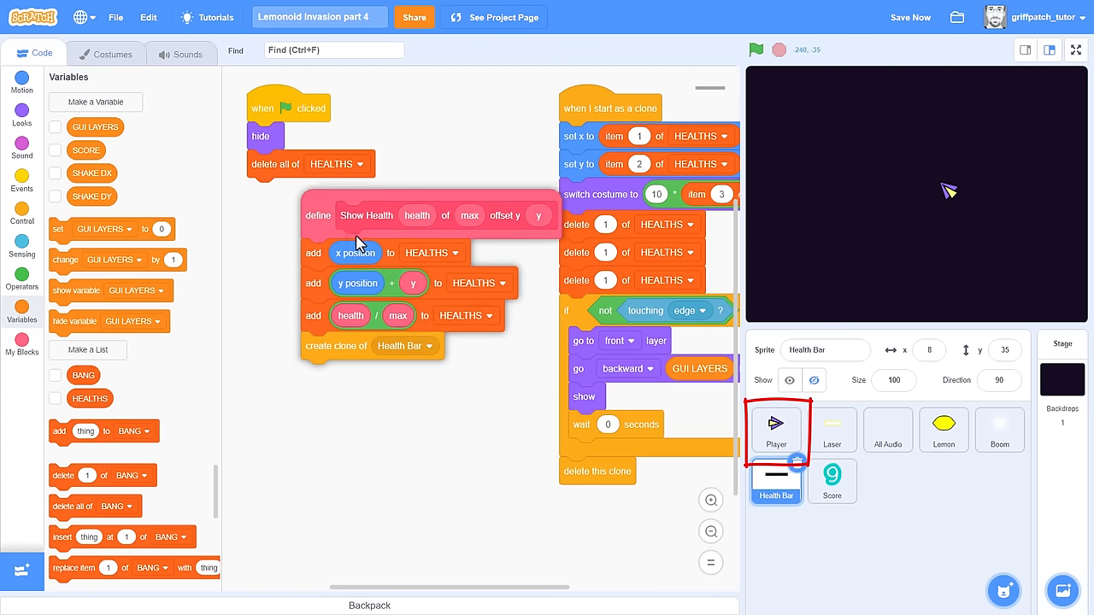
drag(365, 215, 808, 434)
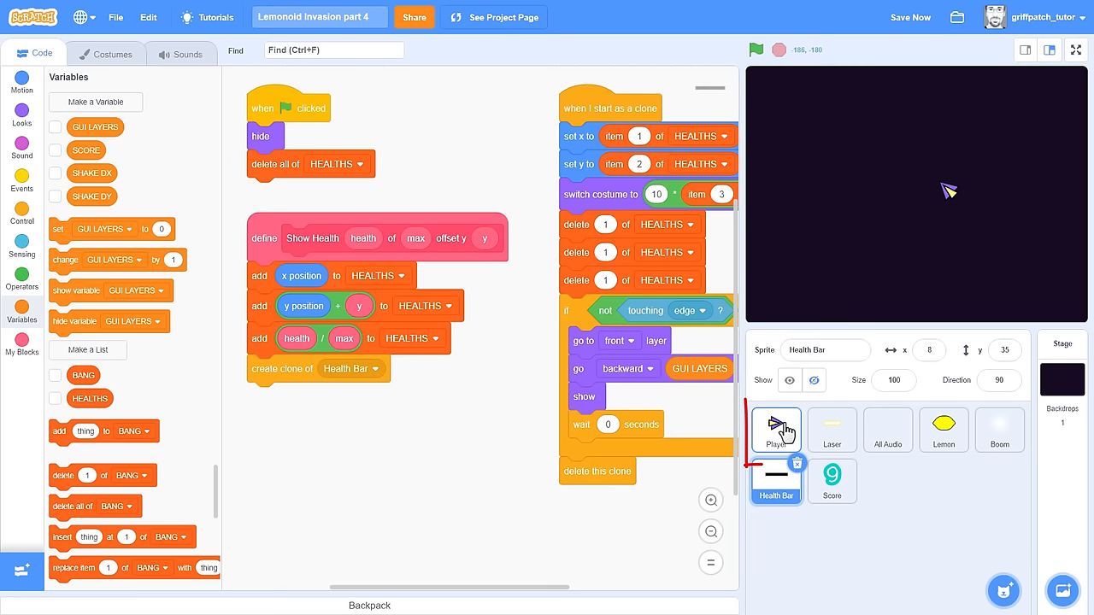
click(776, 430)
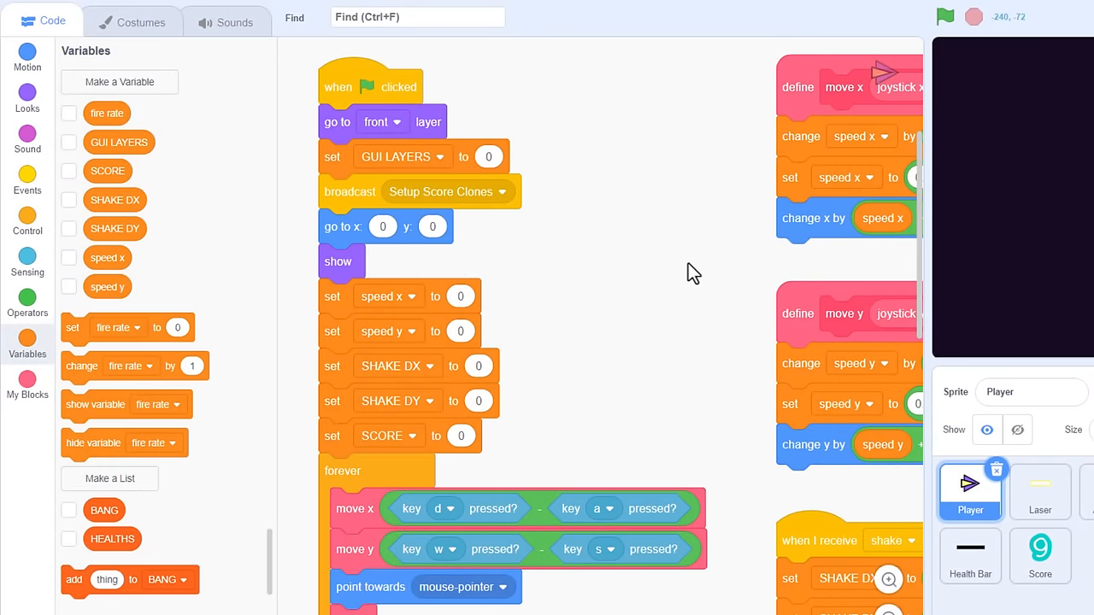
Create a sprite-only 'max health' variable and set max health to 50.
click(120, 82)
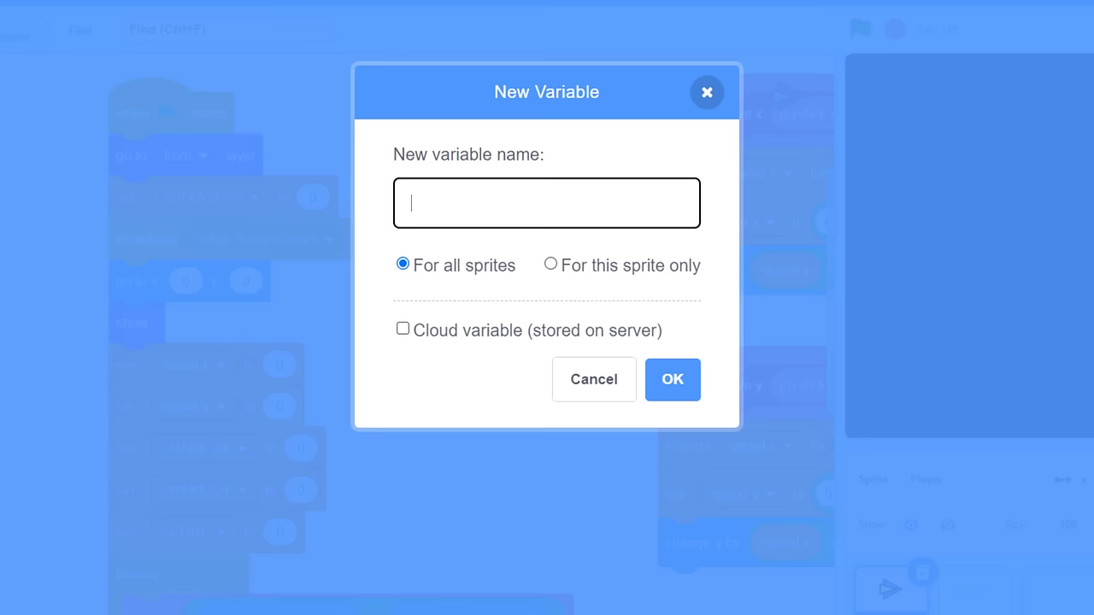
text(max)
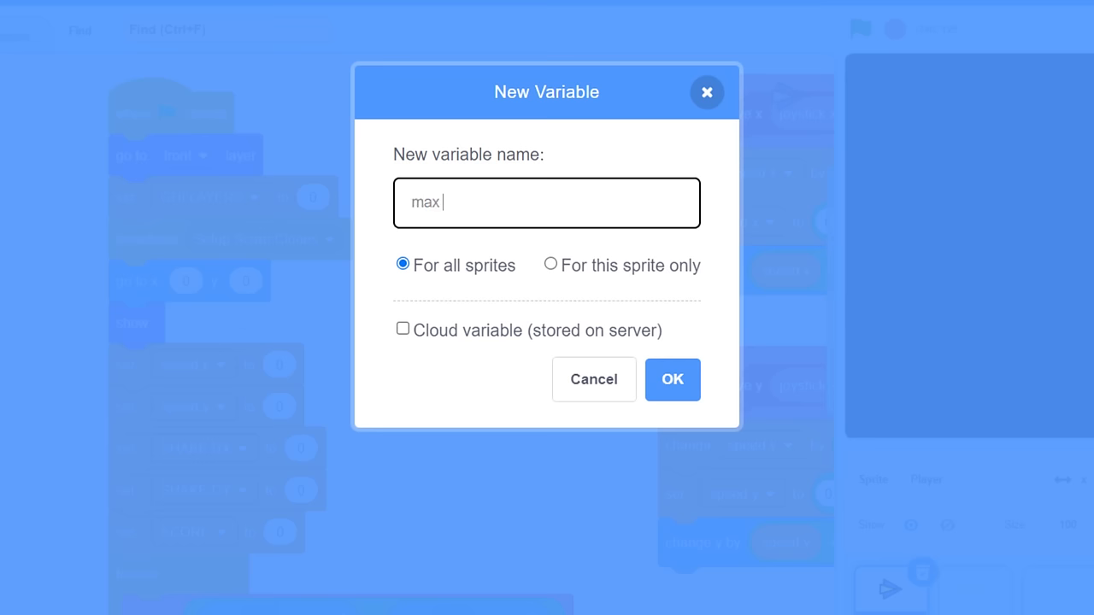
text(health)
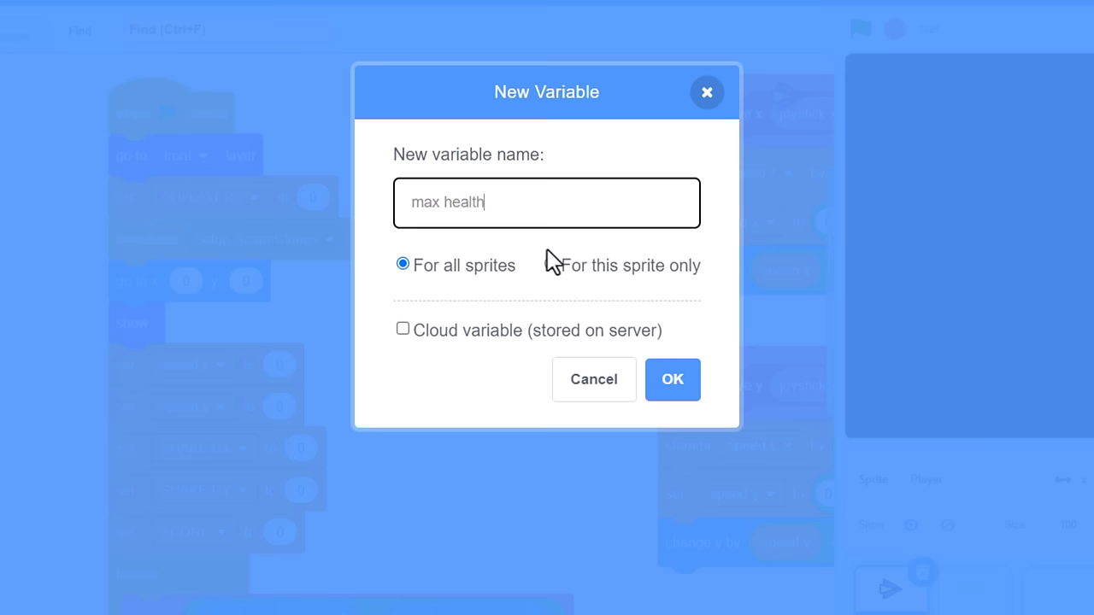
click(550, 265)
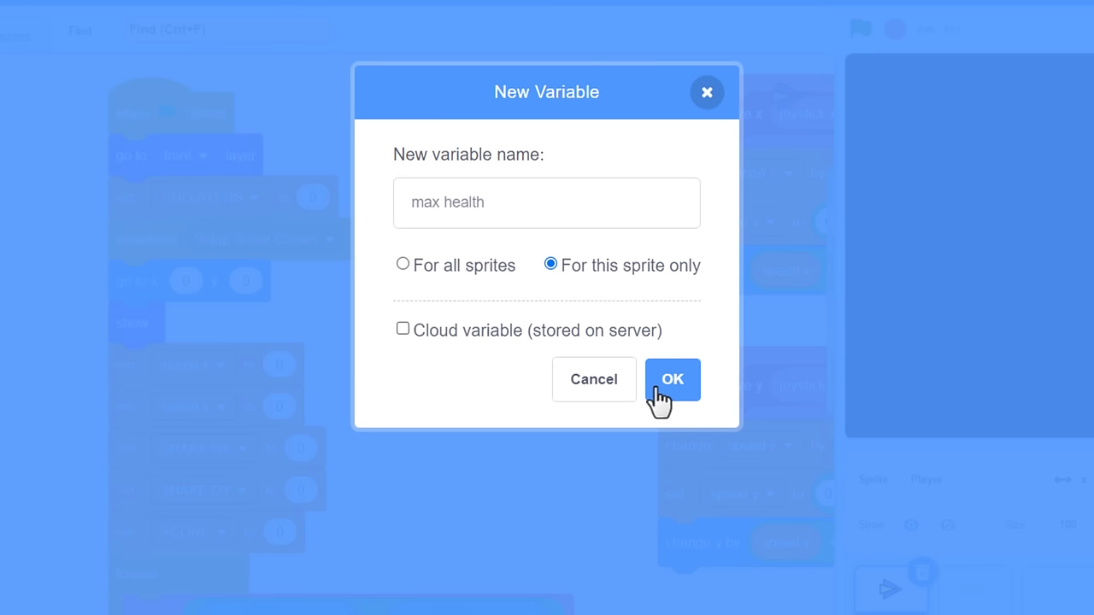
click(673, 380)
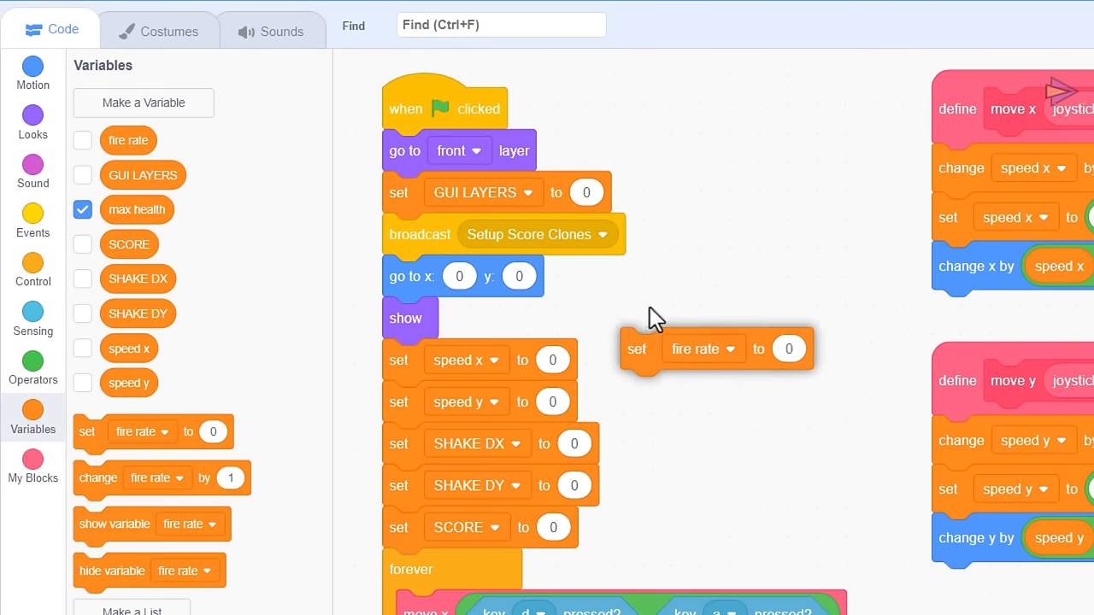
click(759, 254)
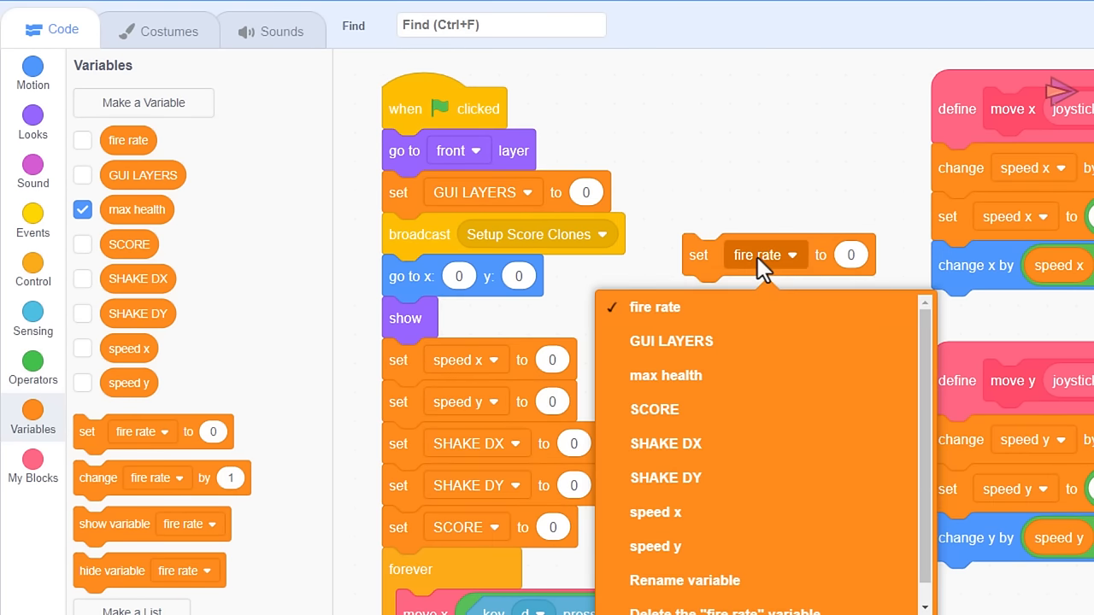
click(665, 375)
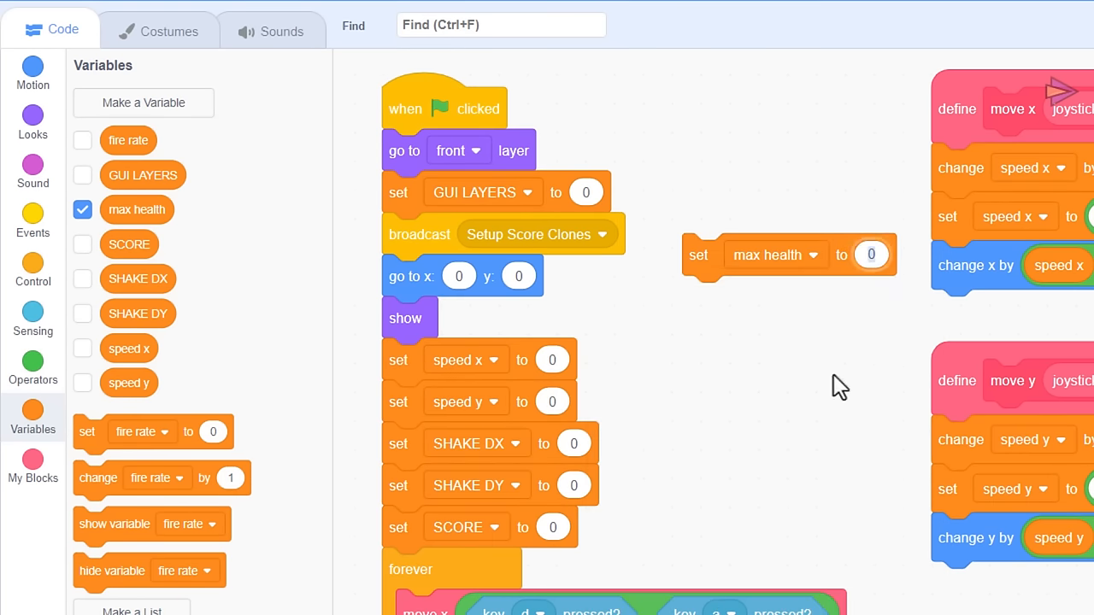
text(50)
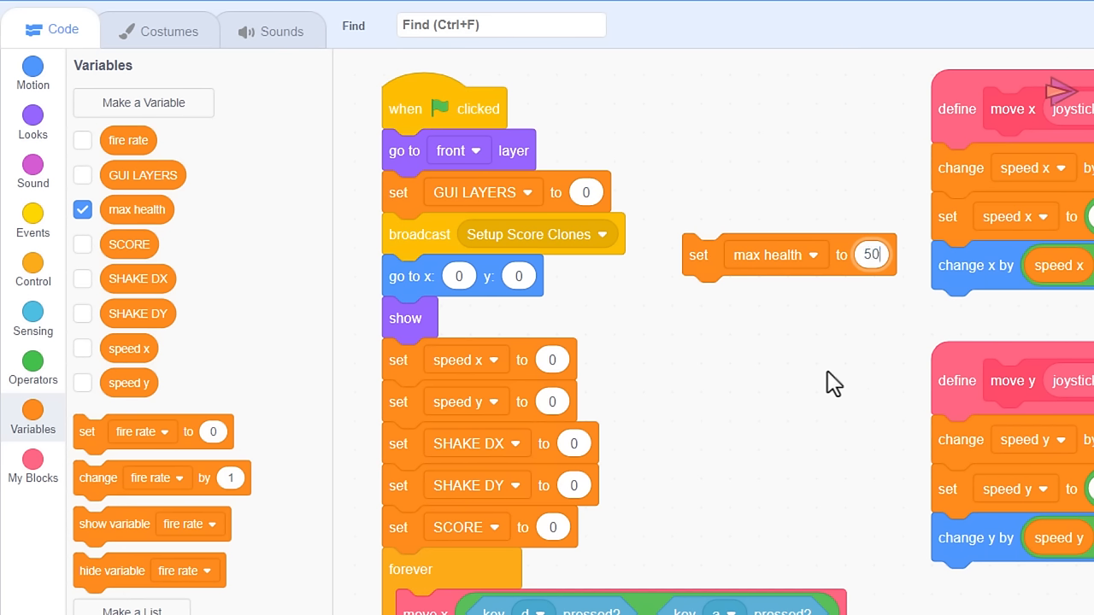
mouse_move(120, 111)
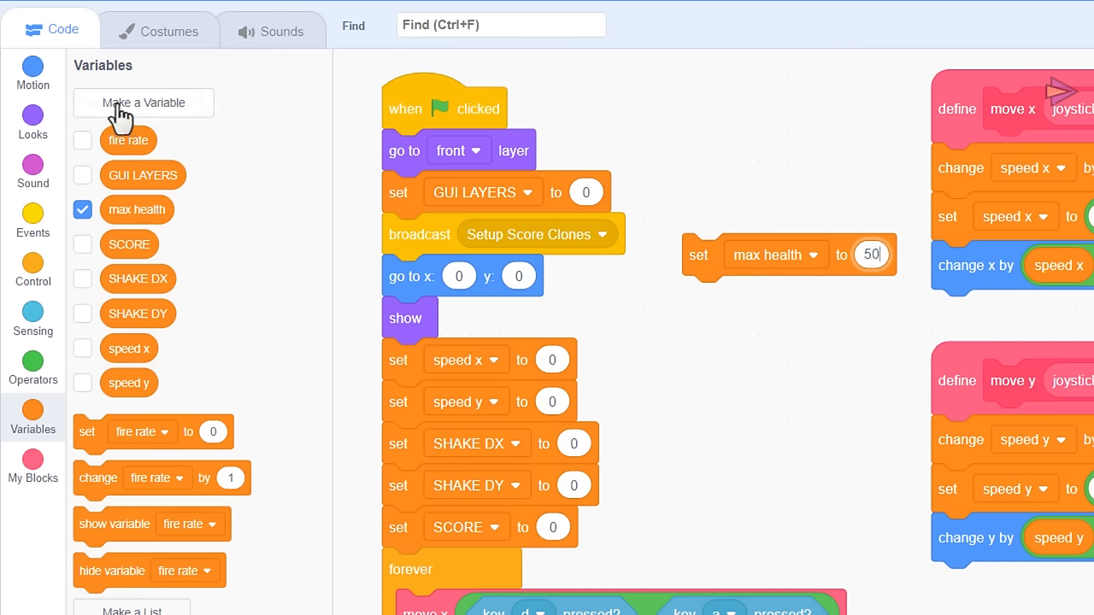
Create a sprite-only 'health' variable and make the new set block target health.
click(143, 103)
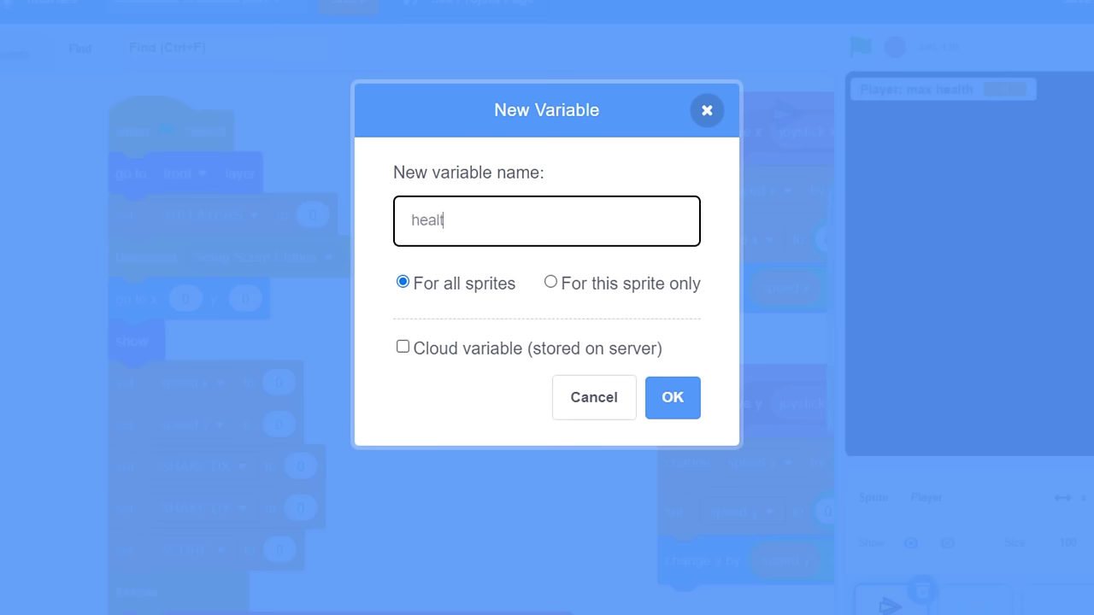
click(550, 283)
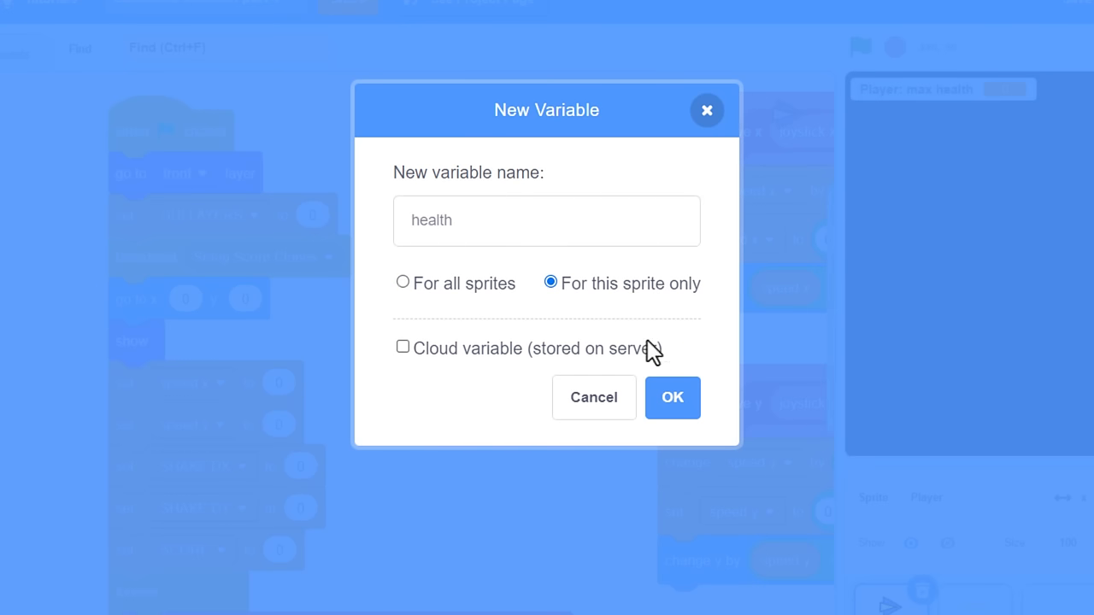
click(673, 397)
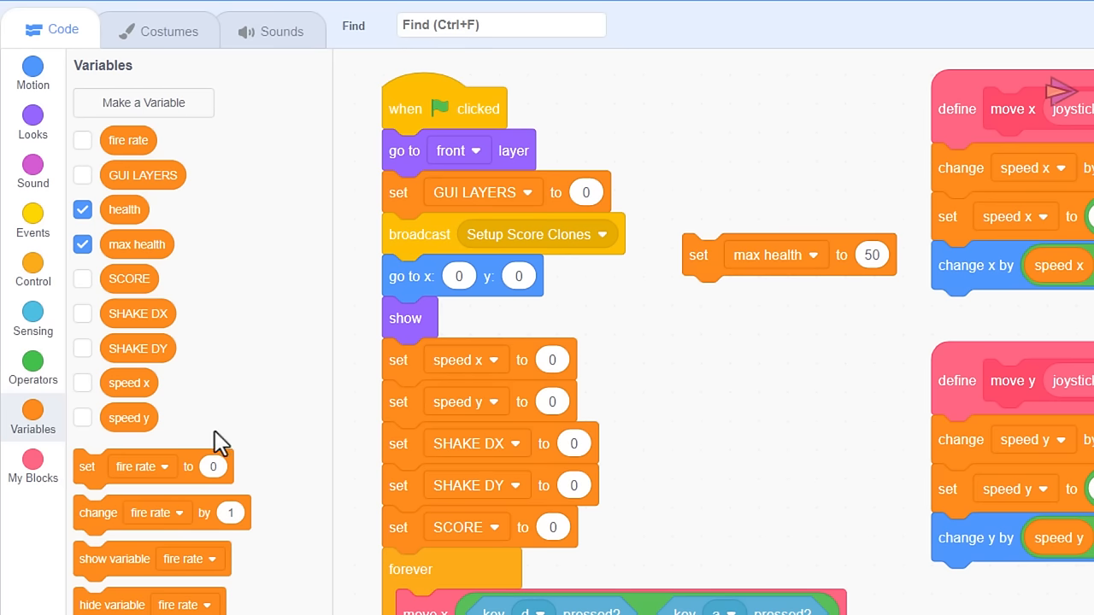
click(763, 296)
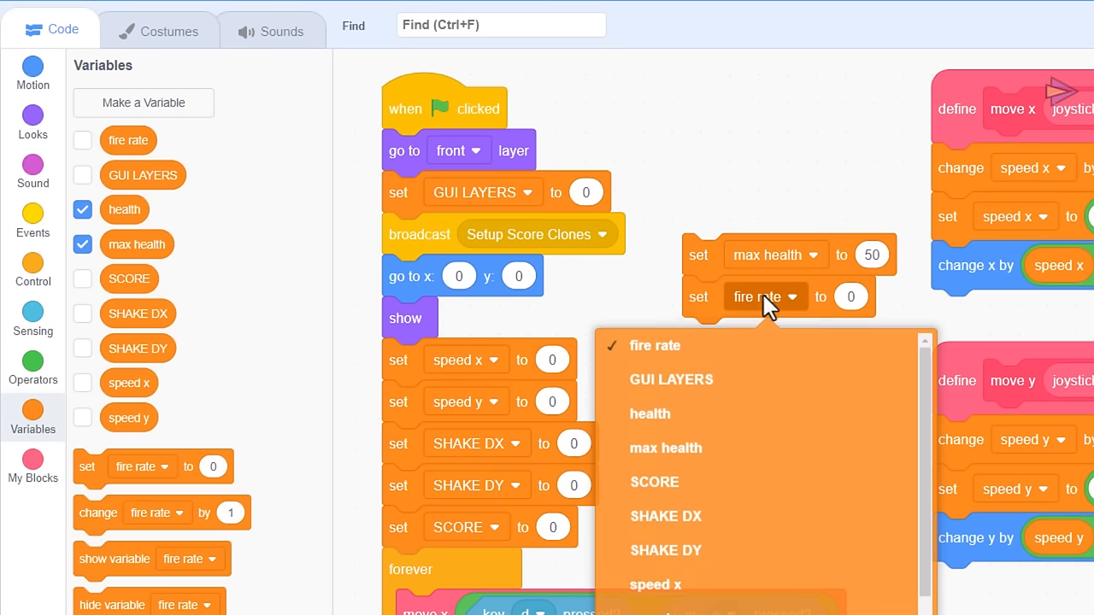
click(650, 414)
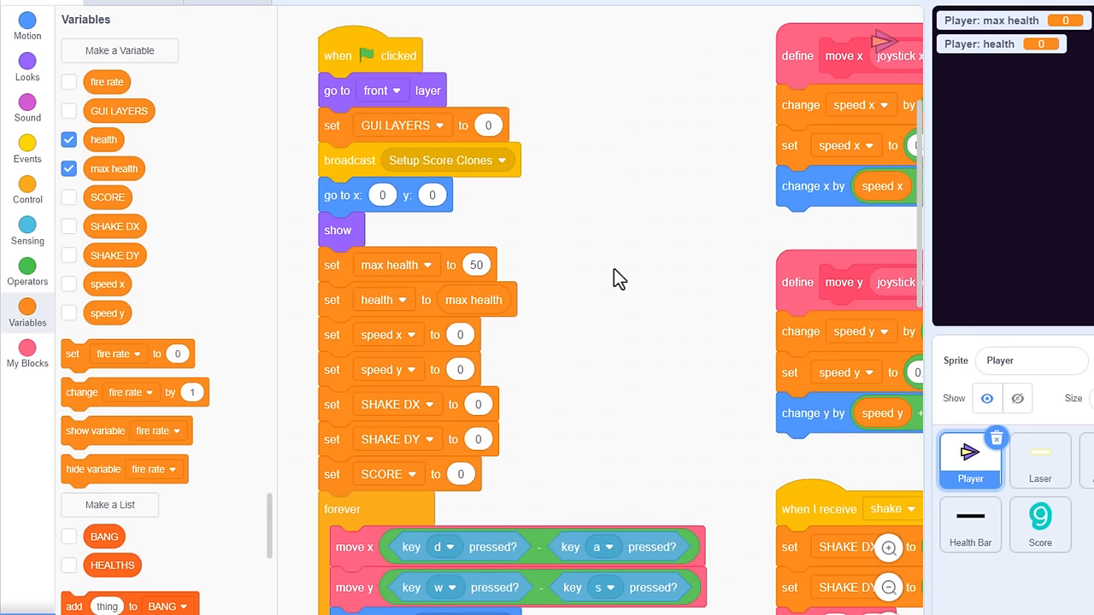
mouse_move(607, 367)
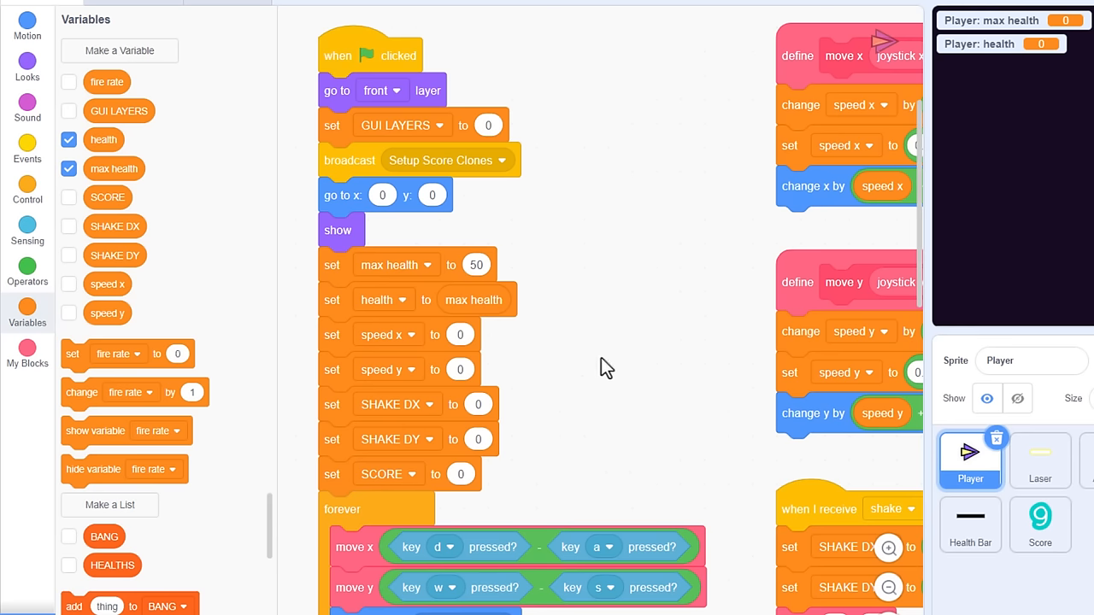
Define a 'Check Player Collisions' custom block that runs without screen refresh.
scroll(down, 3)
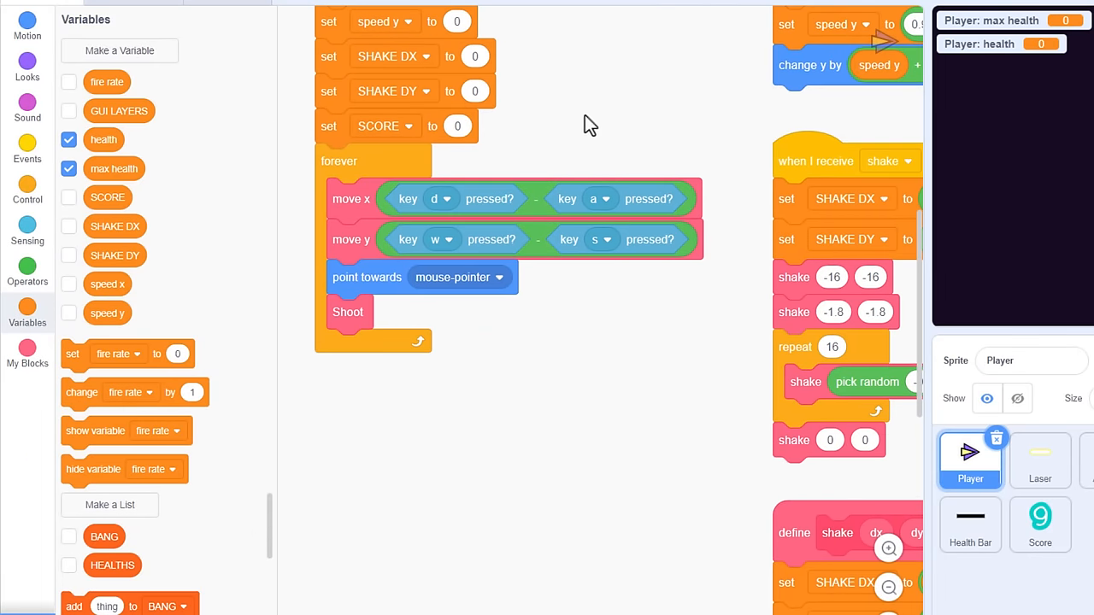
drag(299, 141, 701, 368)
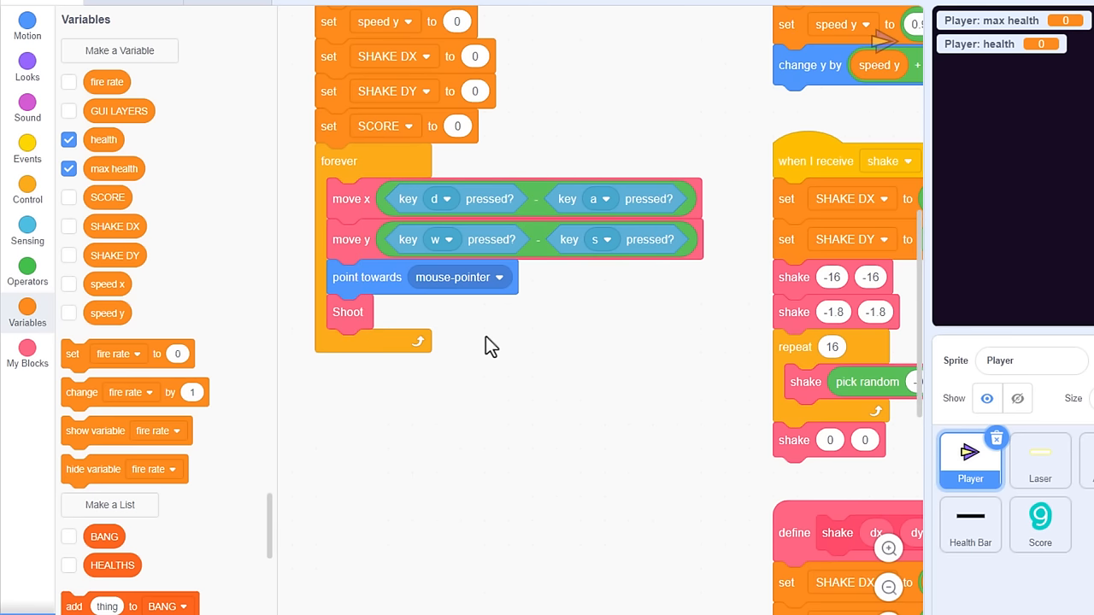
click(27, 353)
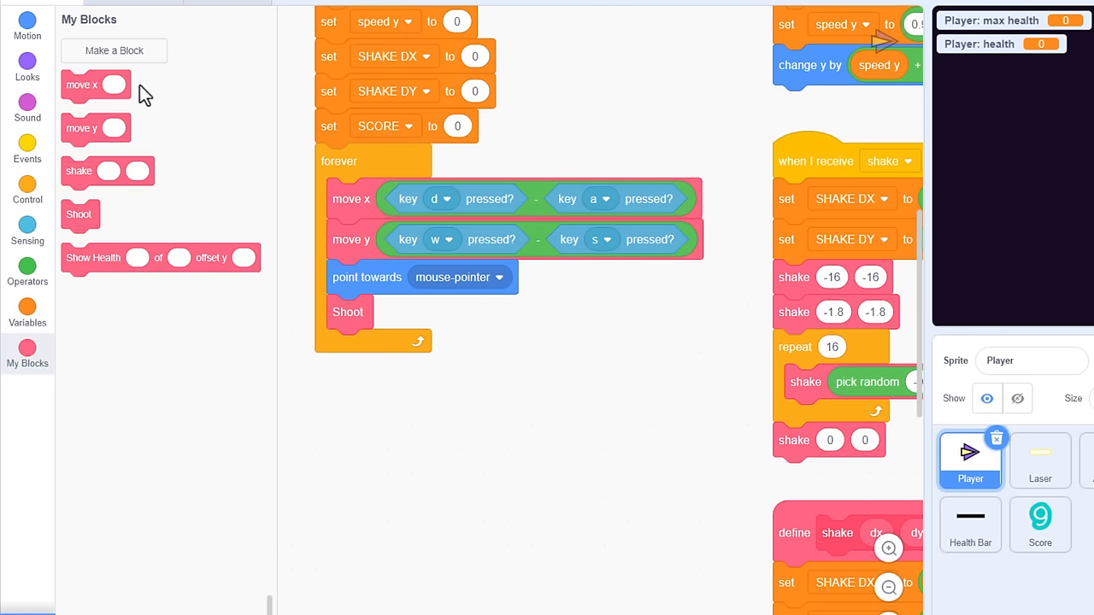
click(114, 50)
text(Check Player Collisions)
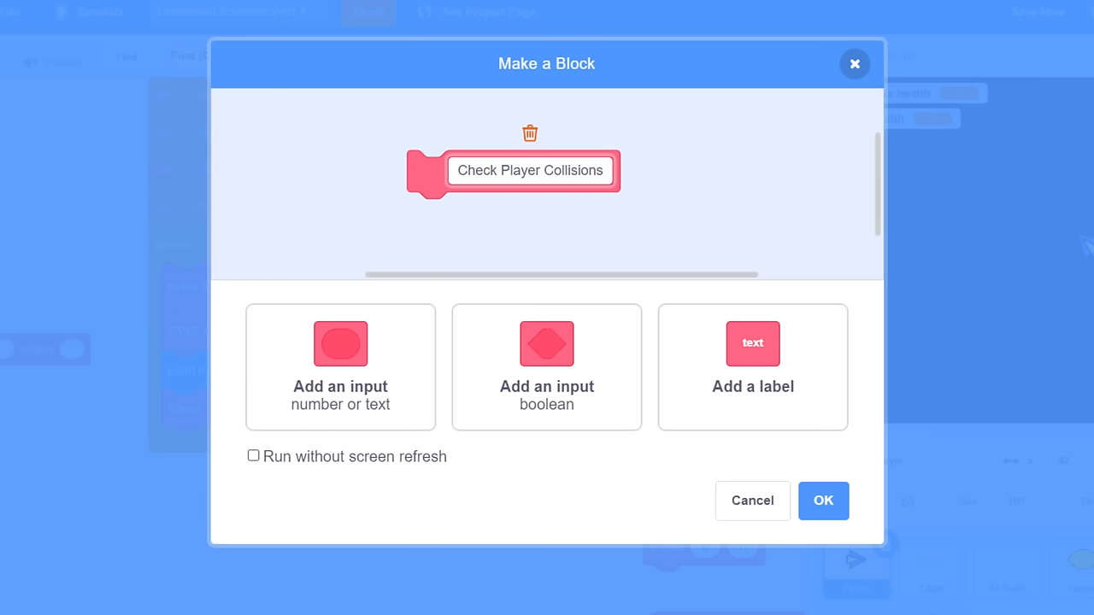
click(253, 456)
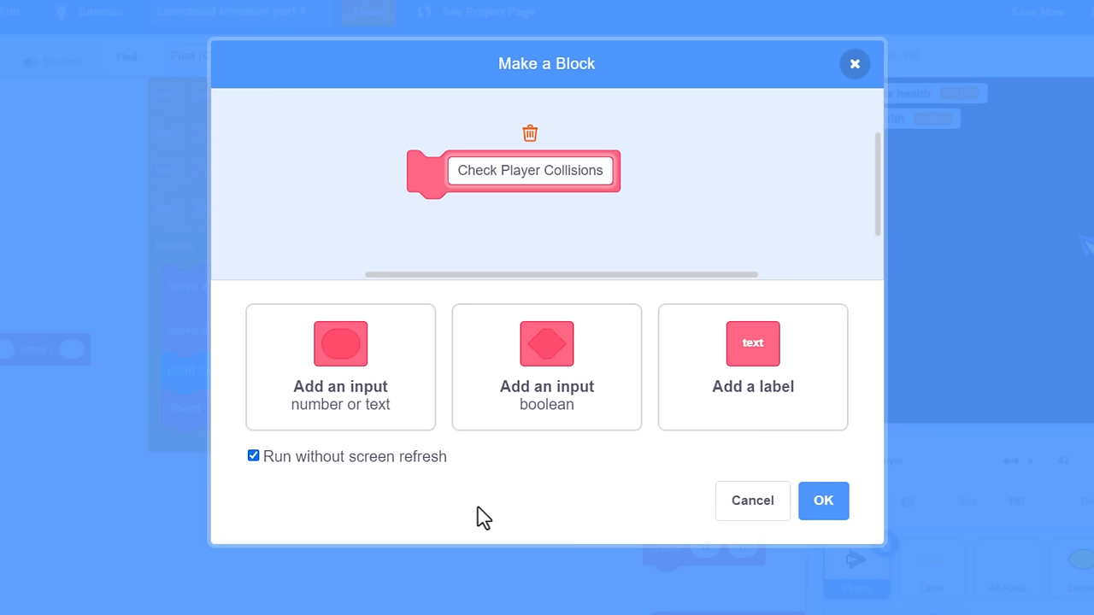
click(823, 501)
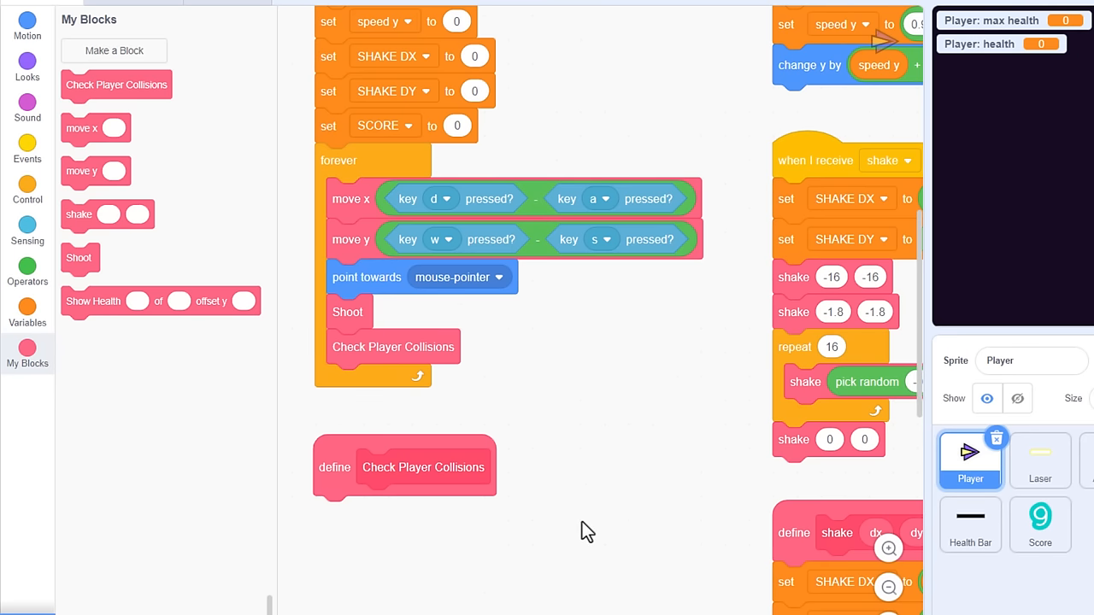
Inside Check Player Collisions, add 'if touching Lemon?' containing 'change health by -1'.
scroll(down, 3)
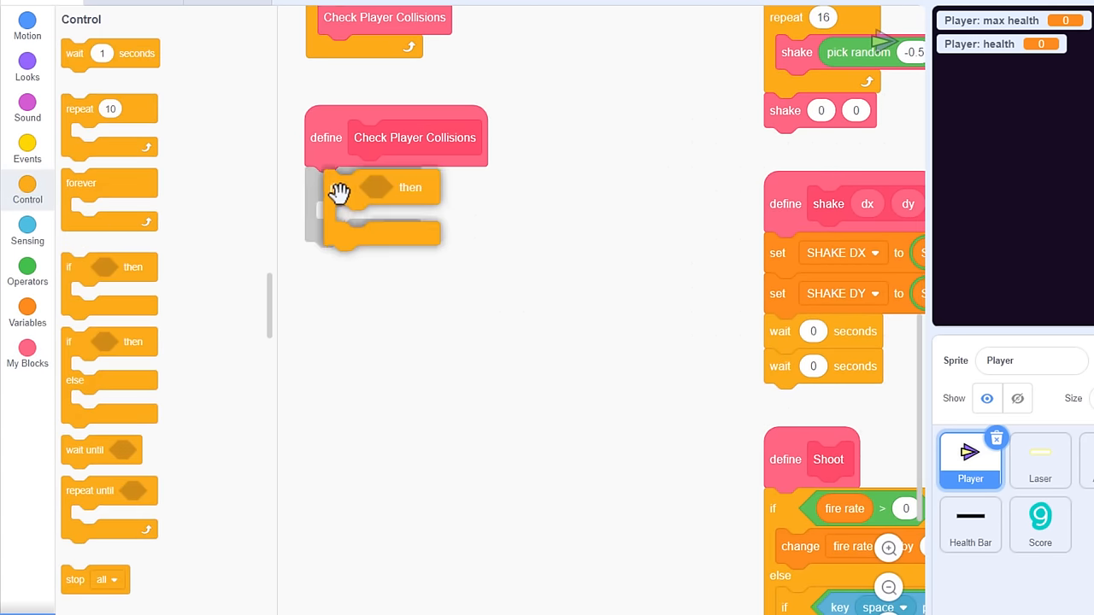
click(26, 230)
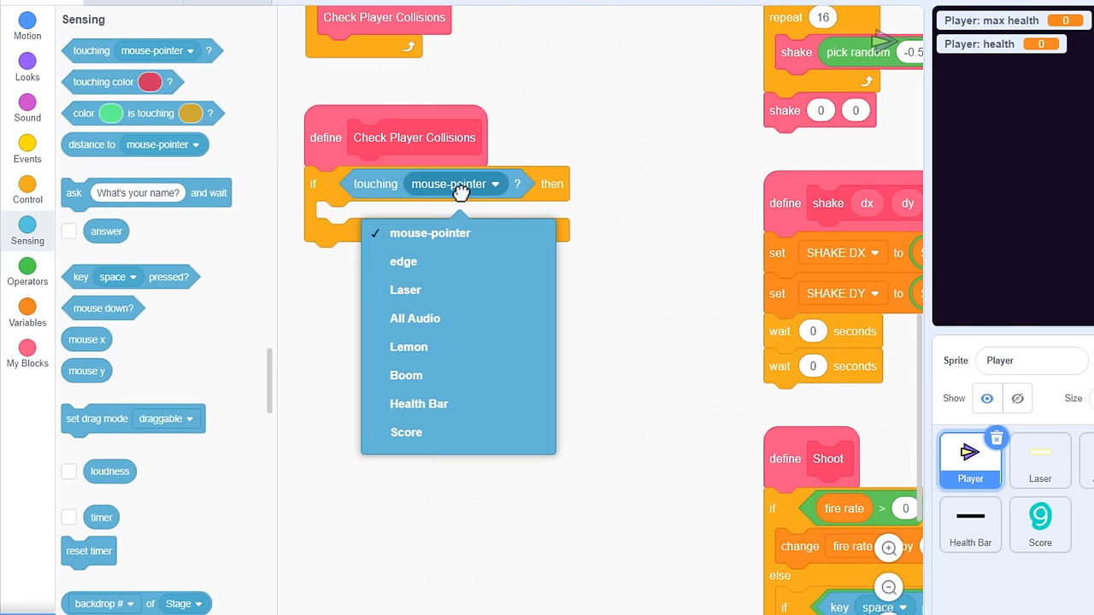
click(408, 347)
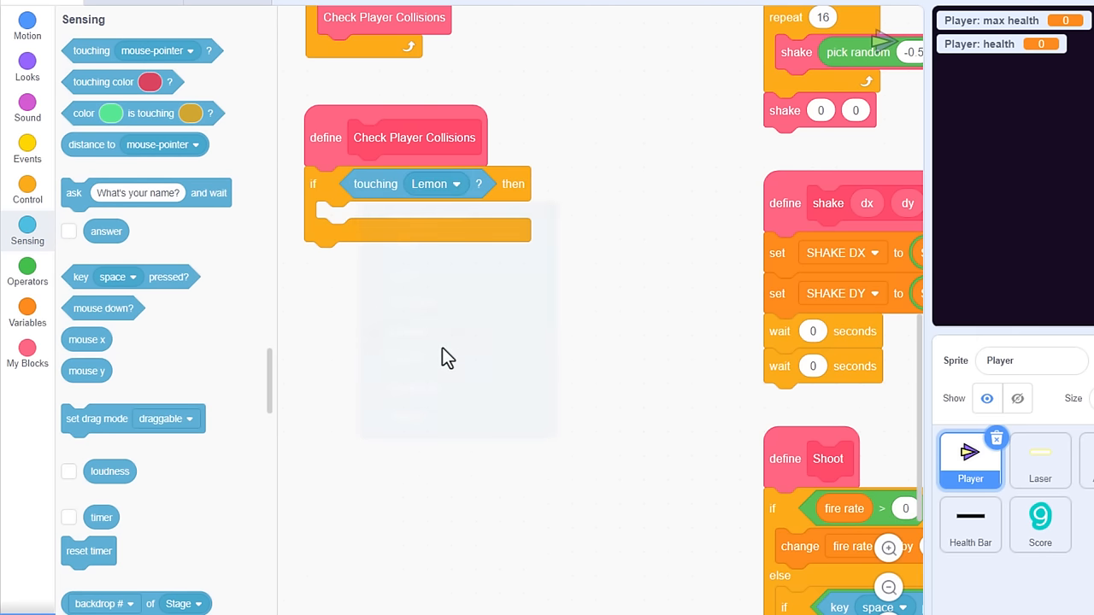
click(27, 309)
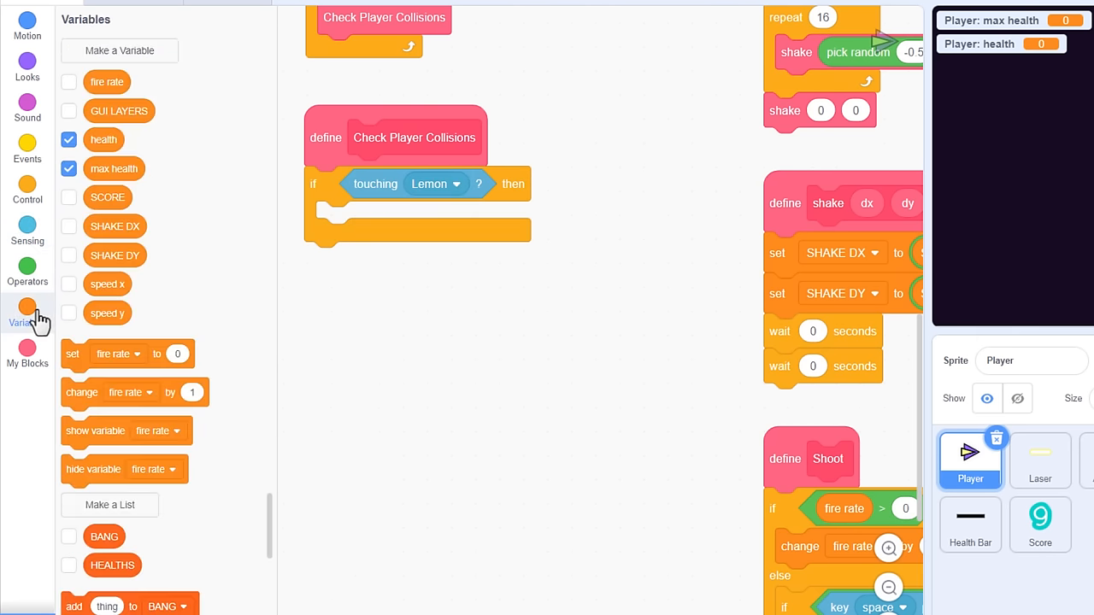
drag(134, 392, 402, 218)
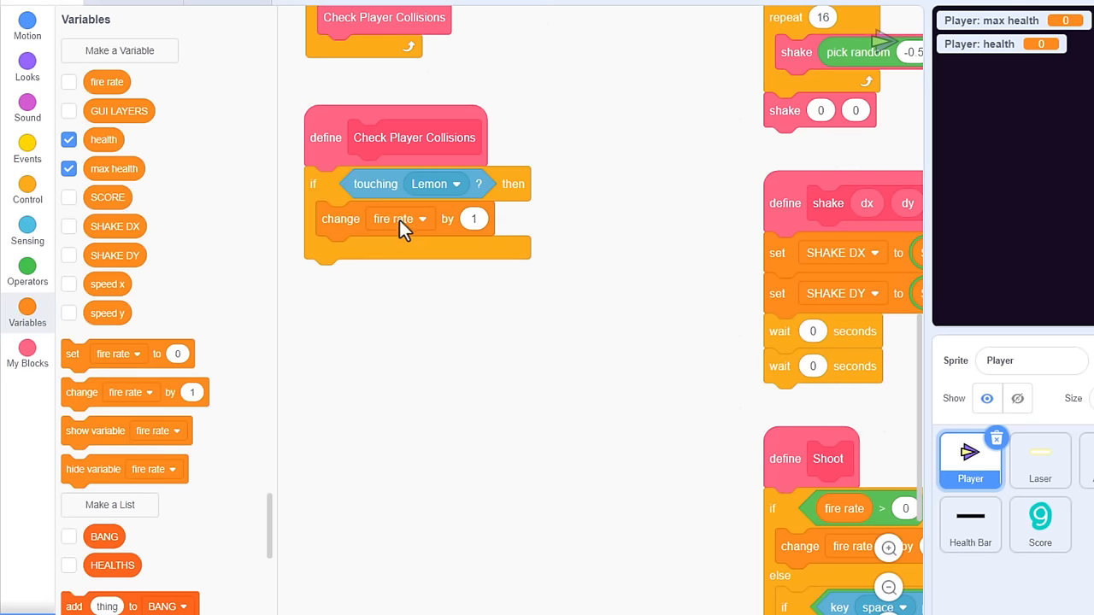
click(399, 219)
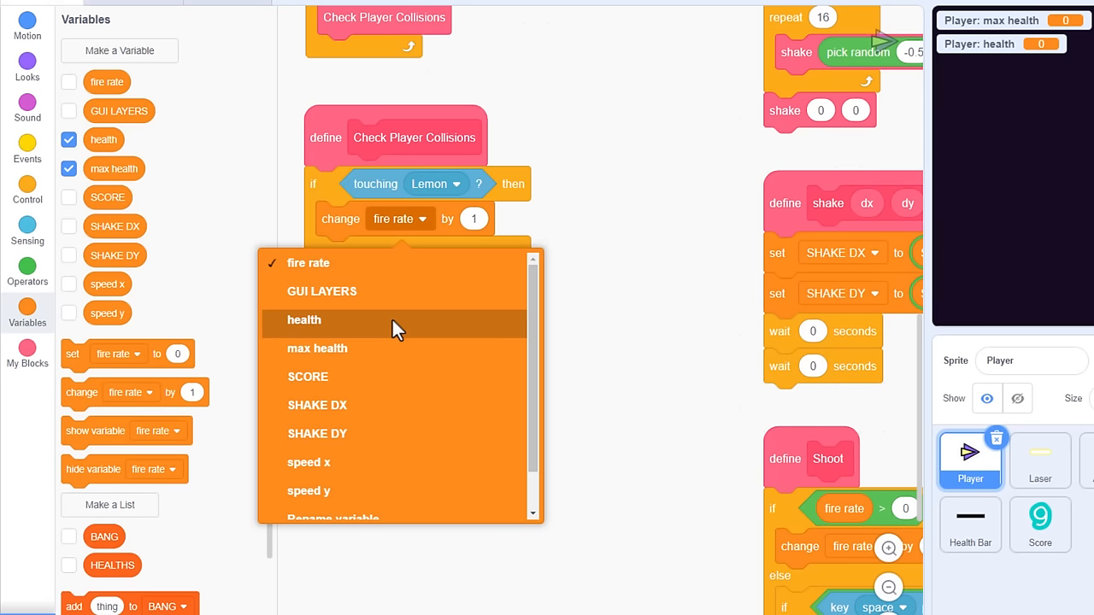
click(305, 320)
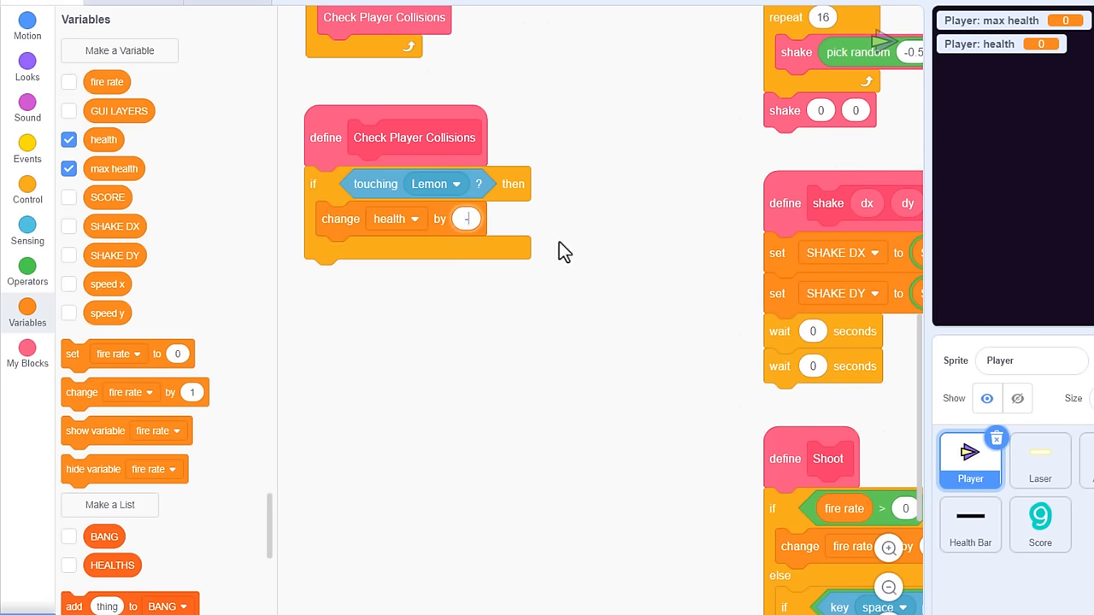
text(-1)
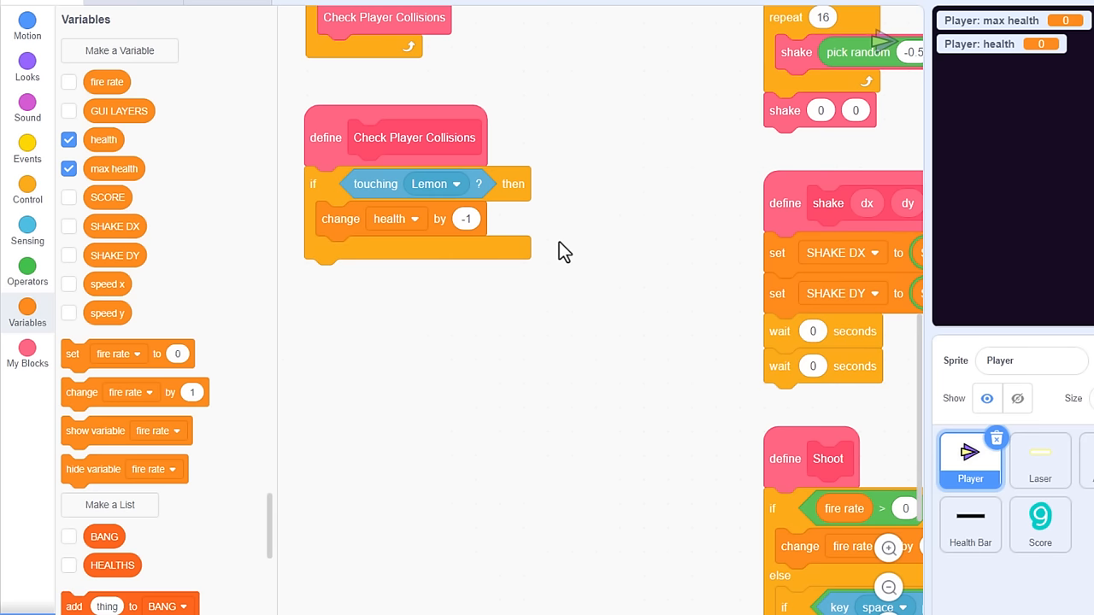
click(27, 343)
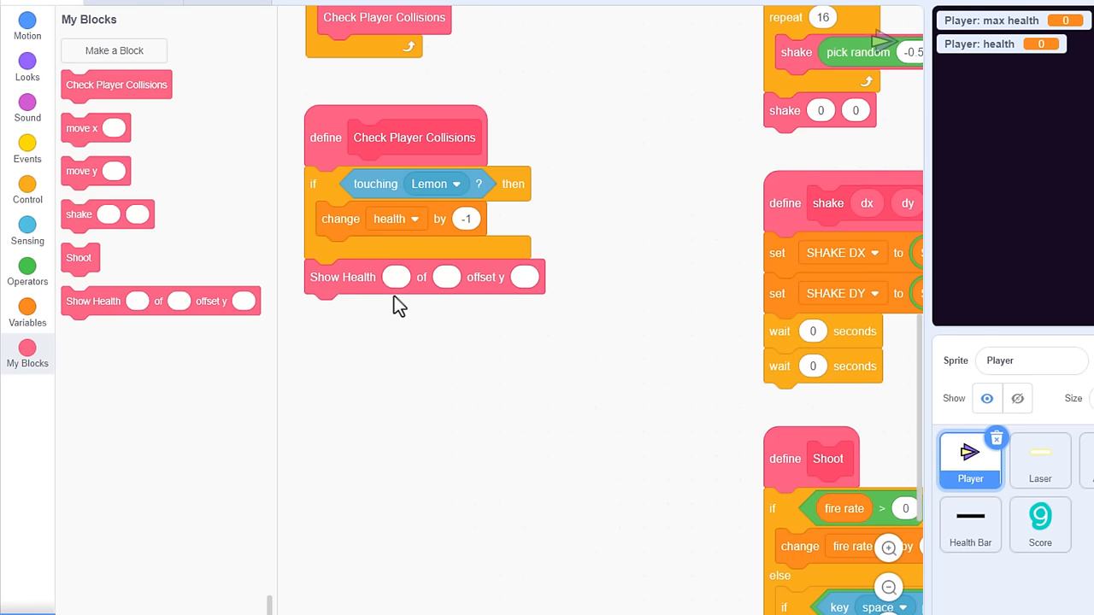
mouse_move(28, 309)
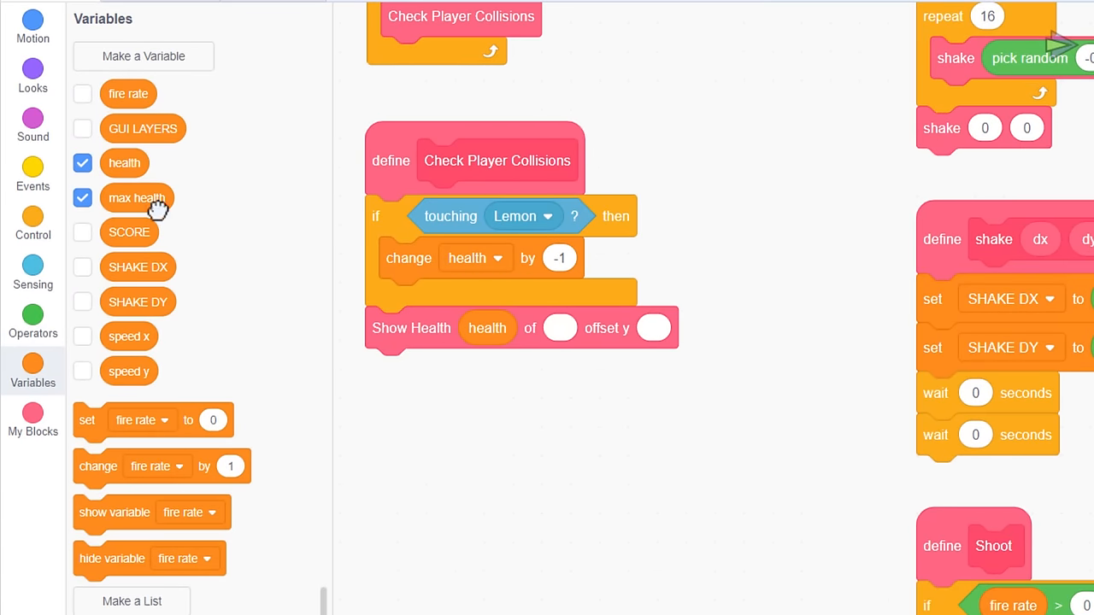
Fill Show Health with max health as the second input and -30 as offset y.
drag(136, 197, 586, 328)
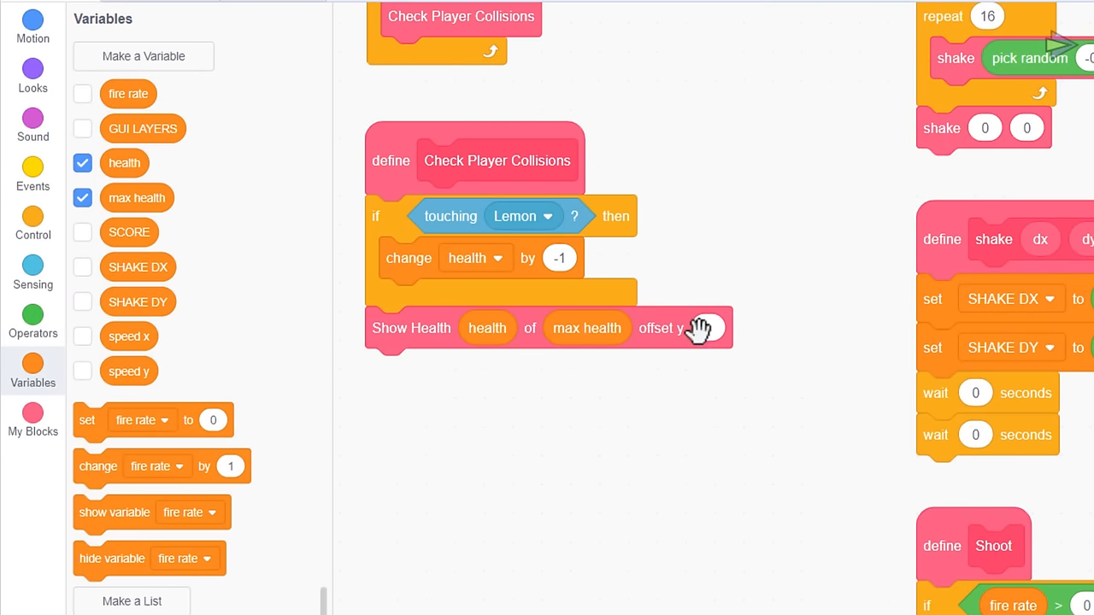
click(708, 328)
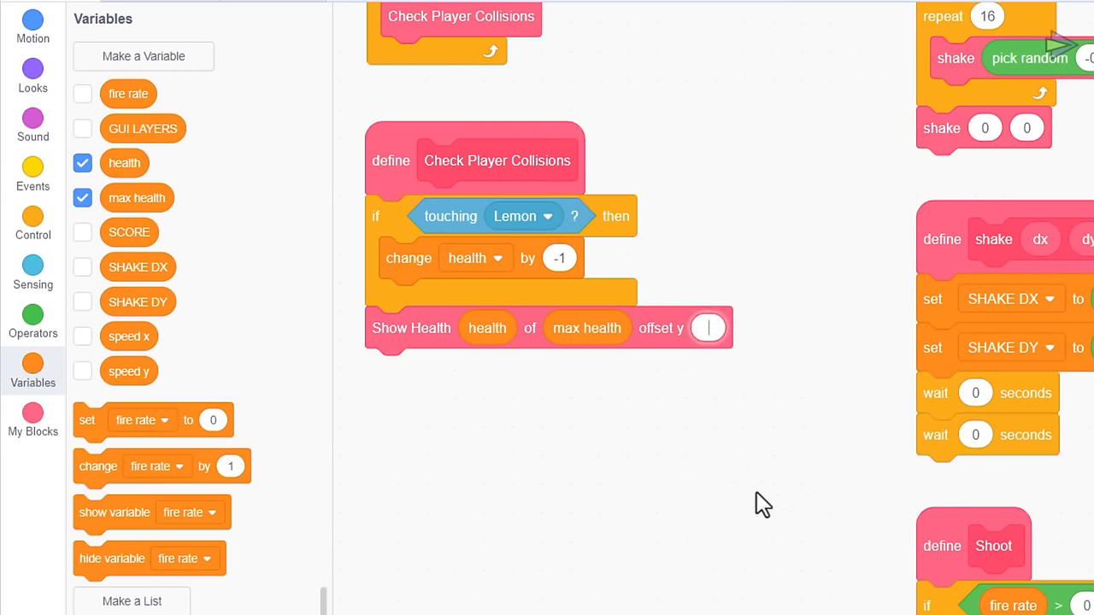
text(-30)
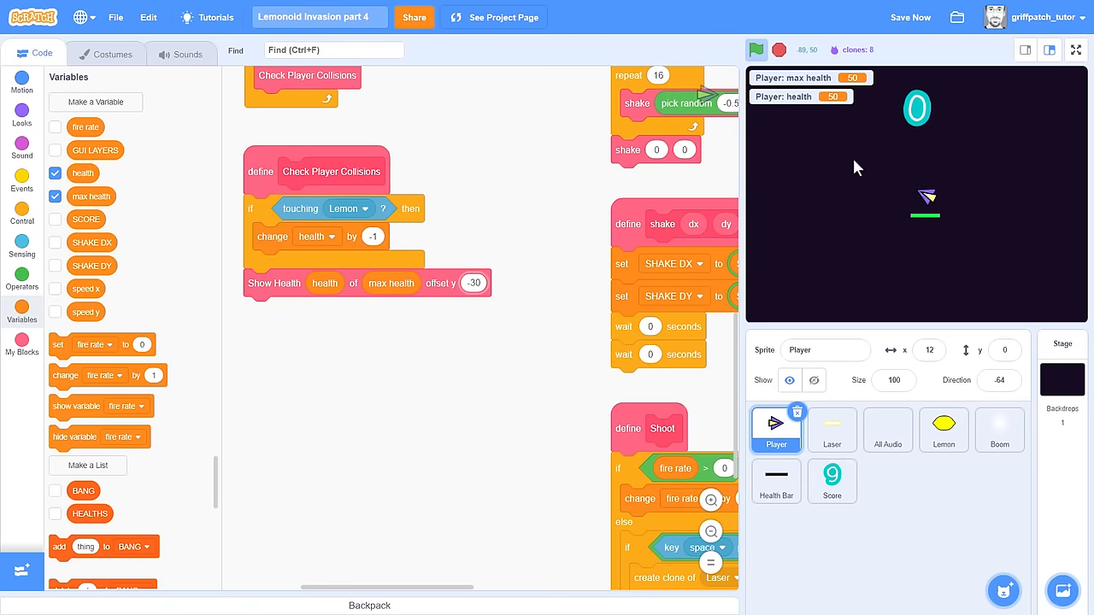
Play the game full-screen and watch health drop below zero while touching lemons.
click(1076, 49)
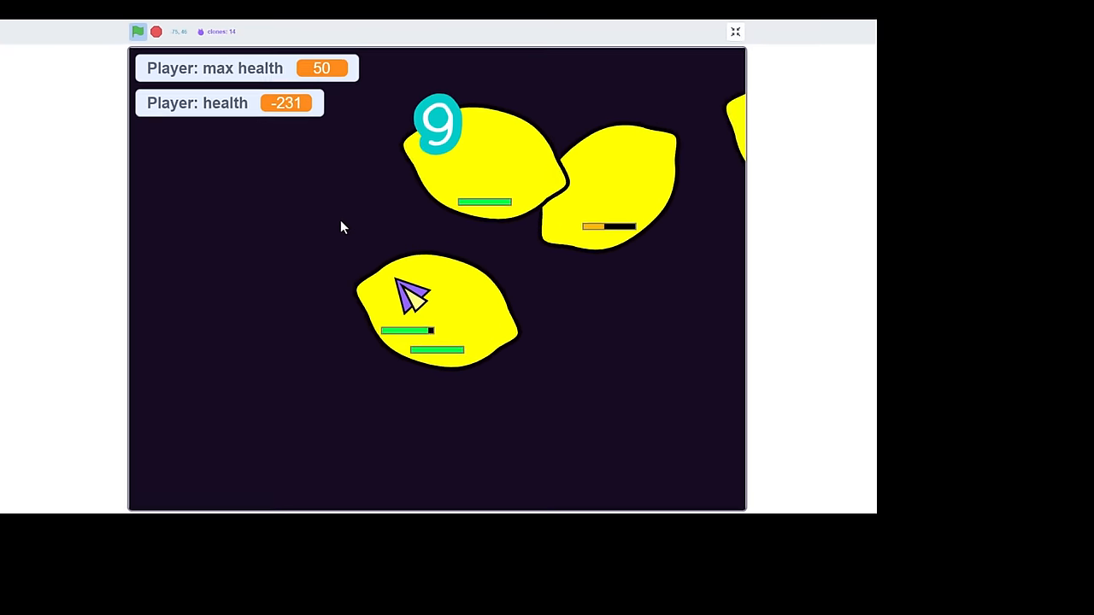
click(734, 32)
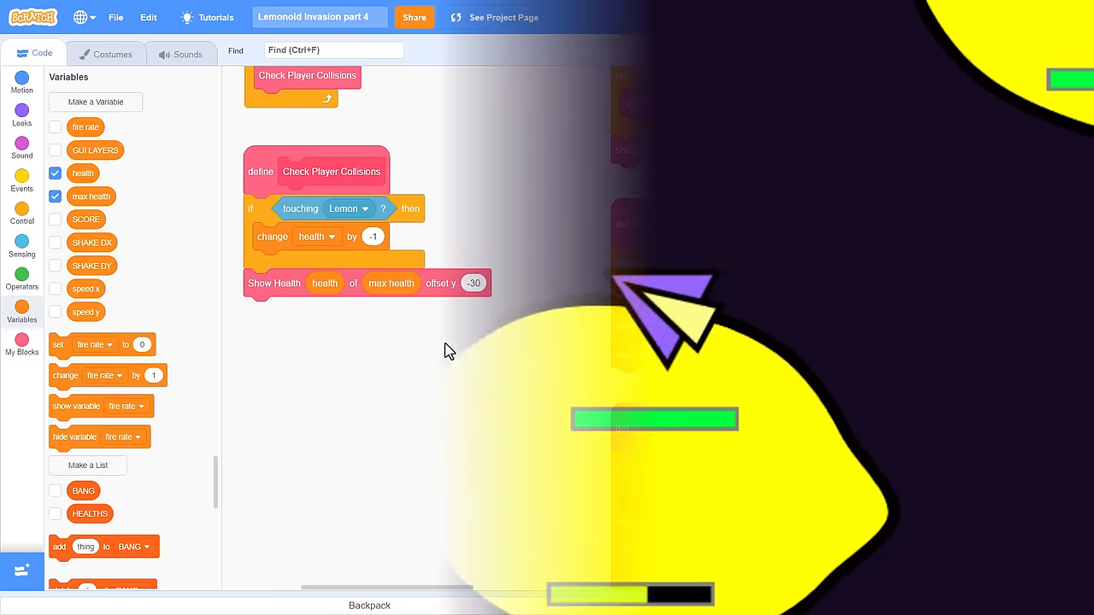
Switch a Looks 'set effect' block to the brightness effect.
click(22, 111)
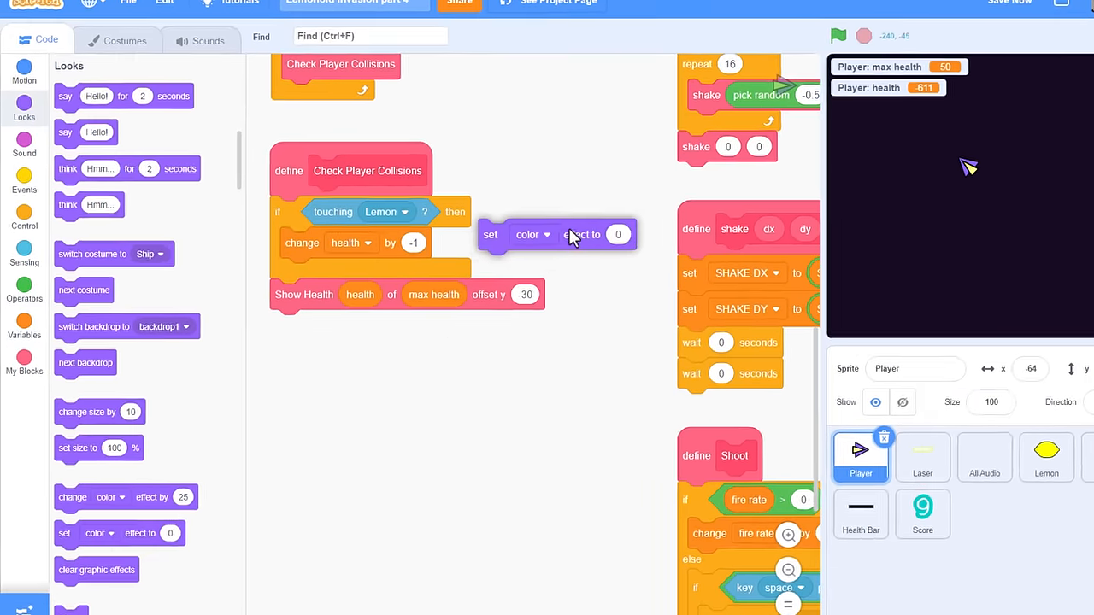
click(530, 235)
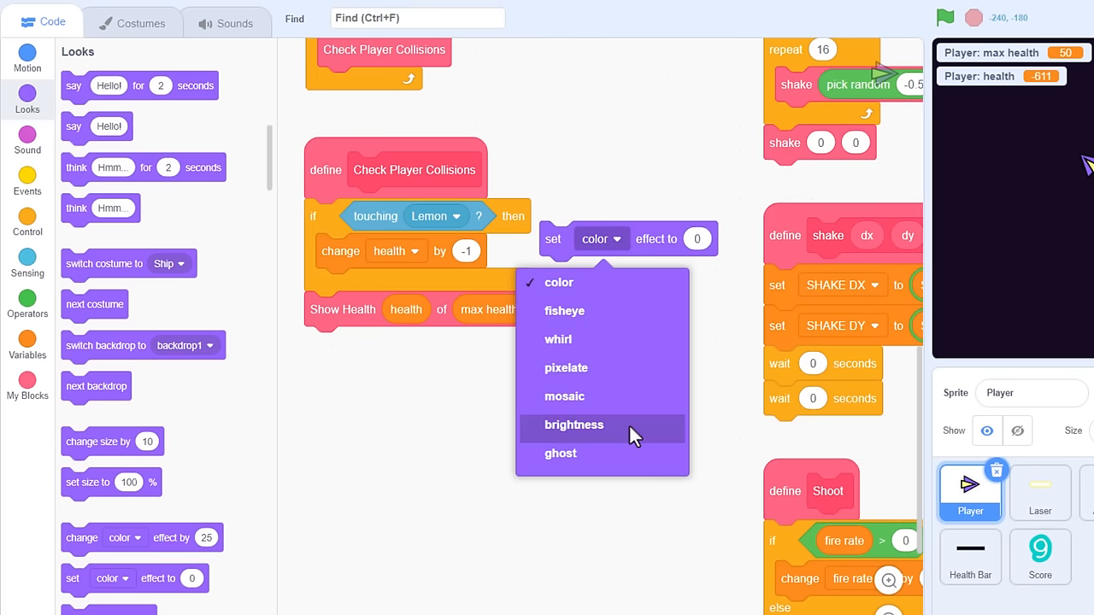
click(572, 426)
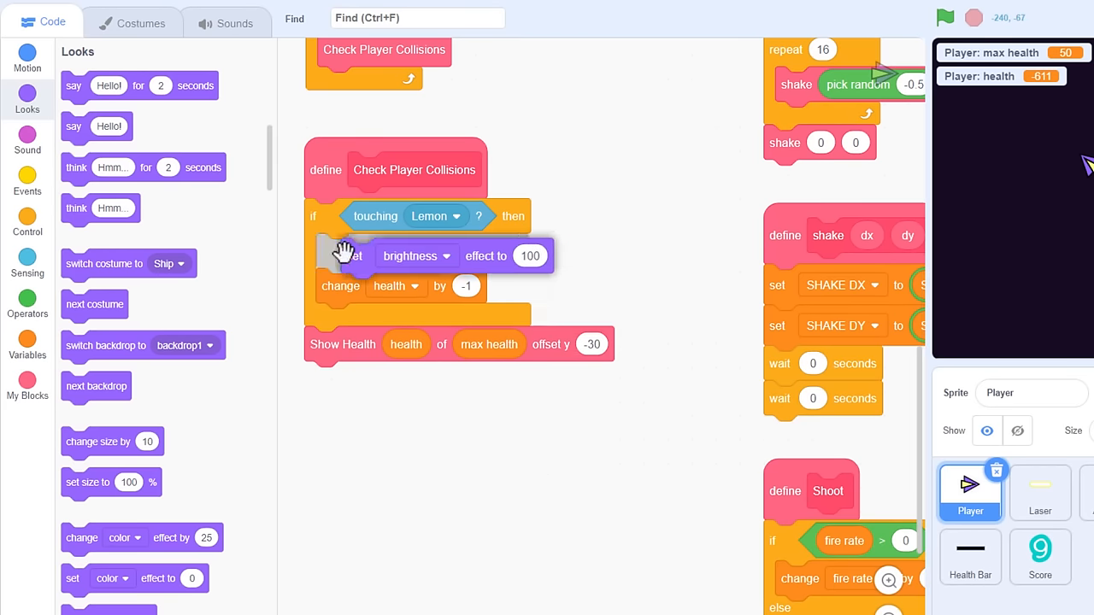
mouse_move(399, 269)
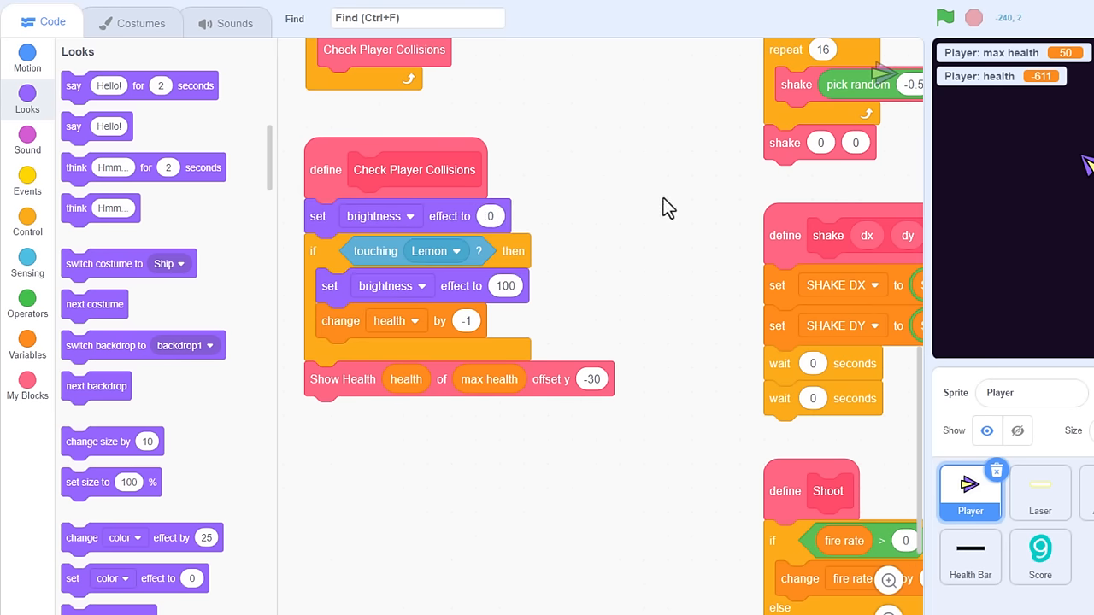
mouse_move(964, 92)
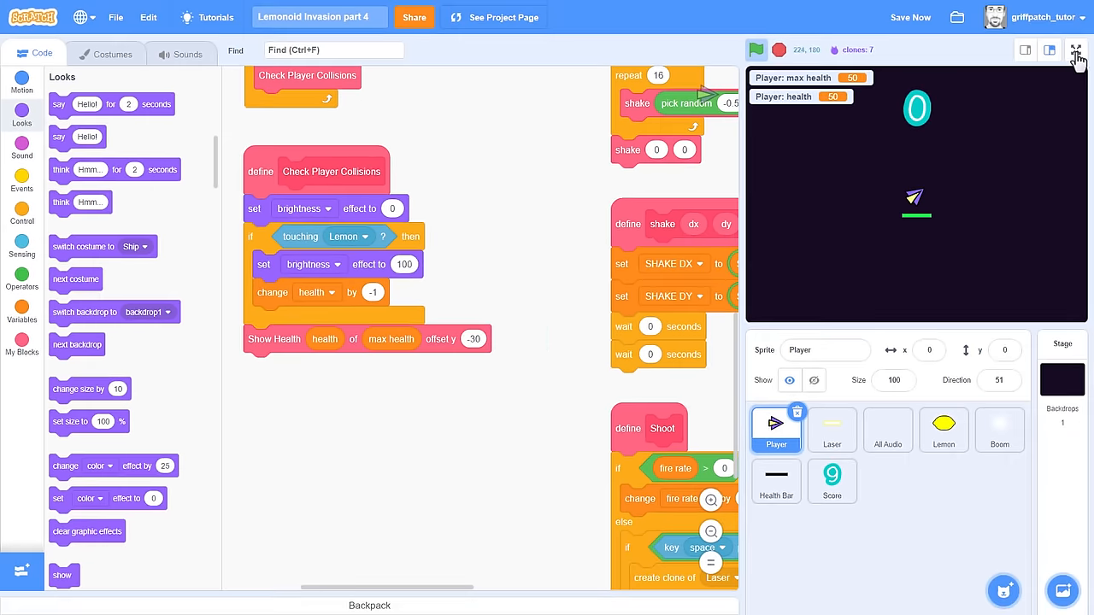
click(1078, 48)
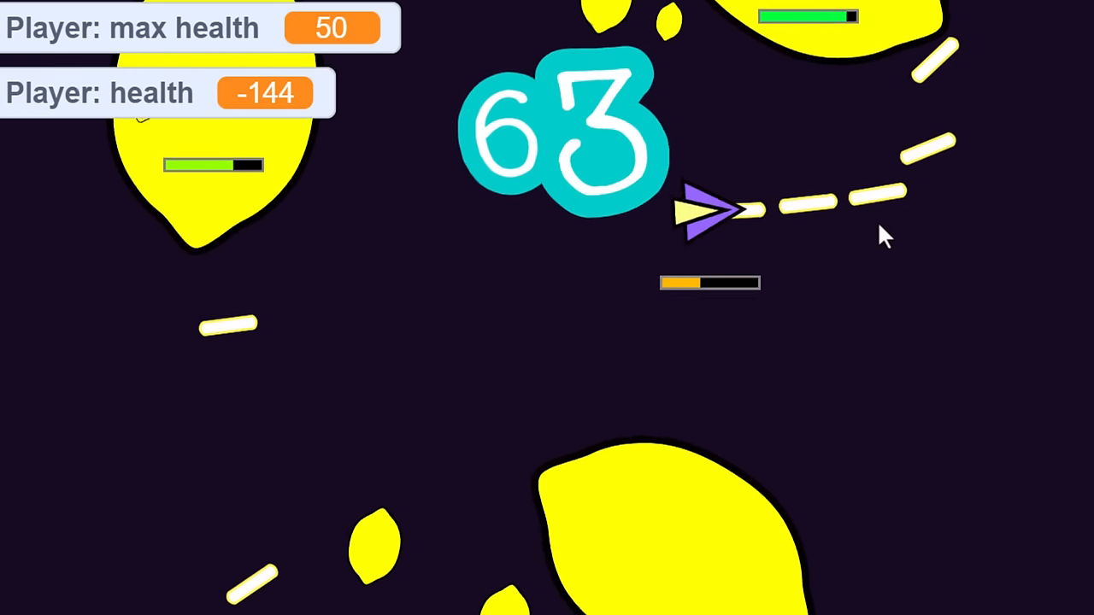
click(919, 13)
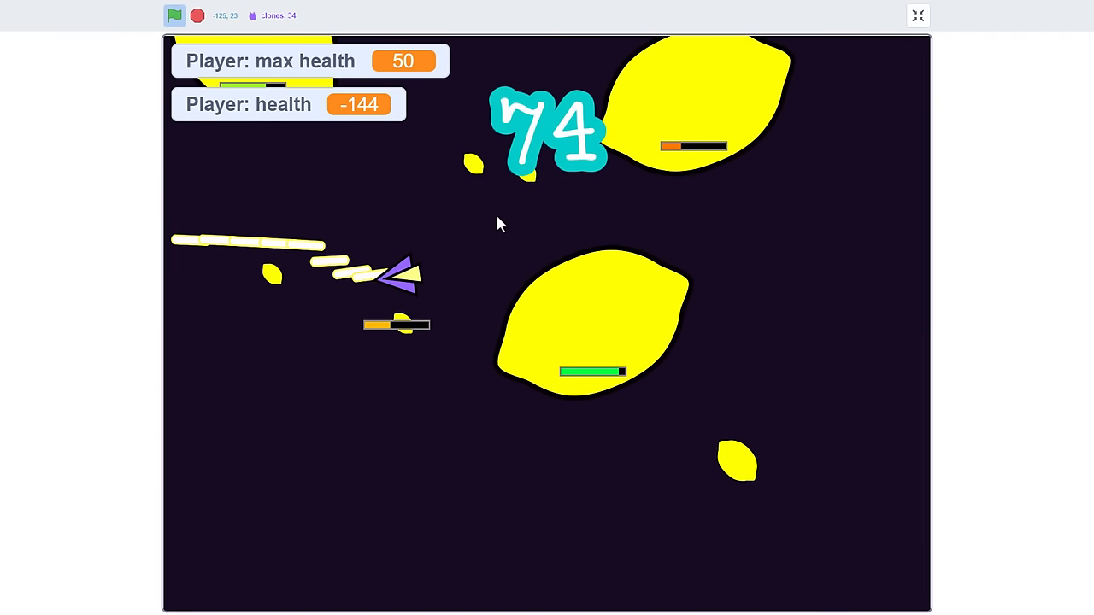
click(917, 13)
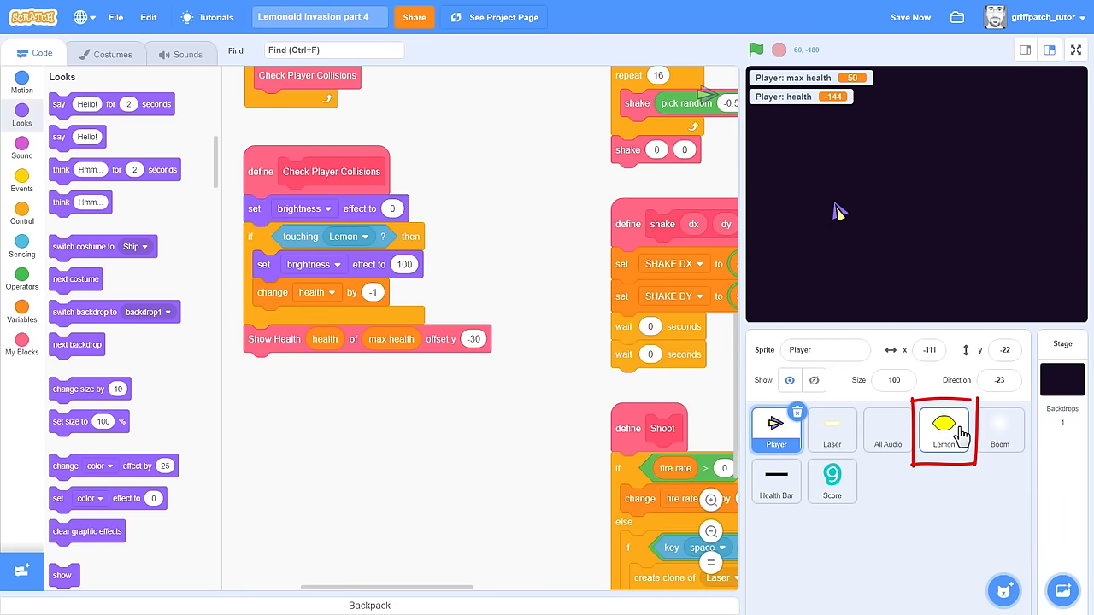
Copy the three 'add 1 / x position / y position to BANG' blocks from Lemon to Player.
click(944, 430)
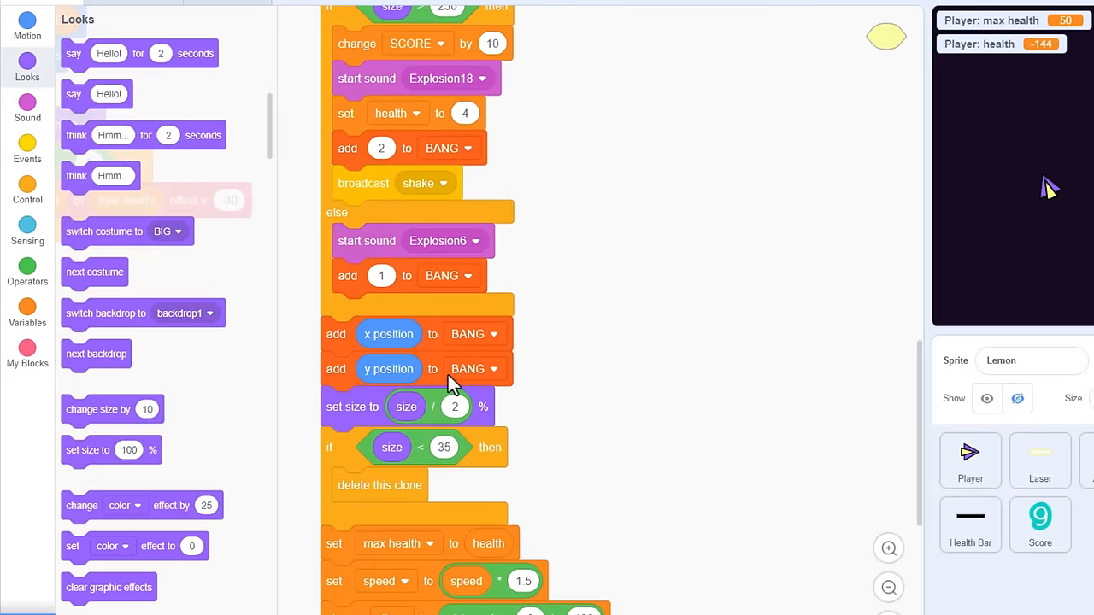
mouse_move(334, 275)
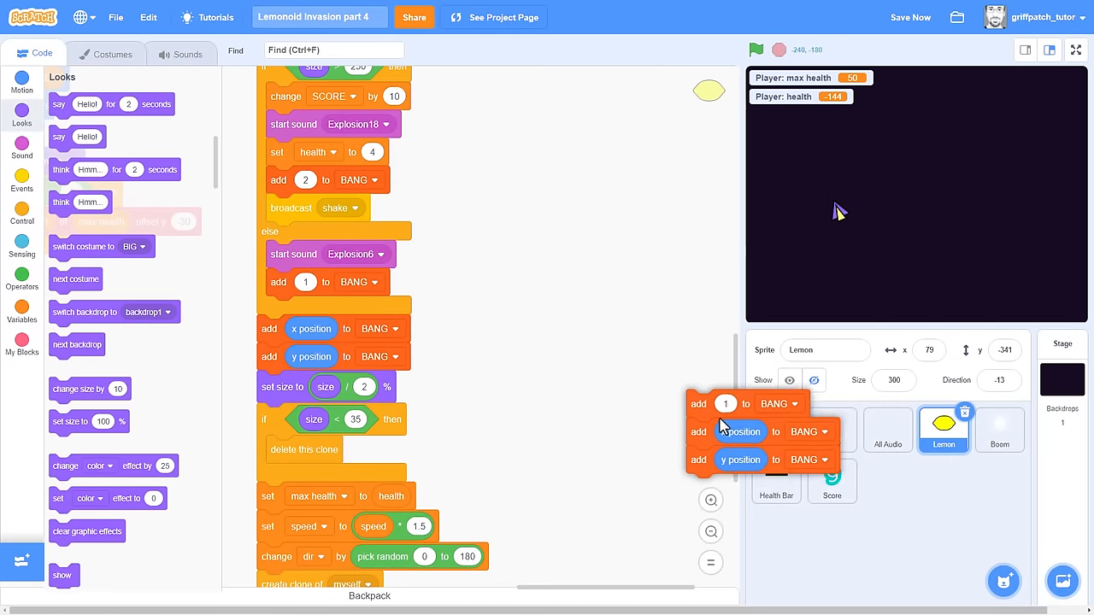
drag(699, 403, 445, 271)
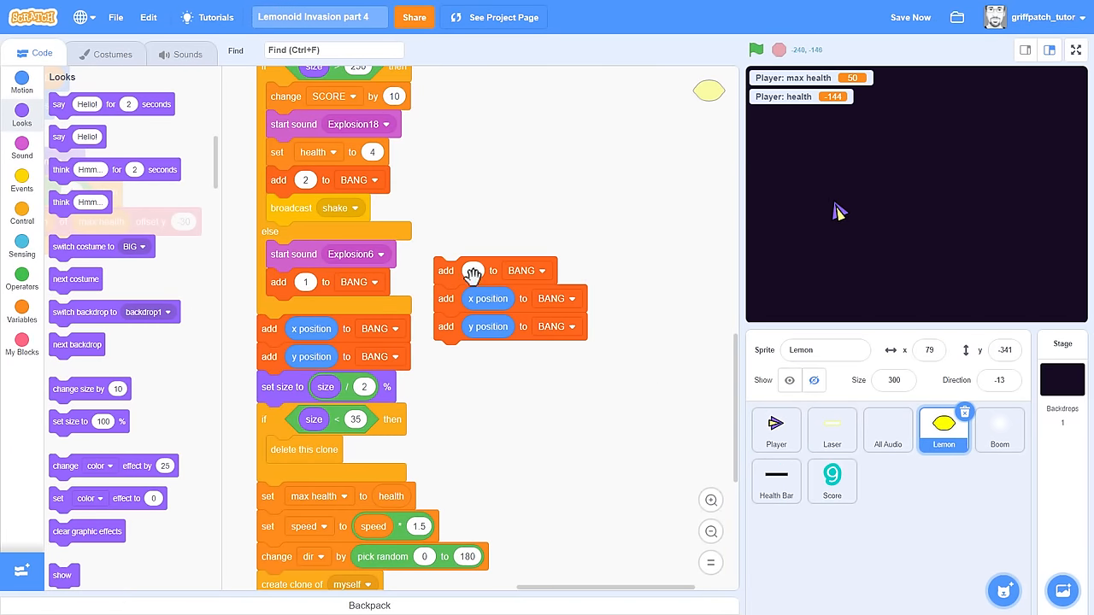
click(777, 429)
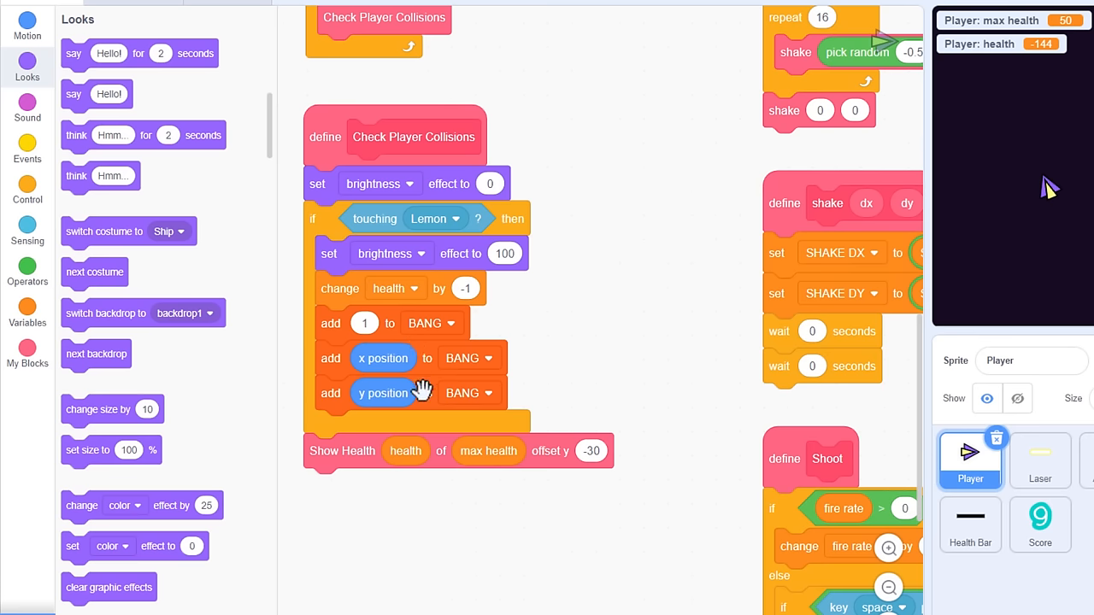
mouse_move(577, 382)
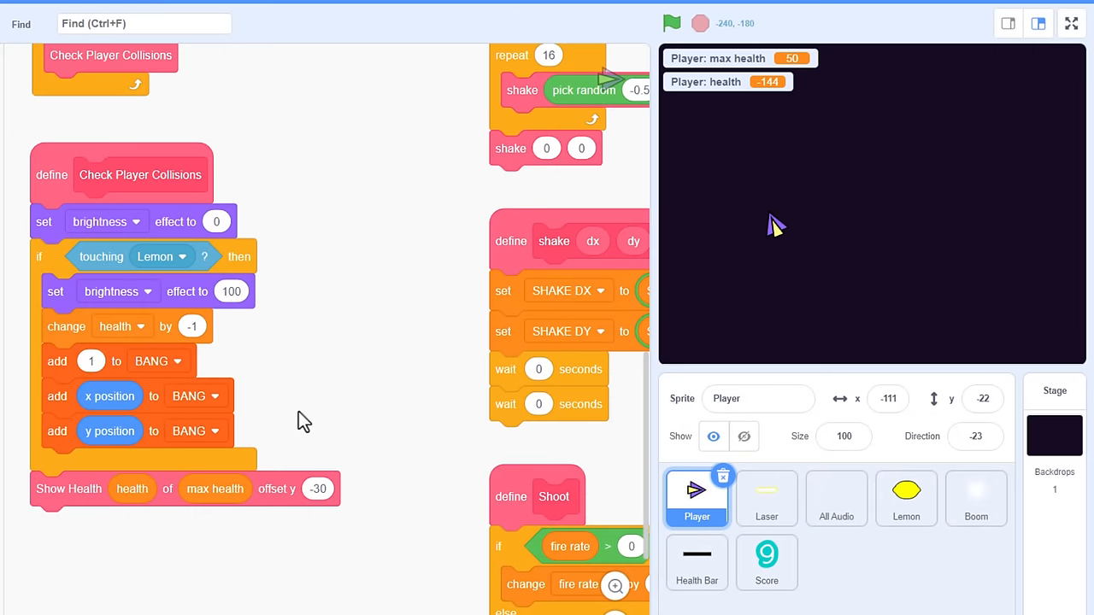
Start the game with the green flag and view it full-screen.
click(686, 24)
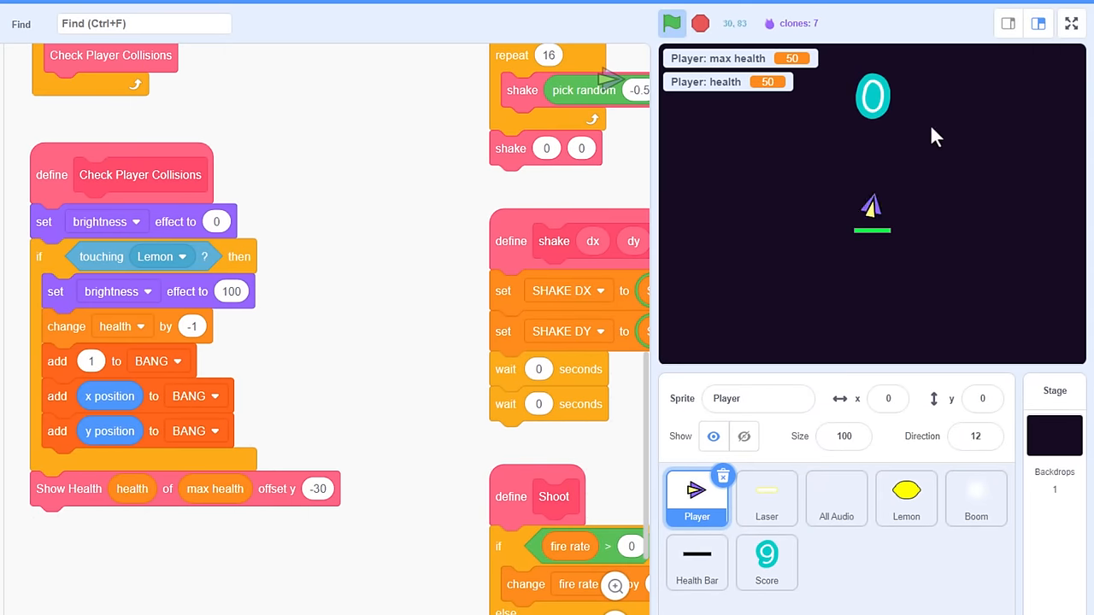
click(1070, 22)
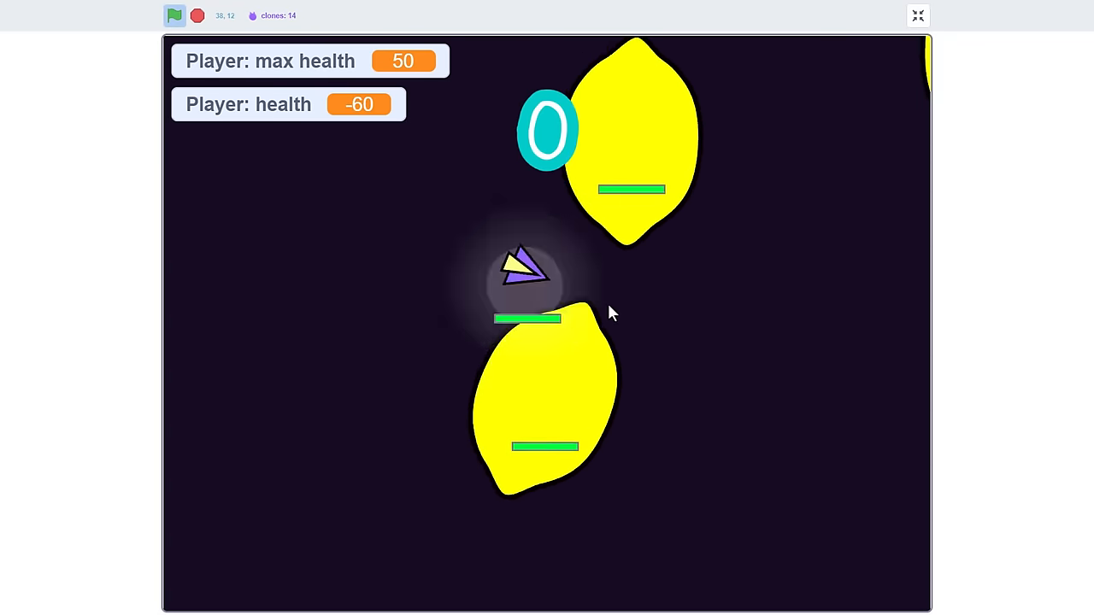
Add 'pick random -10 to 10' offsets to the x and y positions added to BANG.
click(918, 15)
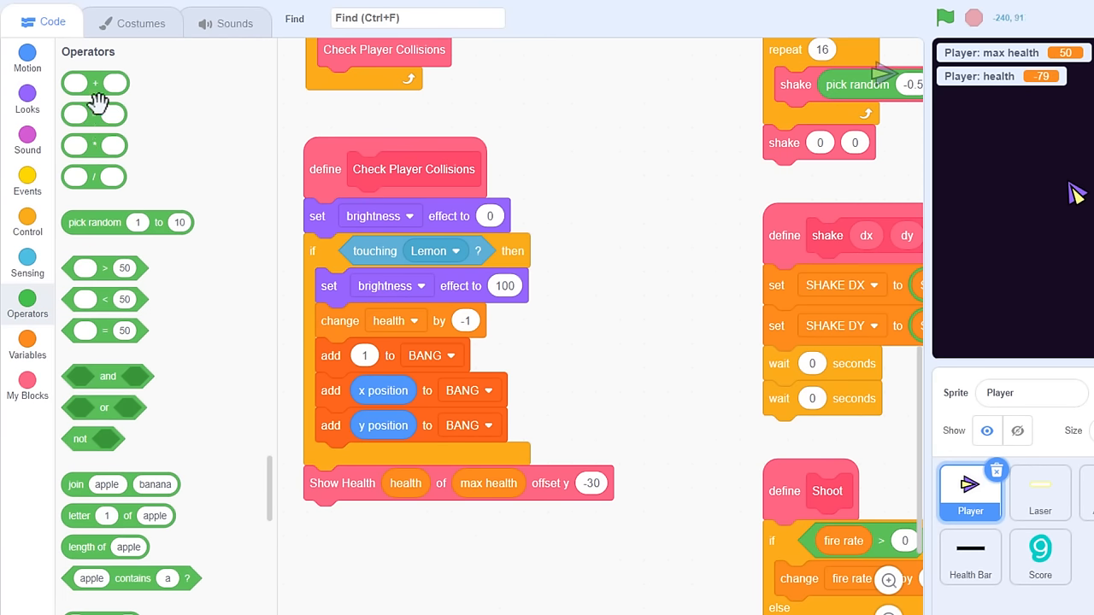
drag(94, 83, 554, 382)
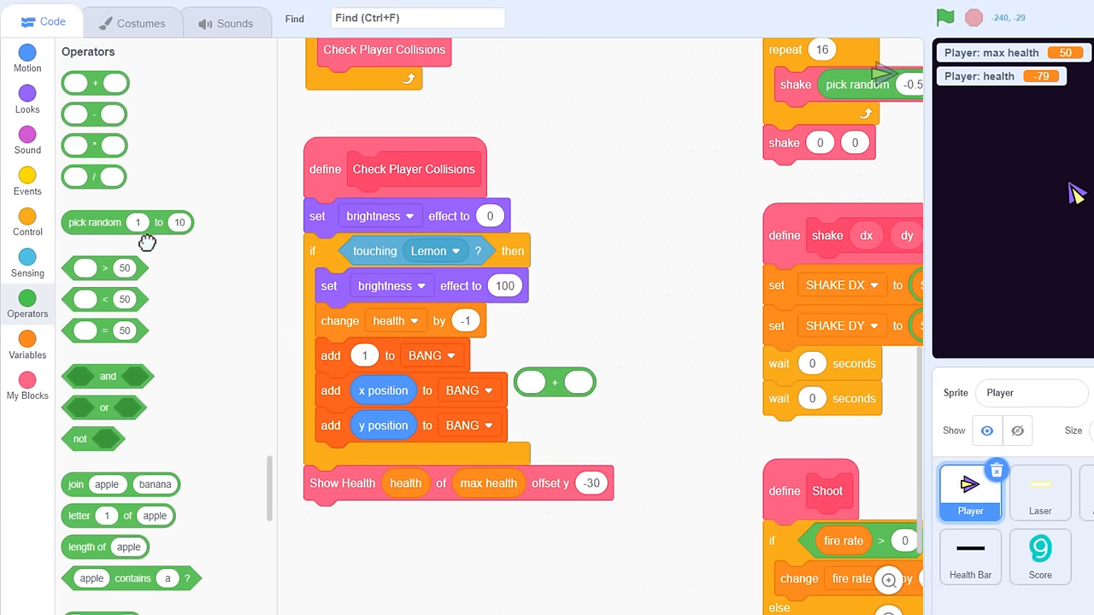
drag(127, 222, 589, 385)
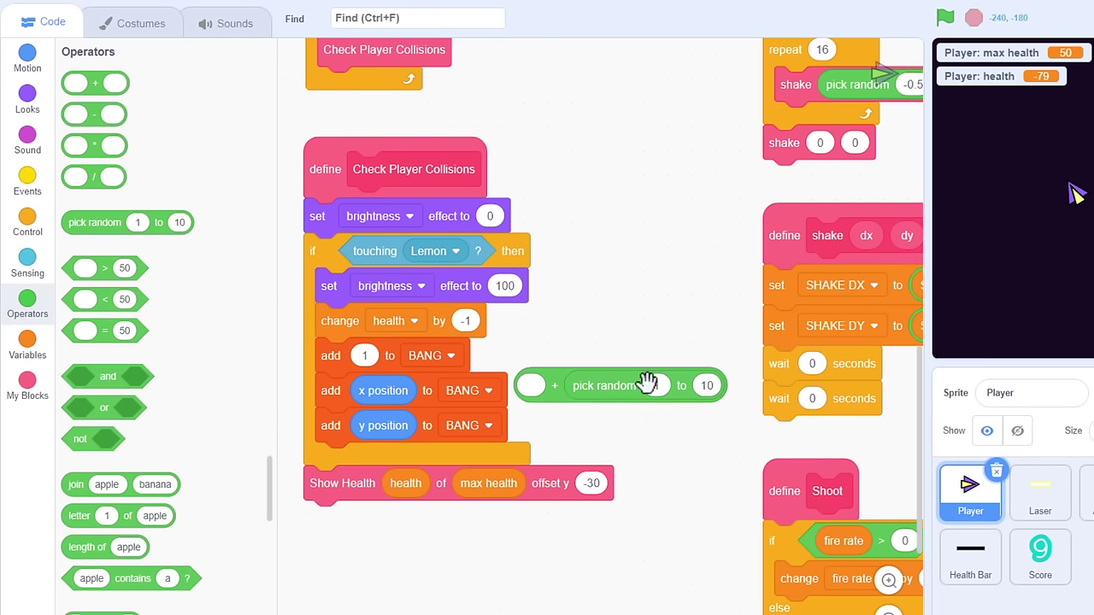
text(-10)
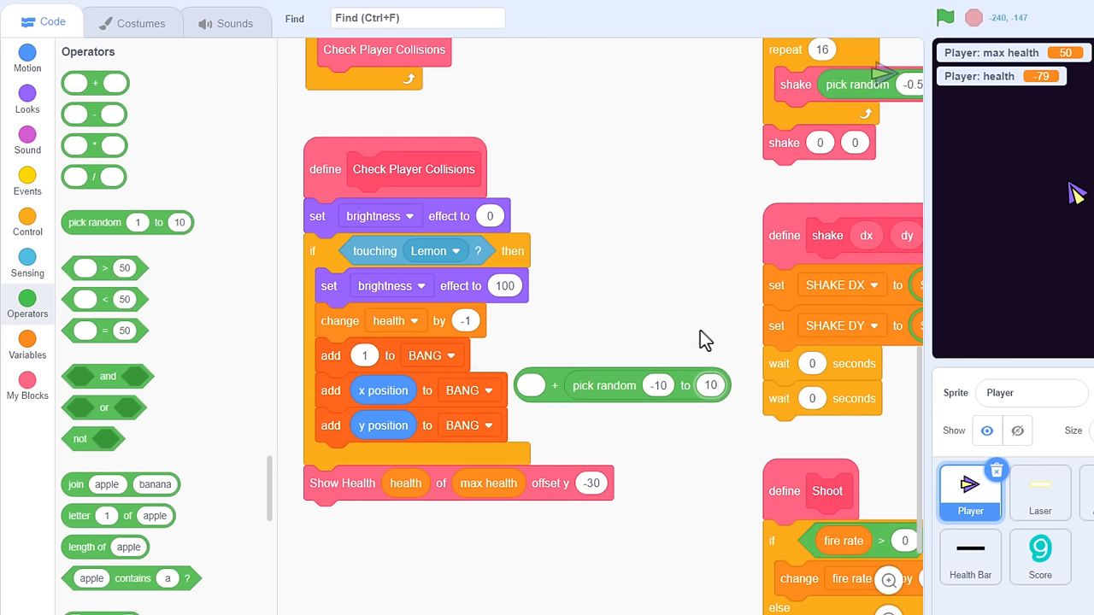
mouse_move(536, 385)
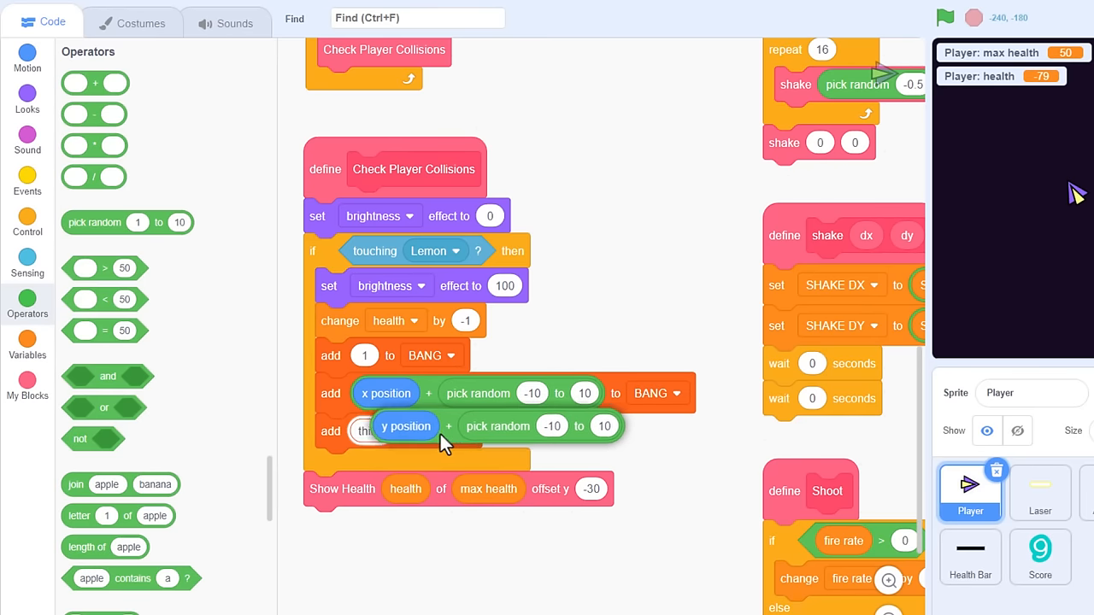
click(949, 14)
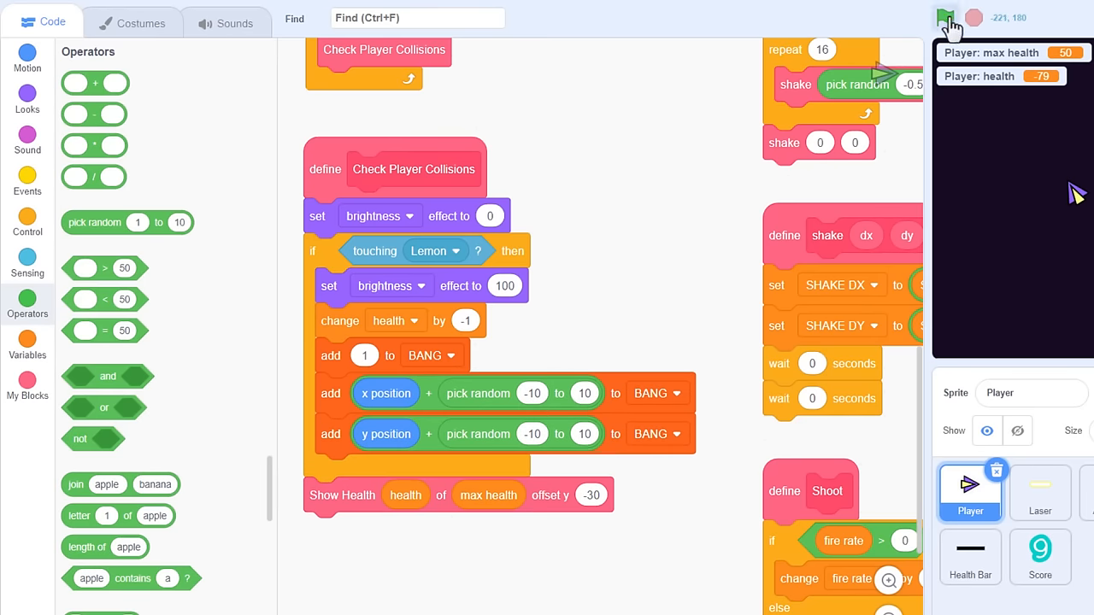
click(945, 19)
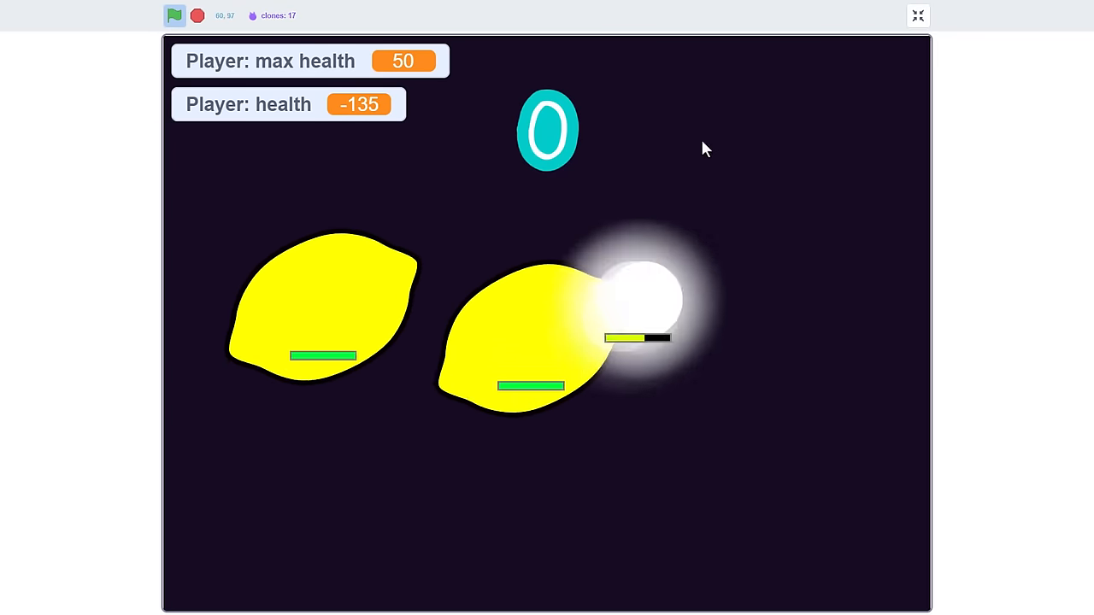
click(918, 16)
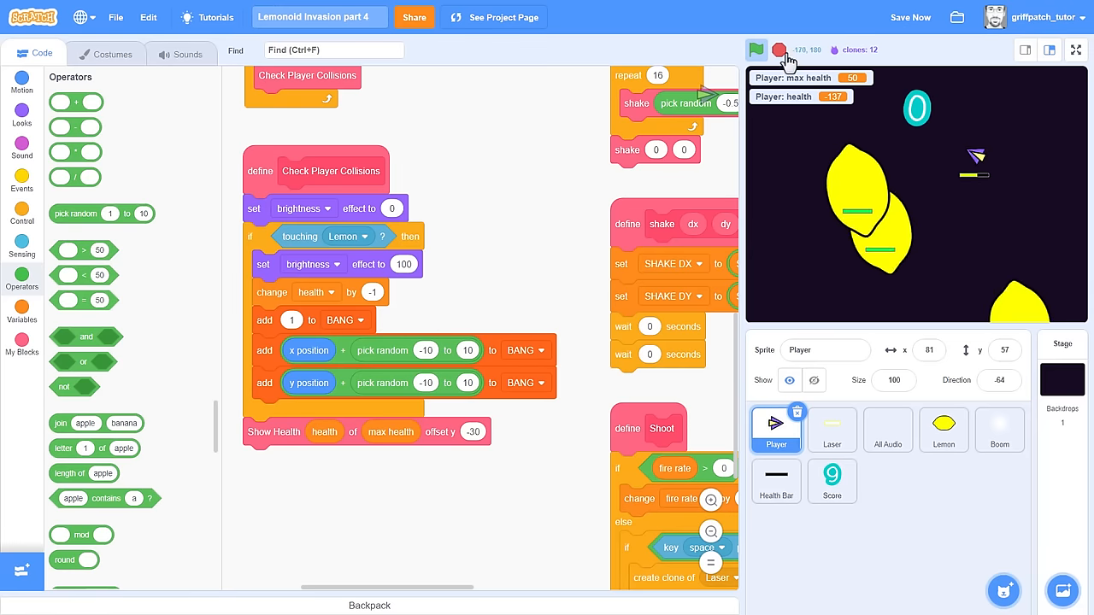
click(888, 430)
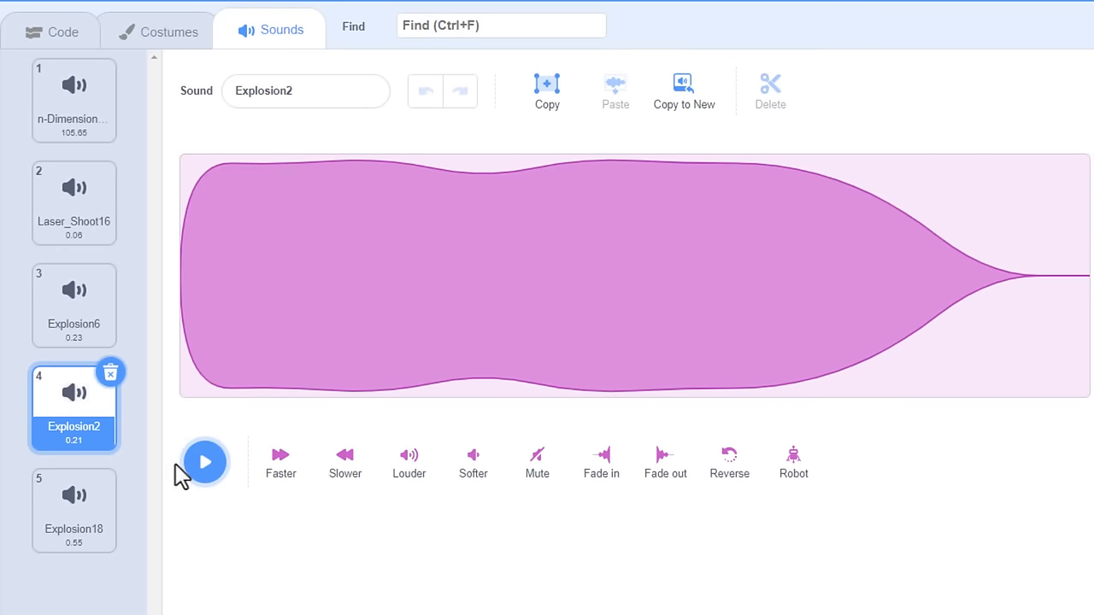
click(73, 510)
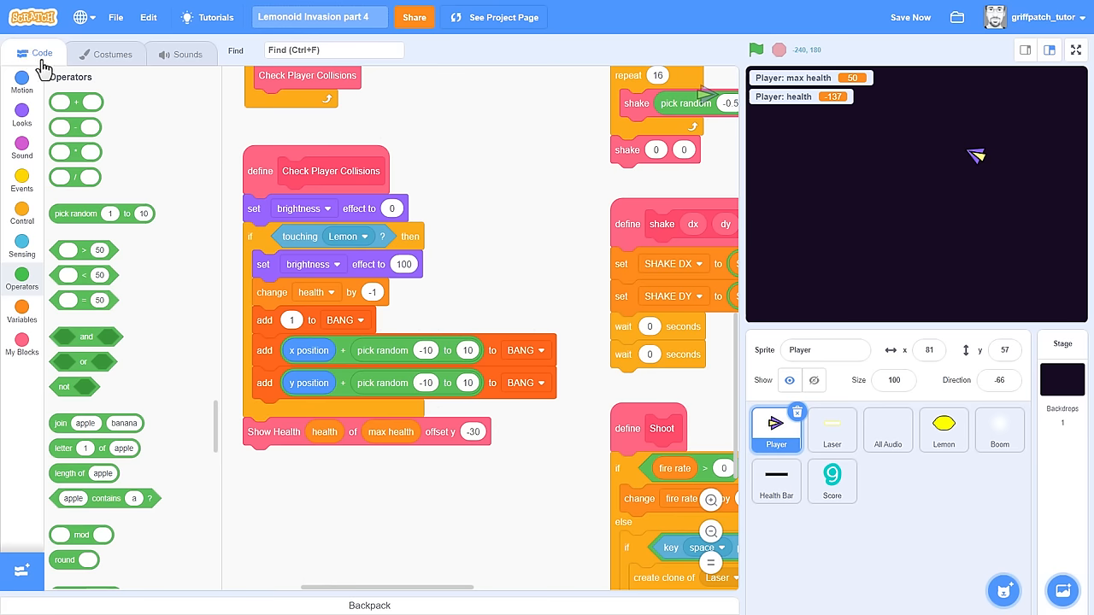
Start sound Explosion2 as the first block inside the Player's 'if touching Lemon'.
click(22, 149)
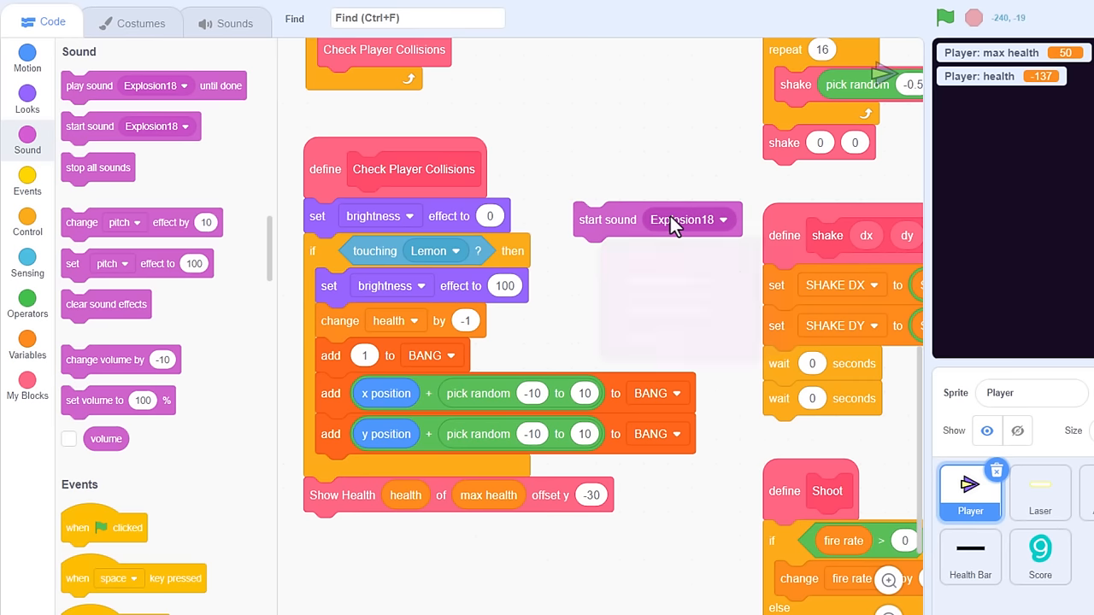
click(702, 220)
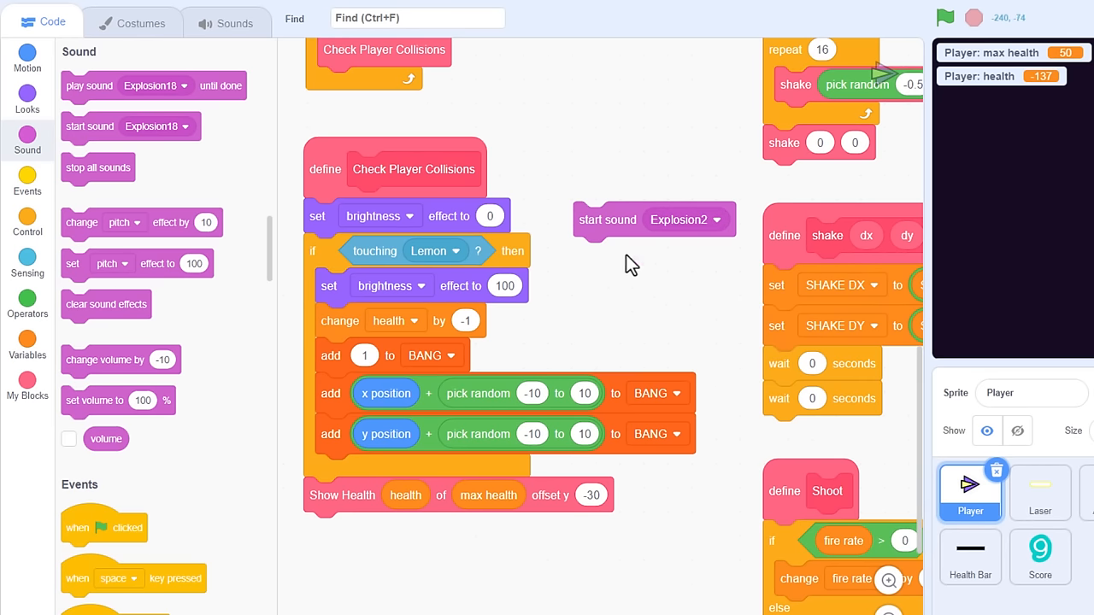
drag(607, 220, 349, 286)
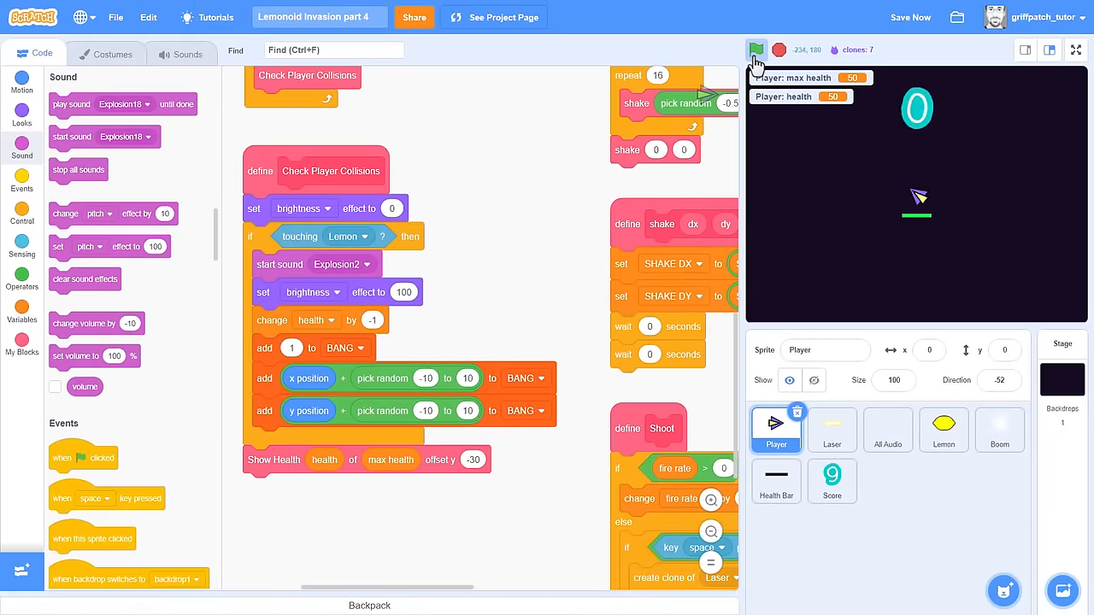
click(1073, 49)
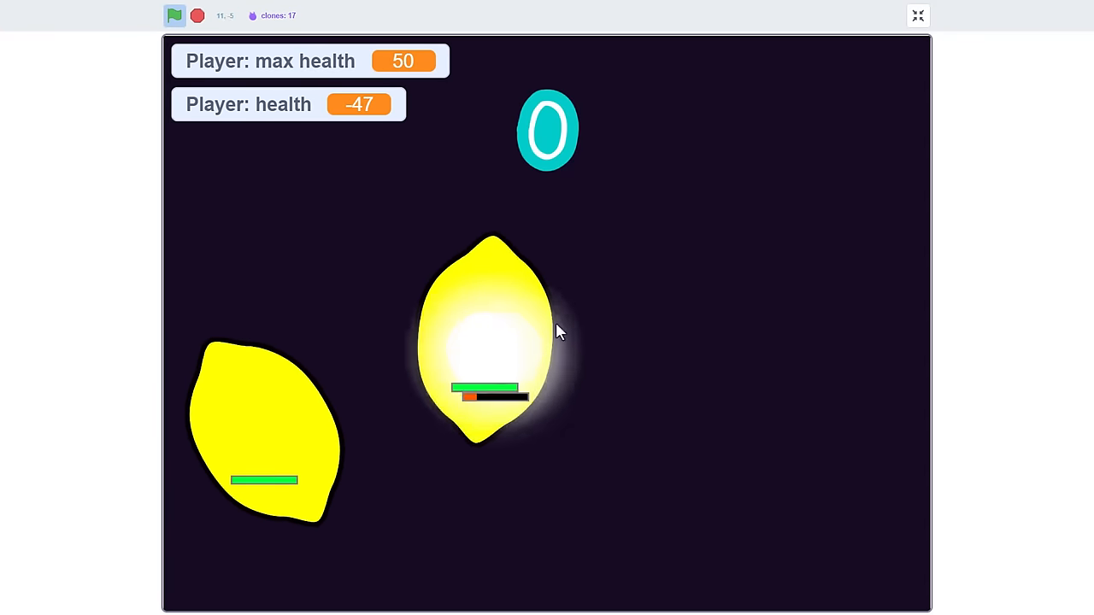
mouse_move(784, 197)
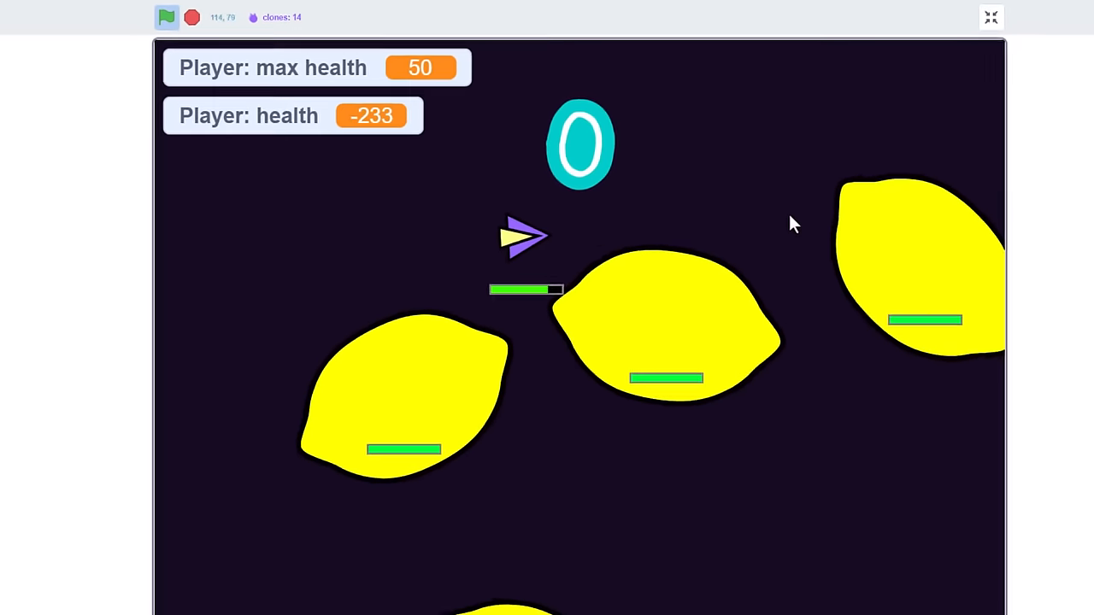
click(990, 15)
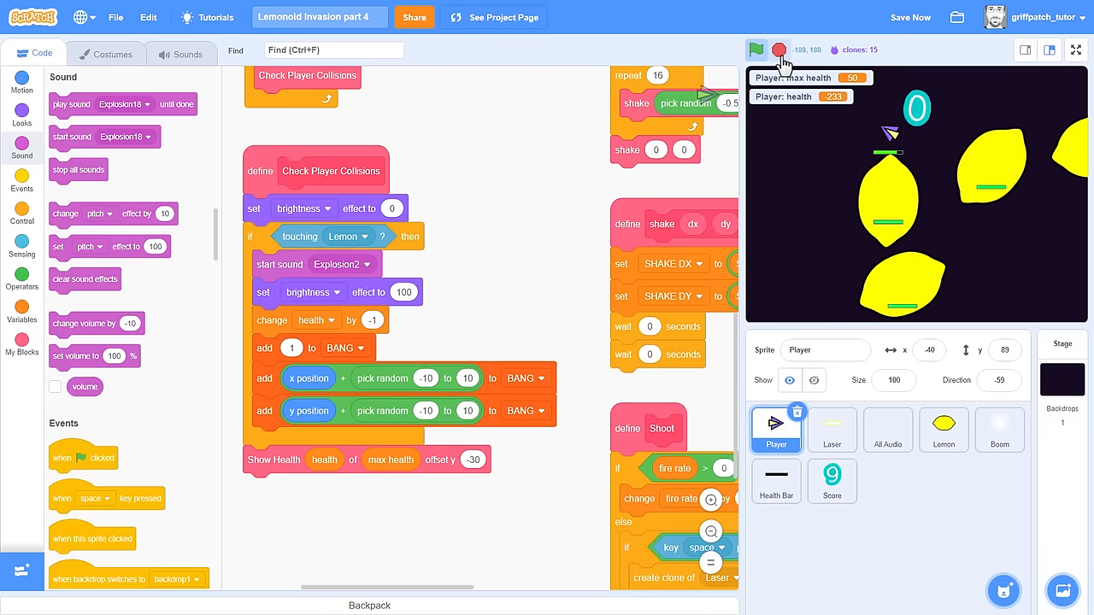
click(783, 50)
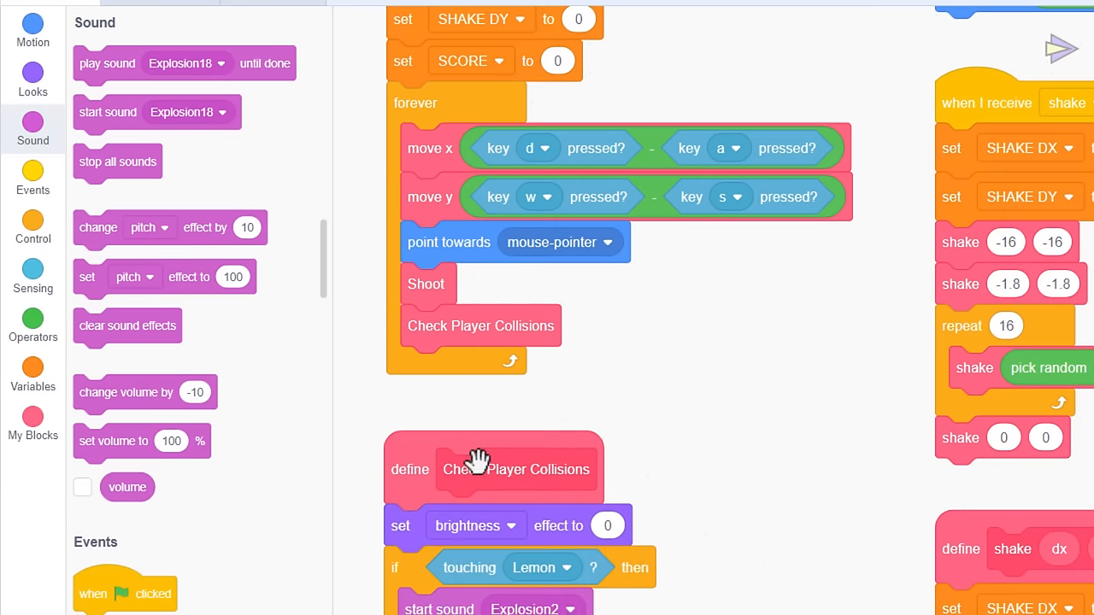
Replace the Player's forever loop with 'repeat until health < 1'.
scroll(down, 3)
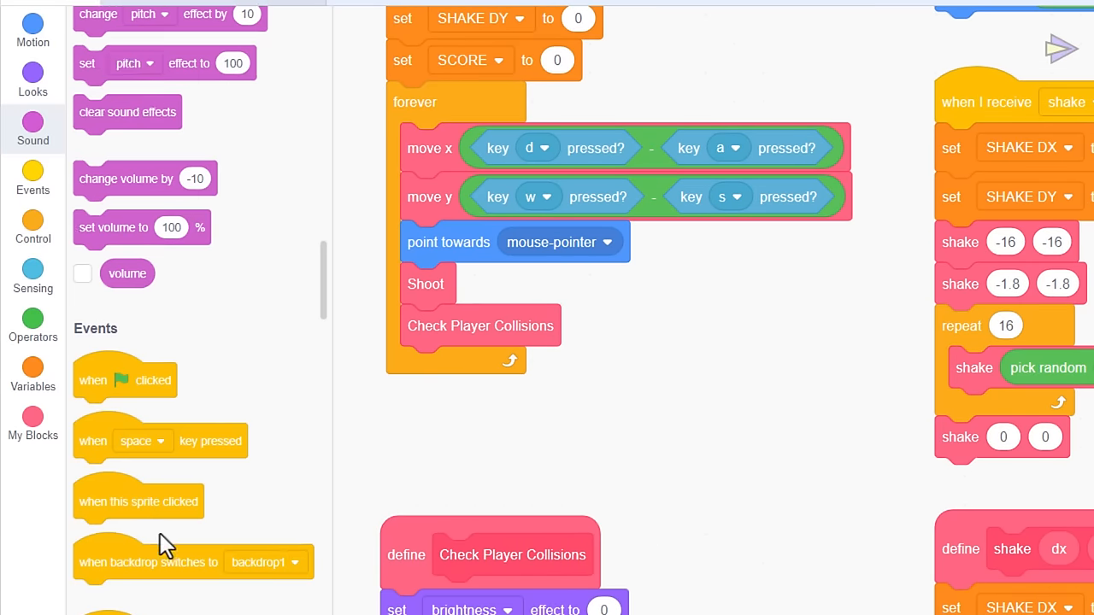
click(33, 226)
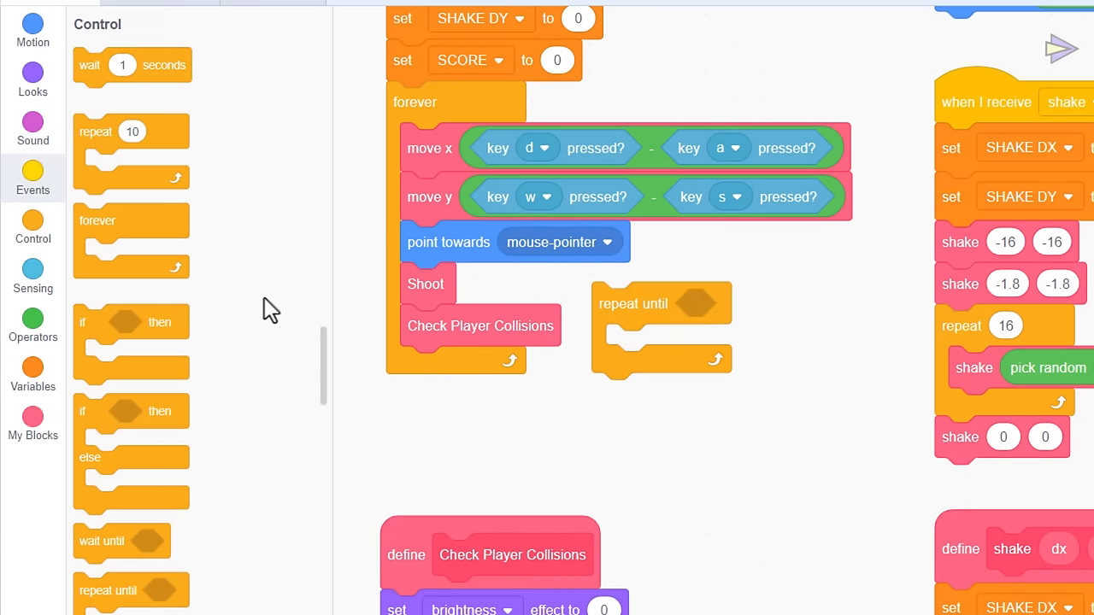
click(33, 321)
text(1)
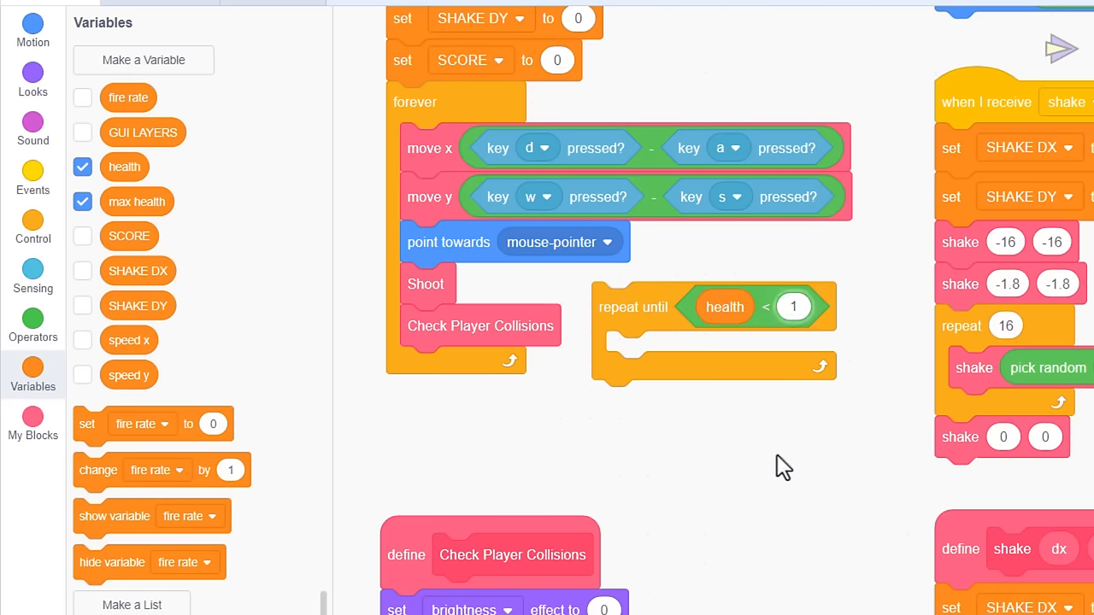
drag(429, 148, 658, 367)
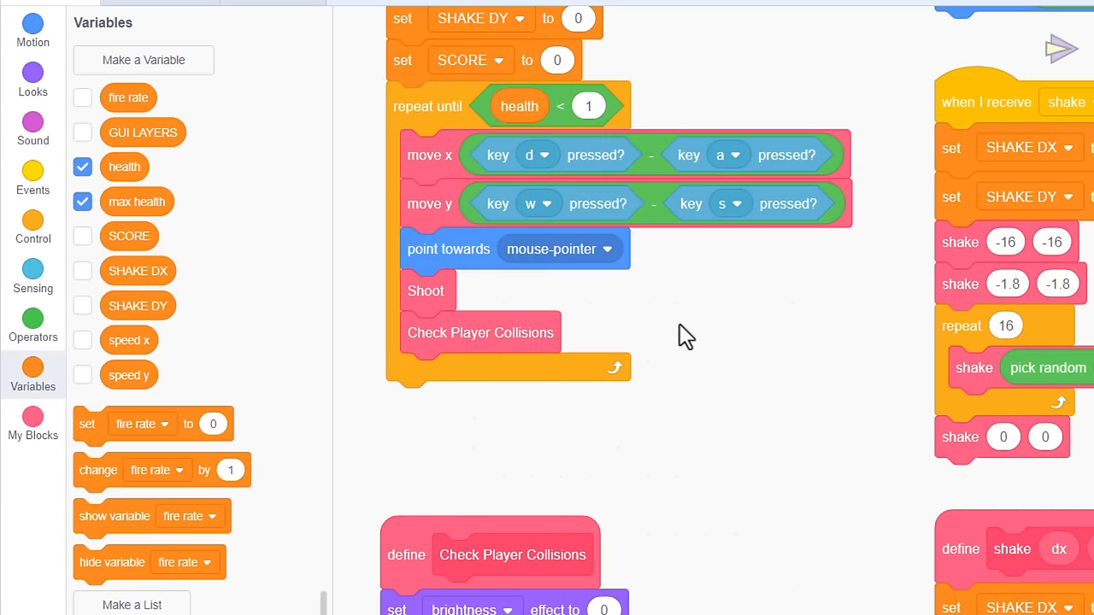
mouse_move(597, 438)
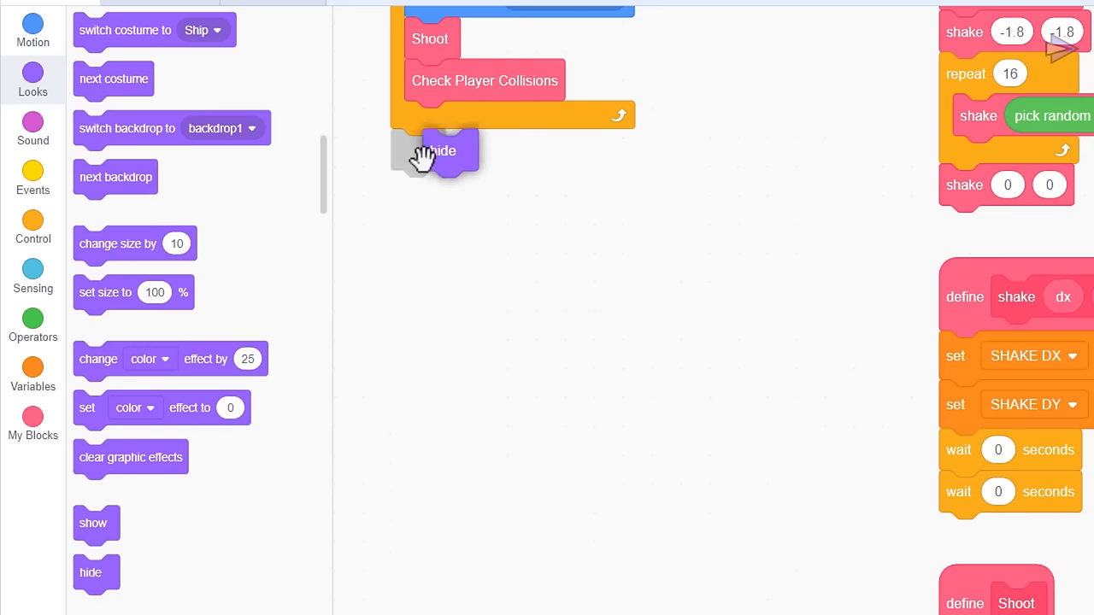
Add hide and a repeat 7 loop that plays Explosion18 and adds 2 to BANG.
click(32, 222)
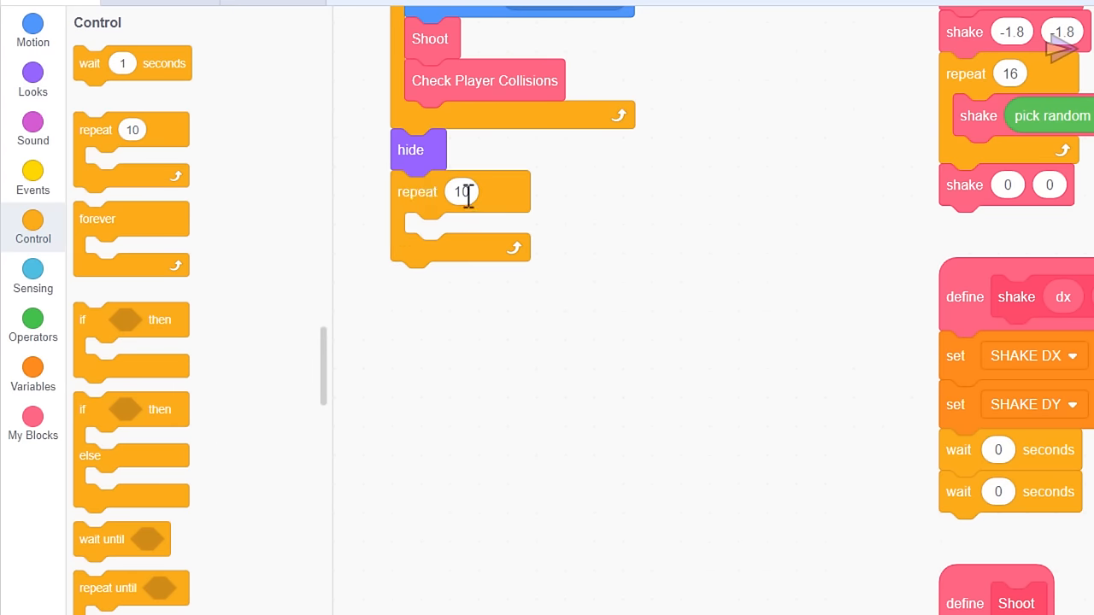
text(7)
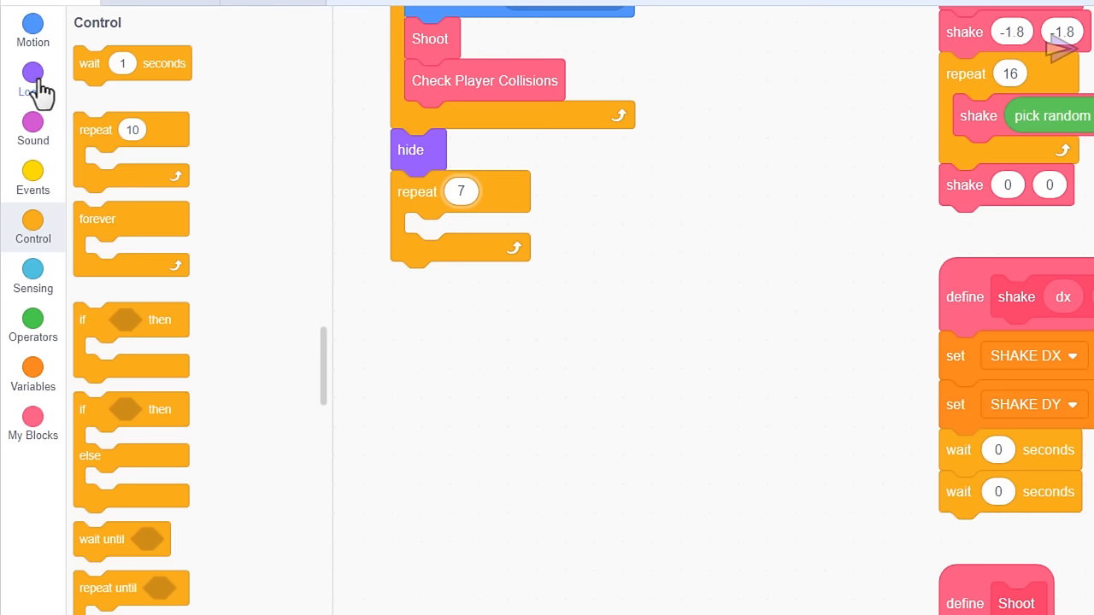
click(32, 121)
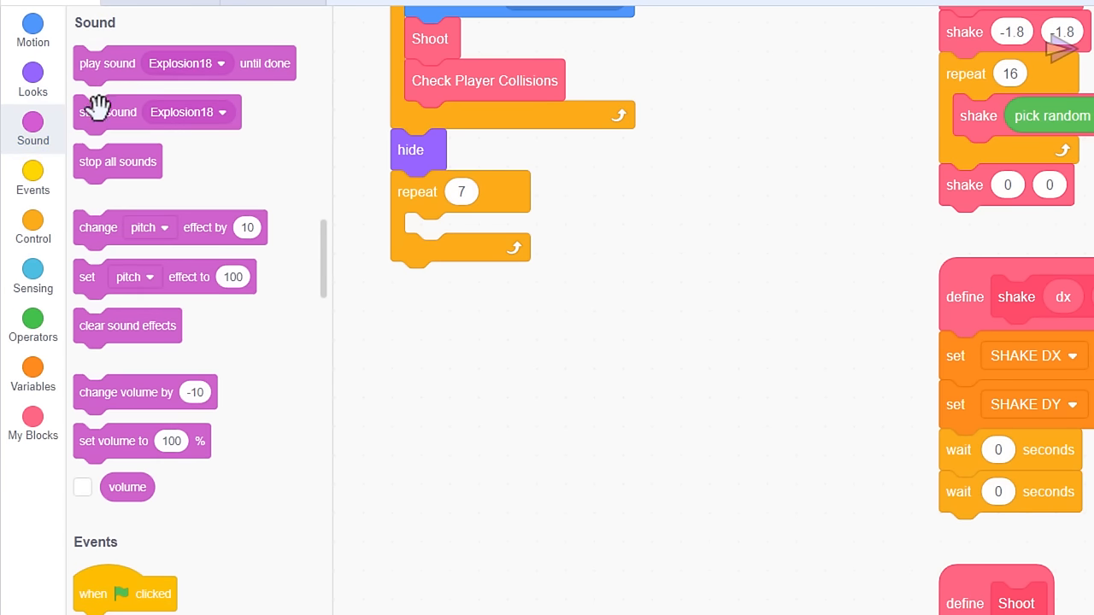
drag(109, 112, 445, 234)
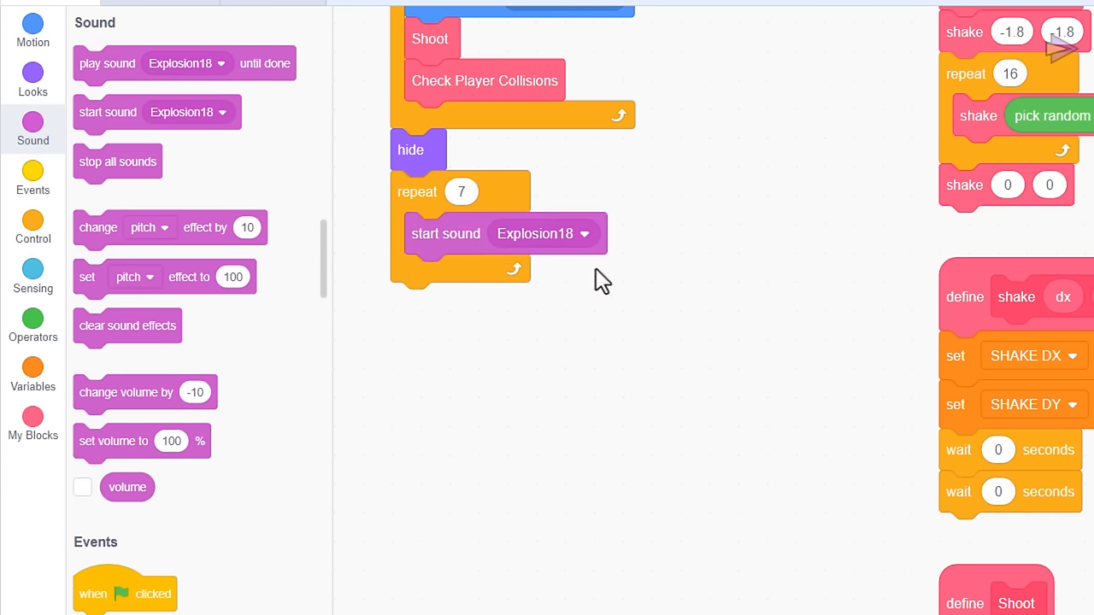
mouse_move(715, 162)
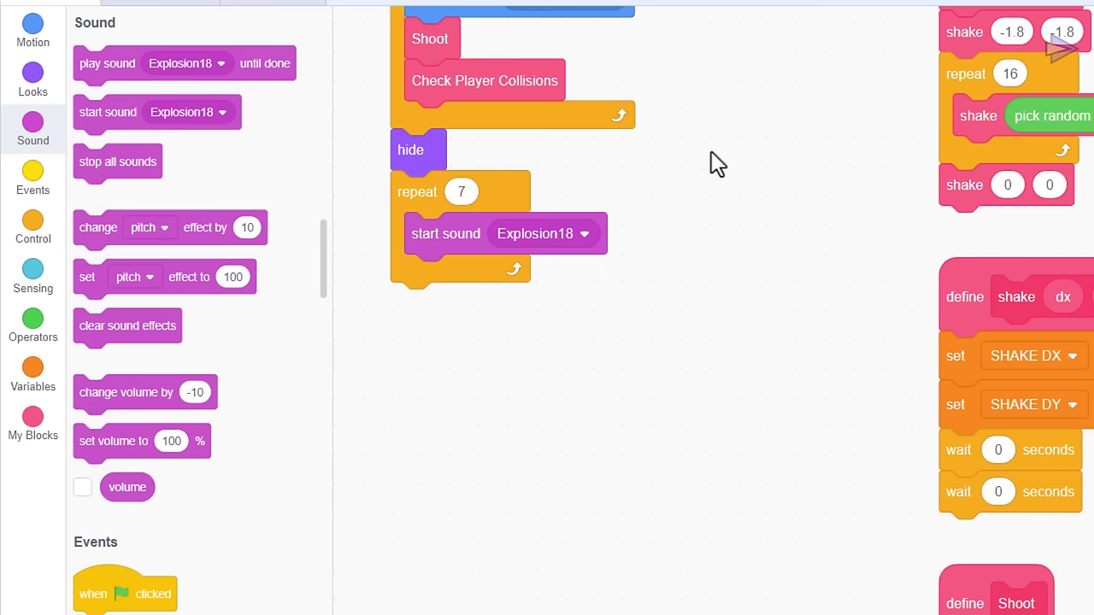
mouse_move(739, 120)
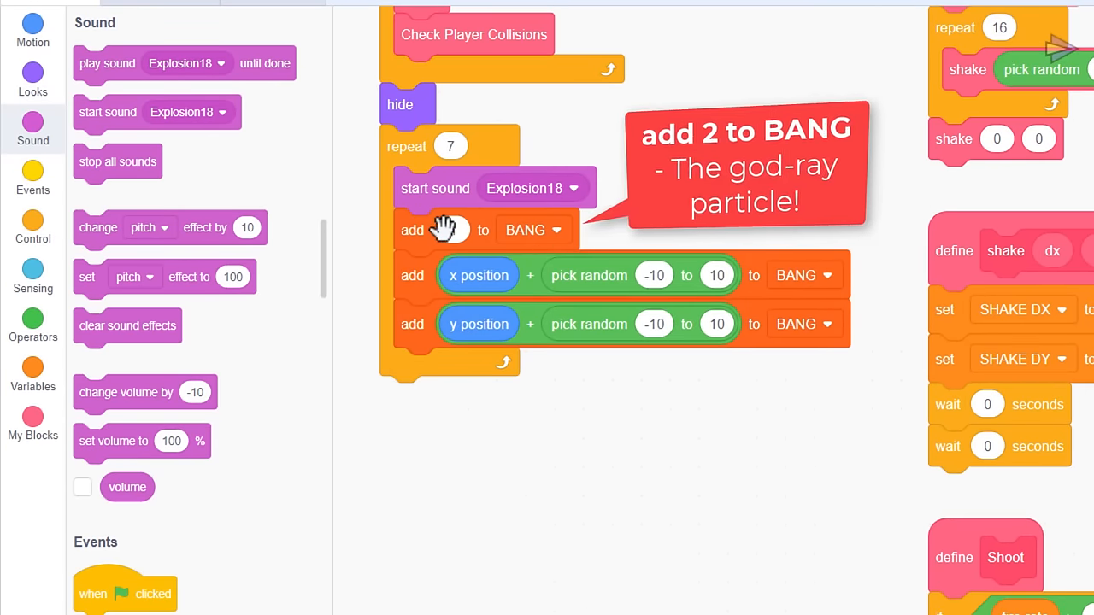
text(2)
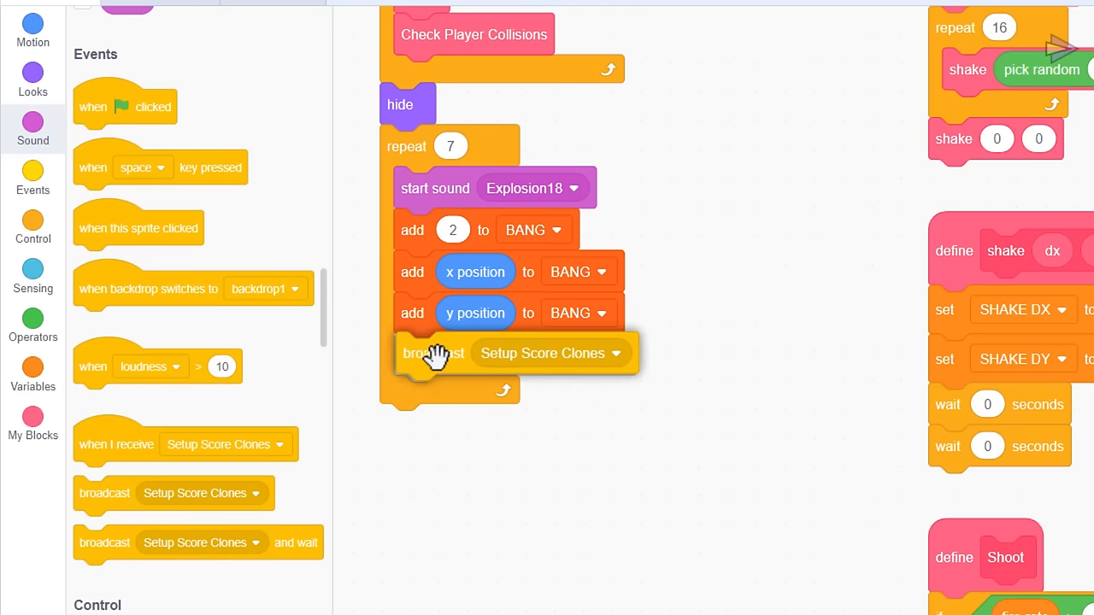
Inside the loop, broadcast shake and wait 0.1 seconds.
click(613, 353)
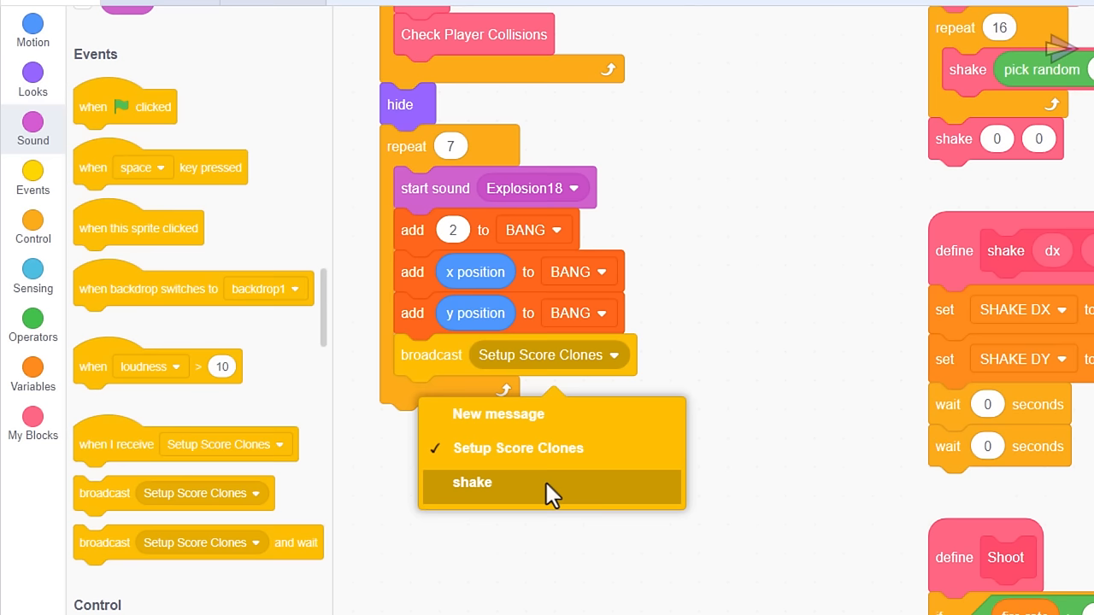
click(471, 482)
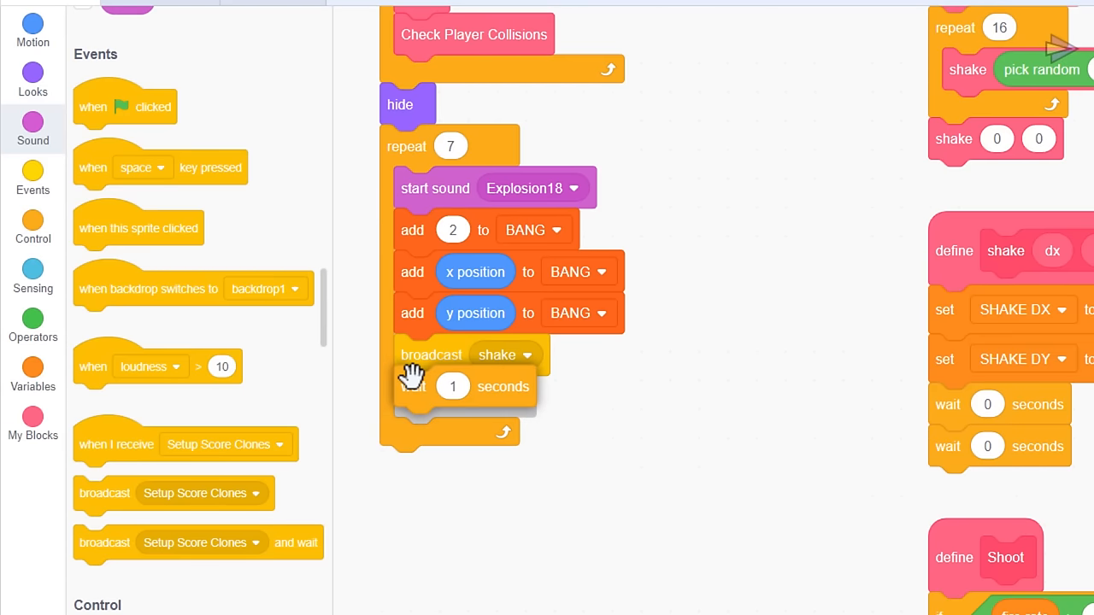
click(452, 386)
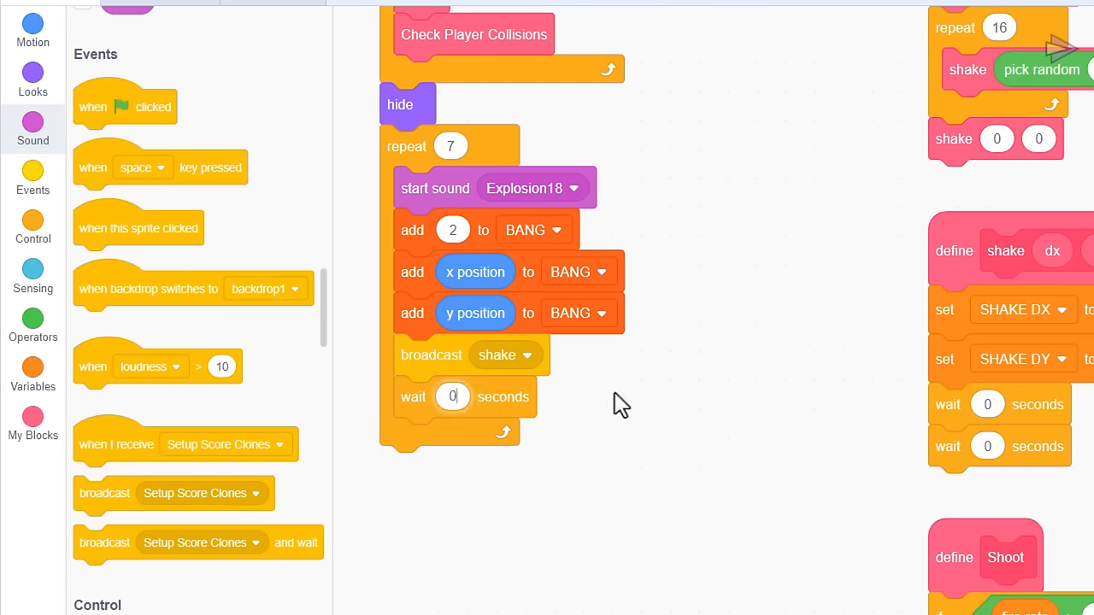
text(.1)
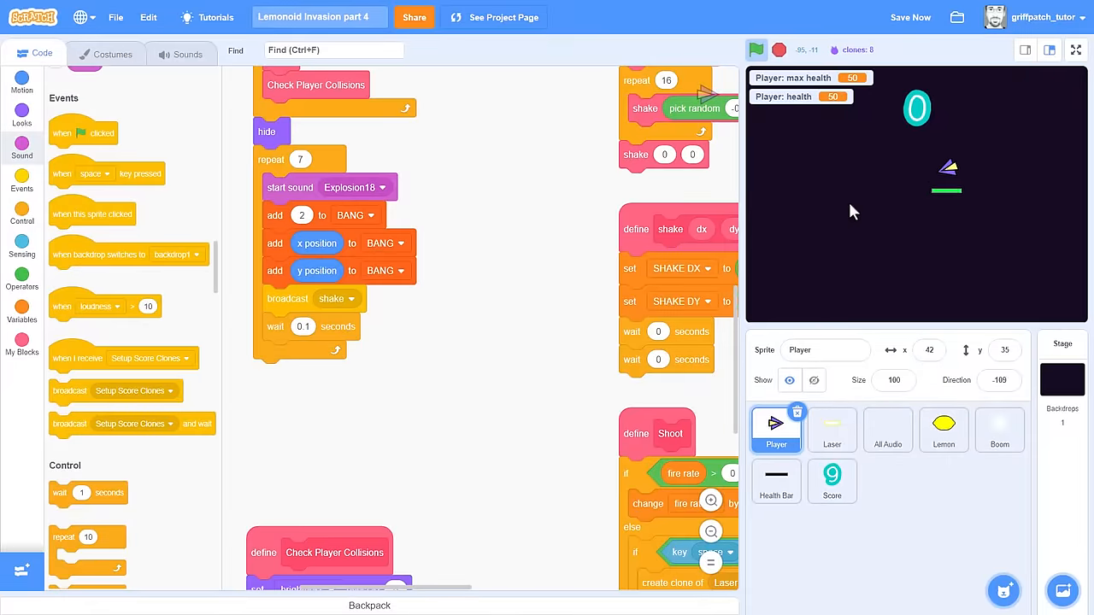
click(1076, 49)
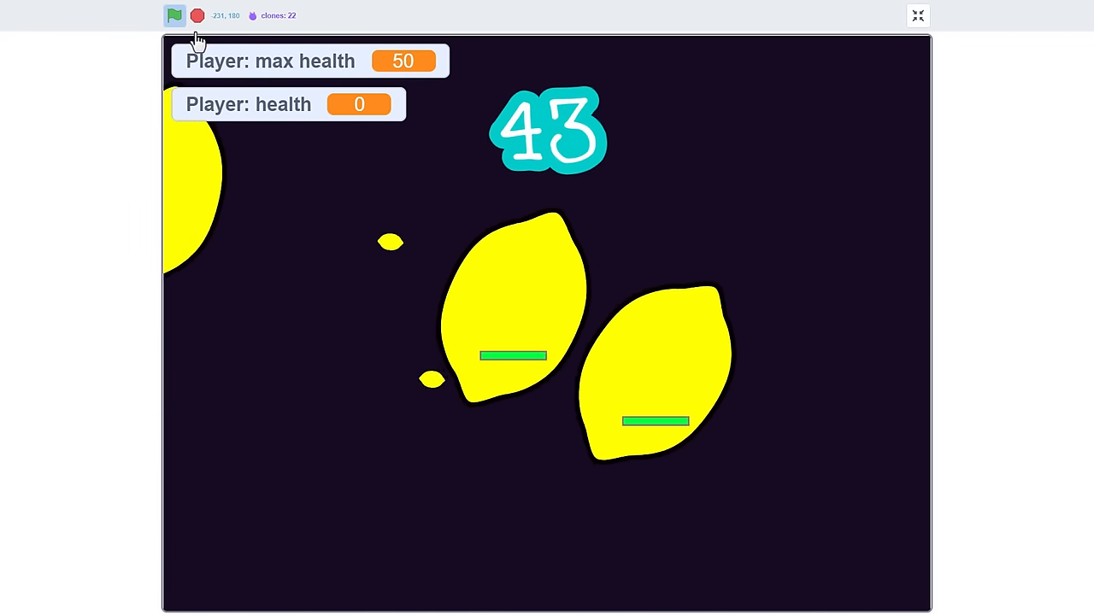
click(176, 15)
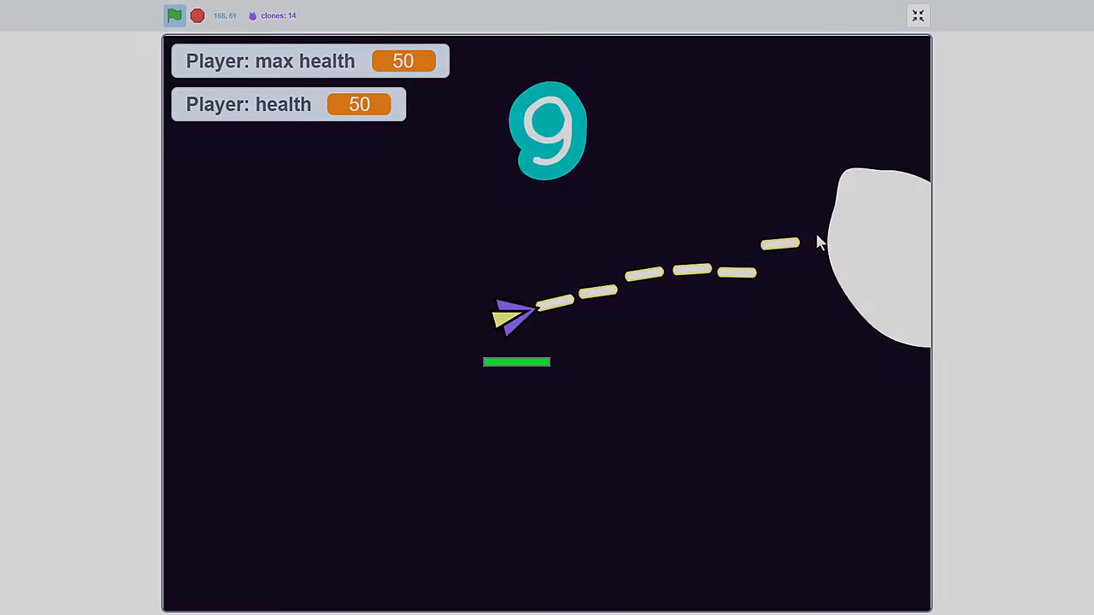
click(917, 15)
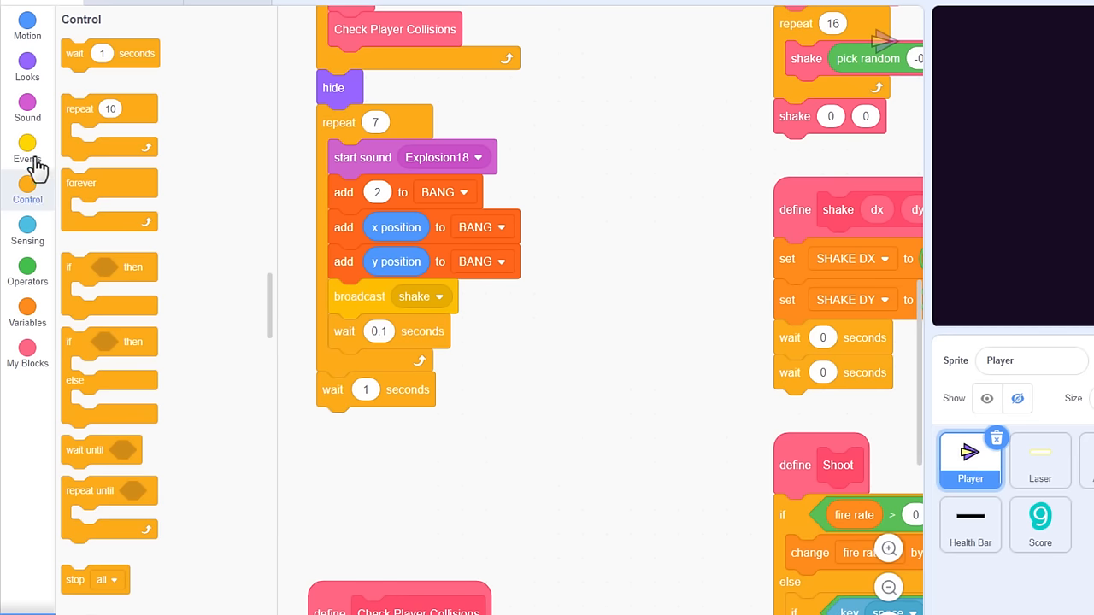
Add a broadcast block after 'wait 1 seconds' and choose New message.
click(26, 146)
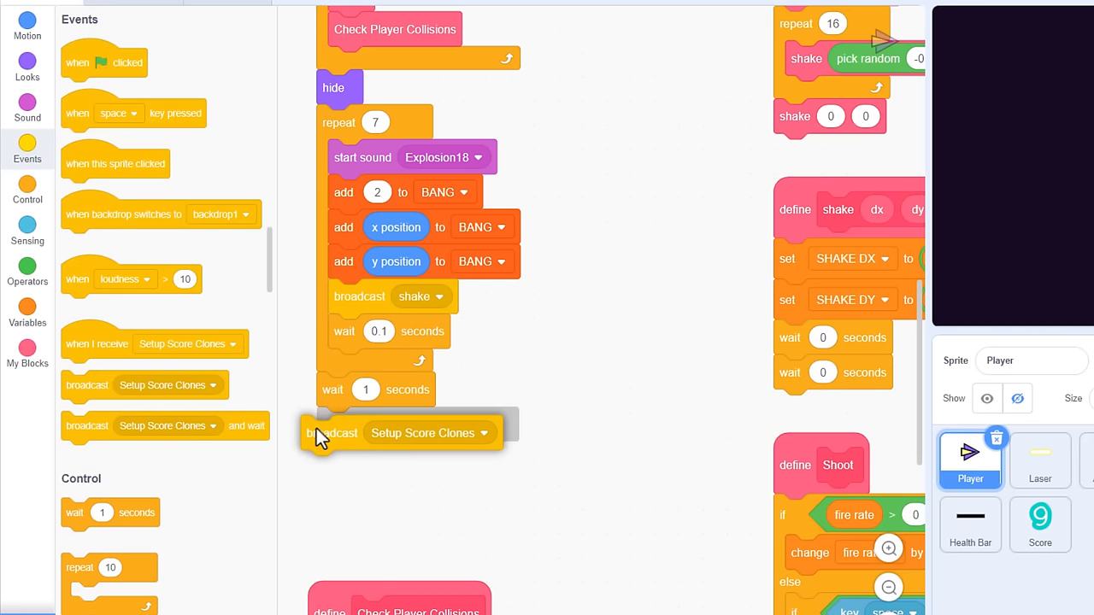
click(497, 432)
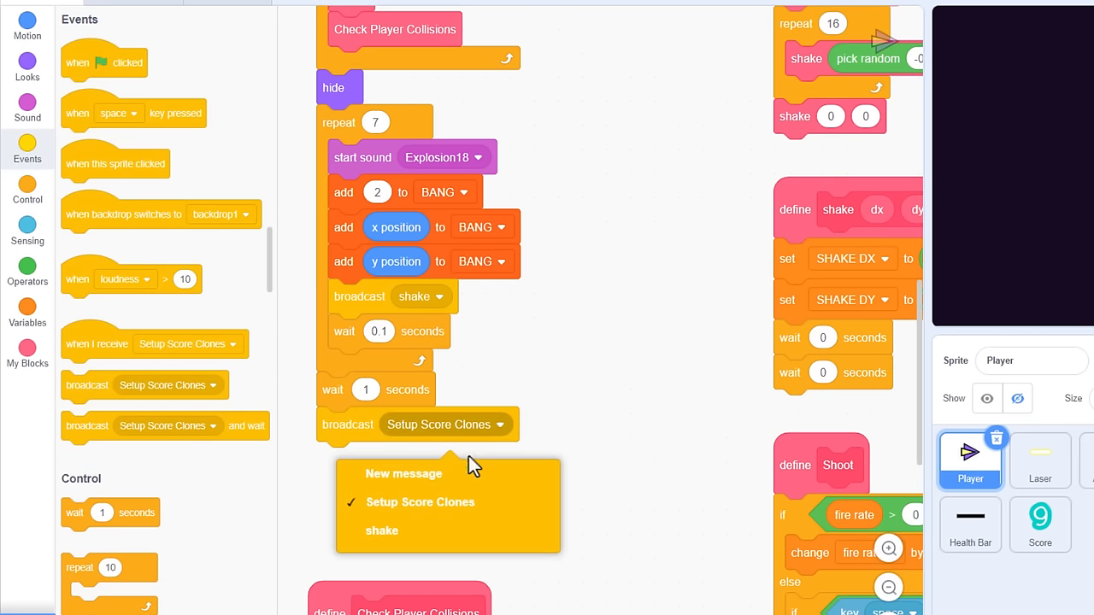
click(404, 474)
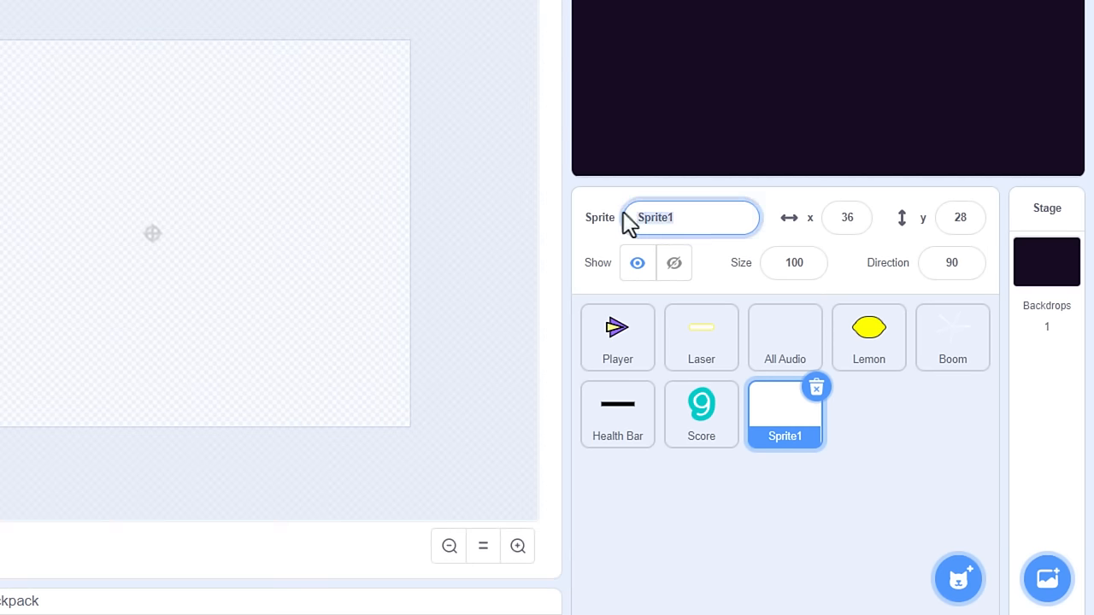
Rename the painted sprite Curtain, convert its costume to bitmap, and fill it black.
text(Curtain)
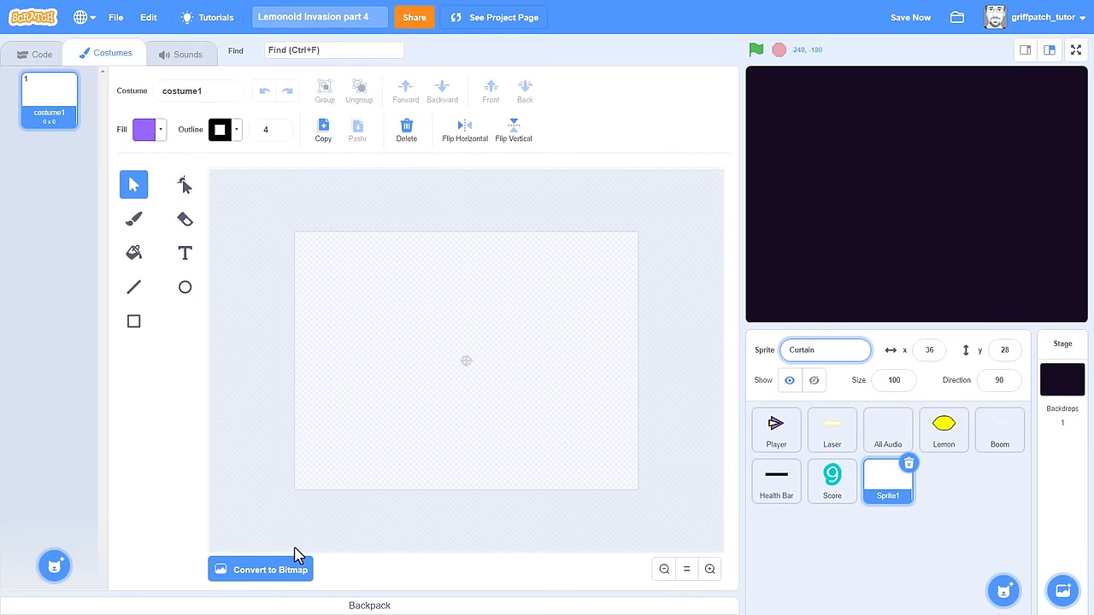
mouse_move(286, 577)
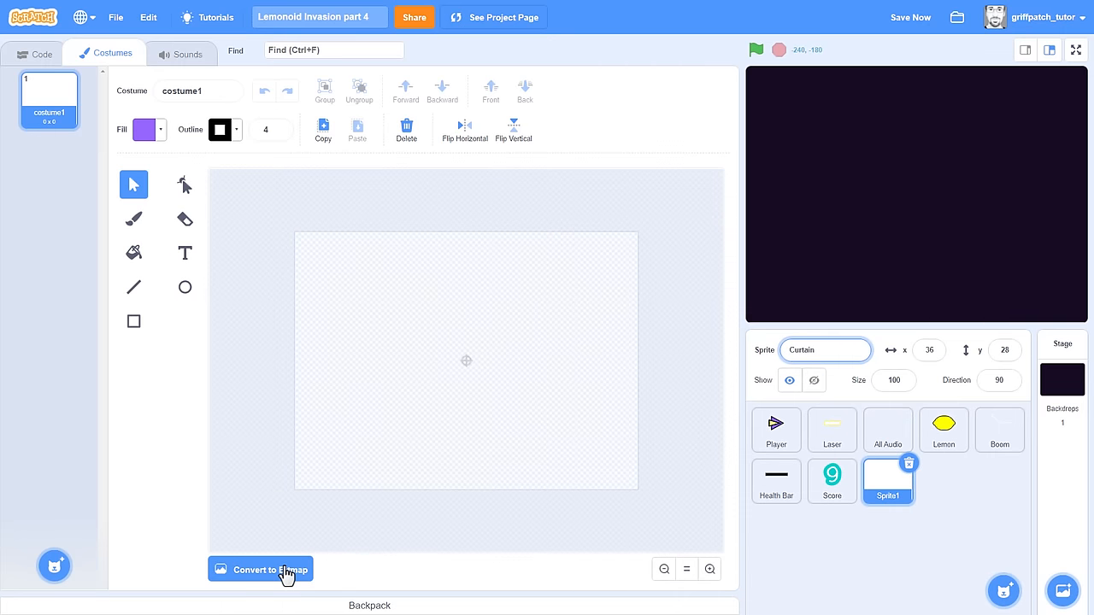
click(261, 570)
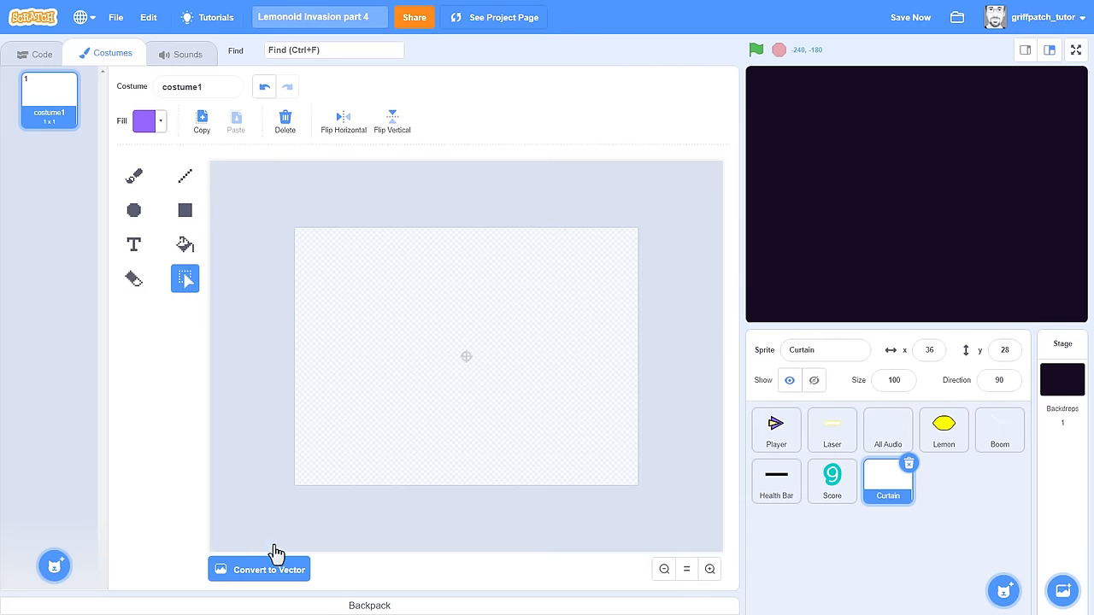
click(146, 120)
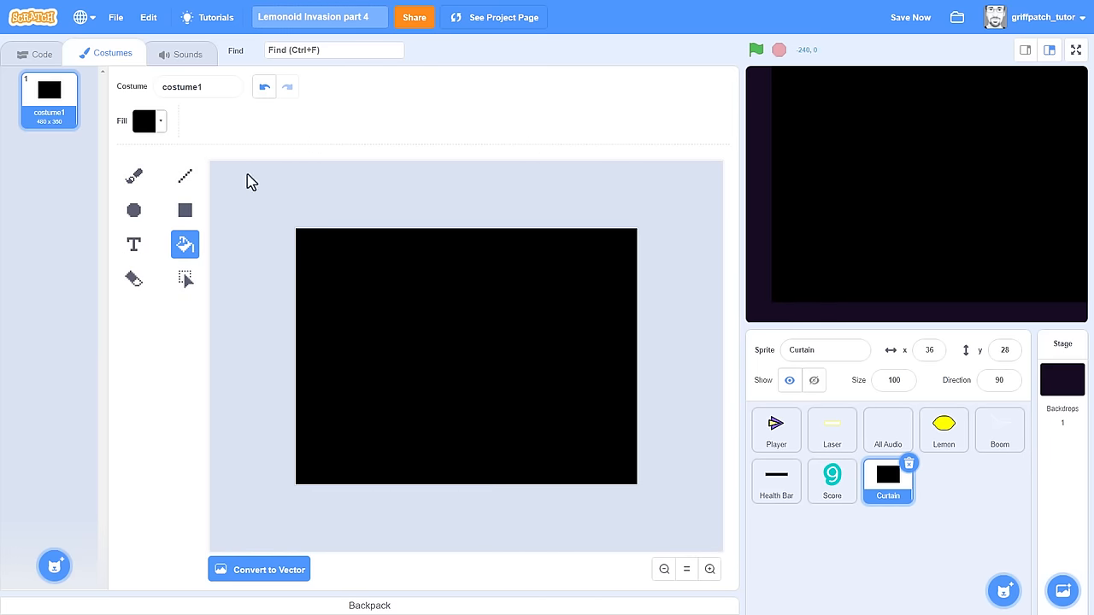
click(35, 53)
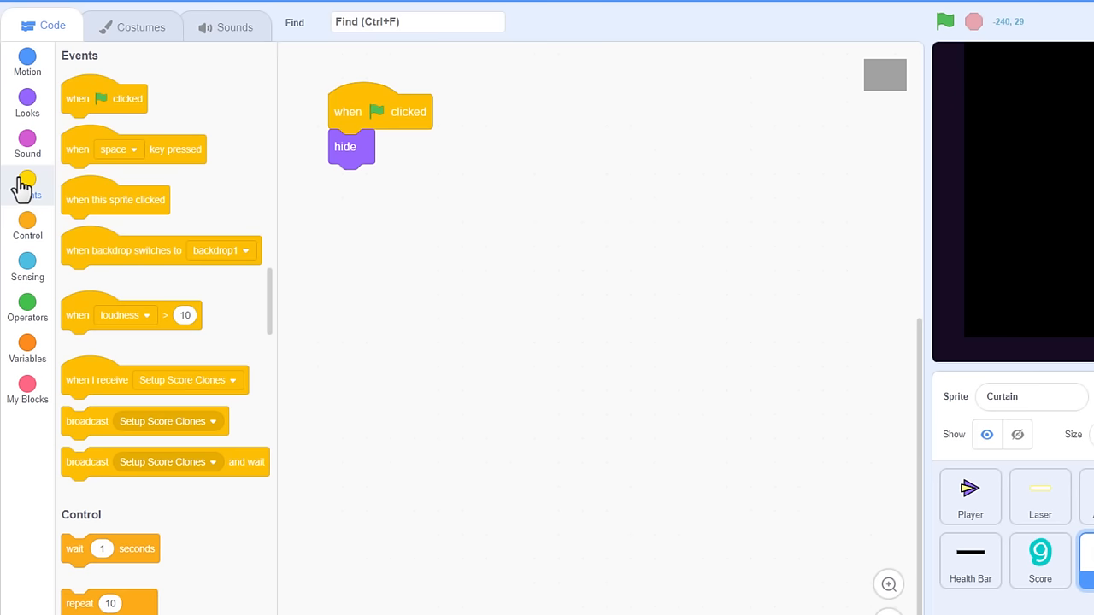
Start a Curtain script on receiving Splash Screen that centres it and sets the ghost effect.
drag(96, 379, 370, 217)
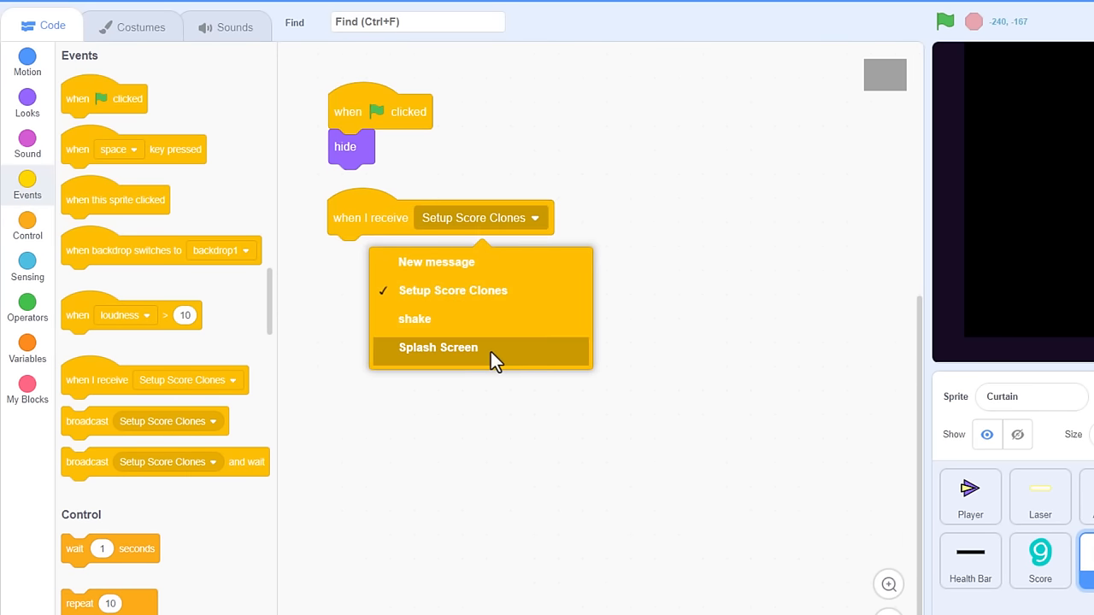
click(438, 347)
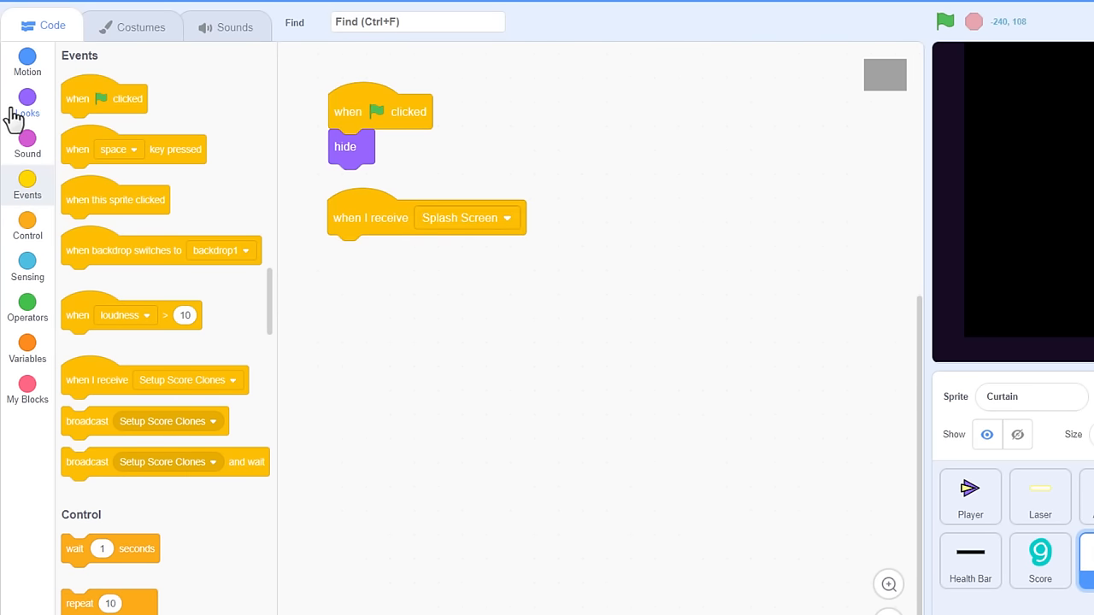
click(27, 63)
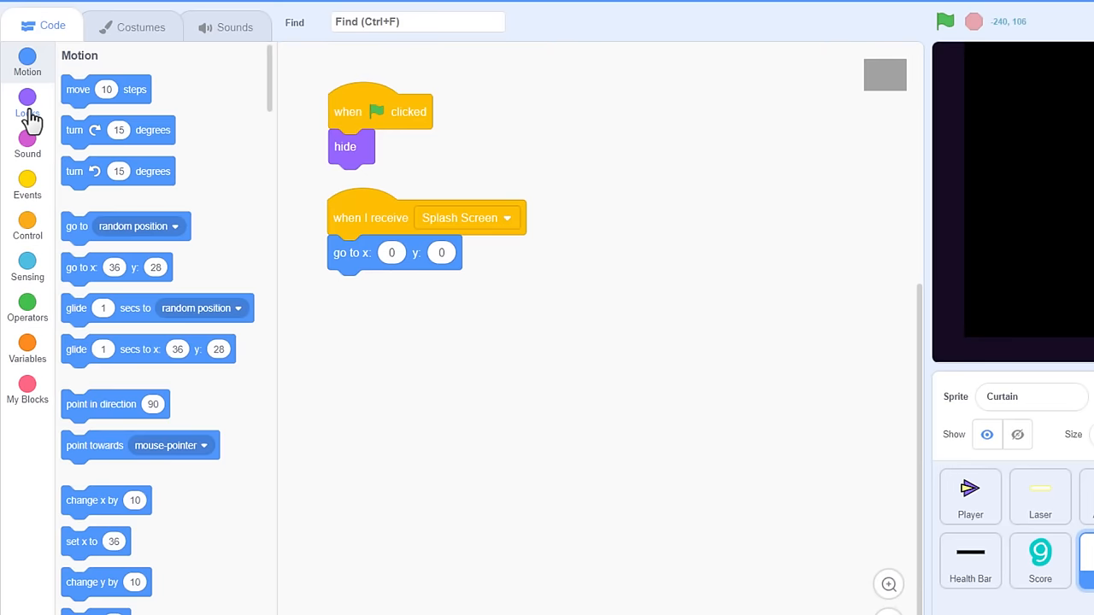
click(28, 98)
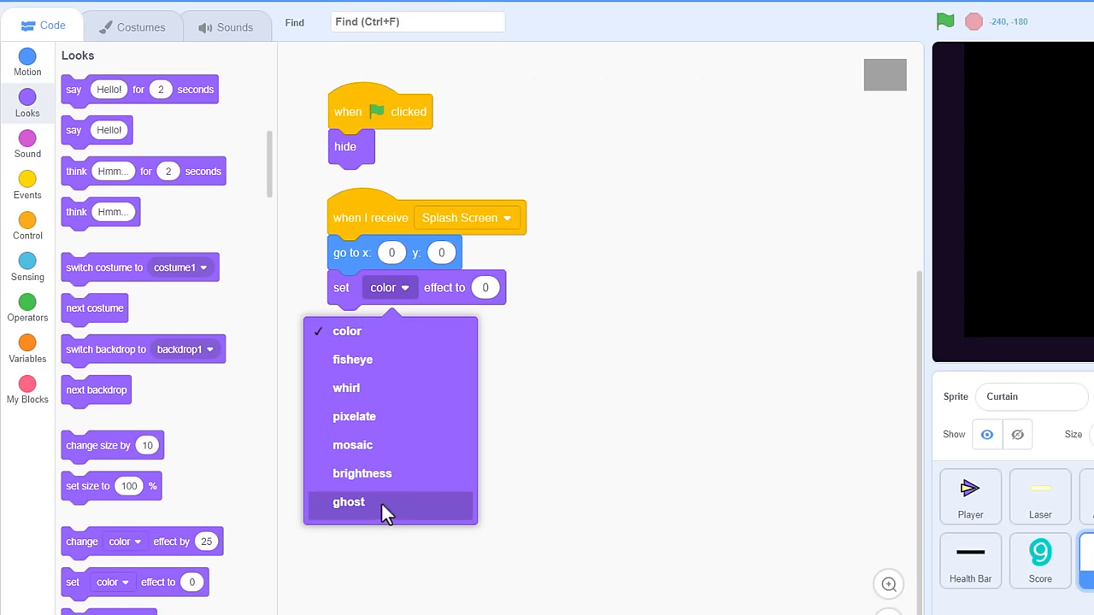
click(348, 502)
text(100)
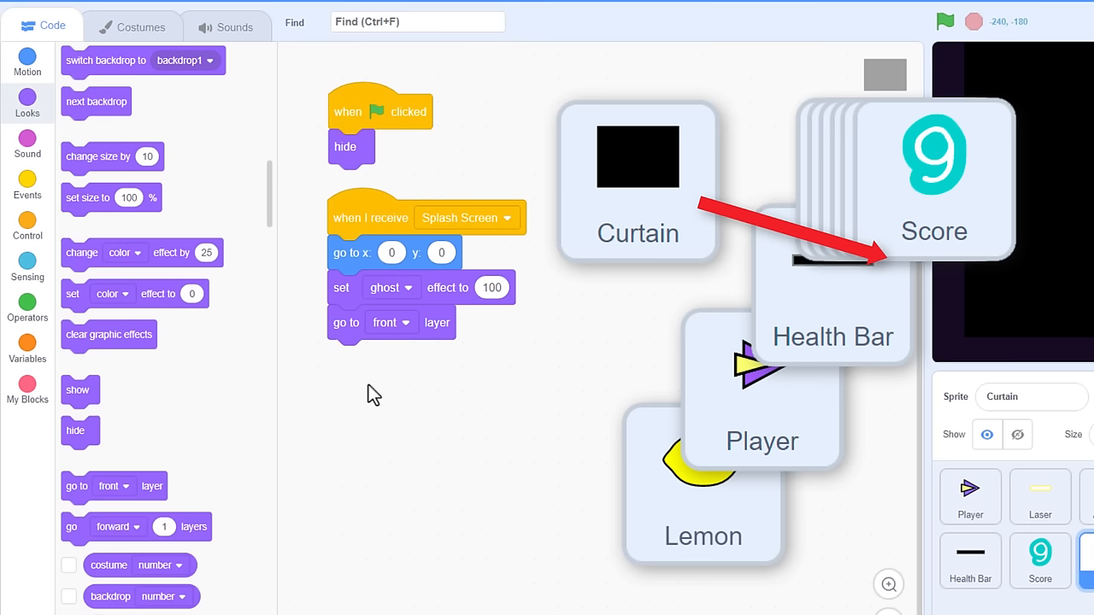
mouse_move(75, 530)
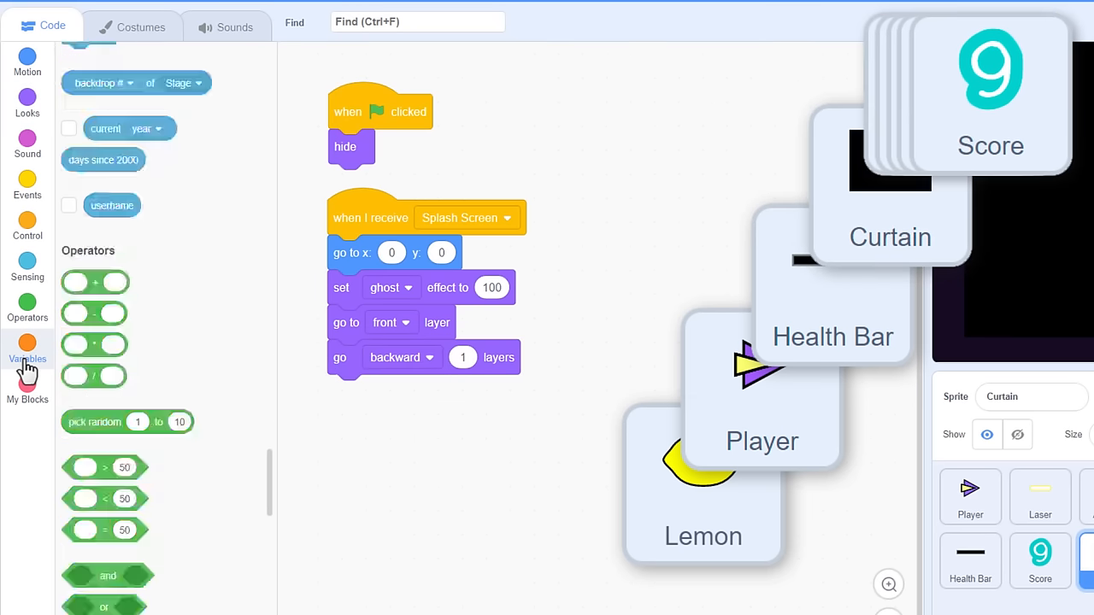
Go back GUI LAYERS layers, add 1 to GUI LAYERS, show, and repeat 20 ghost -2.
click(27, 344)
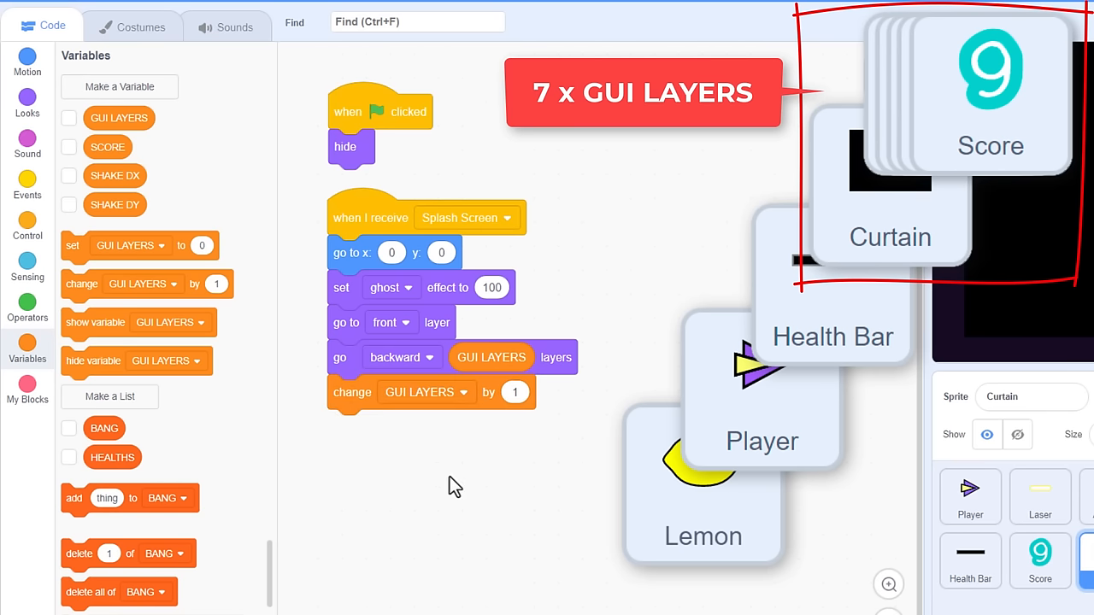
click(26, 103)
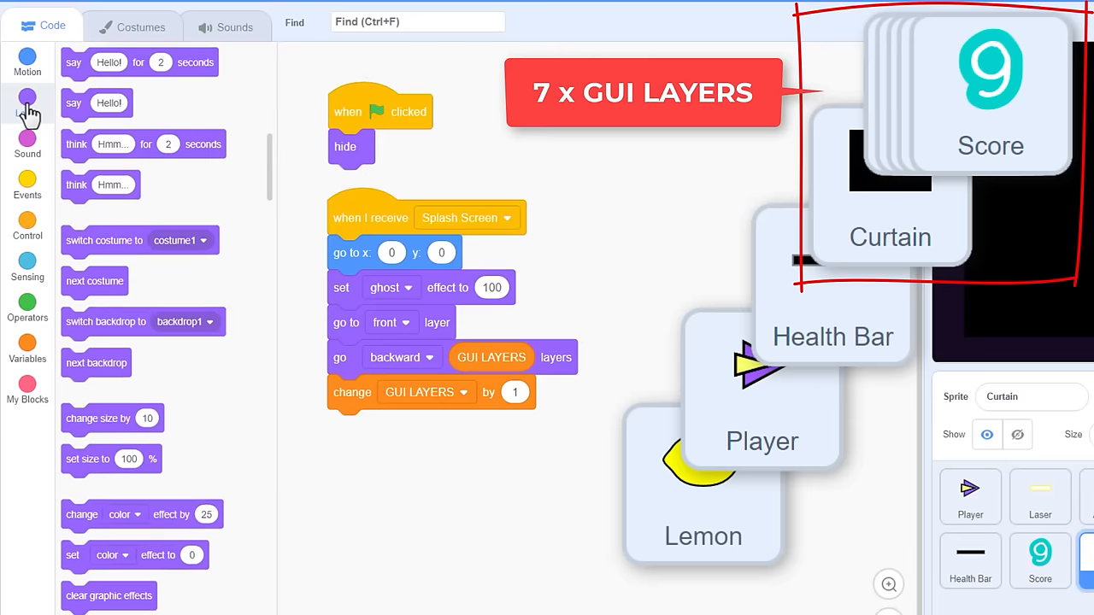
scroll(down, 3)
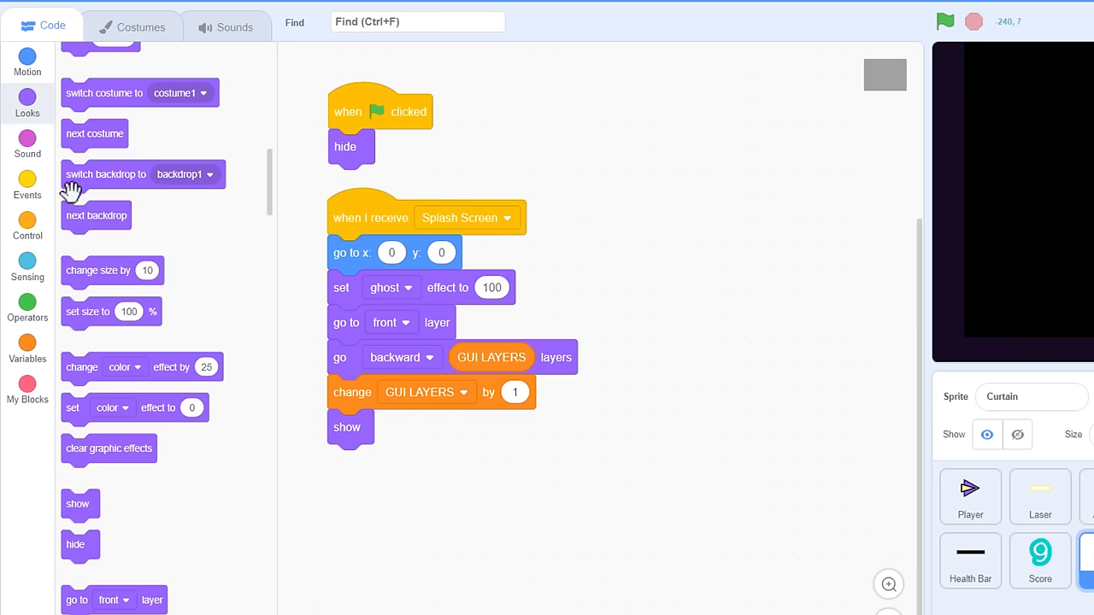
click(27, 225)
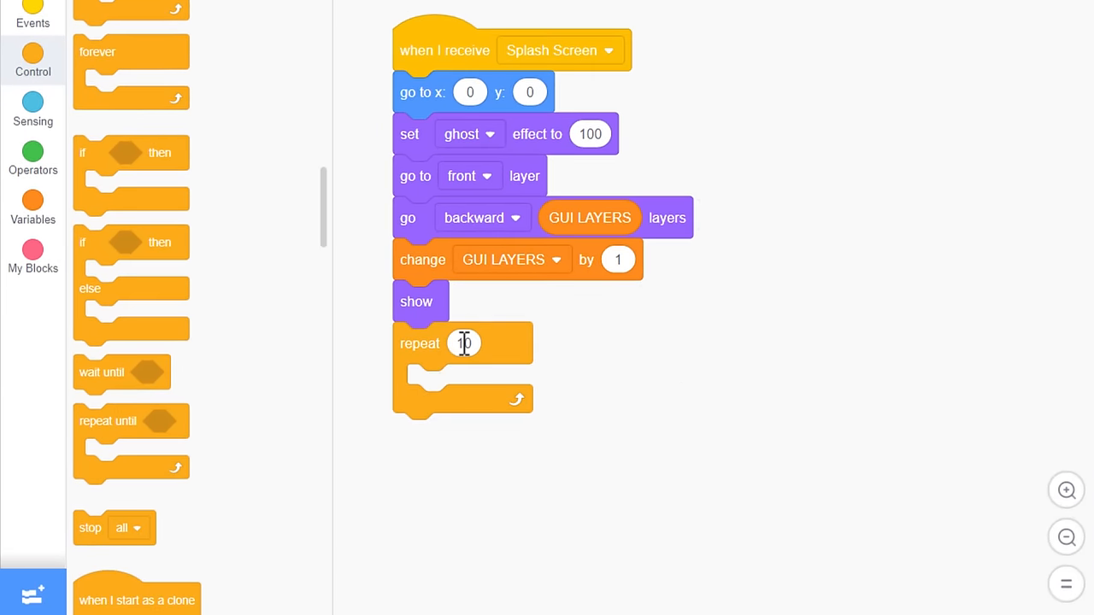
text(20)
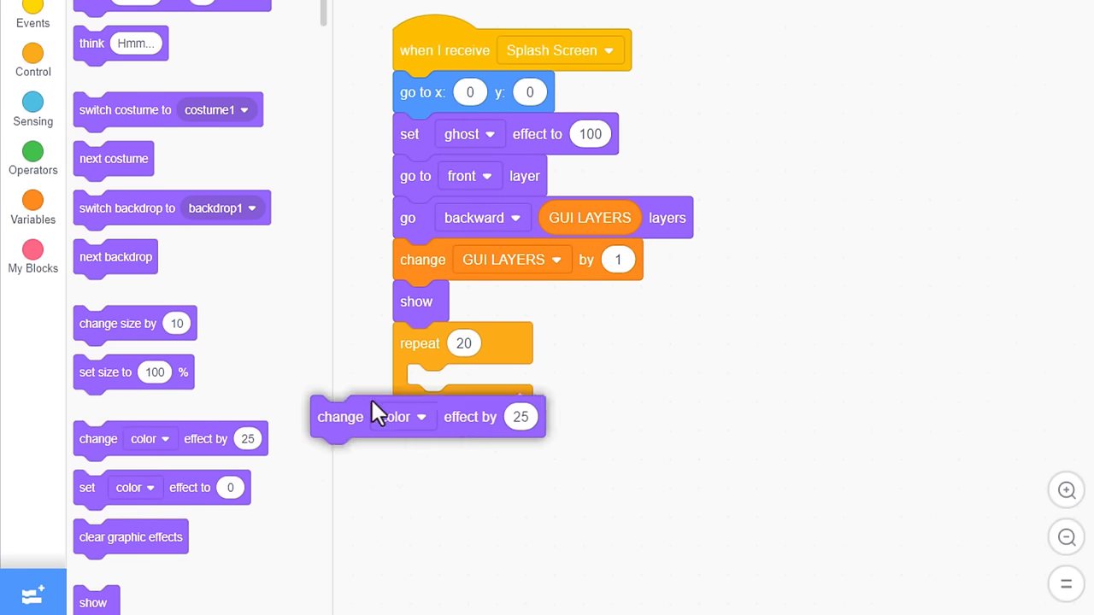
click(419, 417)
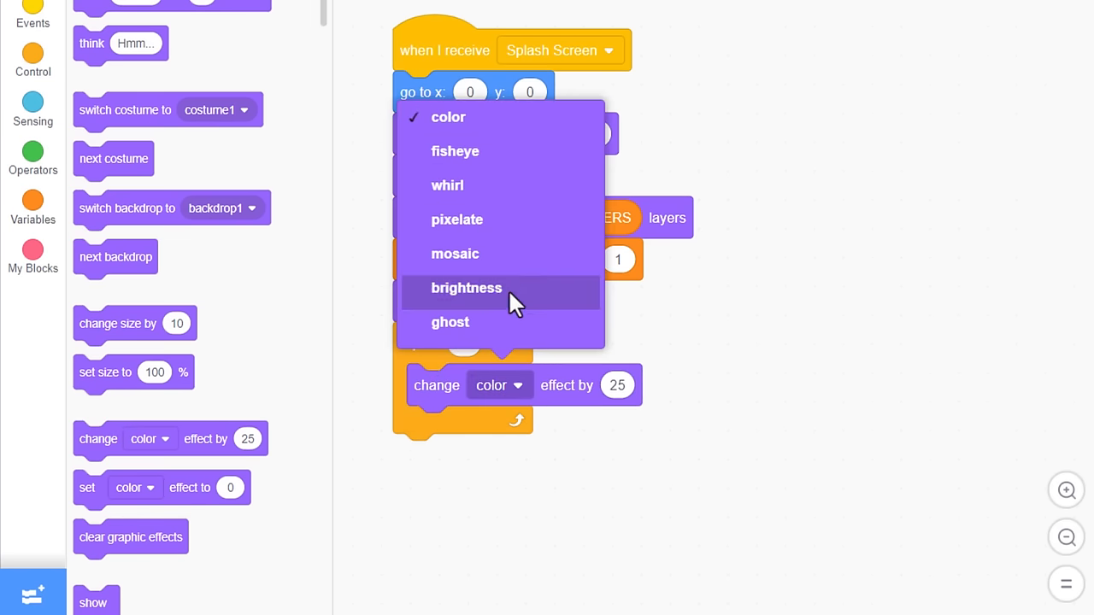
click(451, 323)
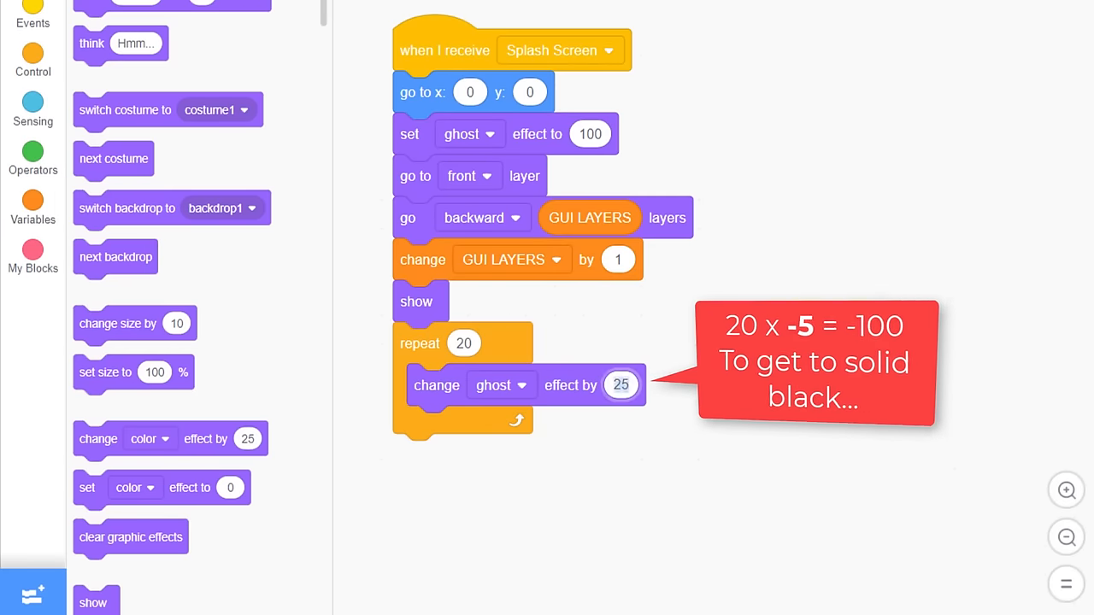
text(-2)
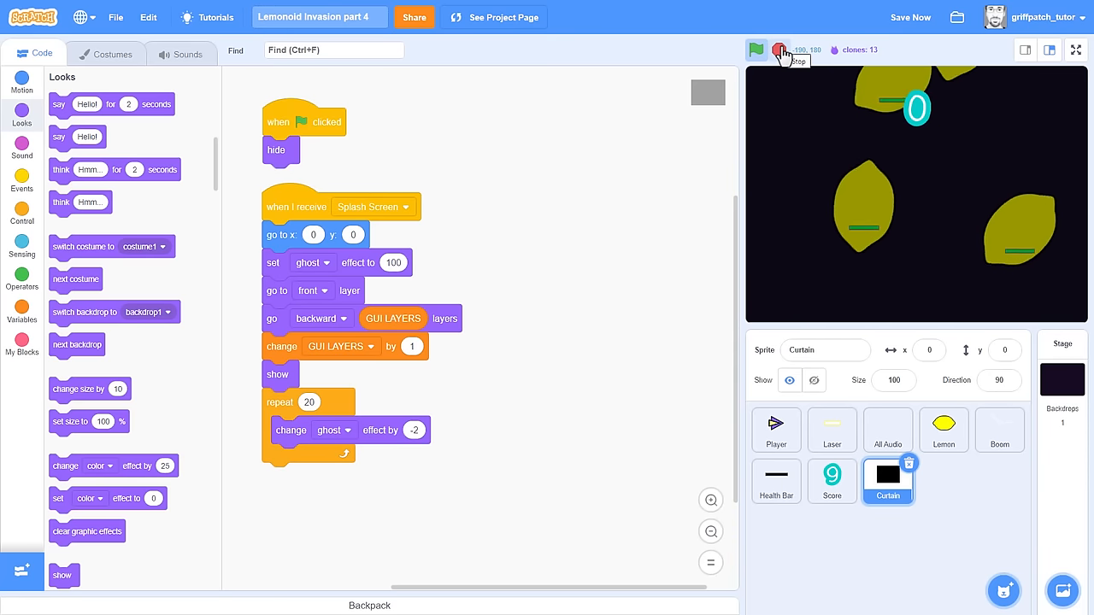
Stop the project, duplicate Curtain as Logo, and edit its Lemonoids title costume.
click(781, 48)
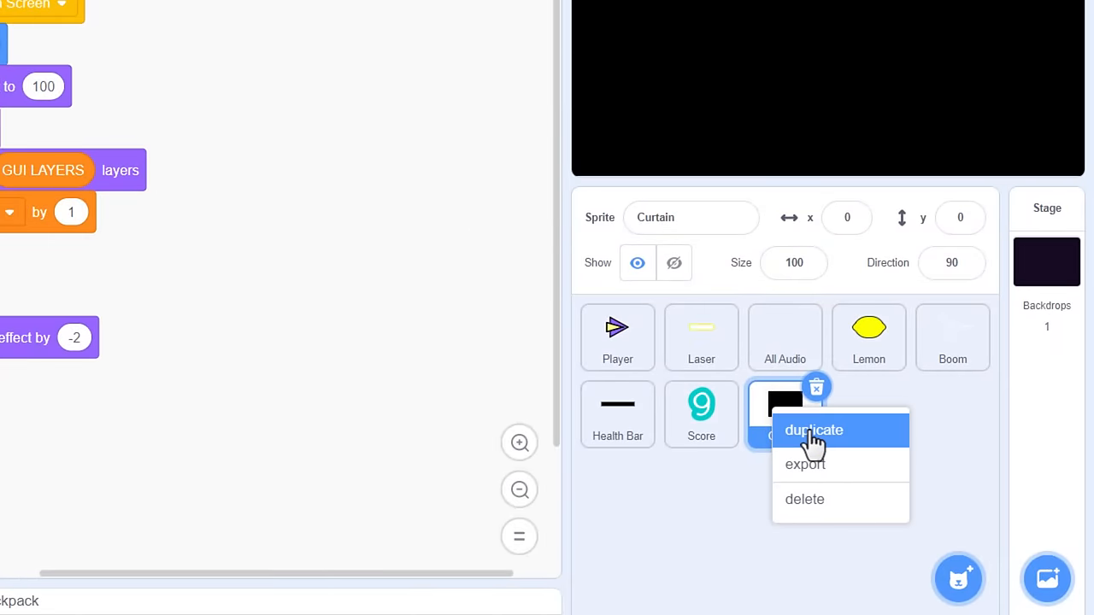
click(815, 431)
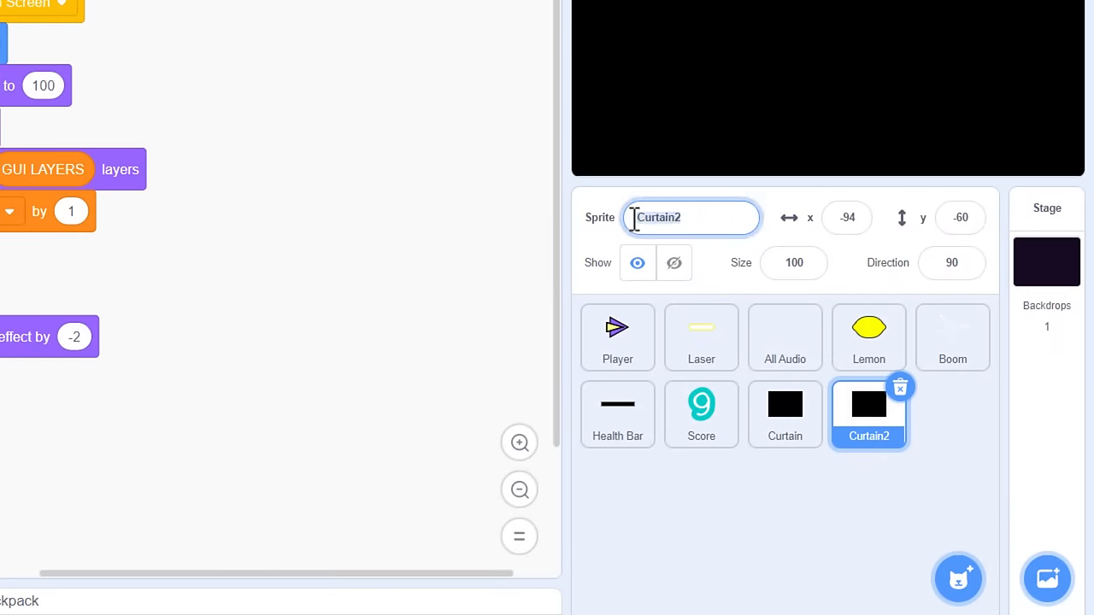
text(Logo)
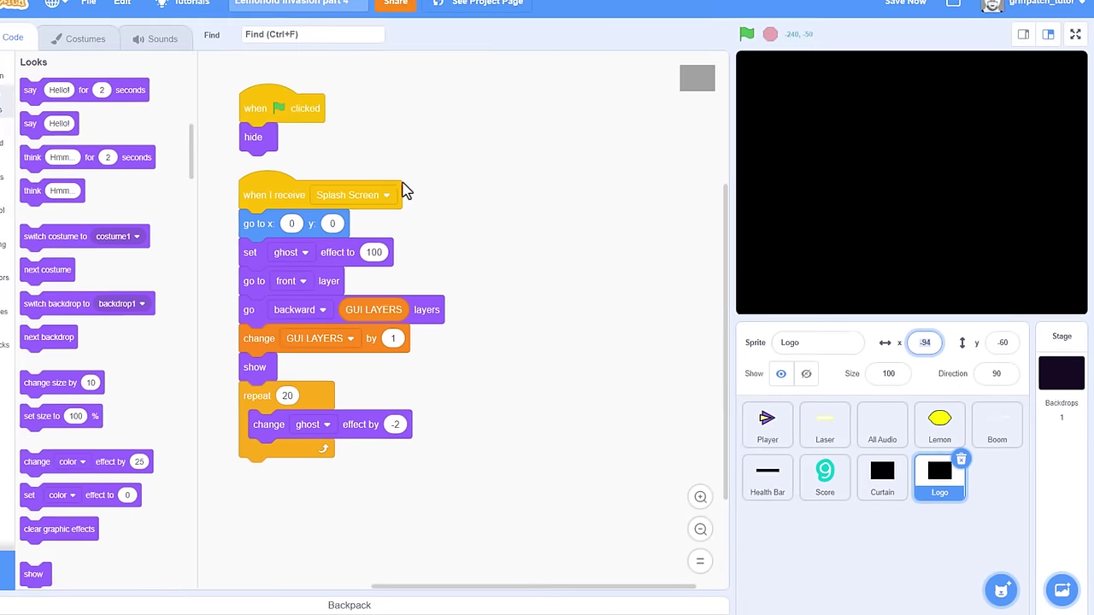
click(86, 39)
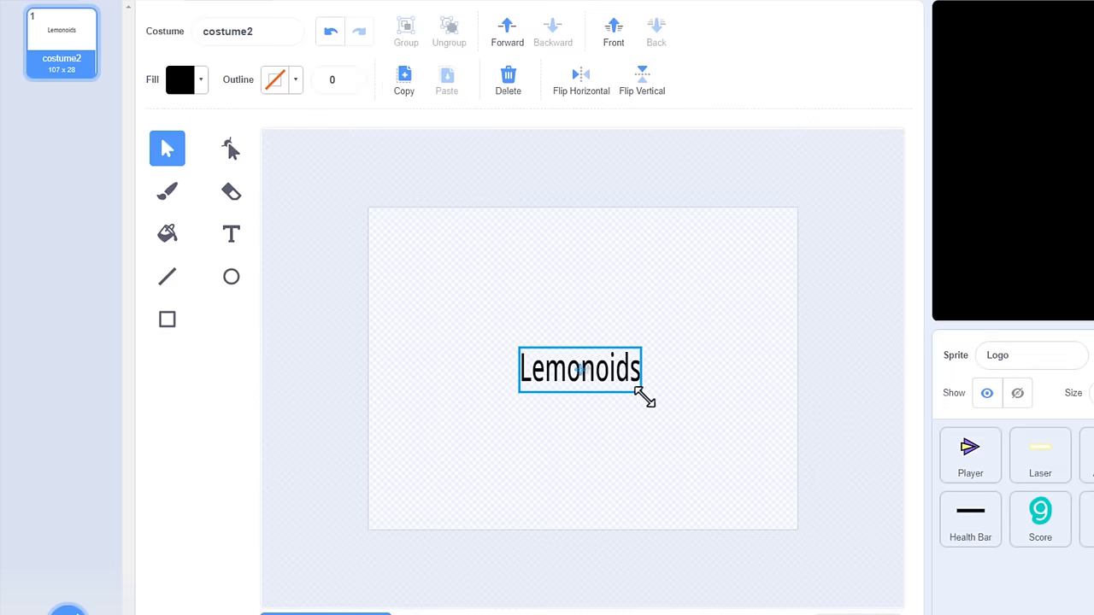
click(275, 79)
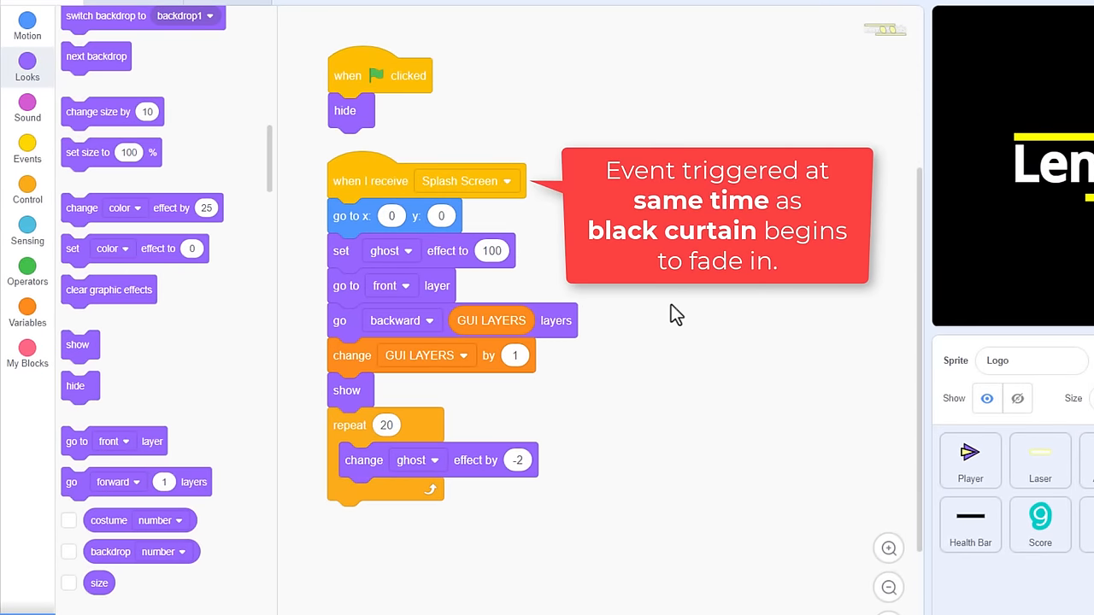
mouse_move(128, 231)
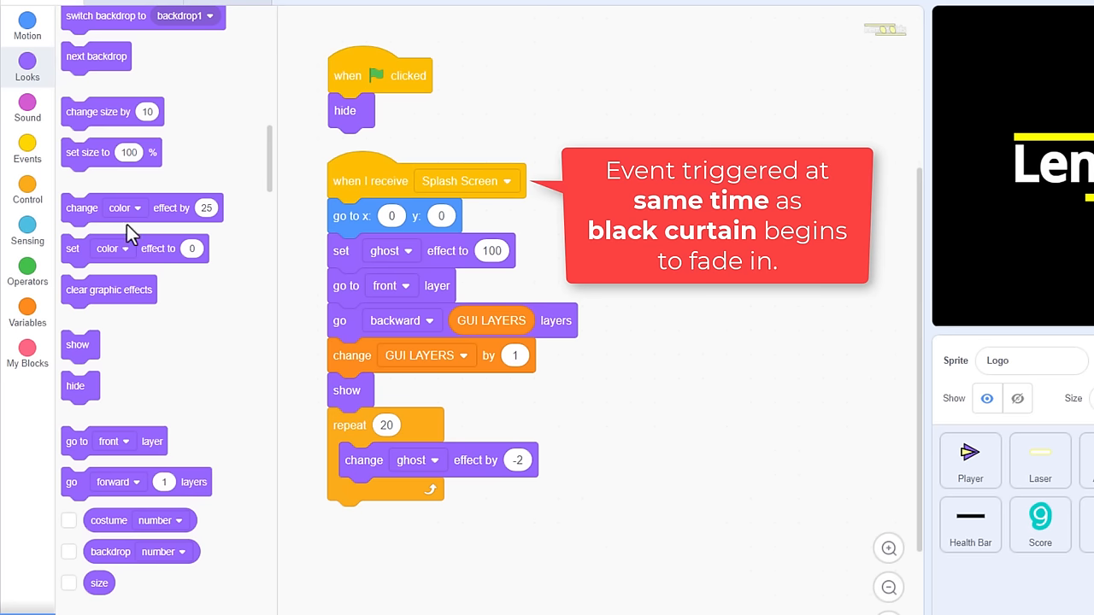
Insert 'wait 0.5 seconds' at the top of Logo's Splash Screen script.
click(27, 192)
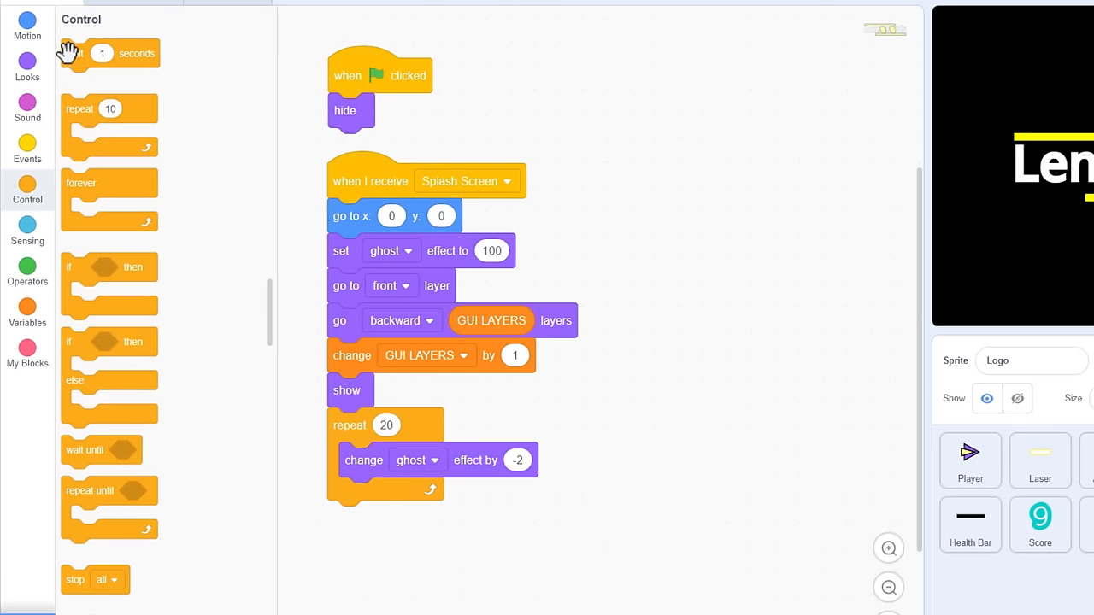
drag(103, 54, 385, 217)
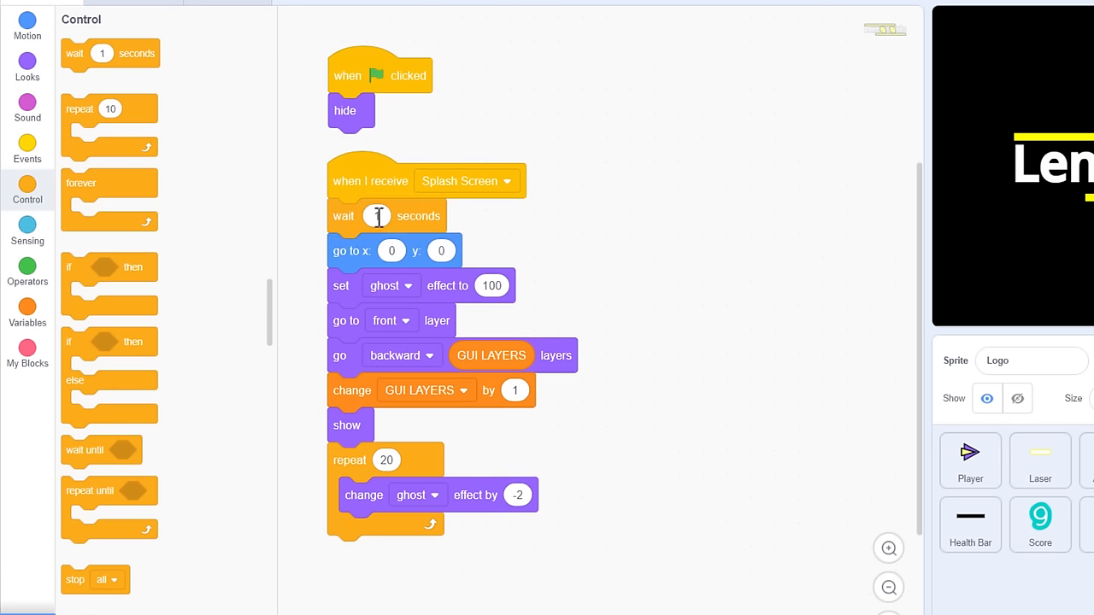
text(0.5)
text(10)
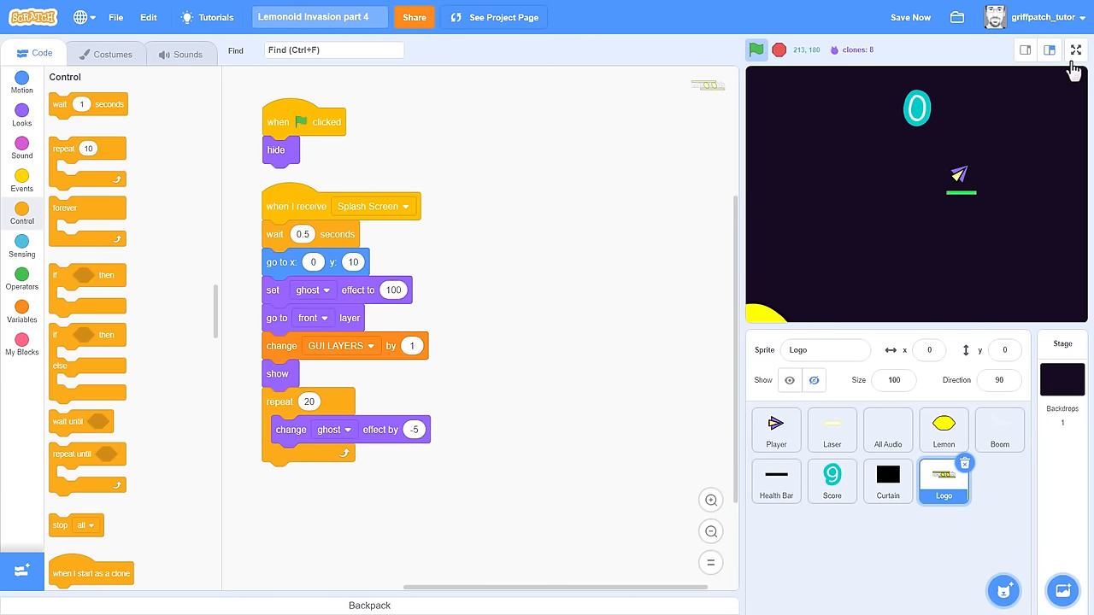
click(1074, 50)
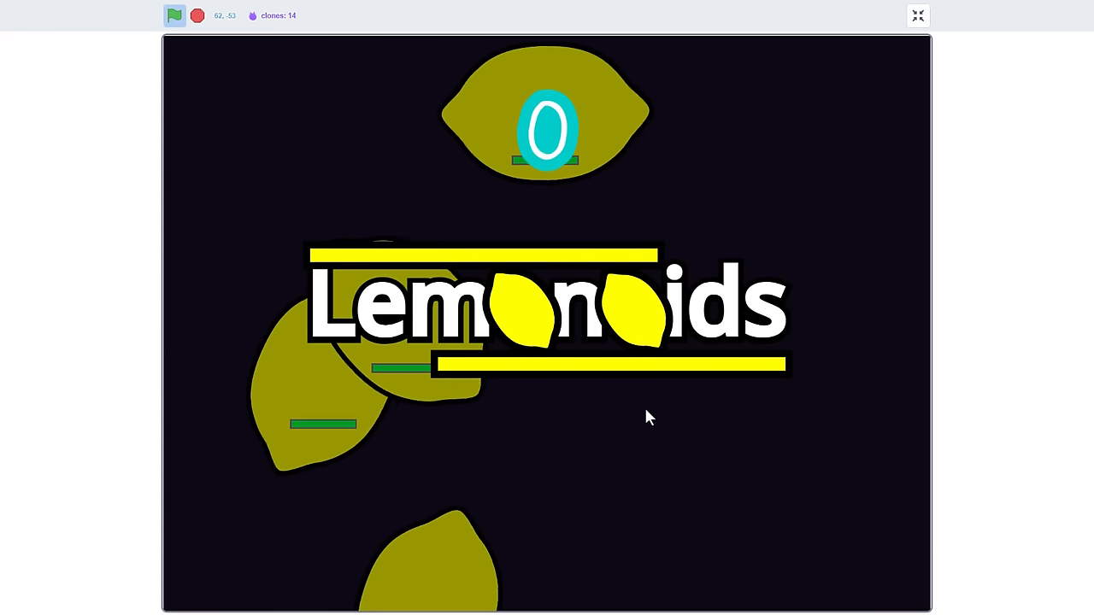
click(918, 15)
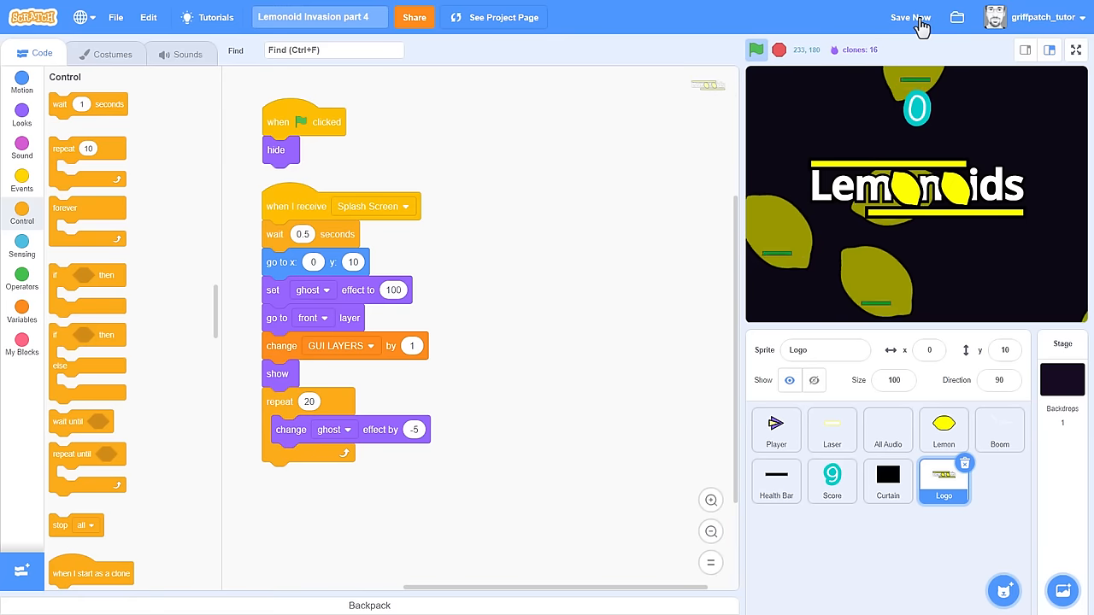
click(779, 49)
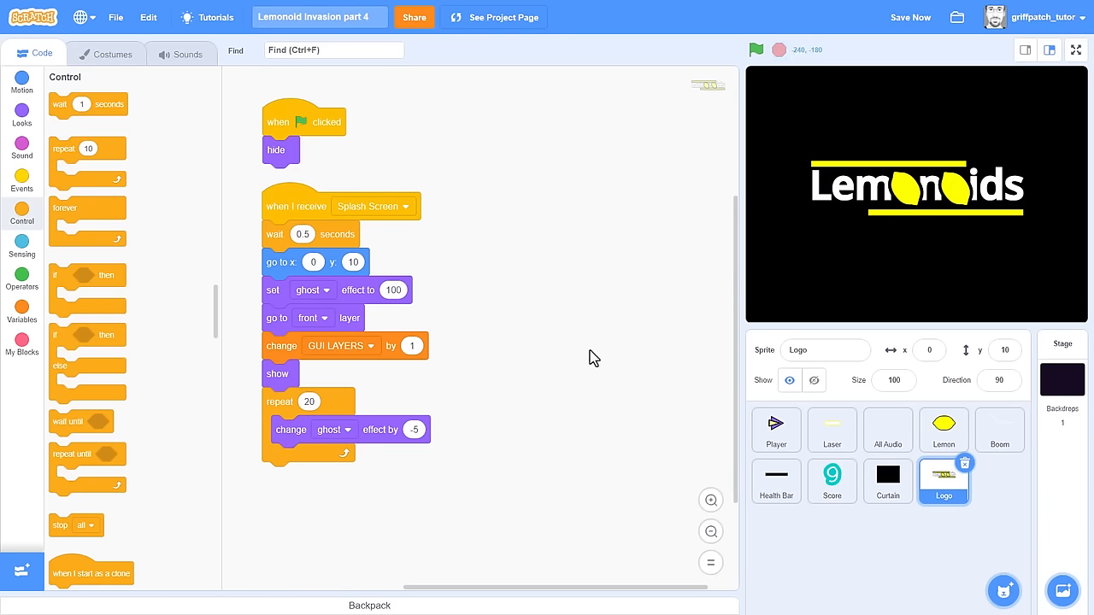
click(776, 426)
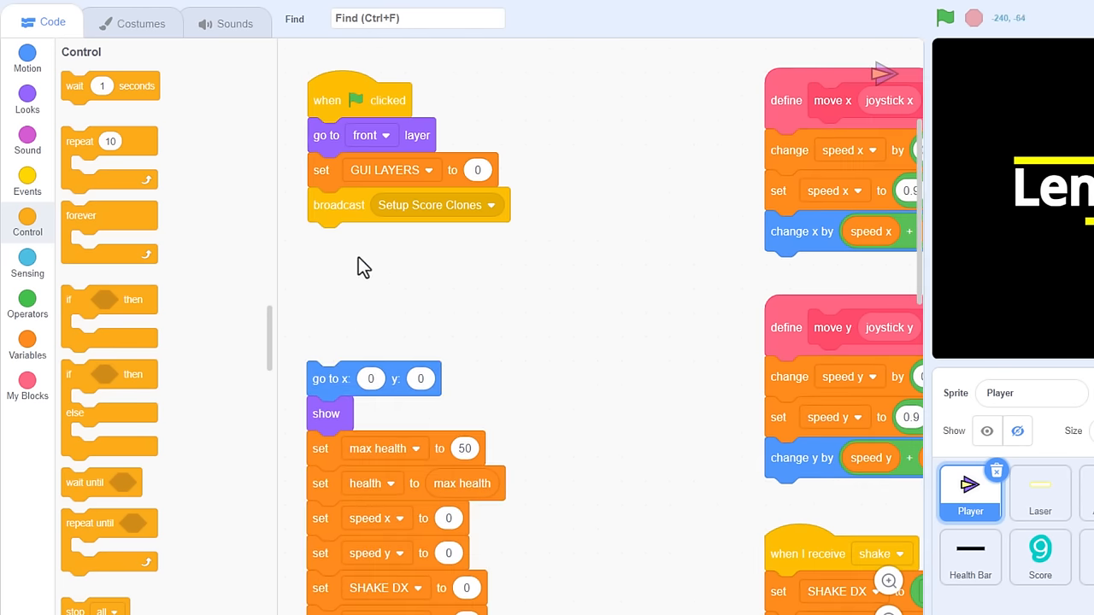
mouse_move(350, 265)
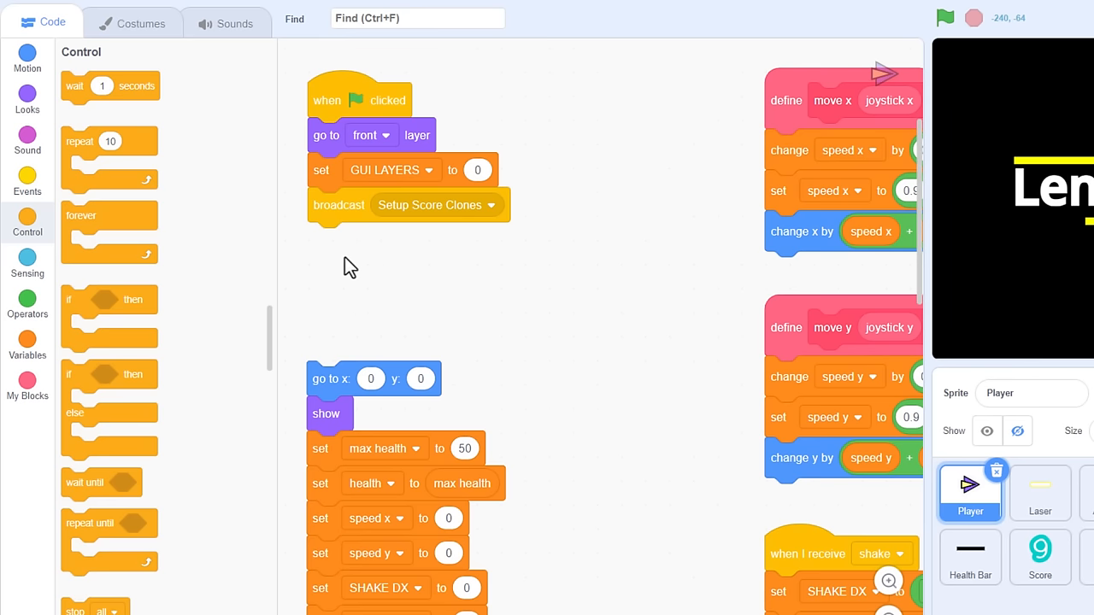
Add hide to the Player's green-flag script and broadcast Splash Screen.
click(26, 98)
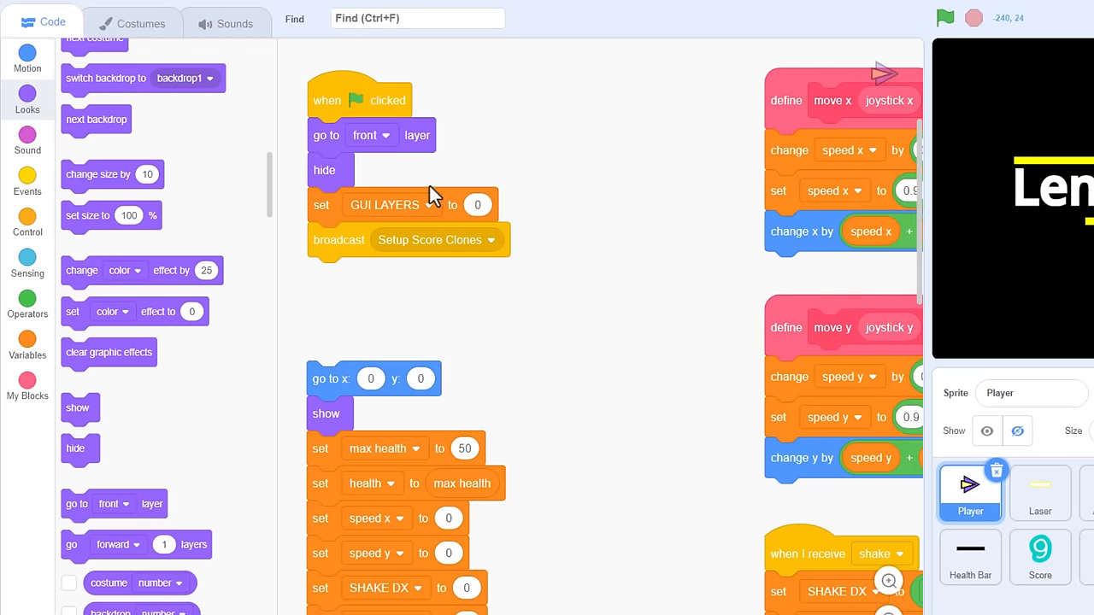
click(27, 179)
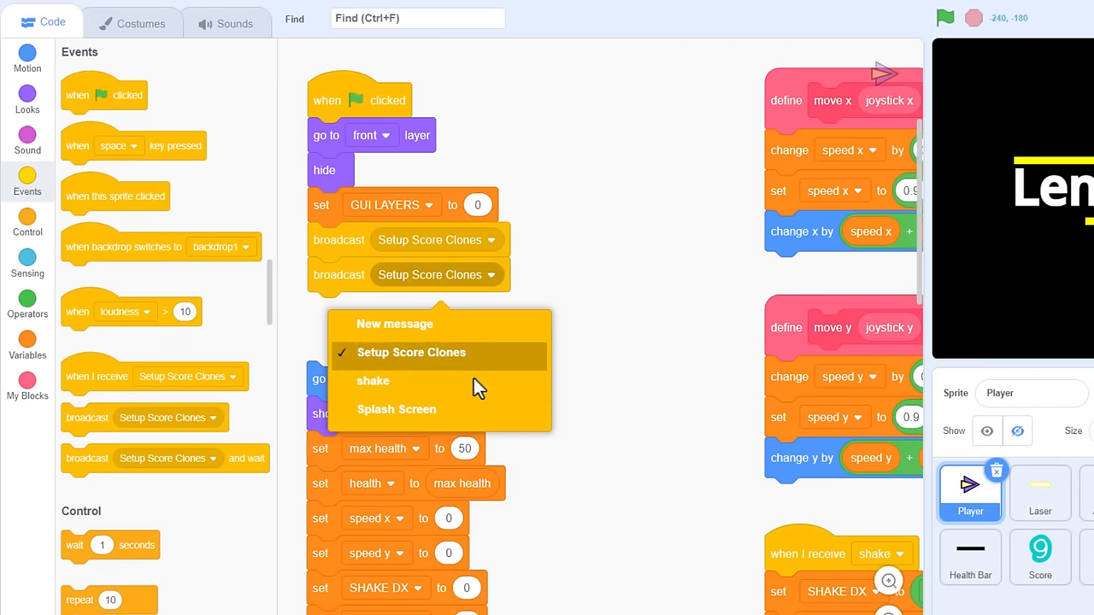
click(396, 409)
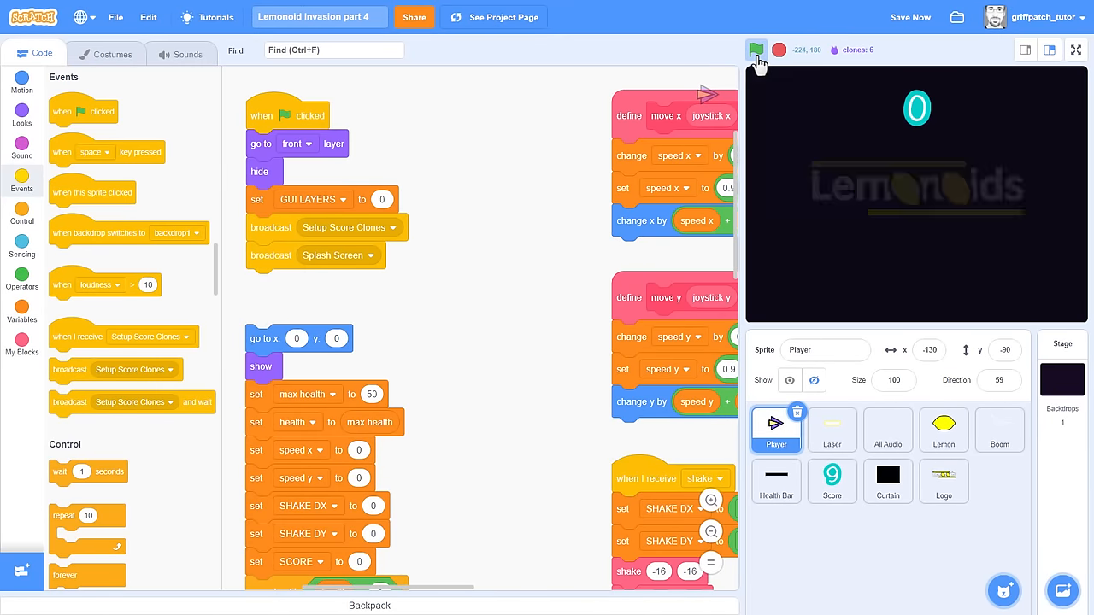
Run the project, view the stage full screen, then exit full screen.
click(755, 49)
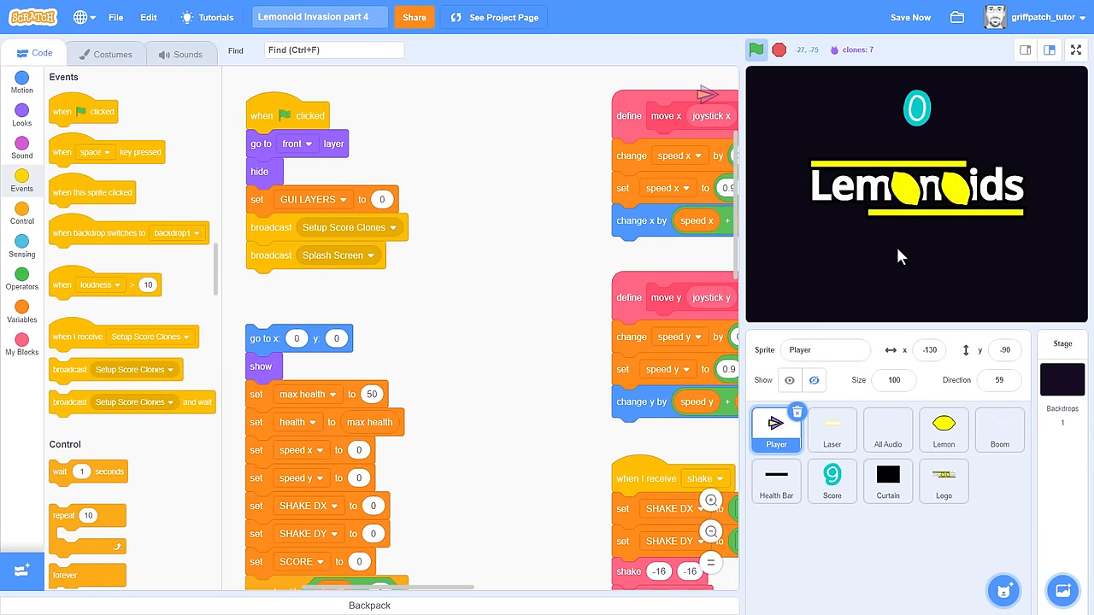
click(1075, 50)
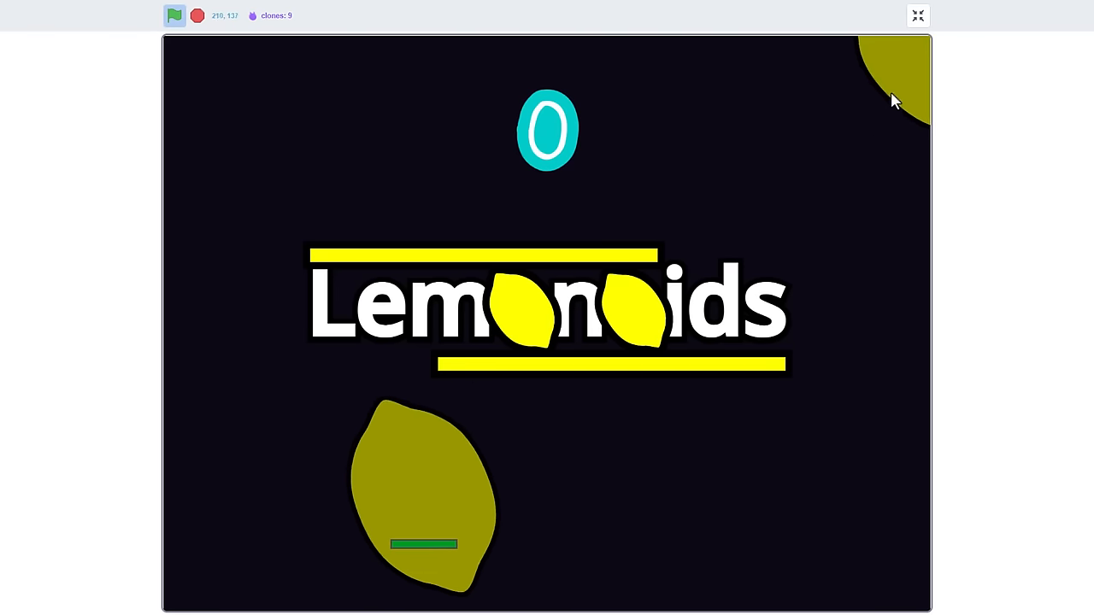
click(918, 15)
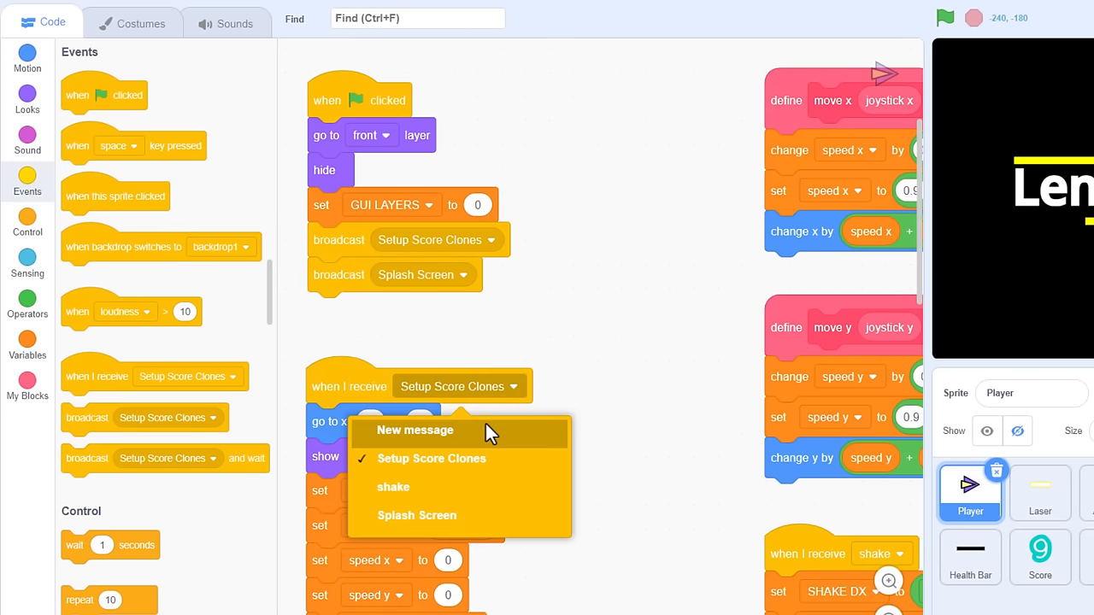
Create a 'New Game' message for the Player's when-I-receive hat.
click(413, 430)
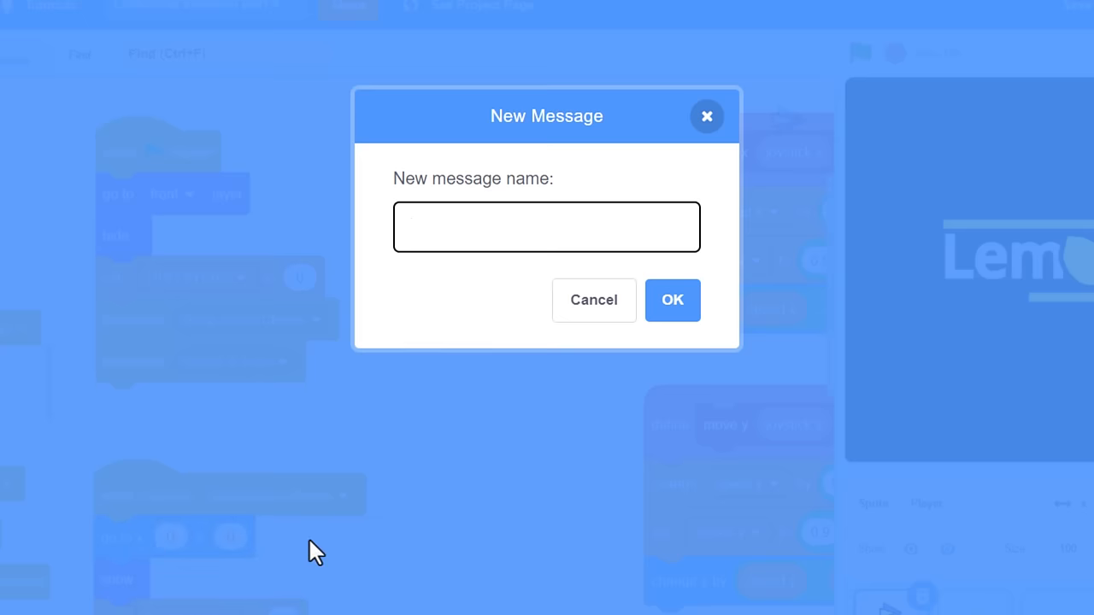
text(New Game)
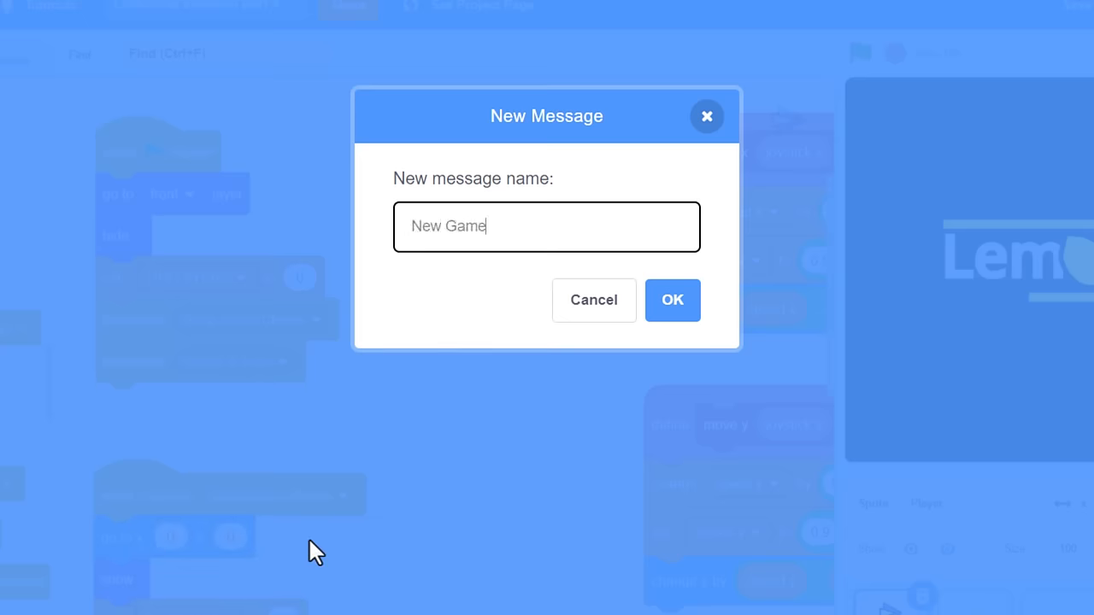
click(672, 300)
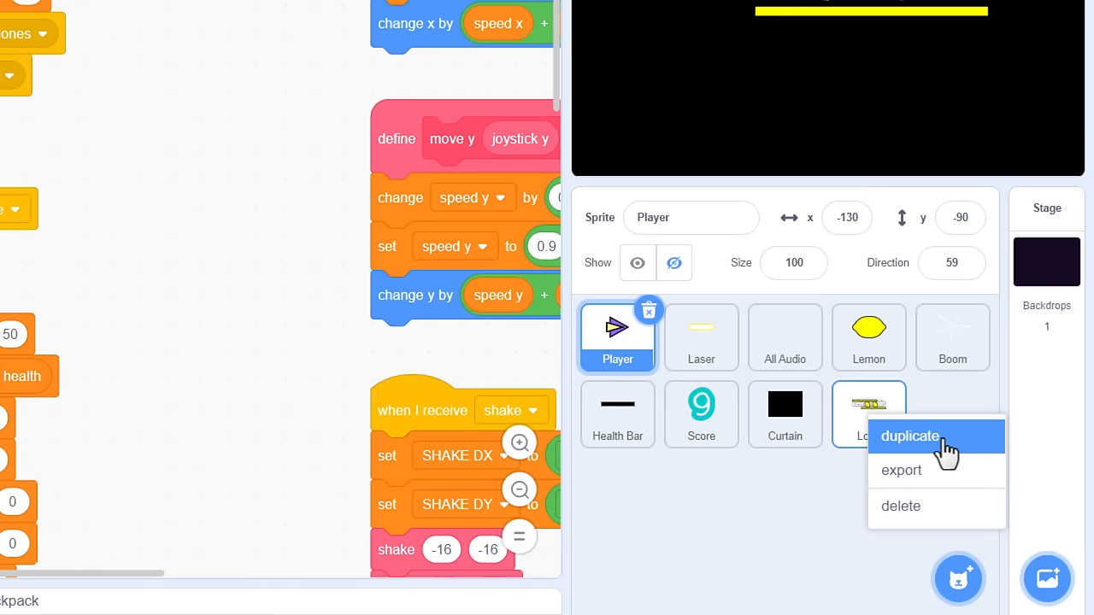
Duplicate the Logo sprite and rename the copy 'Play'.
click(909, 436)
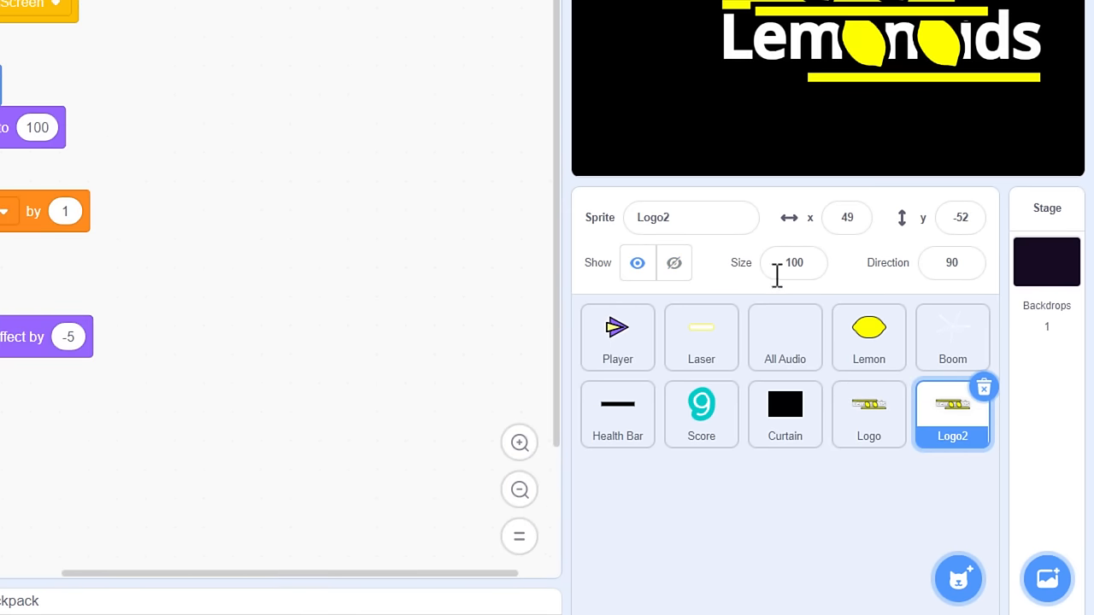
click(691, 217)
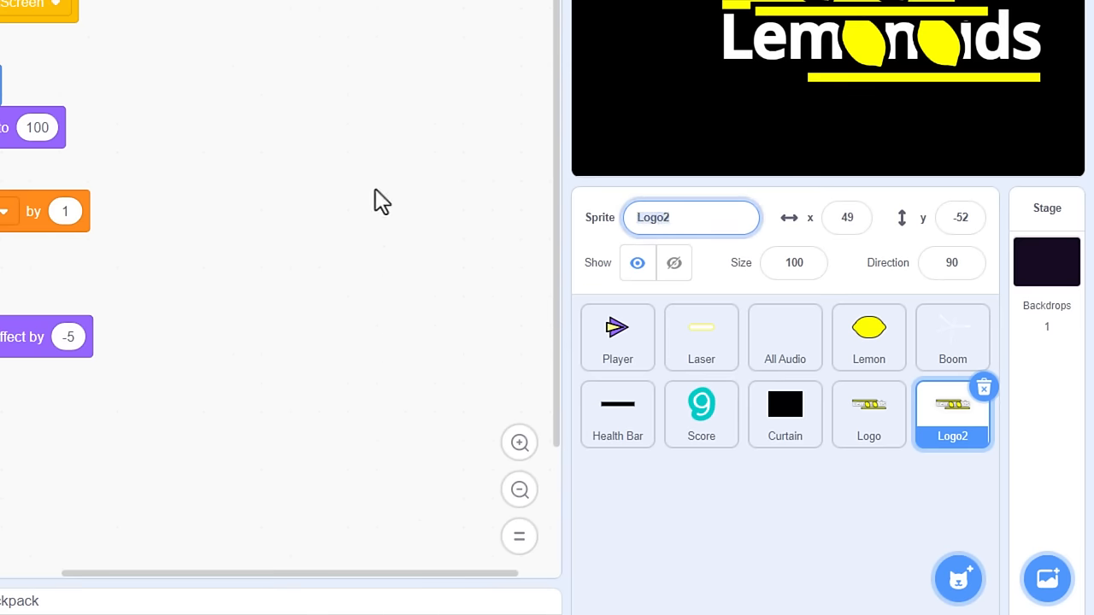
text(Play)
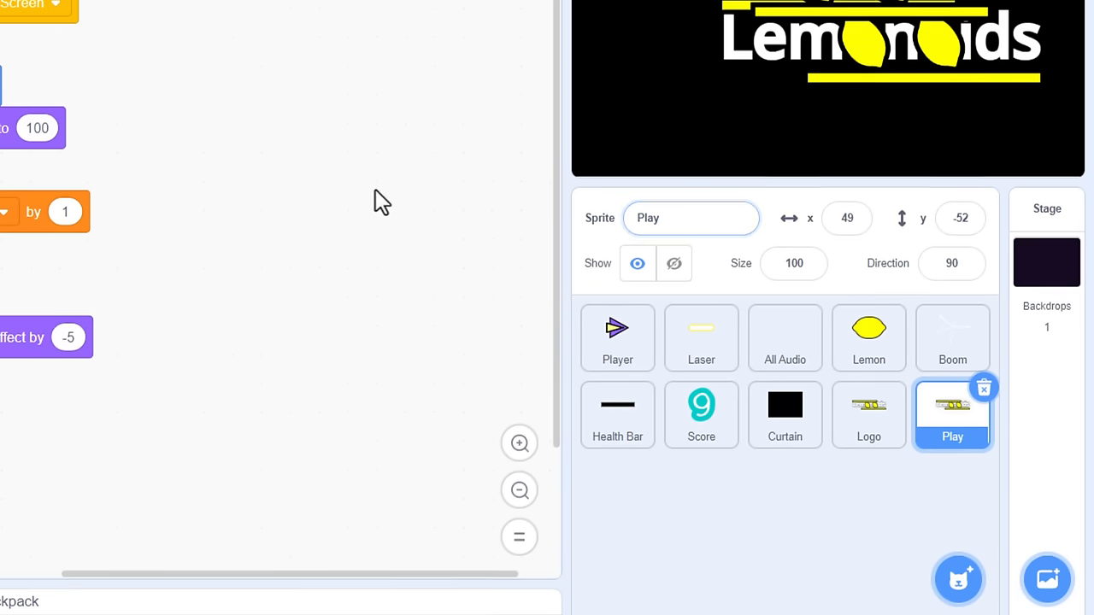
click(589, 17)
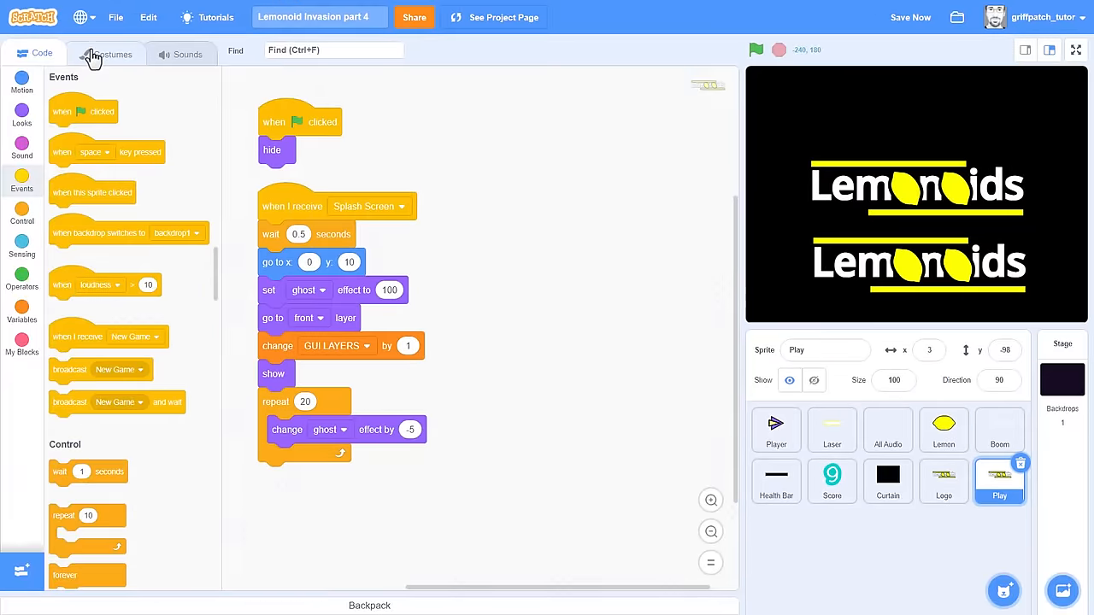
Replace Play's logo costume with a purple hexagon button reading 'Play'.
click(111, 54)
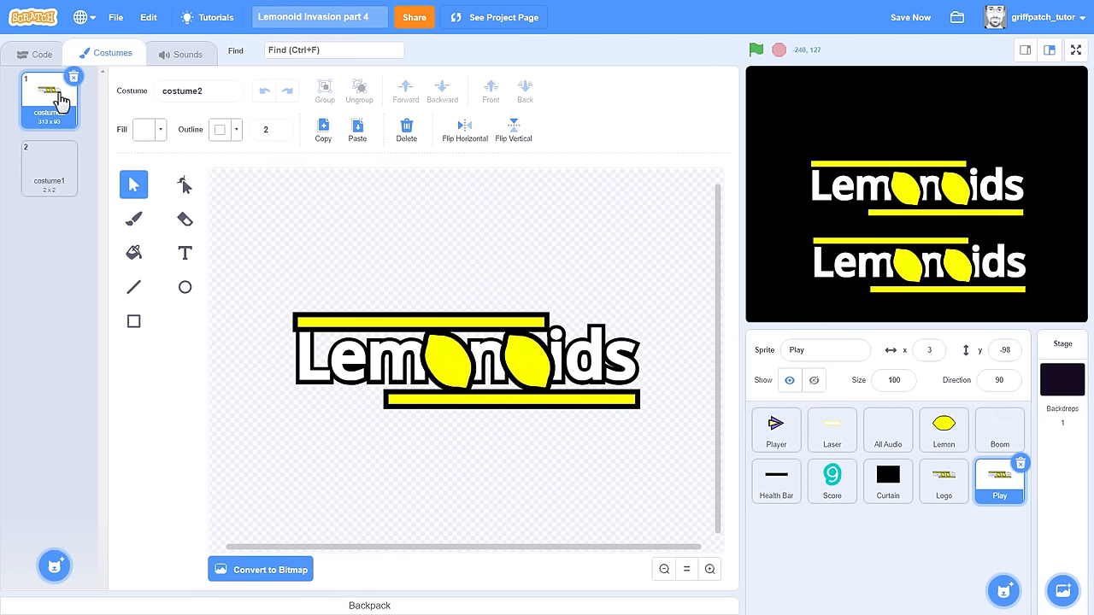
click(776, 430)
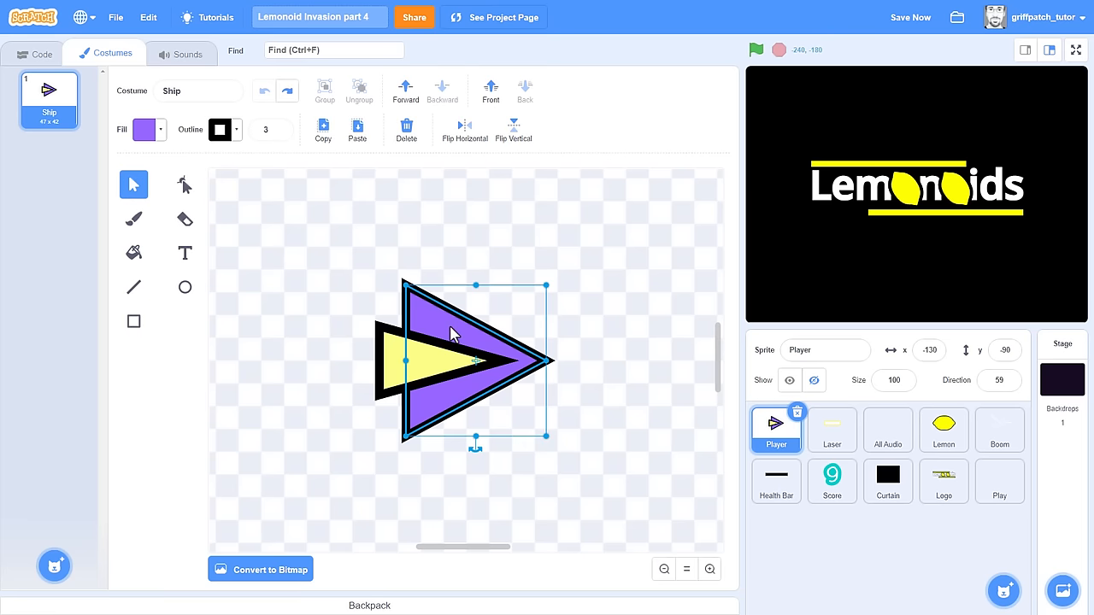
click(1000, 482)
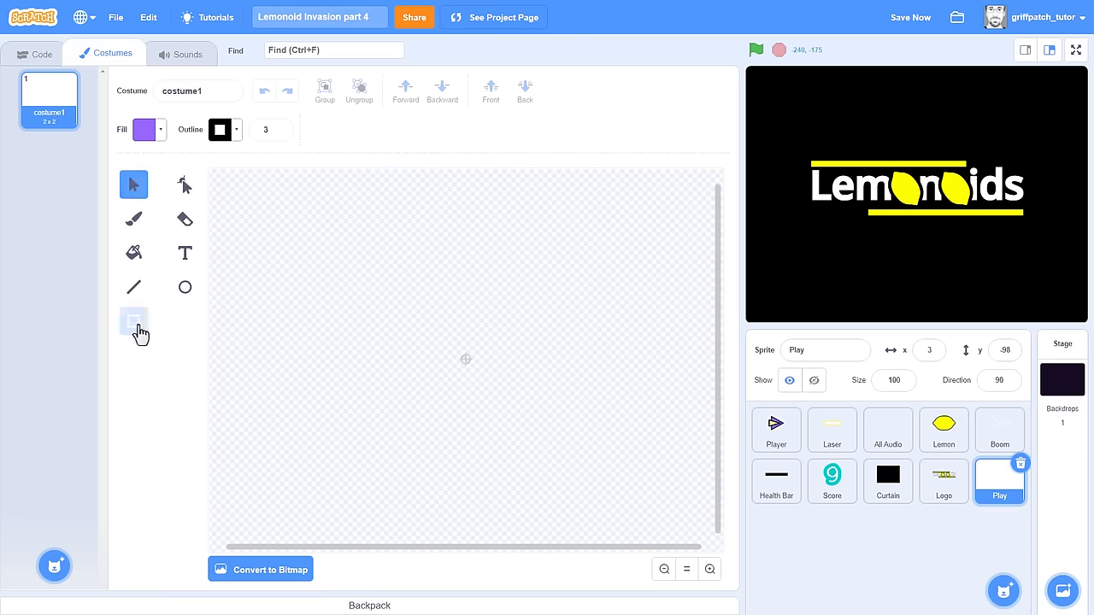
drag(356, 309, 618, 412)
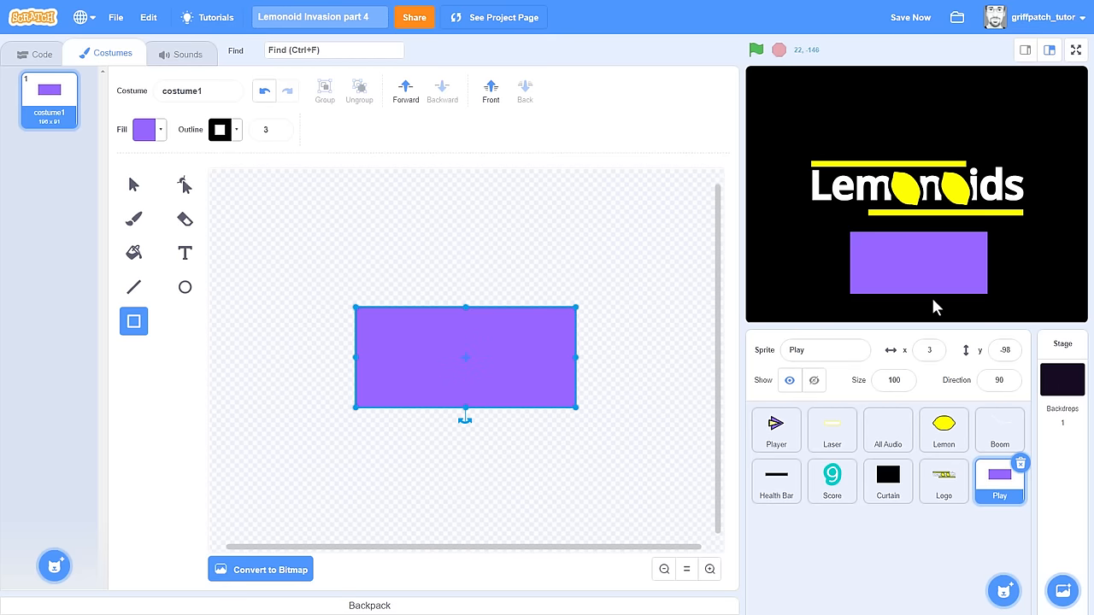
drag(577, 409, 521, 382)
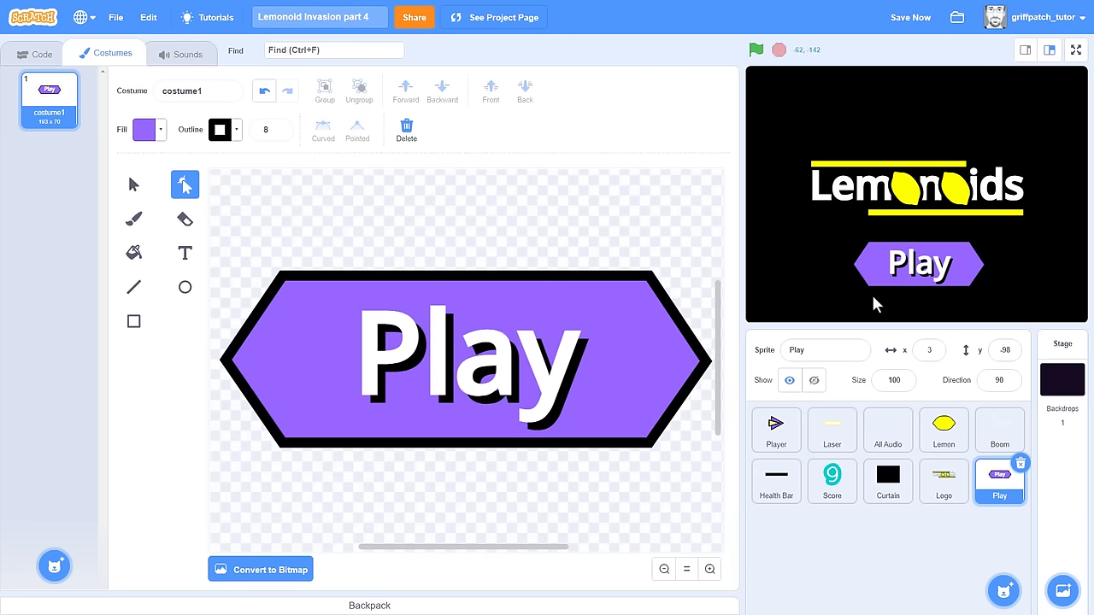
click(31, 52)
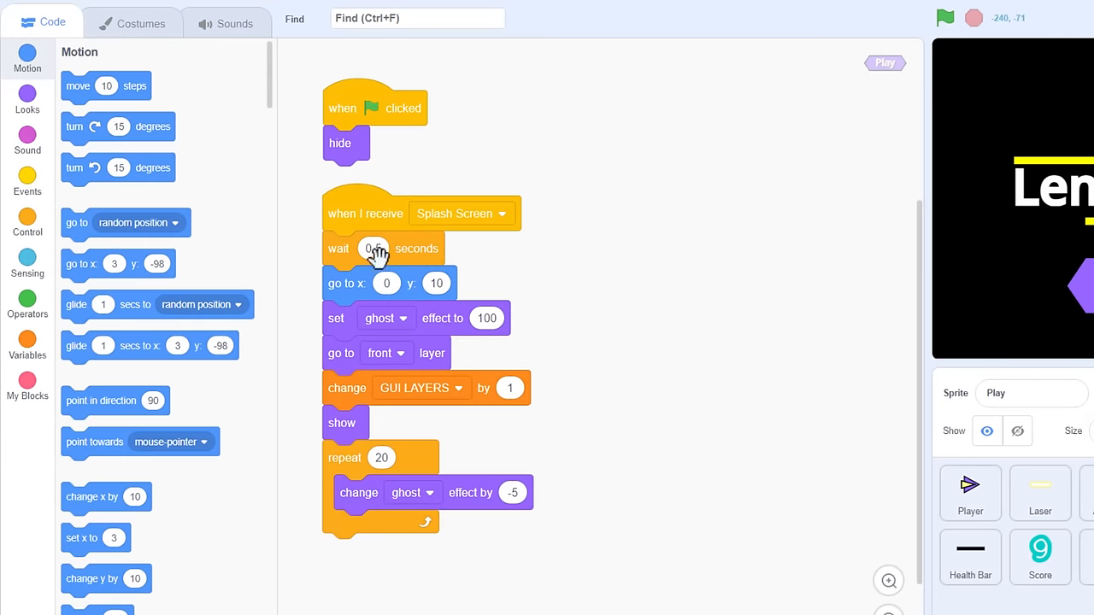
Set Play's Splash Screen wait to 1 and position to x: 0, y: -100, then run.
text(0.5)
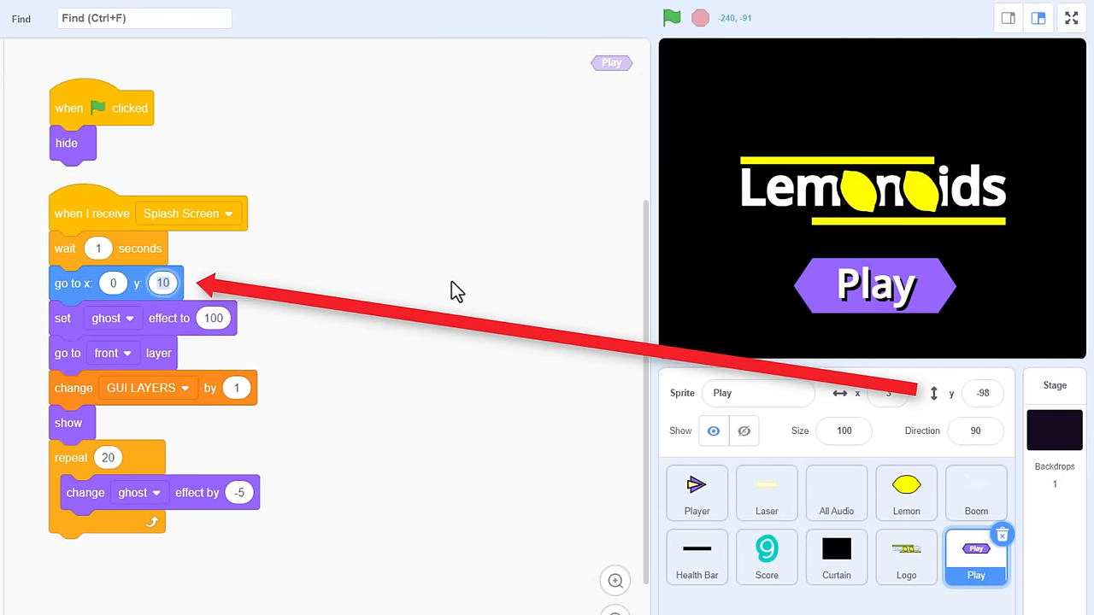
text(-100)
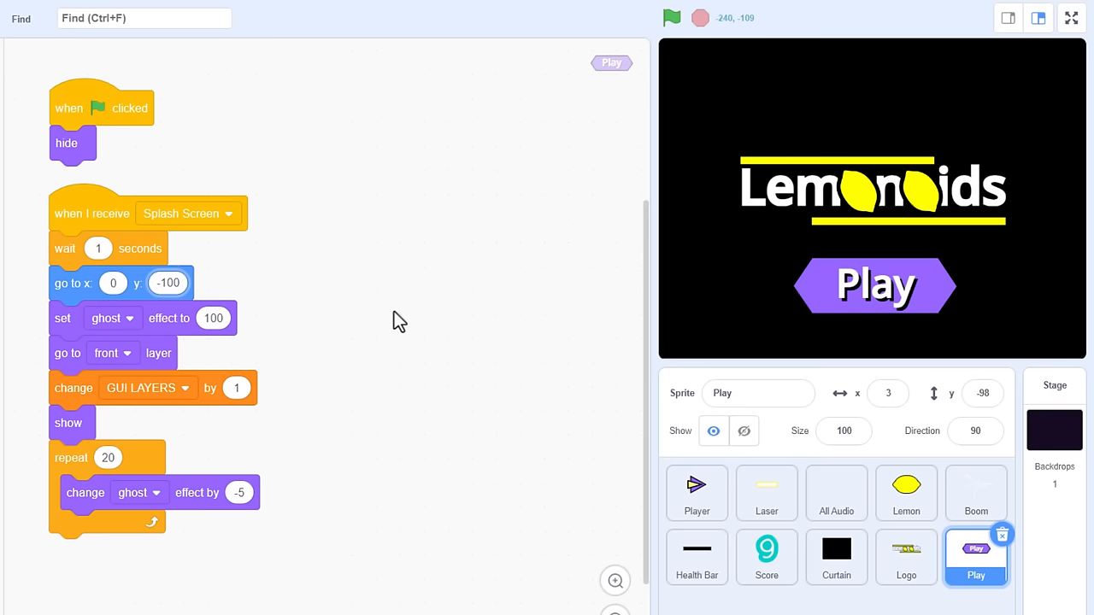
mouse_move(289, 333)
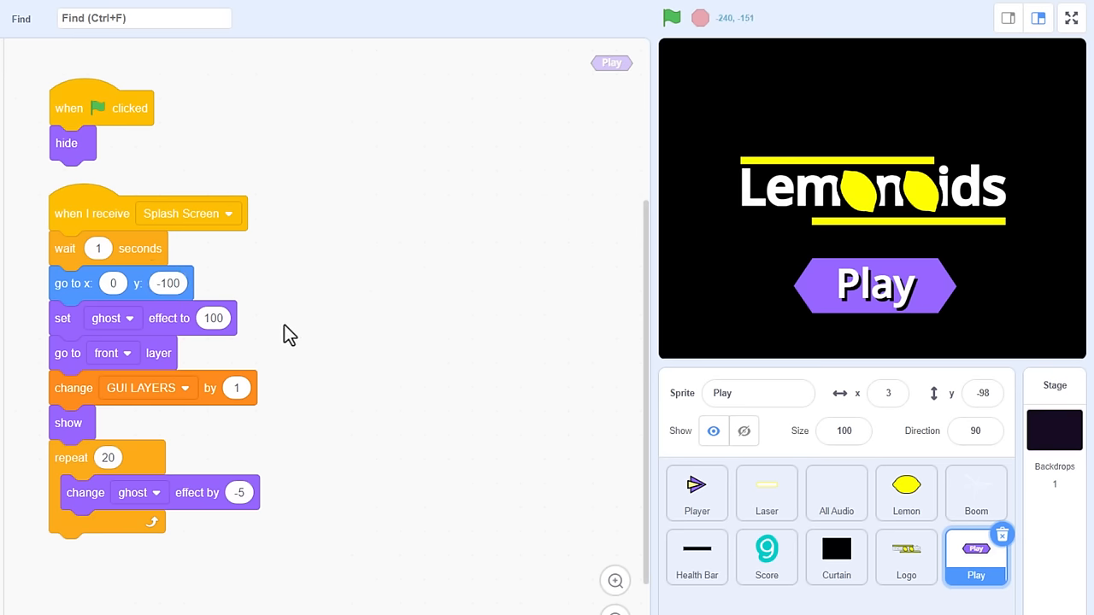
click(671, 17)
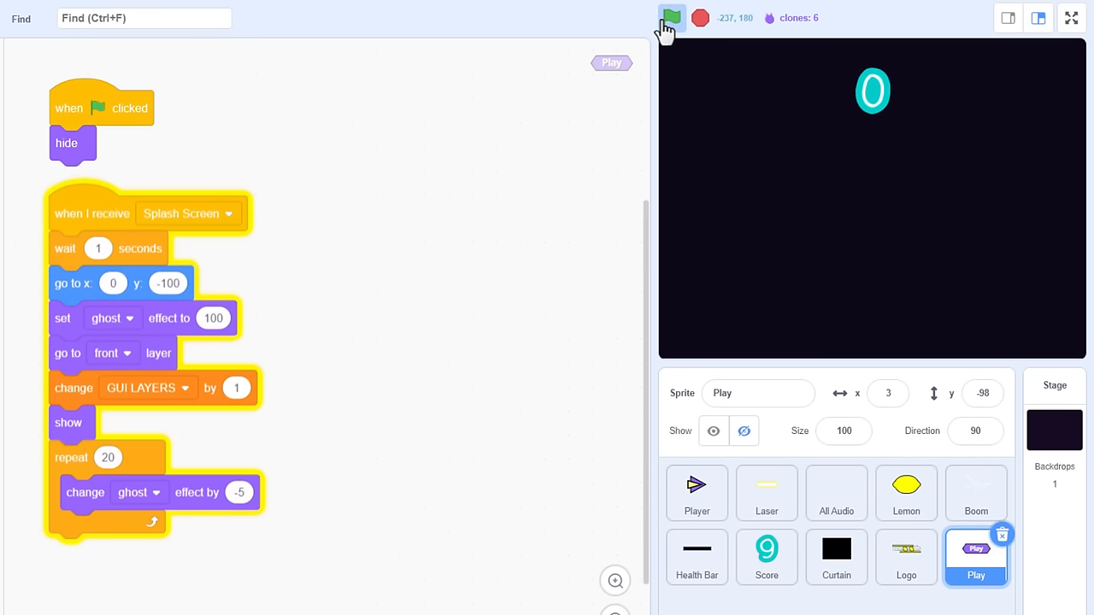
click(670, 17)
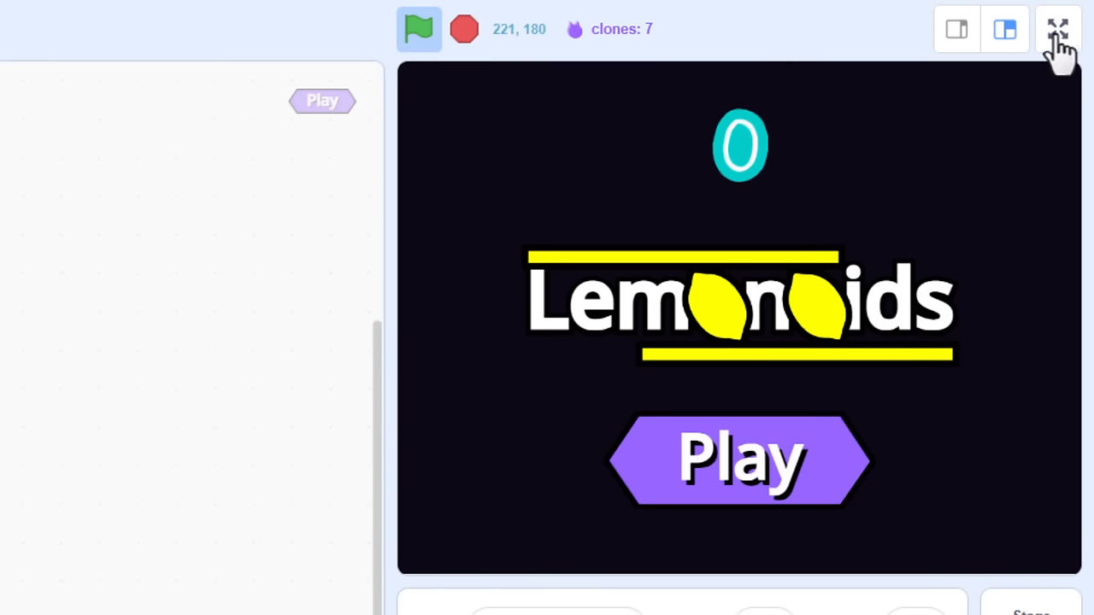
click(1054, 27)
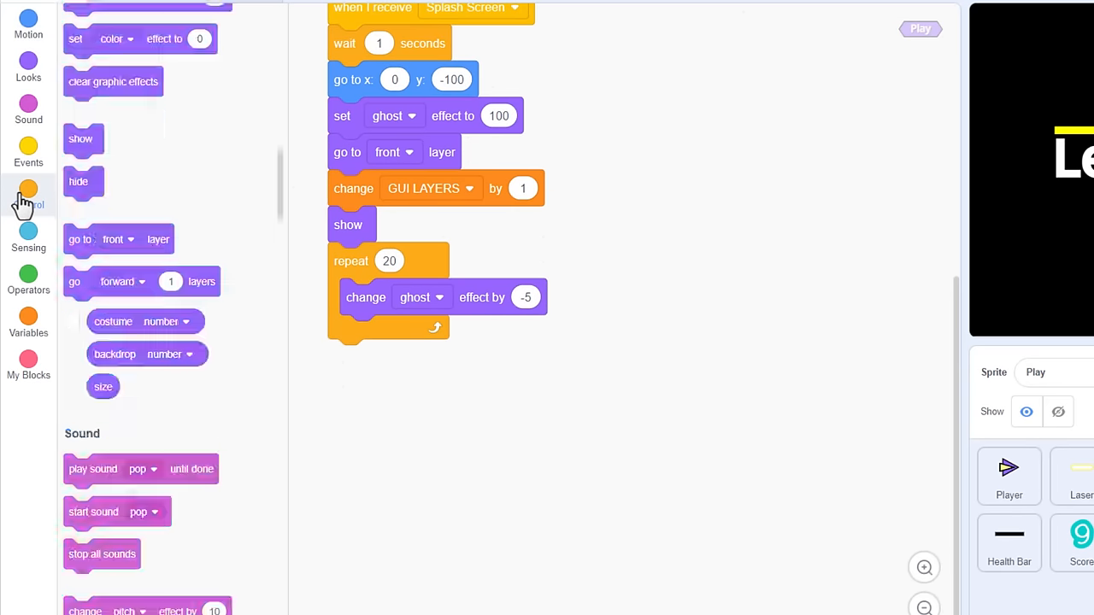
Swap repeat 20 for forever and add a set size block starting with 100 +.
click(28, 190)
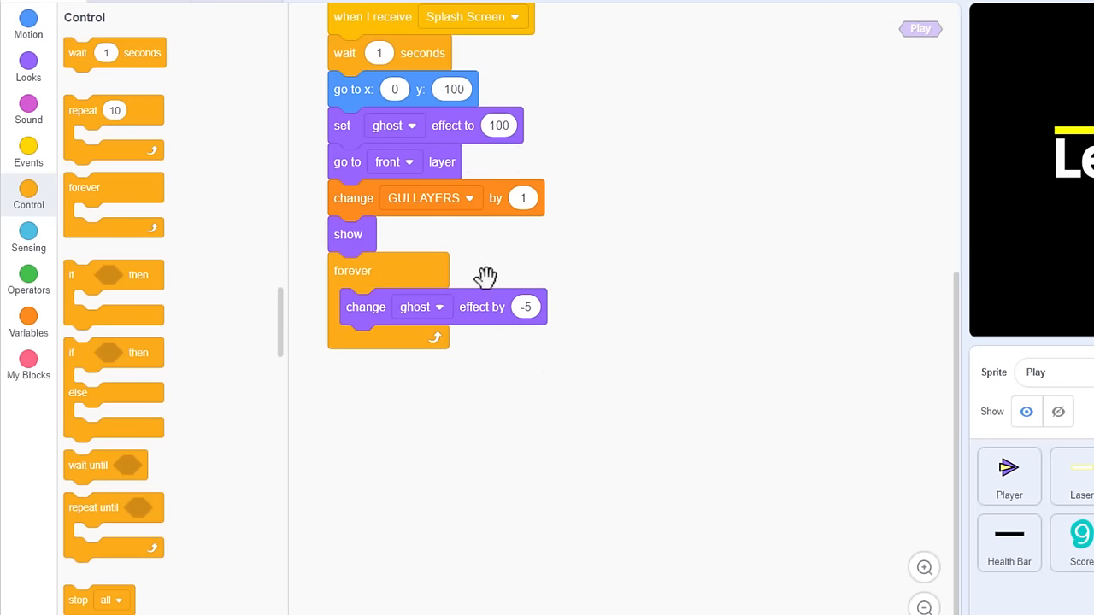
click(29, 66)
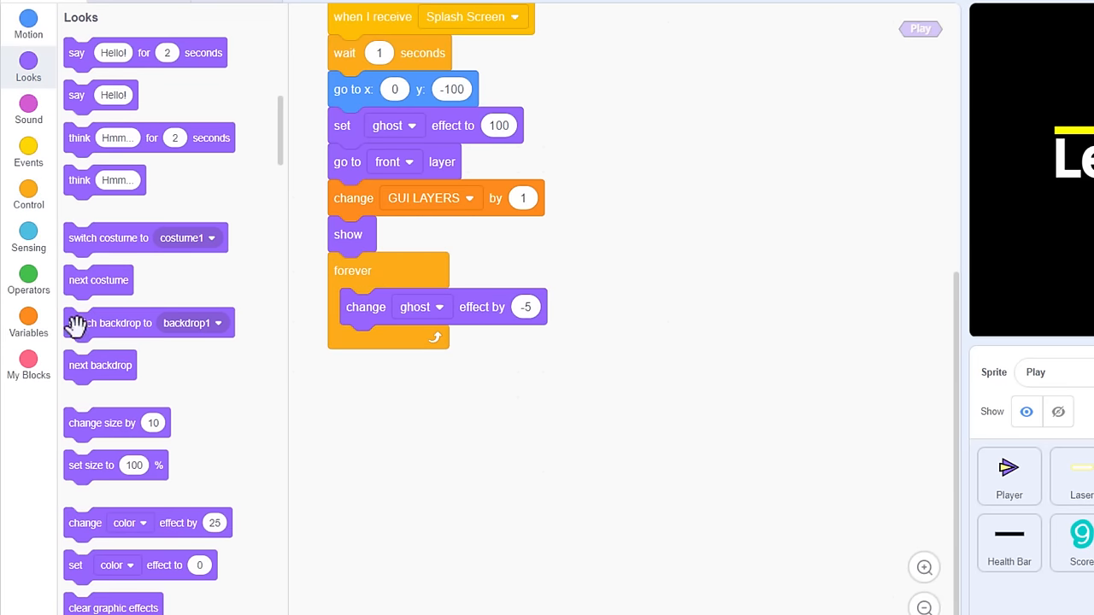
drag(116, 465, 402, 342)
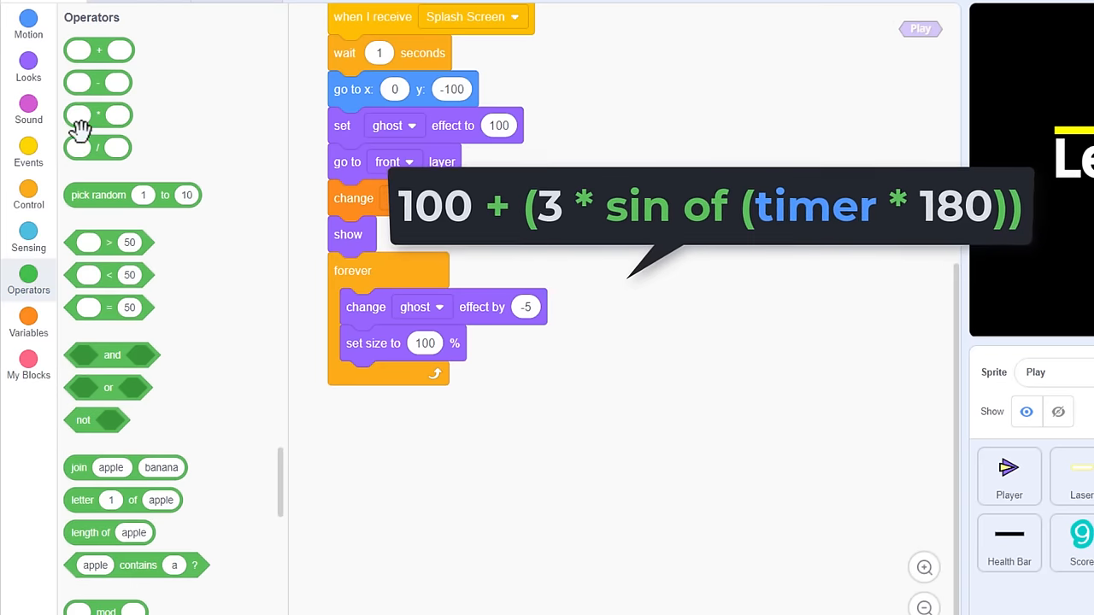
drag(99, 49, 436, 343)
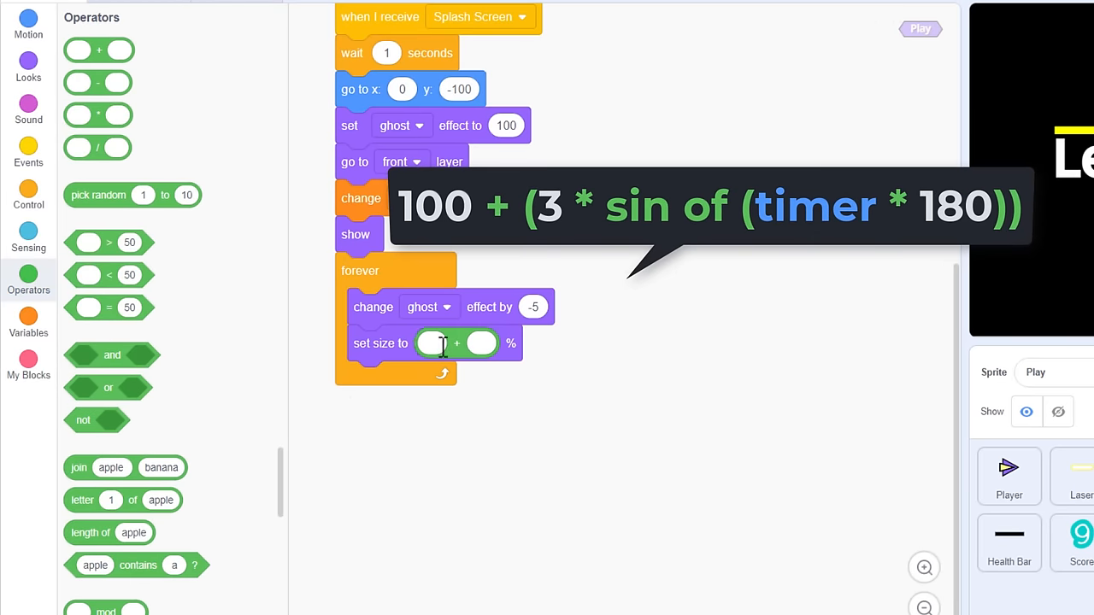
text(100)
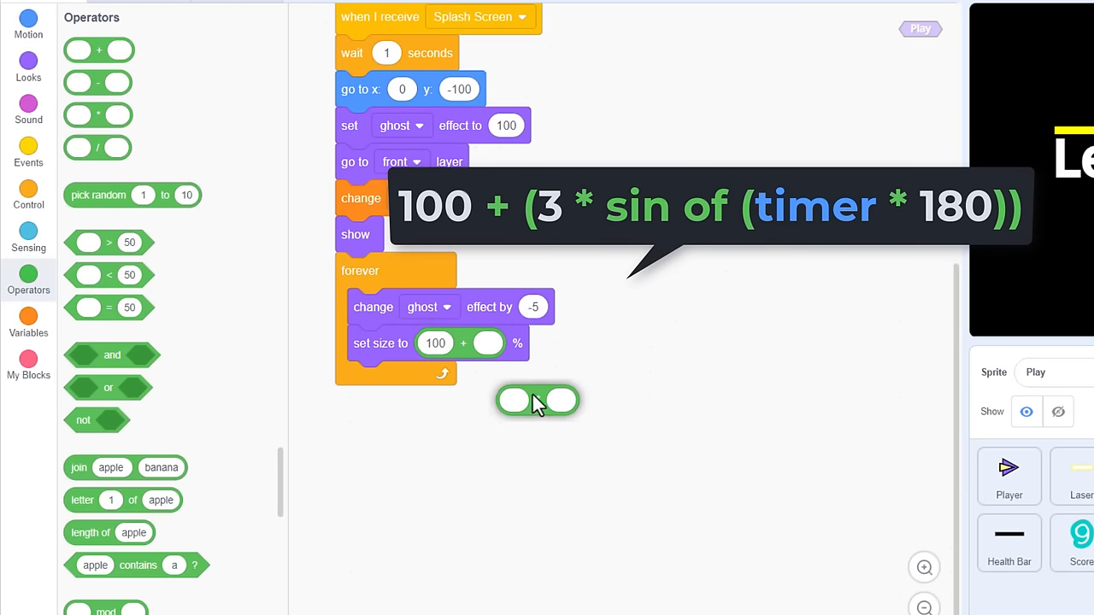
Complete the size term as 3 * sin of (timer * 180).
drag(539, 400, 525, 387)
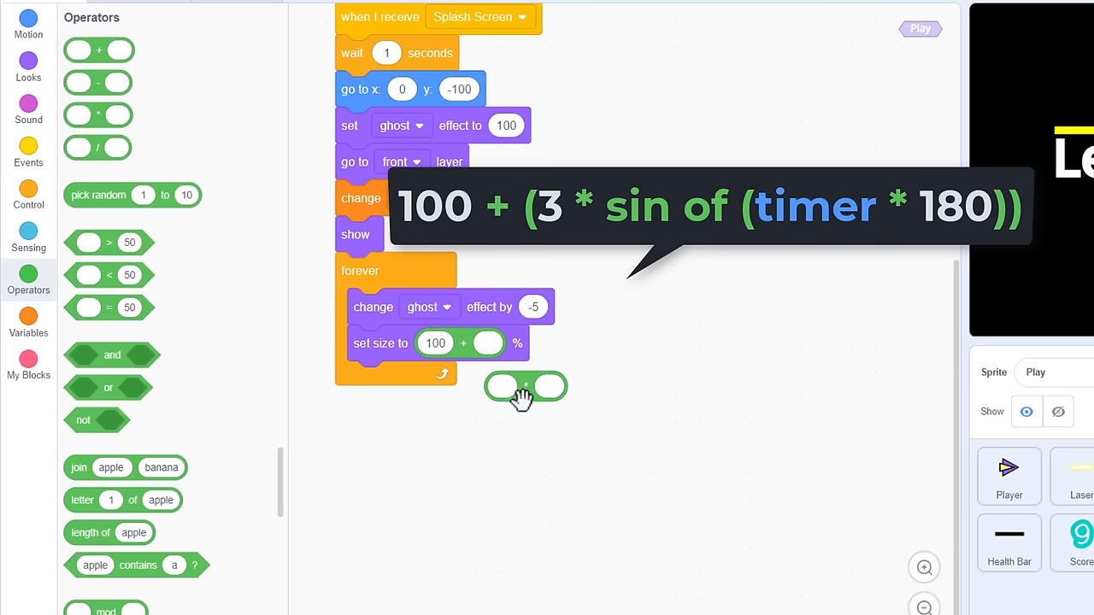
text(3)
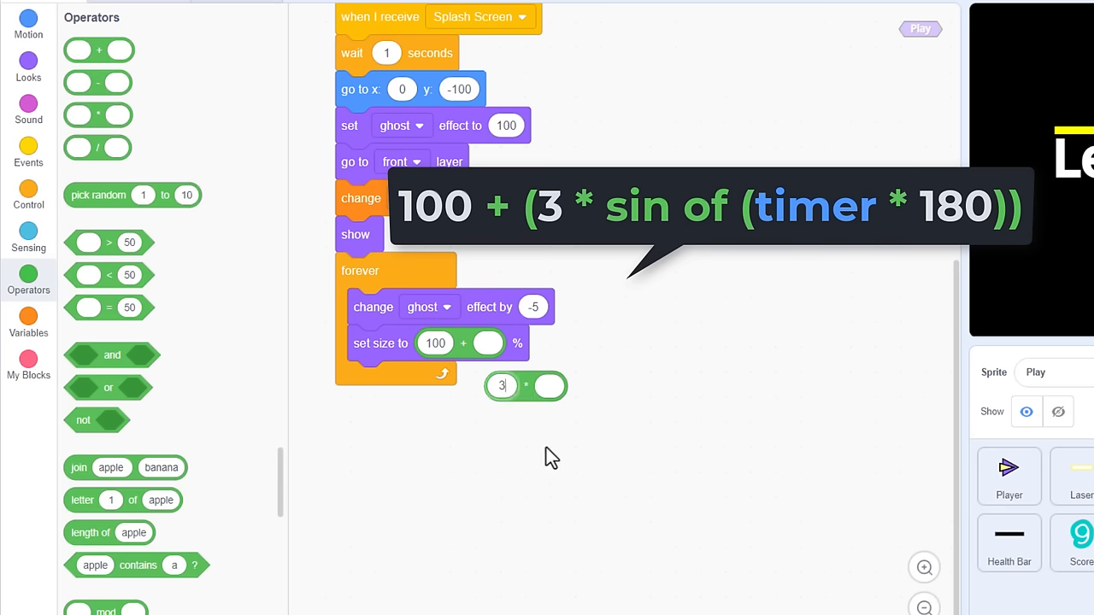
scroll(down, 3)
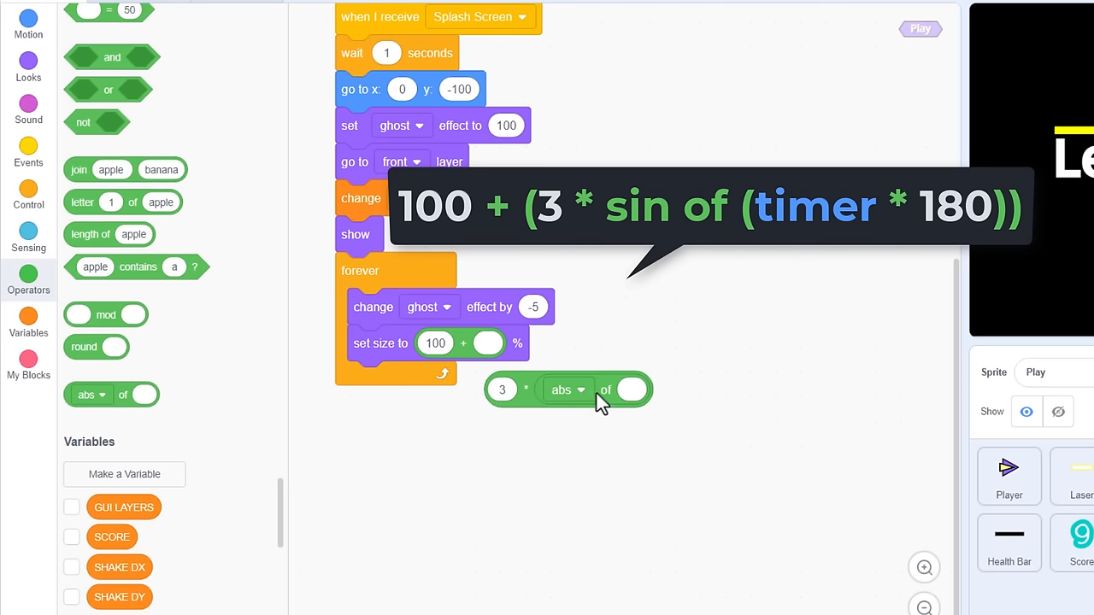
click(568, 390)
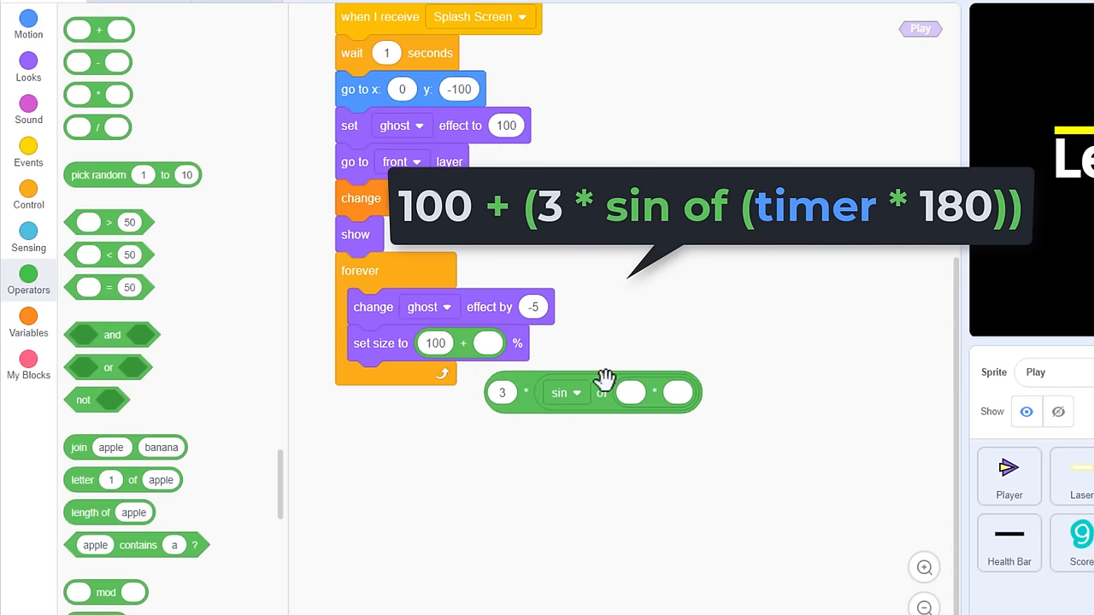
click(28, 238)
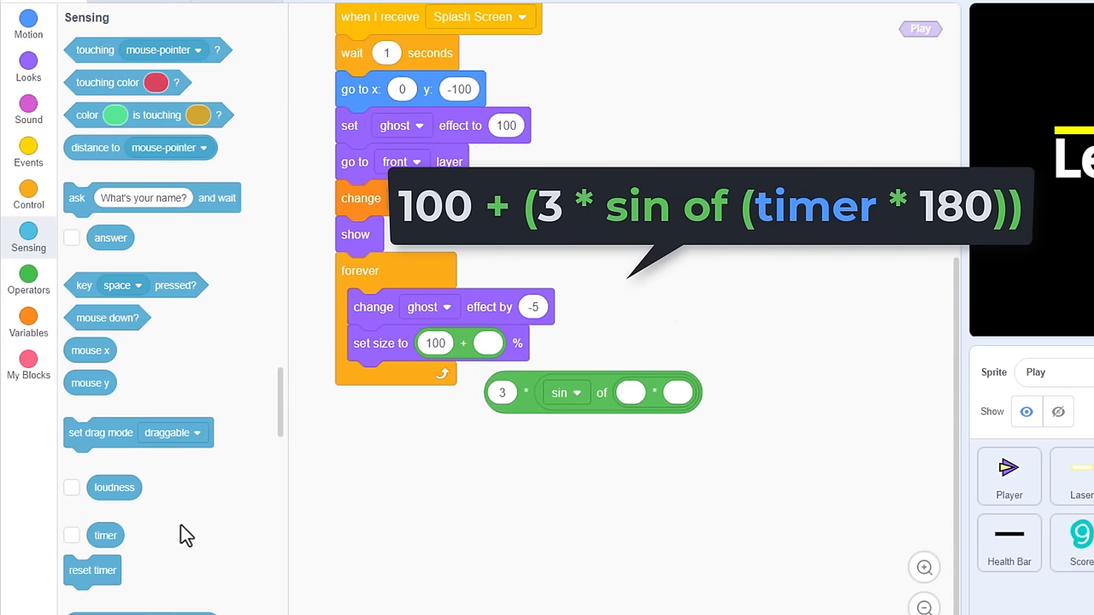
drag(105, 535, 637, 395)
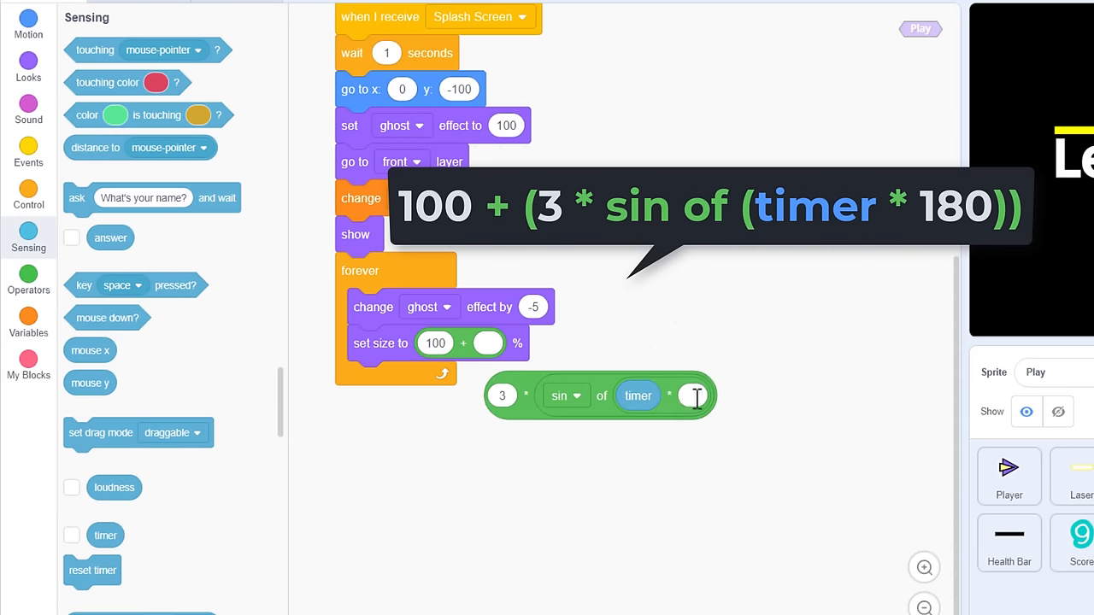
text(180)
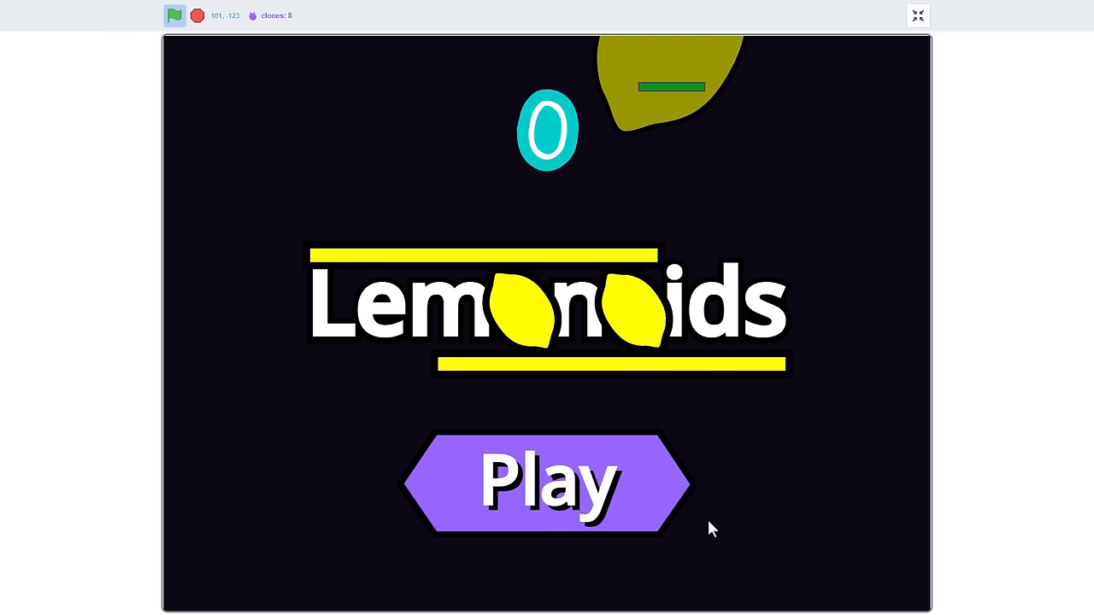
click(918, 14)
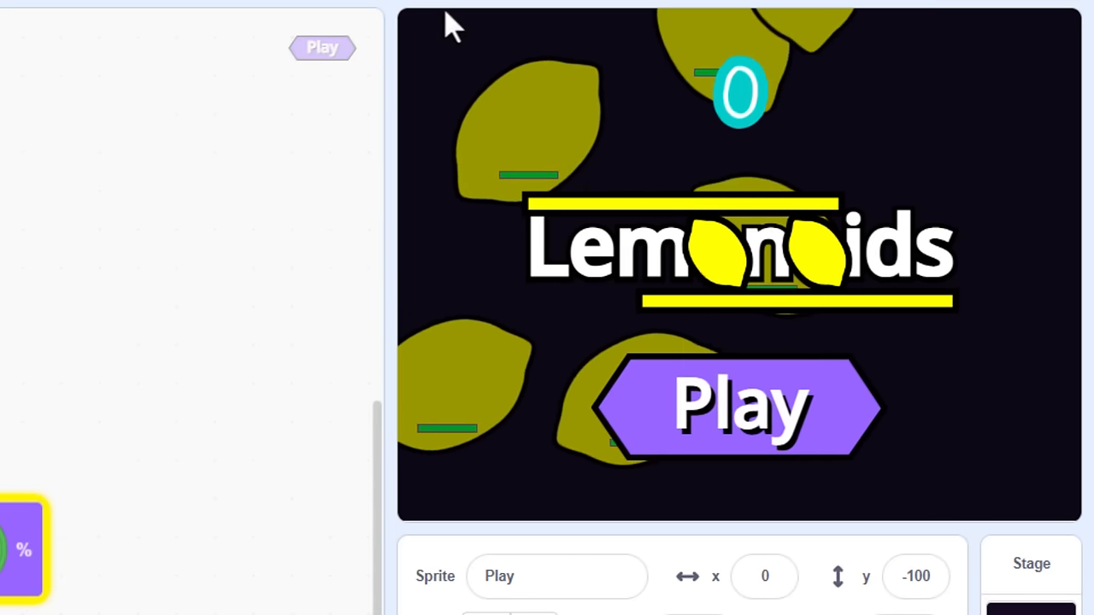
click(38, 7)
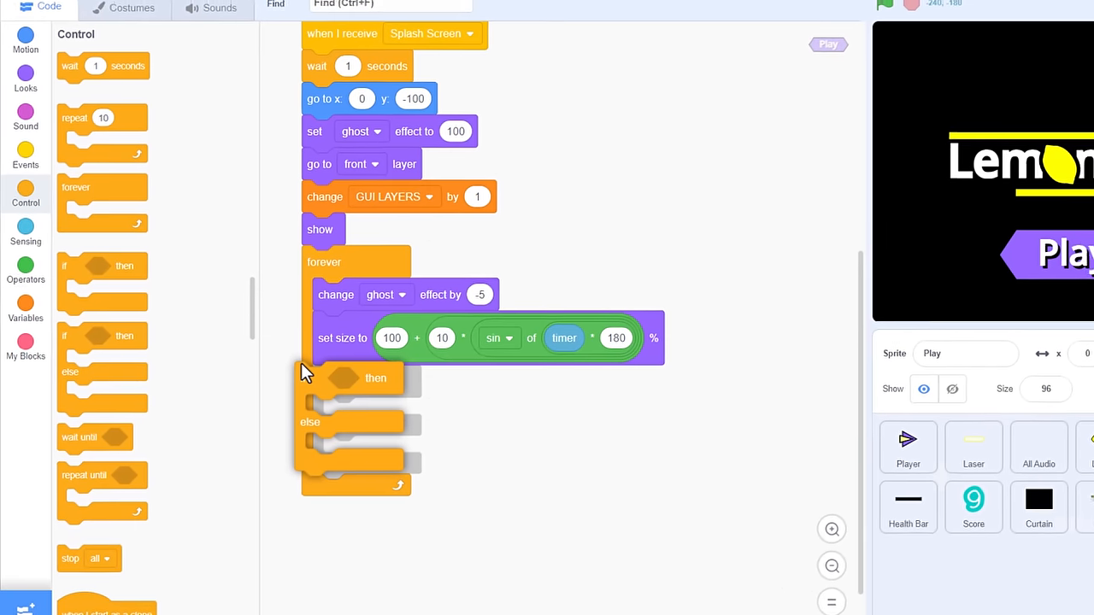
Change the touching mouse-pointer highlight effect from color to brightness.
click(25, 229)
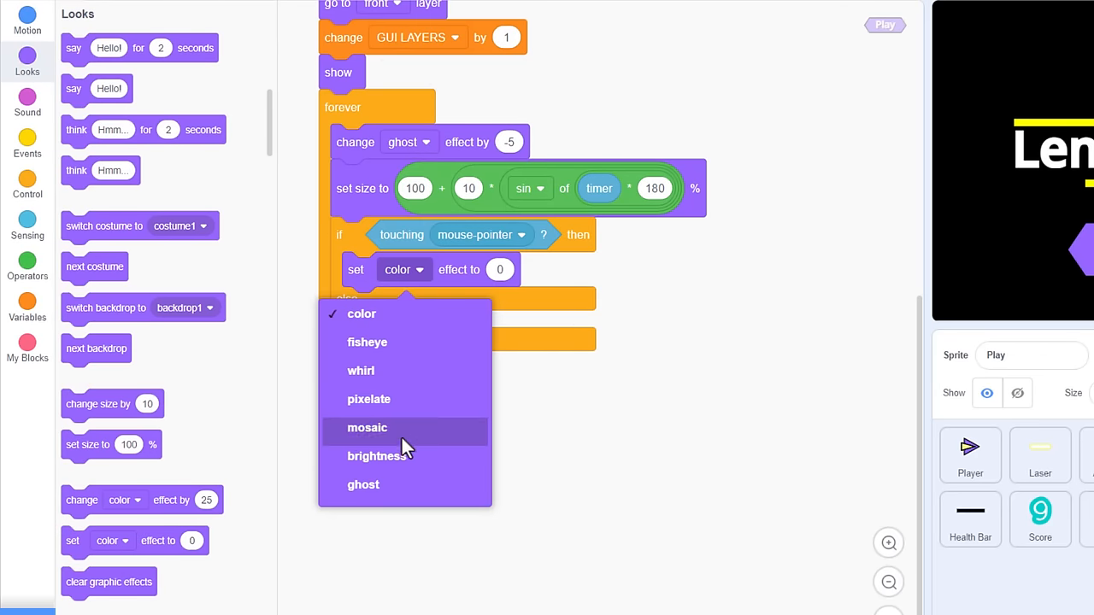
click(375, 456)
text(15)
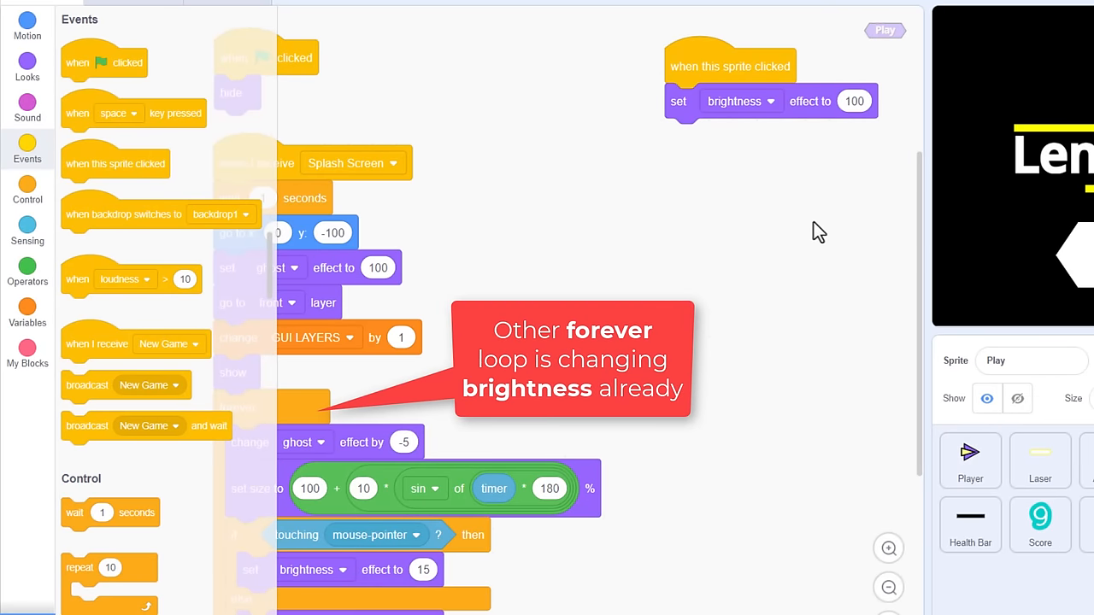
mouse_move(607, 236)
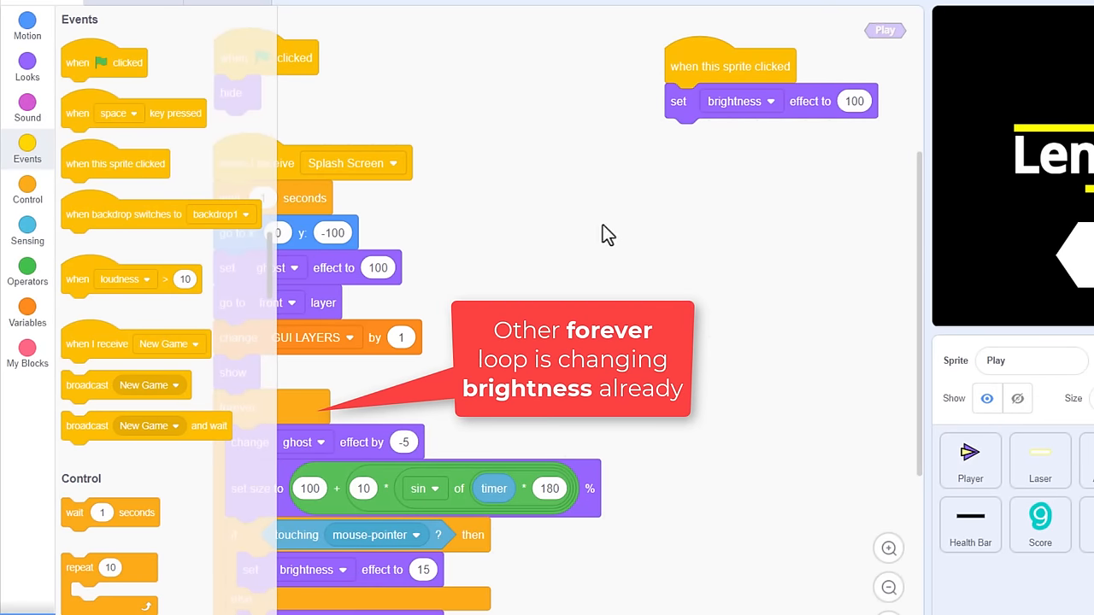
Add 'stop other scripts in sprite' and a repeat 10 loop changing brightness by -10.
click(27, 191)
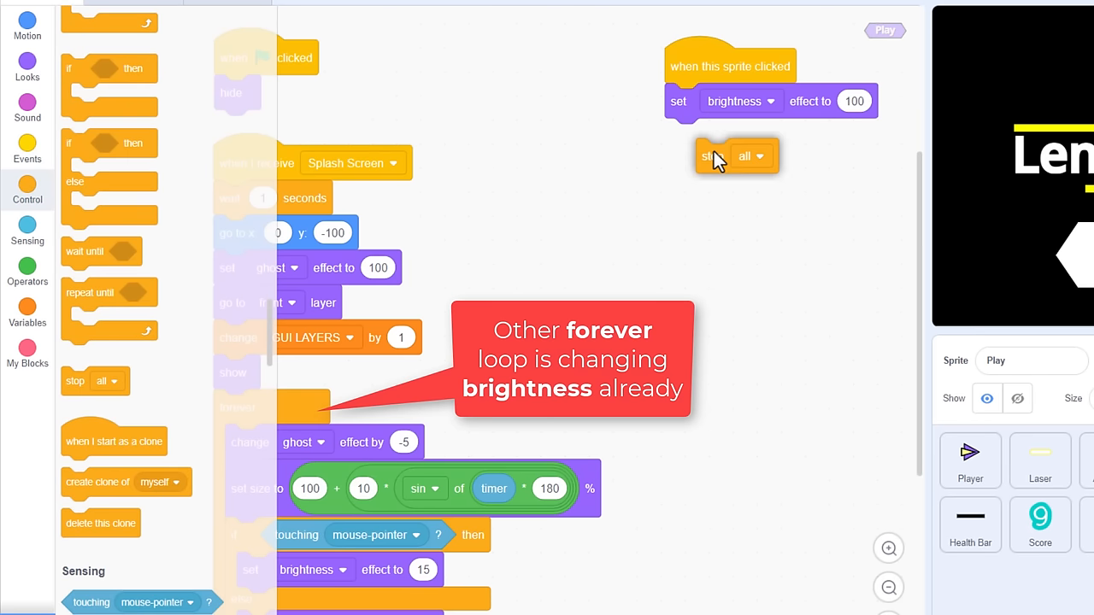
click(756, 156)
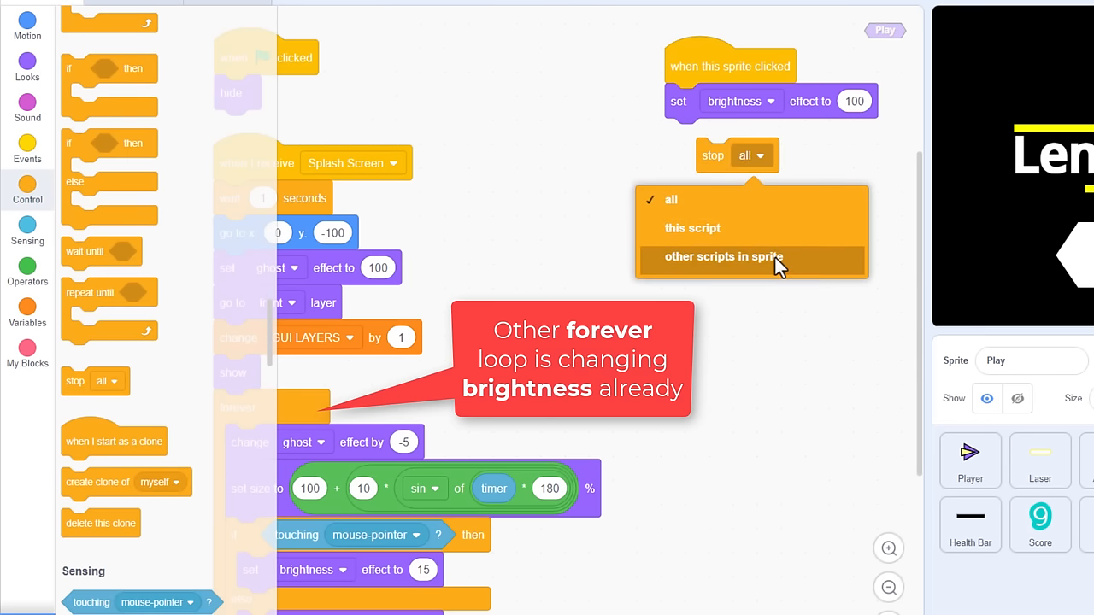
click(720, 257)
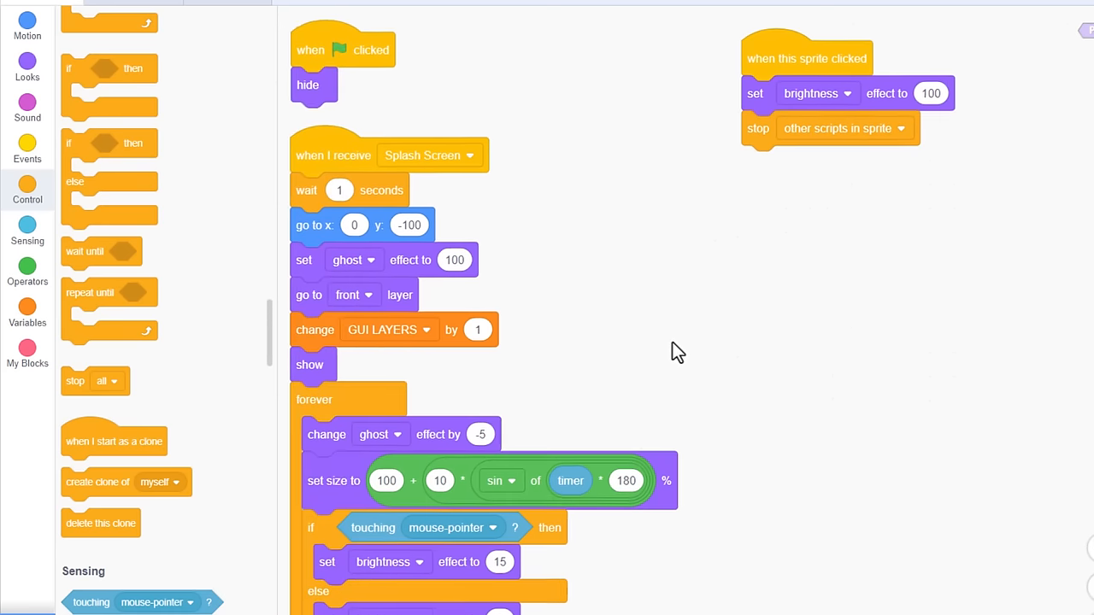
scroll(down, 3)
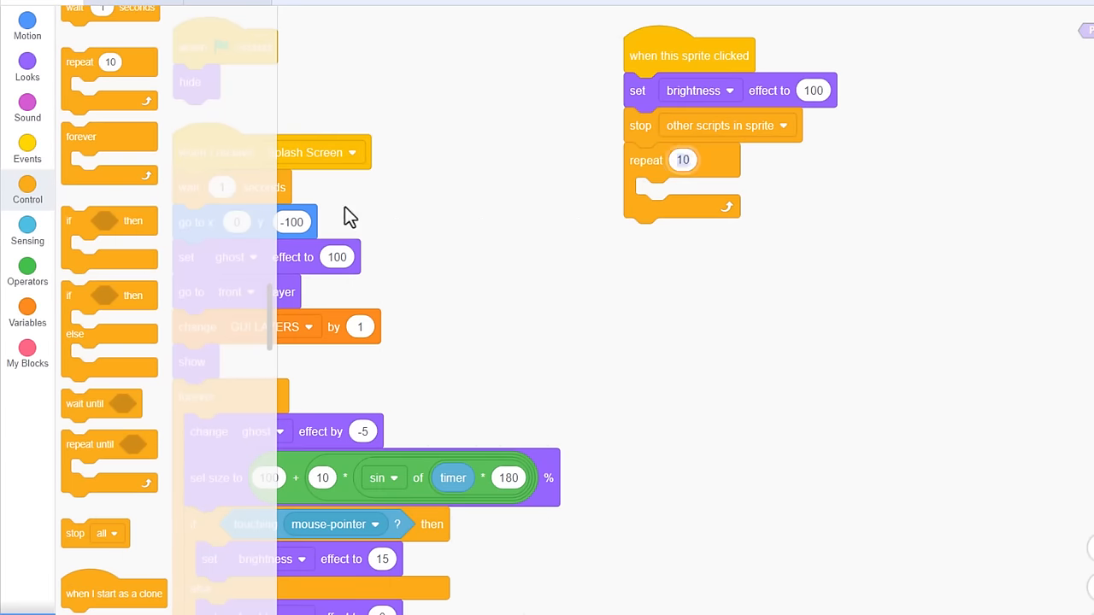
click(27, 71)
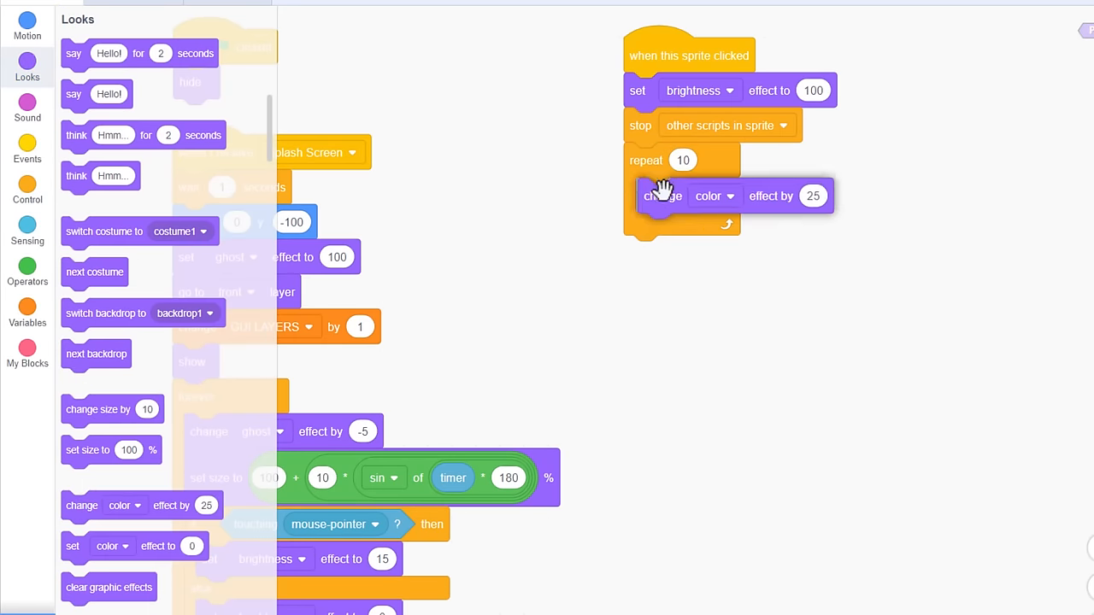
click(714, 196)
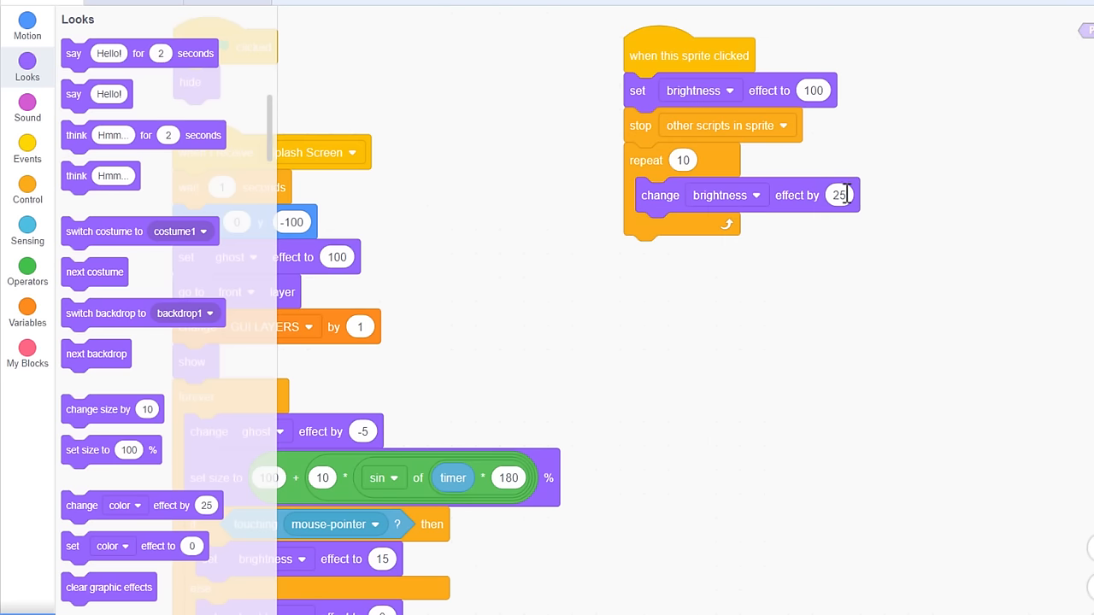
text(-10)
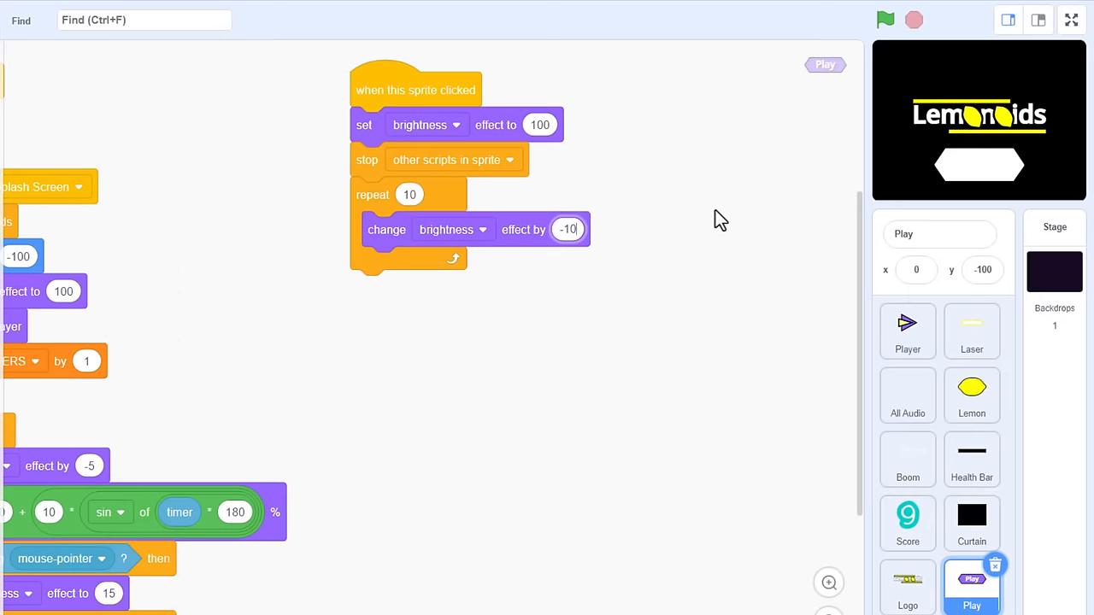
mouse_move(530, 164)
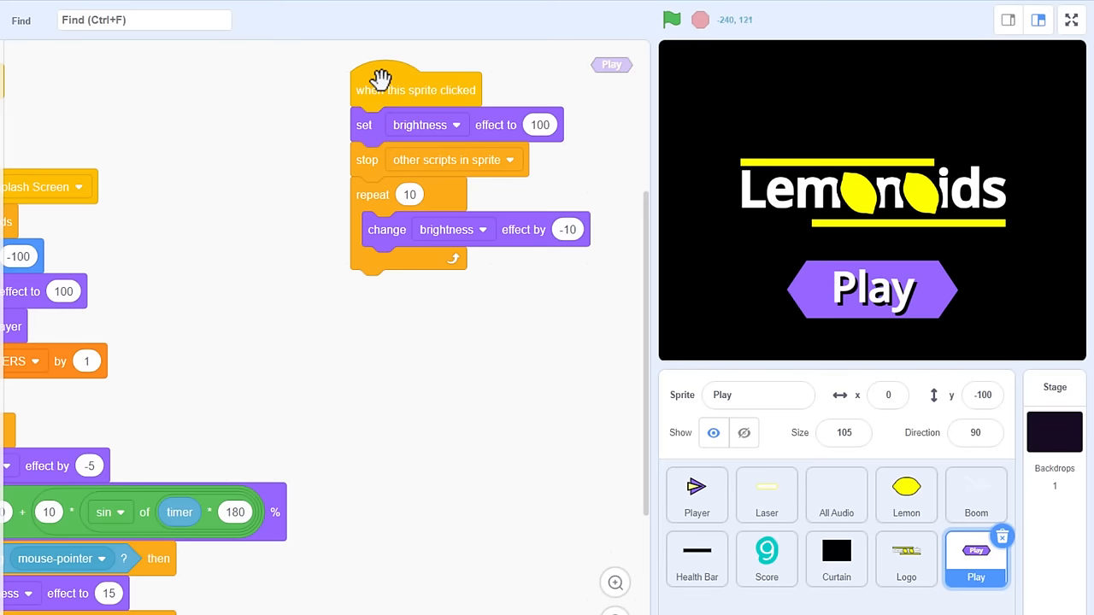
mouse_move(371, 161)
text(20)
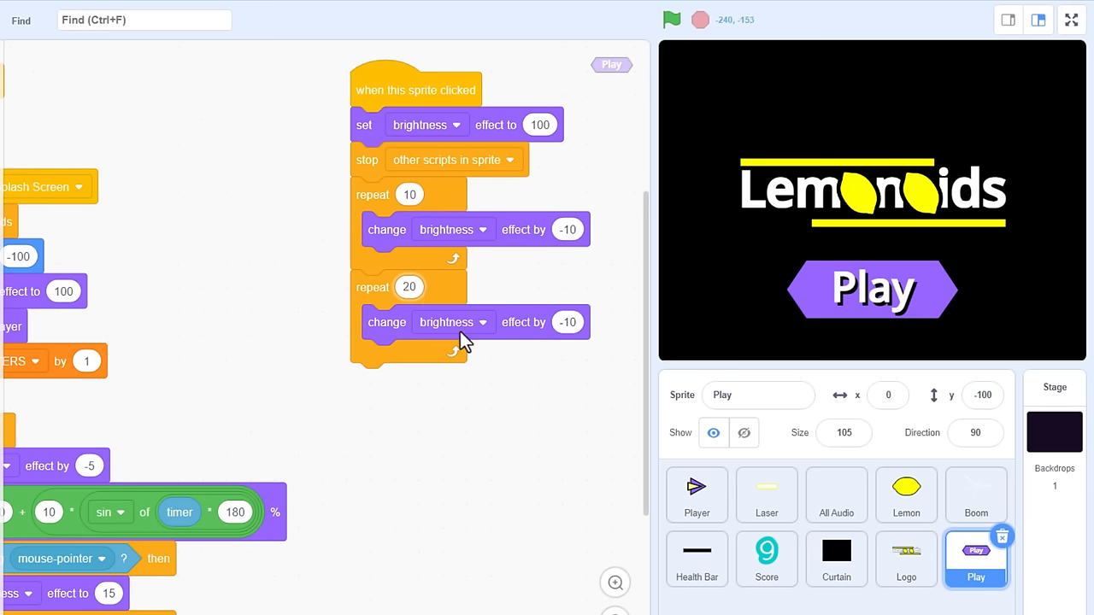
Add a repeat 20 loop changing ghost effect by 5, then view the stage full screen.
click(482, 323)
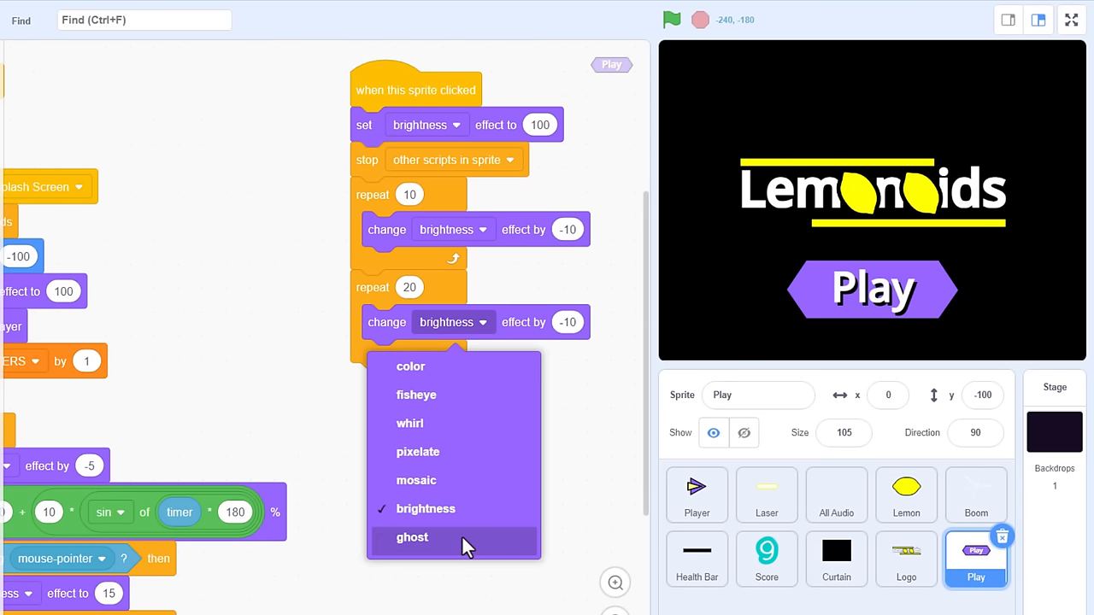
click(411, 538)
text(5)
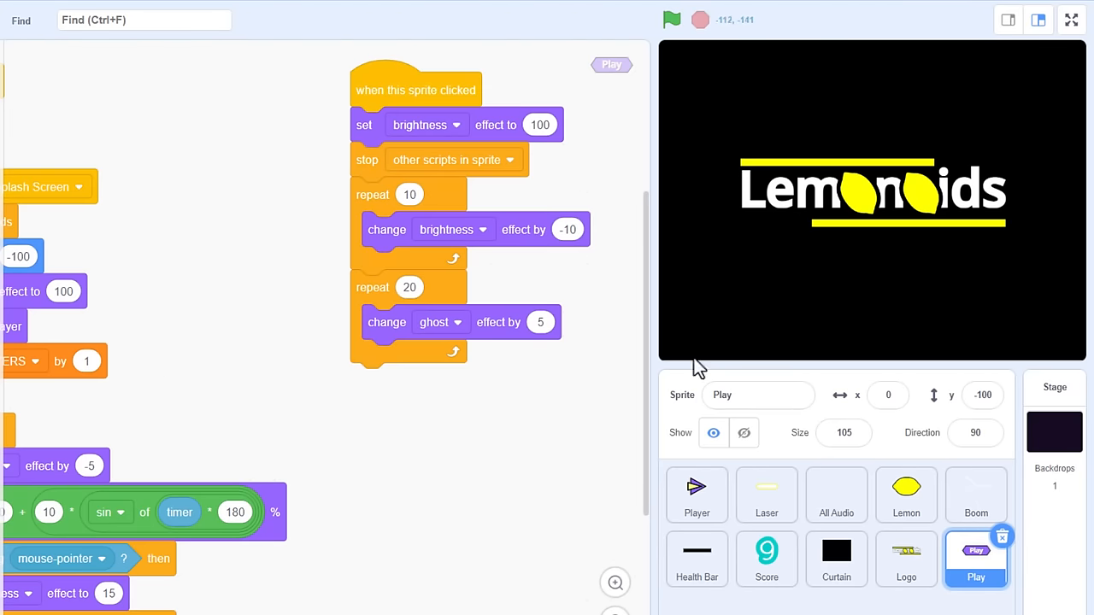
click(673, 20)
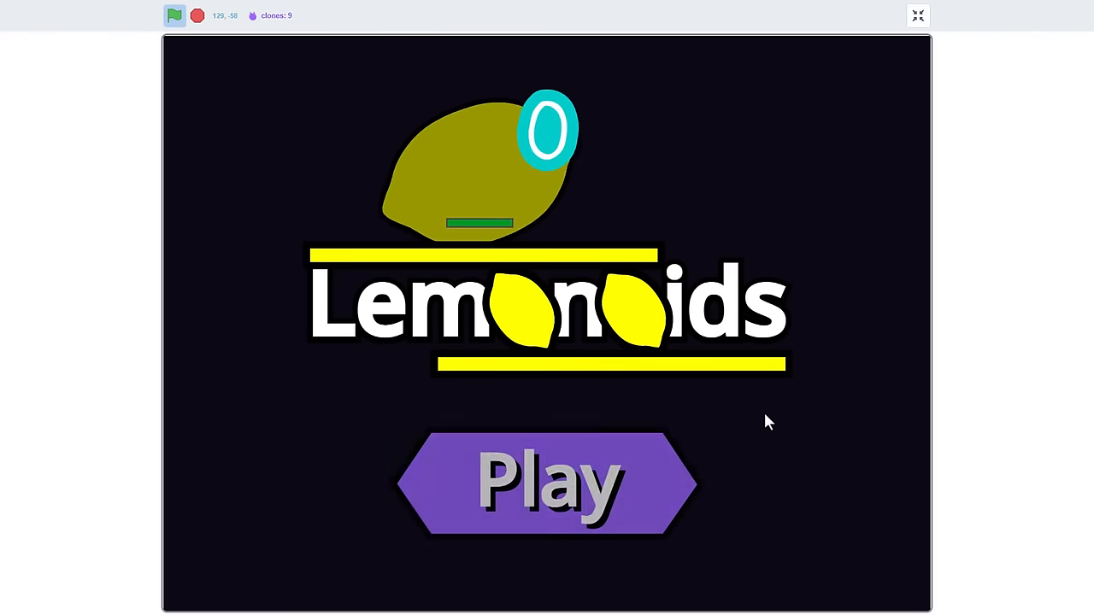
click(545, 481)
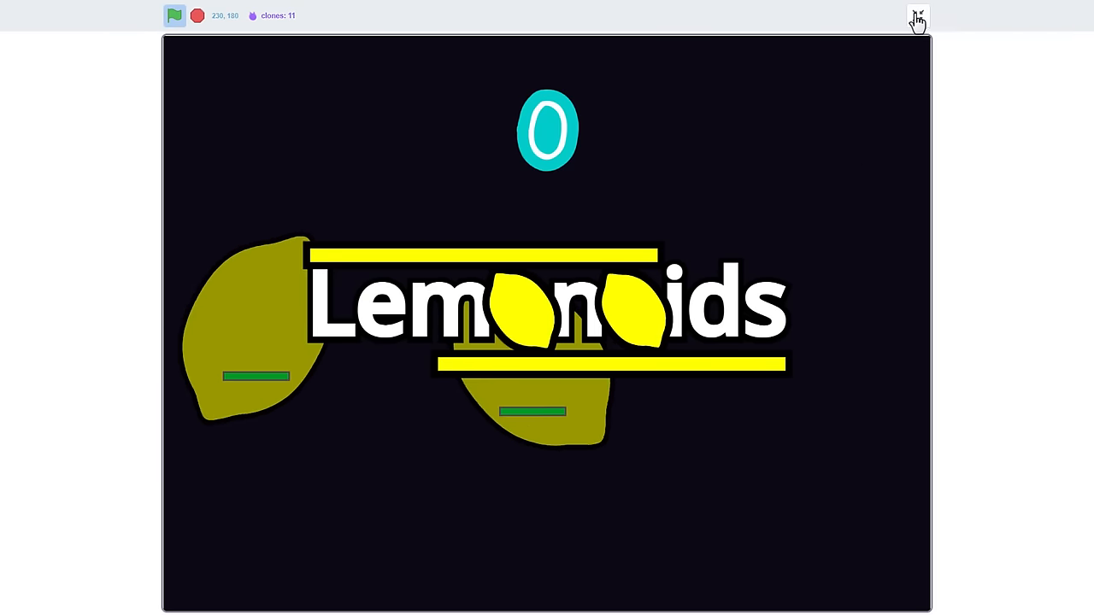
click(919, 15)
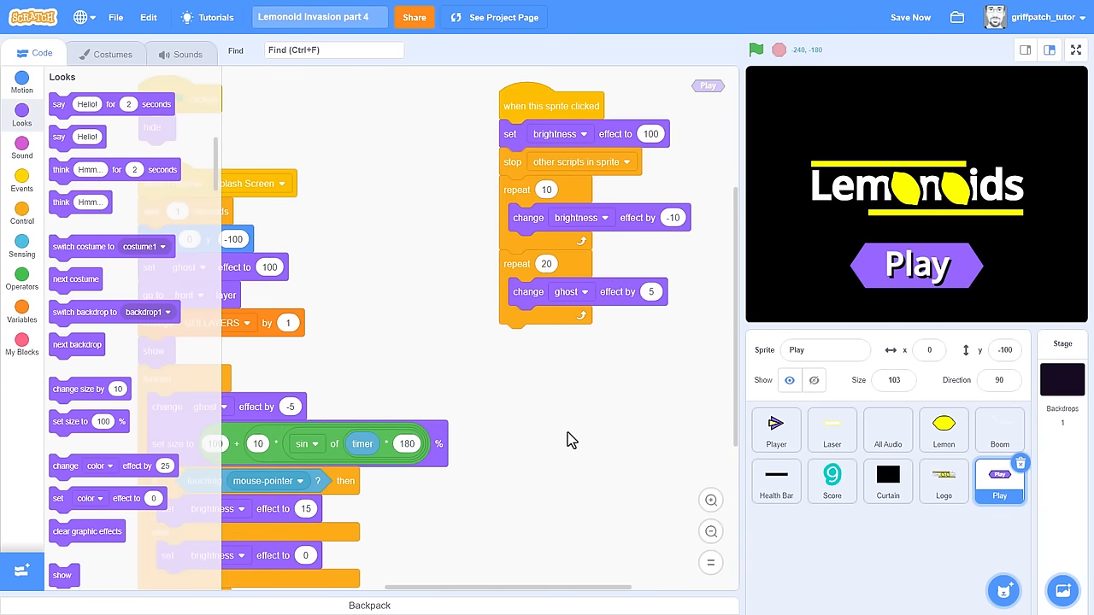
click(888, 481)
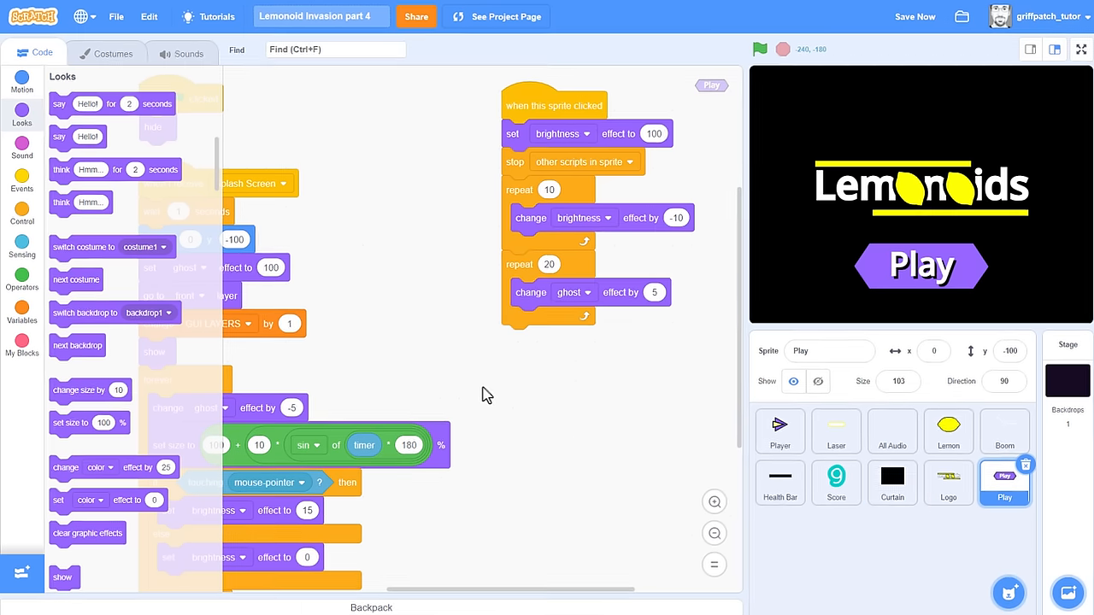
click(20, 182)
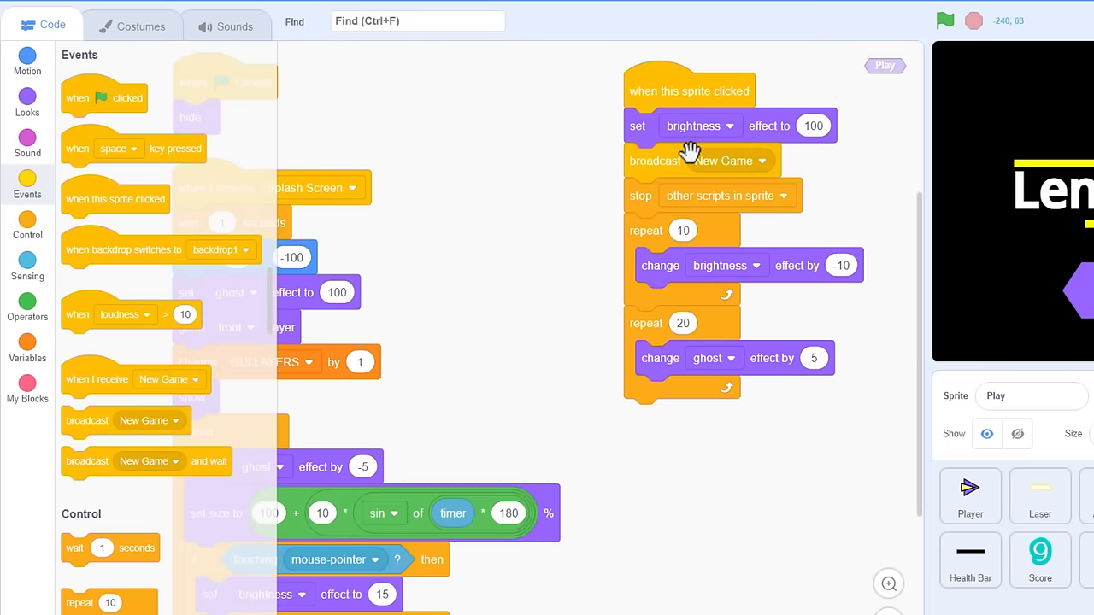
Make Play broadcast a newly created 'Reset Game' message.
click(760, 161)
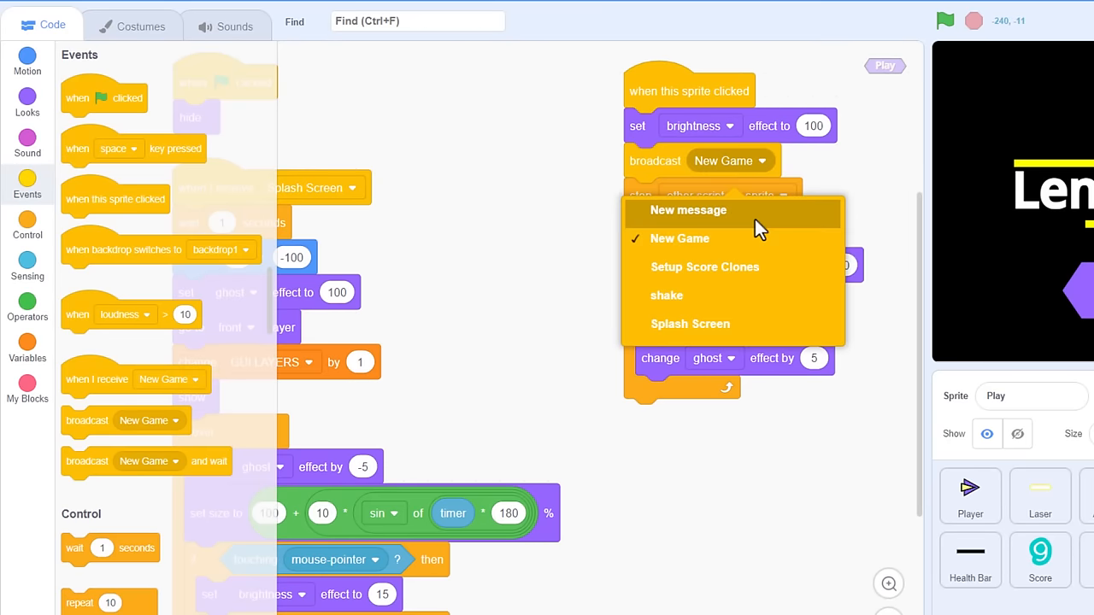
click(687, 210)
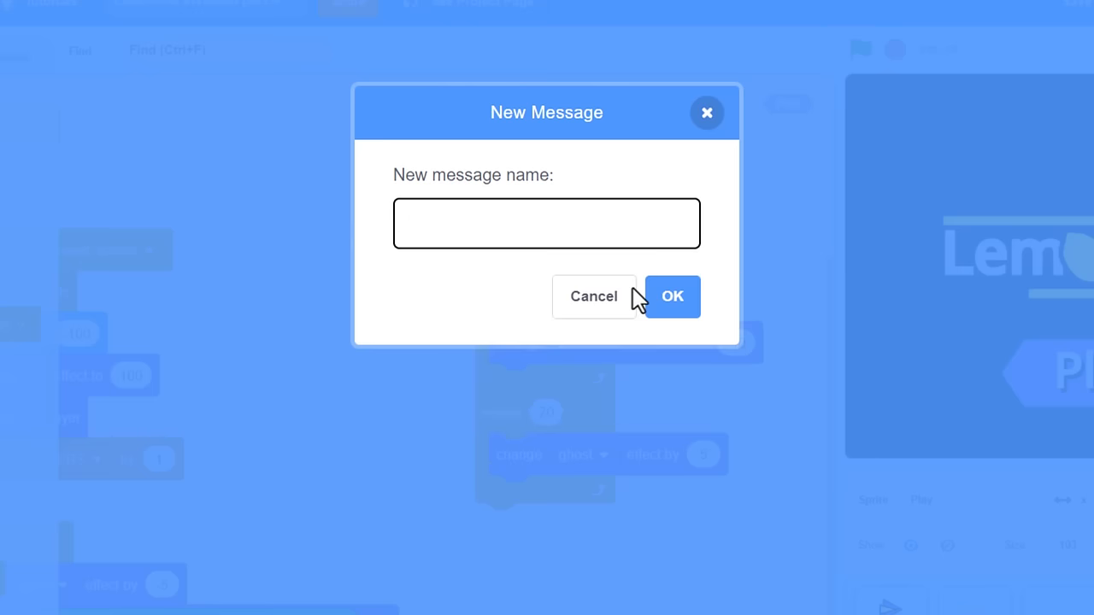
text(Reset Game)
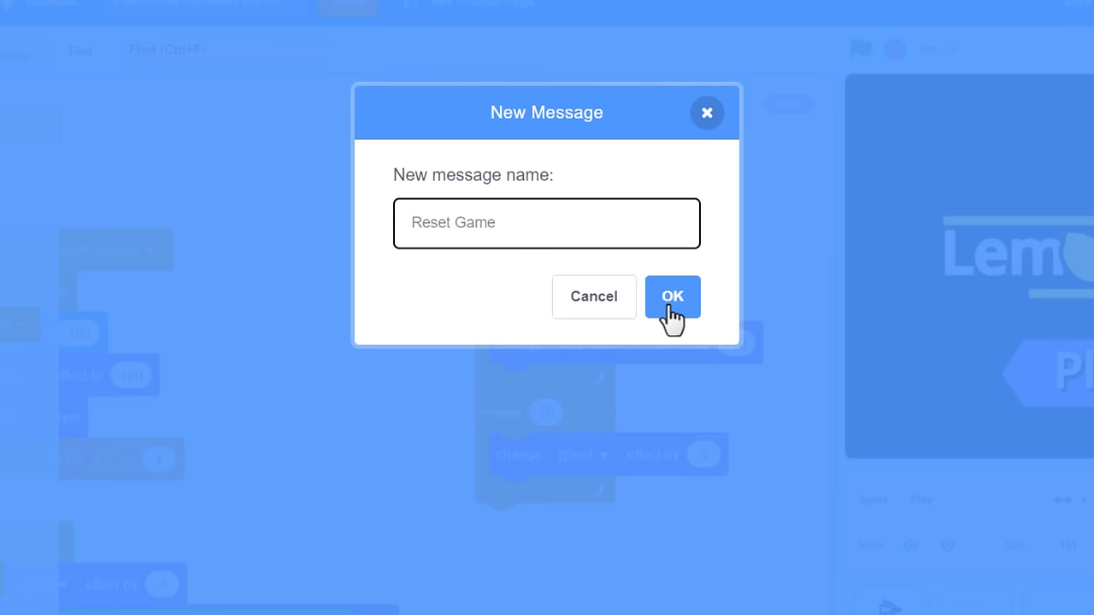
click(673, 297)
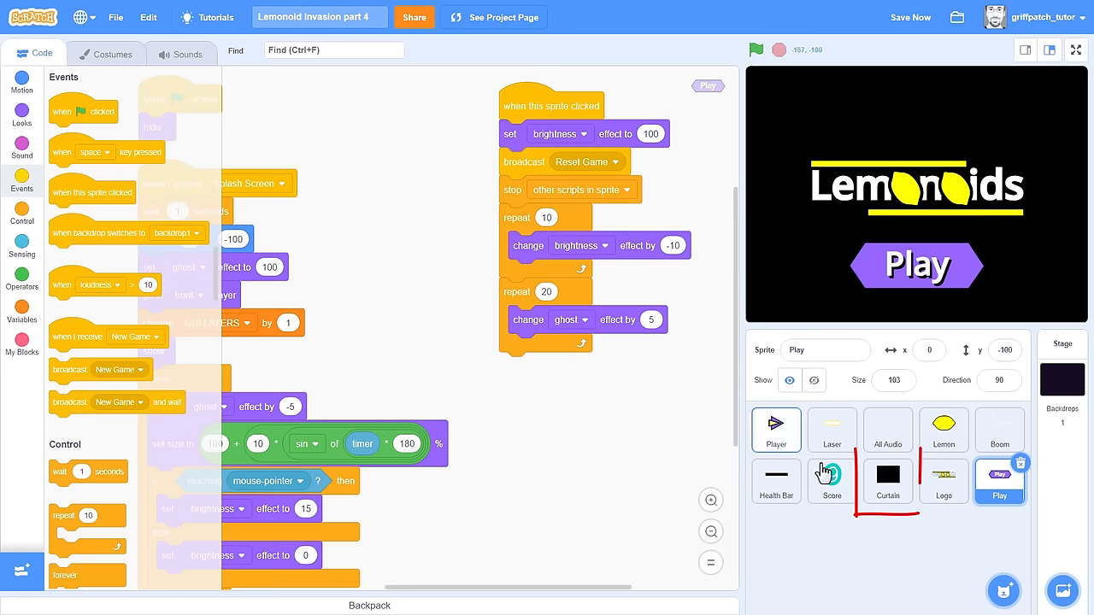
Have Curtain fade in over 20 ghost -5 steps on Reset Game, and test it.
click(887, 482)
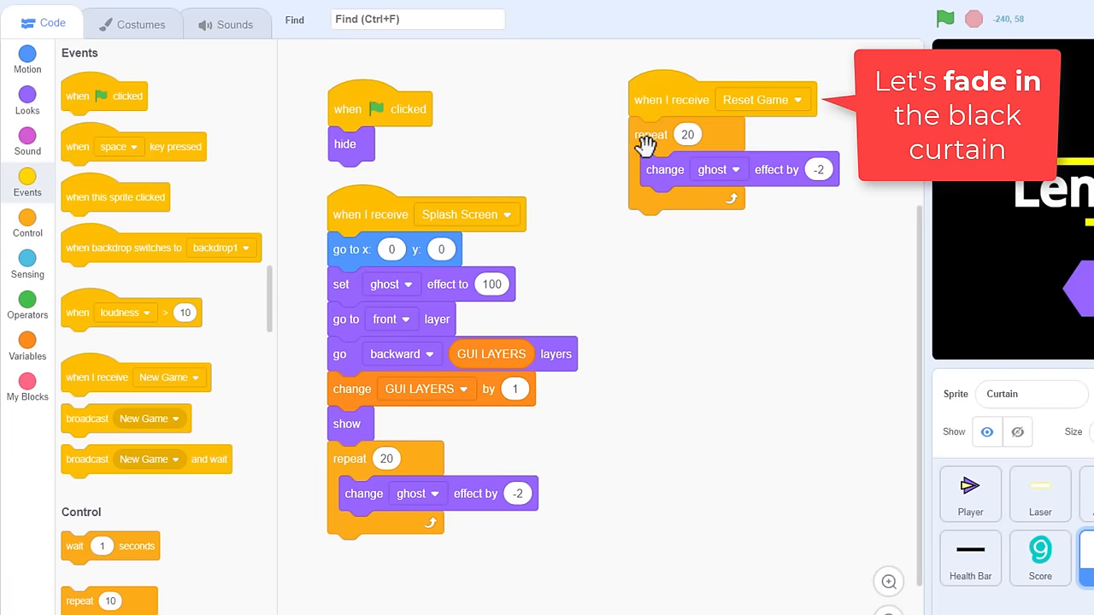
mouse_move(777, 175)
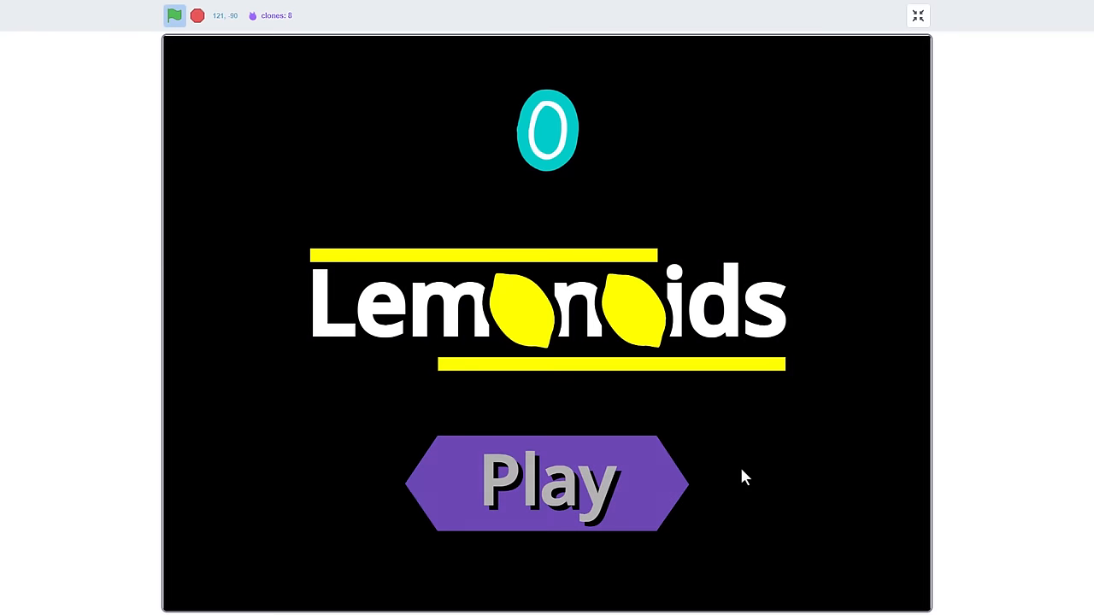
click(549, 483)
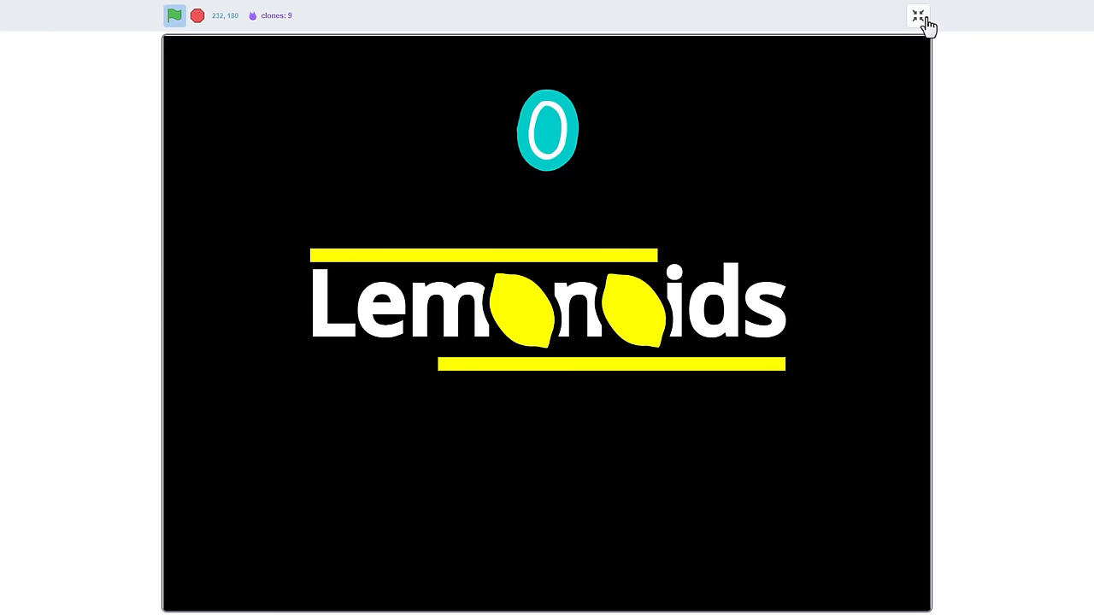
click(916, 16)
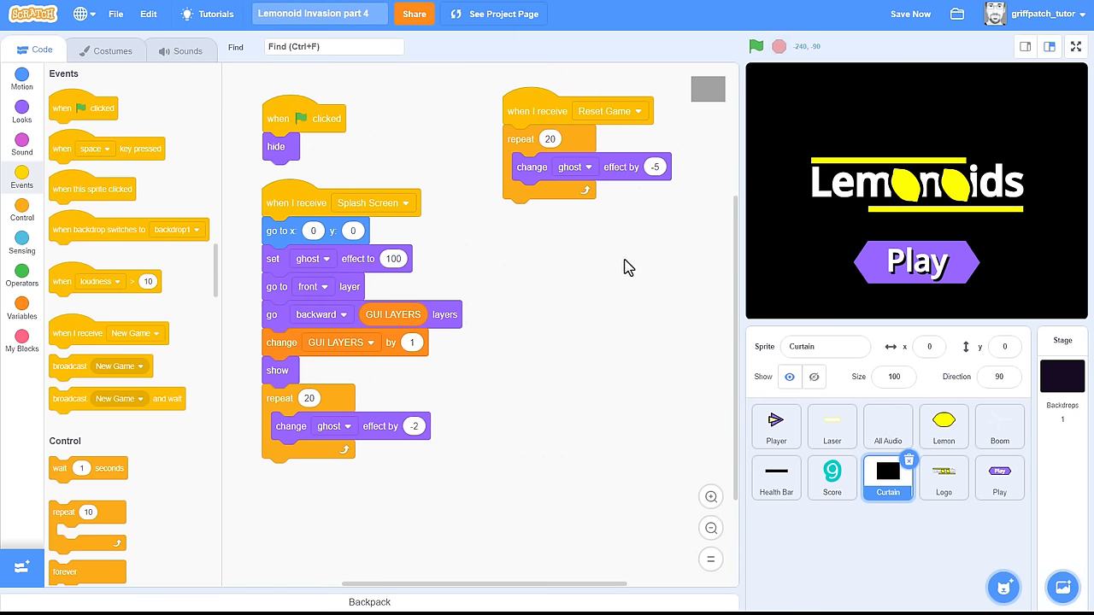
mouse_move(619, 274)
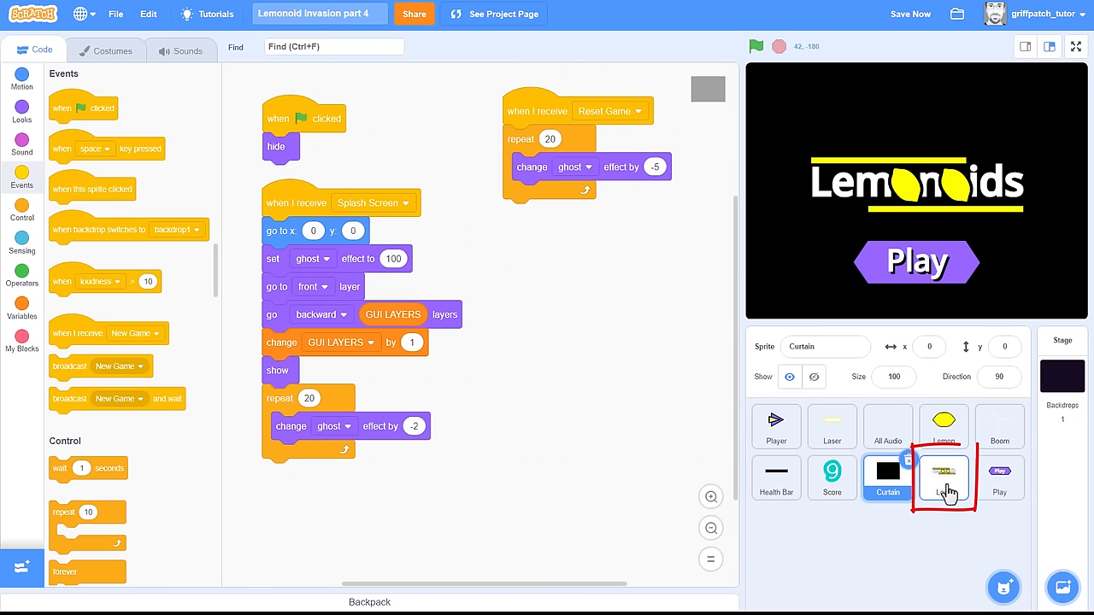
Give Logo a Reset Game script: repeat 20 ghost +5, go to back layer, GUI LAYERS -1.
click(944, 478)
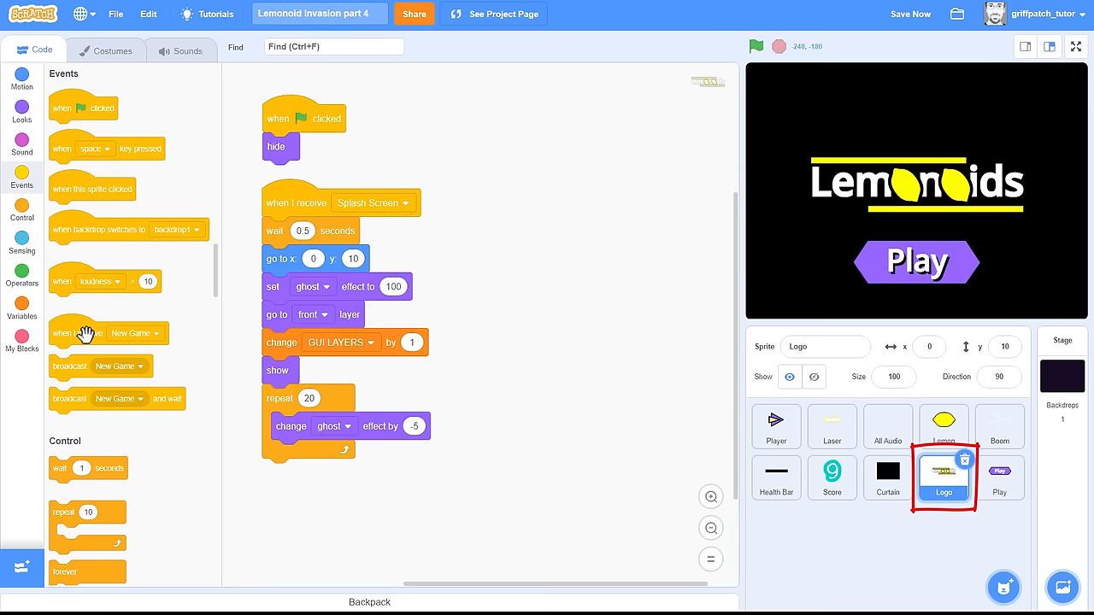
click(601, 118)
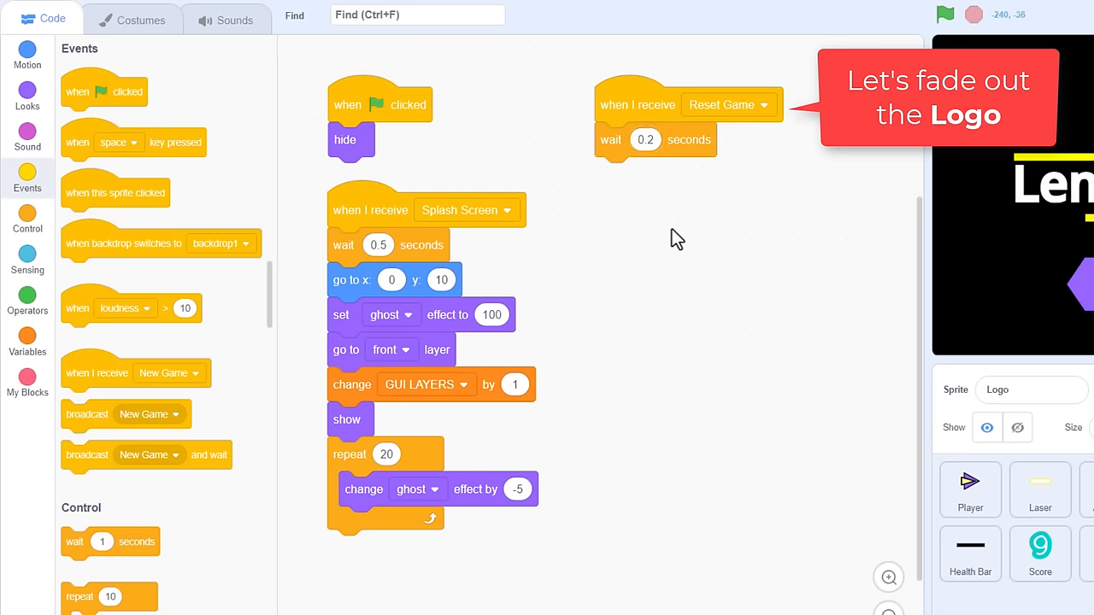
click(26, 218)
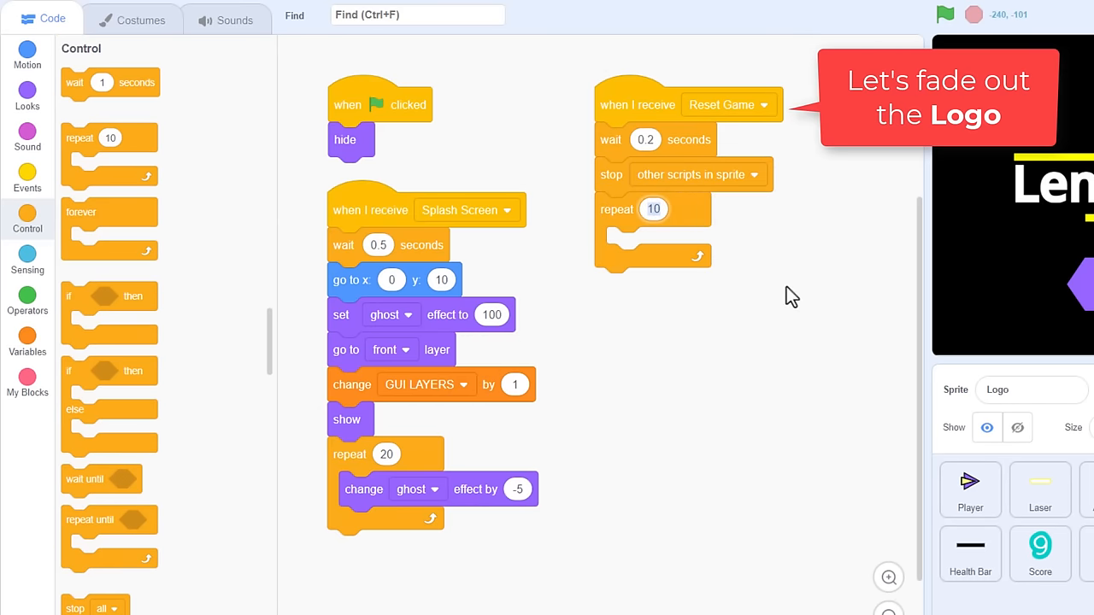
text(20)
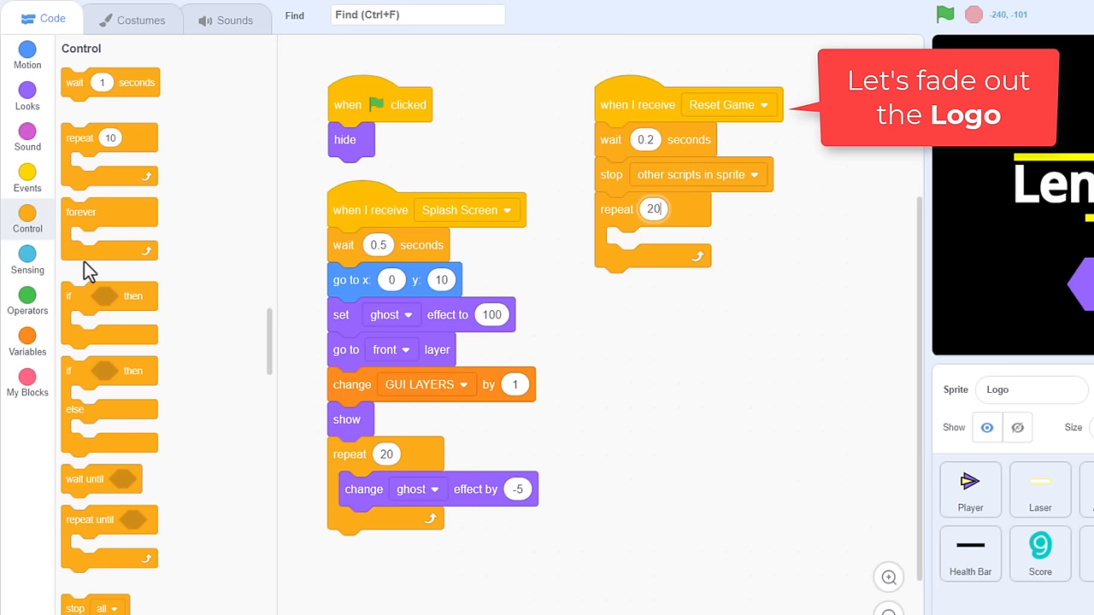
click(27, 96)
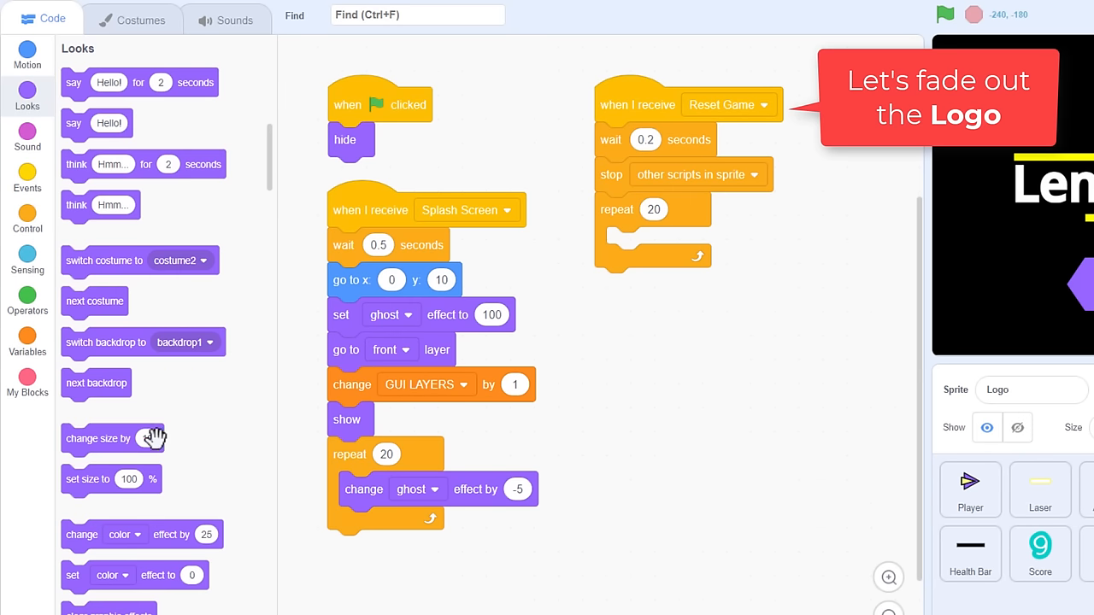
click(683, 244)
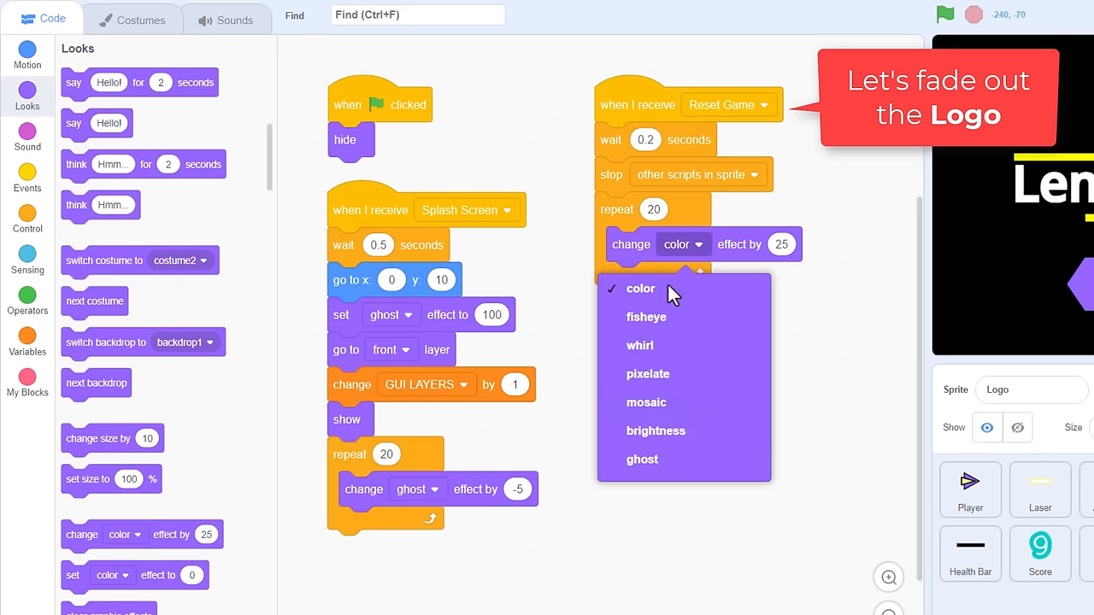
click(641, 460)
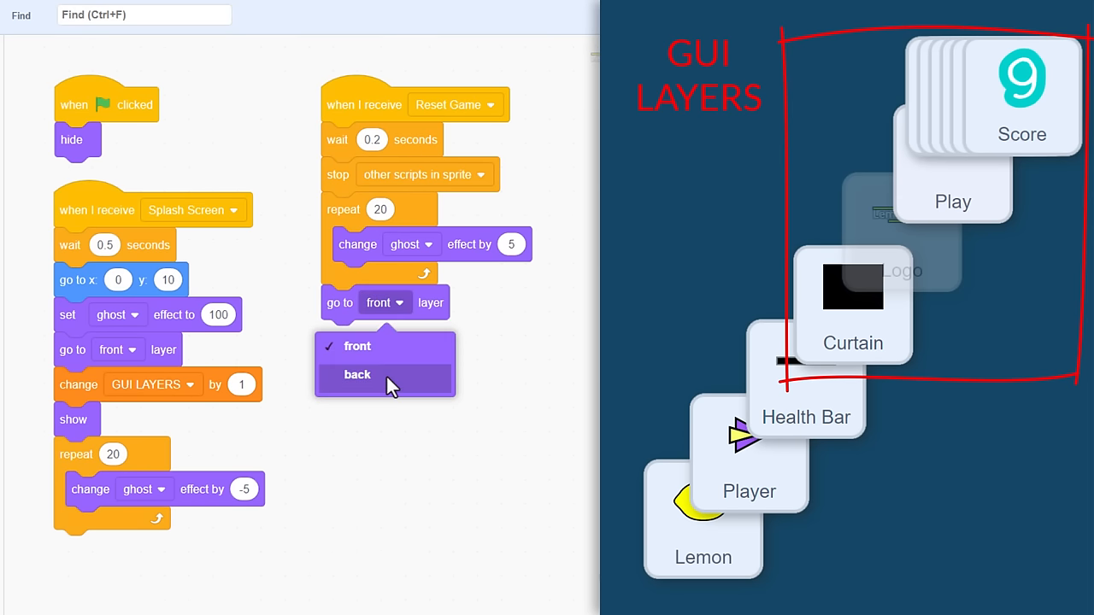
click(358, 374)
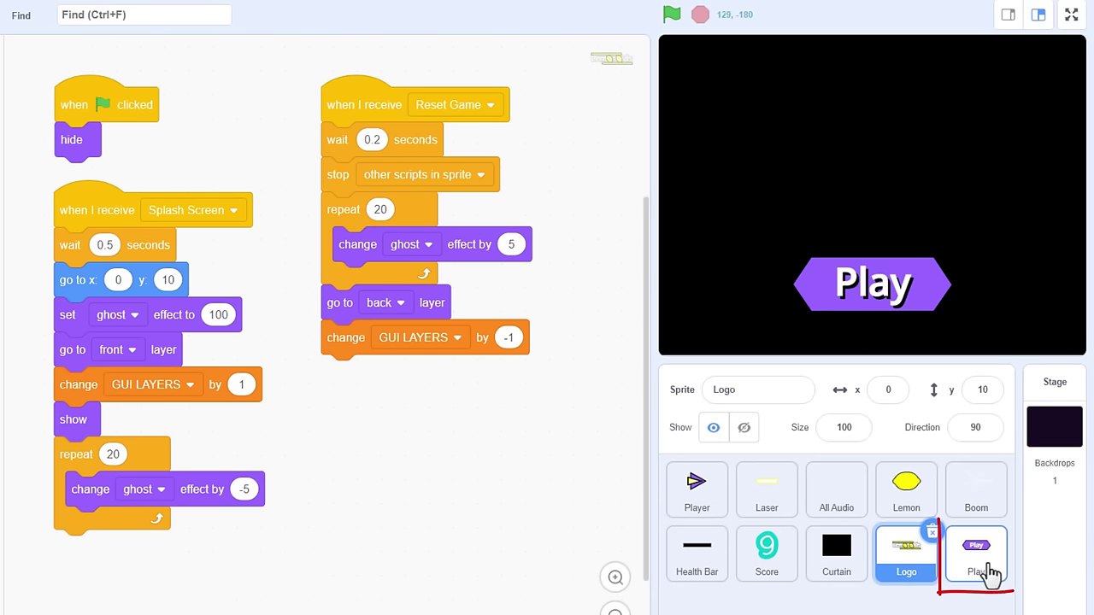
End Play's click script with go to back layer, GUI LAYERS -1, and broadcast New Game.
click(975, 554)
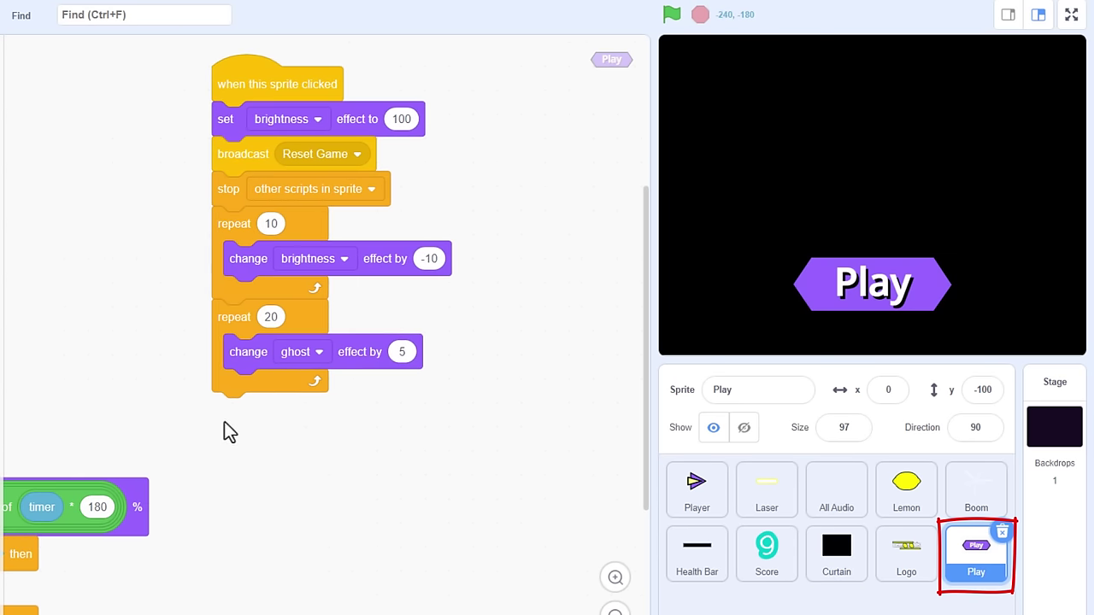
click(273, 410)
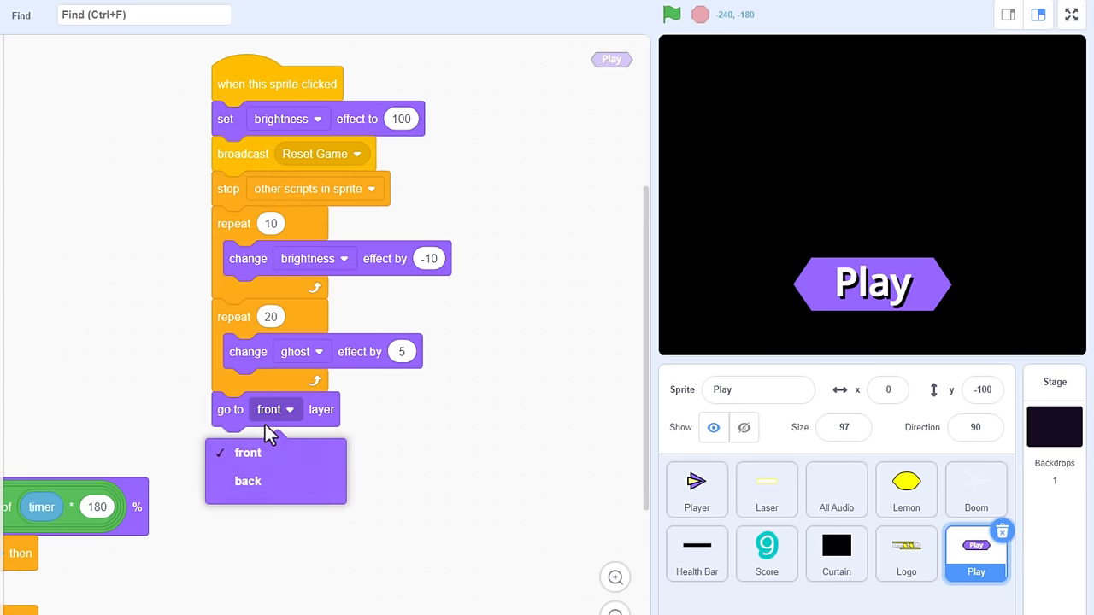
click(247, 480)
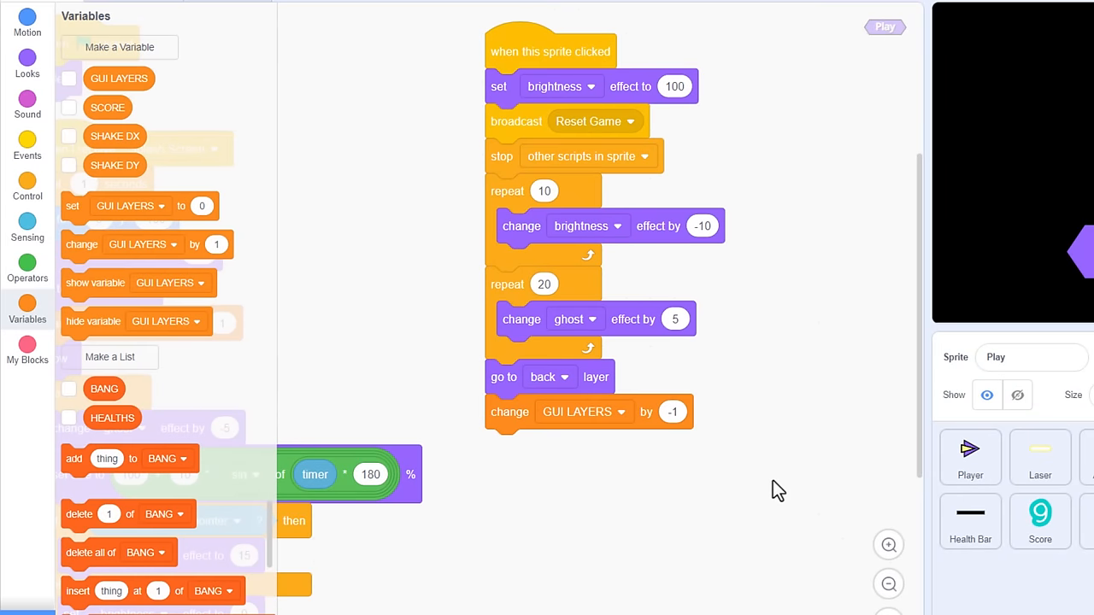
click(26, 149)
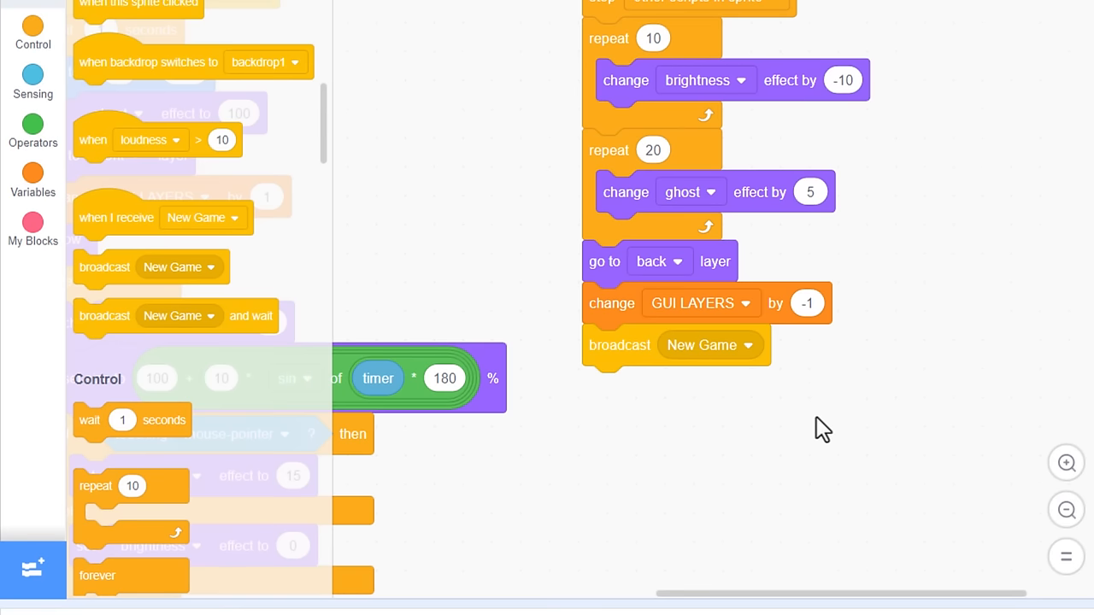
mouse_move(780, 387)
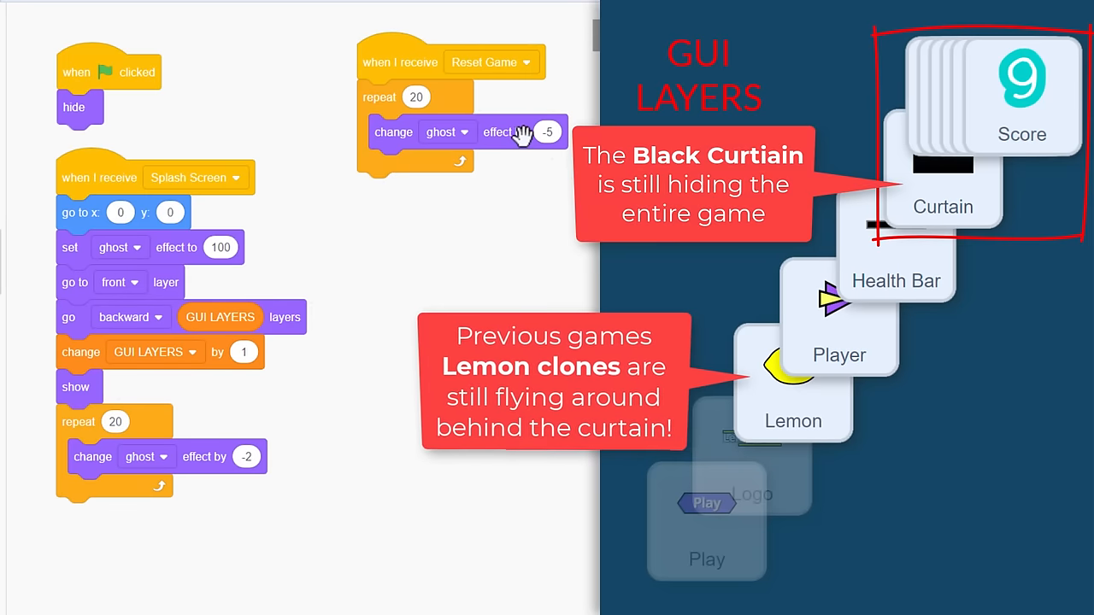
mouse_move(518, 150)
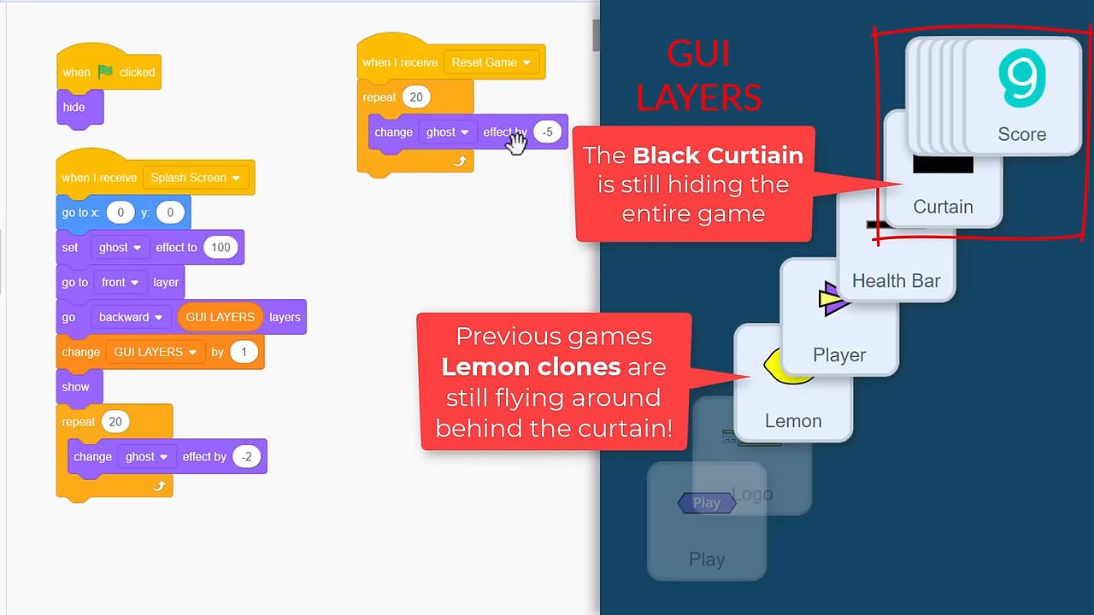
mouse_move(455, 279)
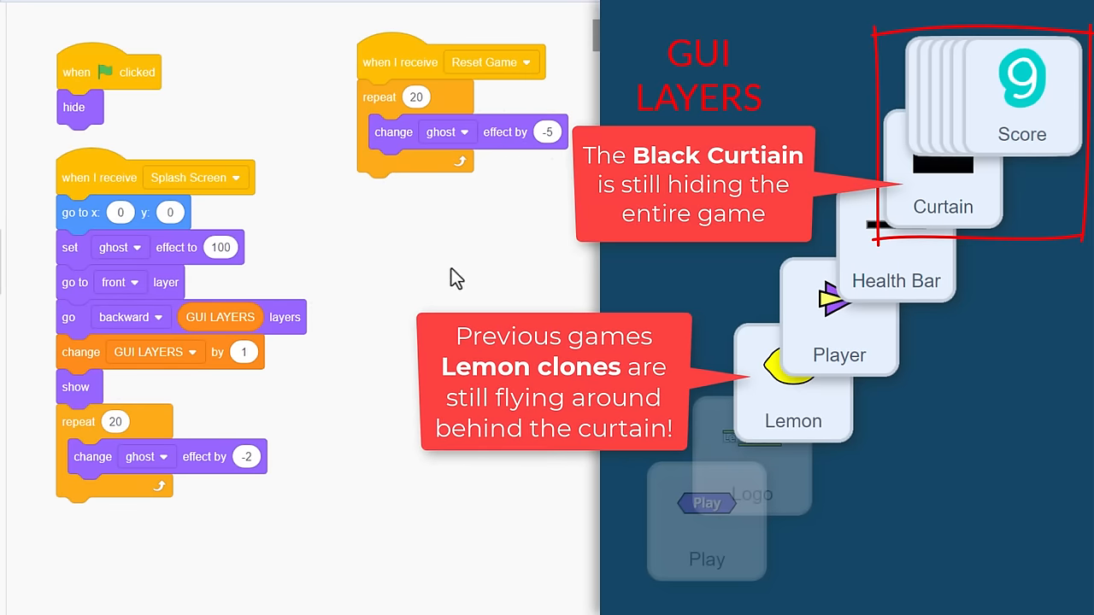
Give the Lemon sprite a New Game receiver that deletes this clone.
click(908, 457)
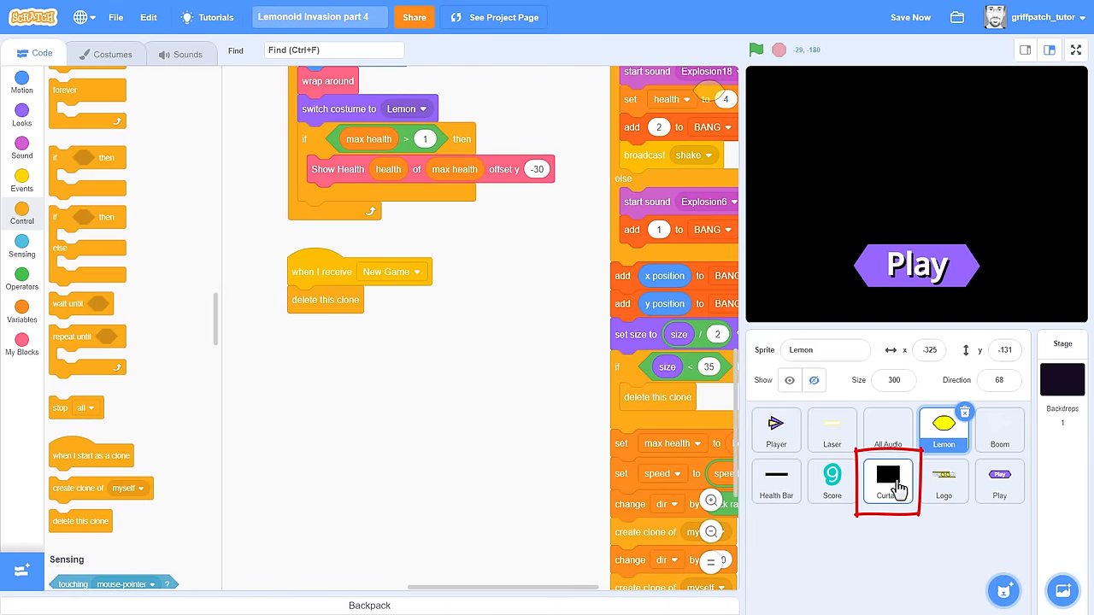
On New Game, fade the Curtain with 20 ghost +5 steps, send it back, lower GUI LAYERS by 1.
click(887, 482)
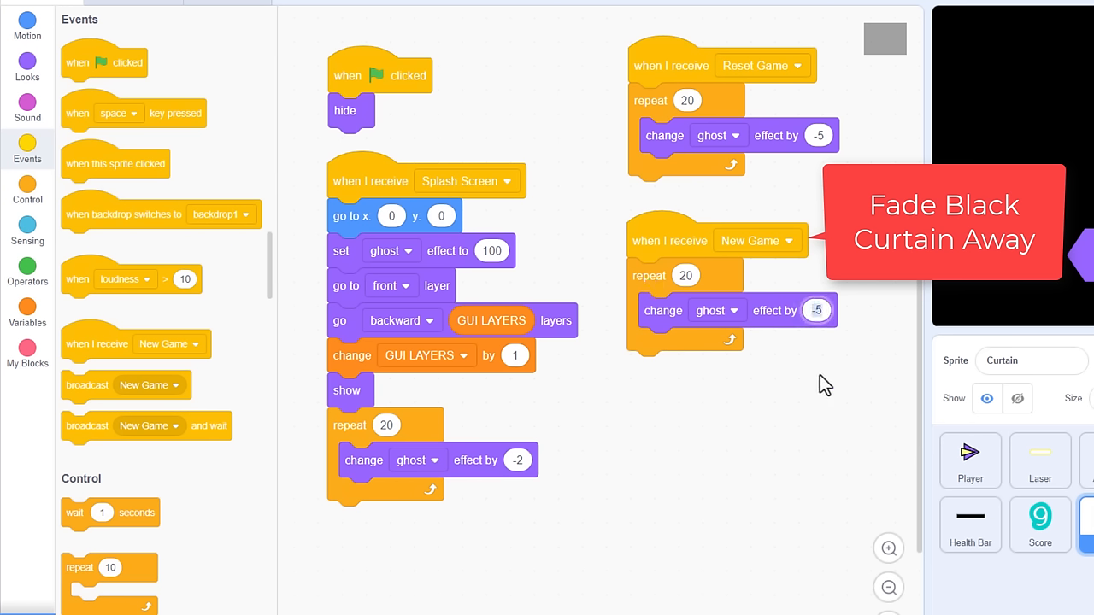
click(817, 310)
text(5)
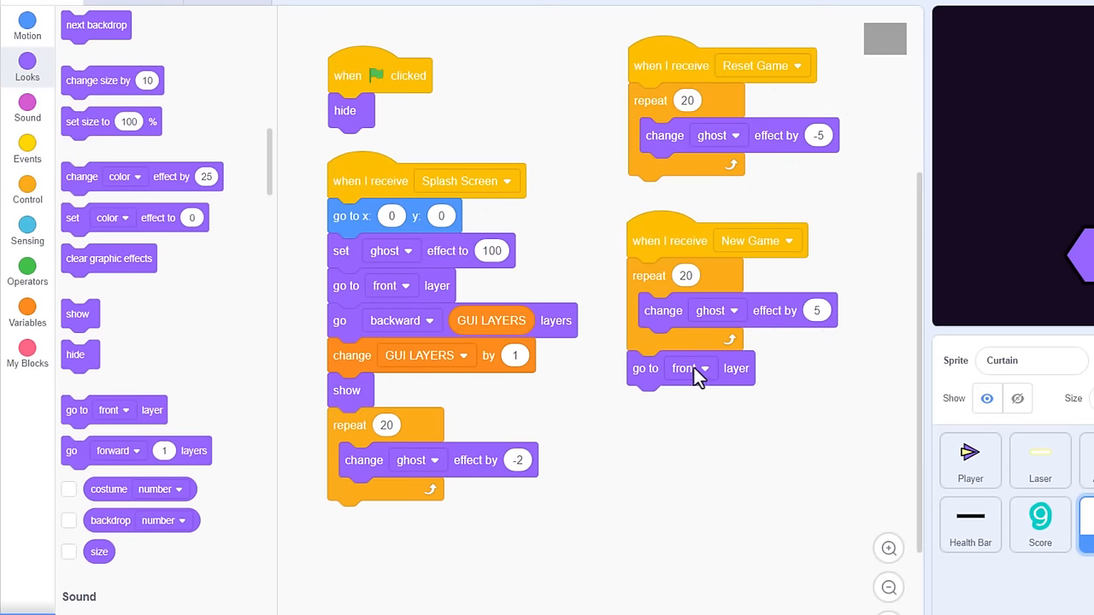
click(690, 368)
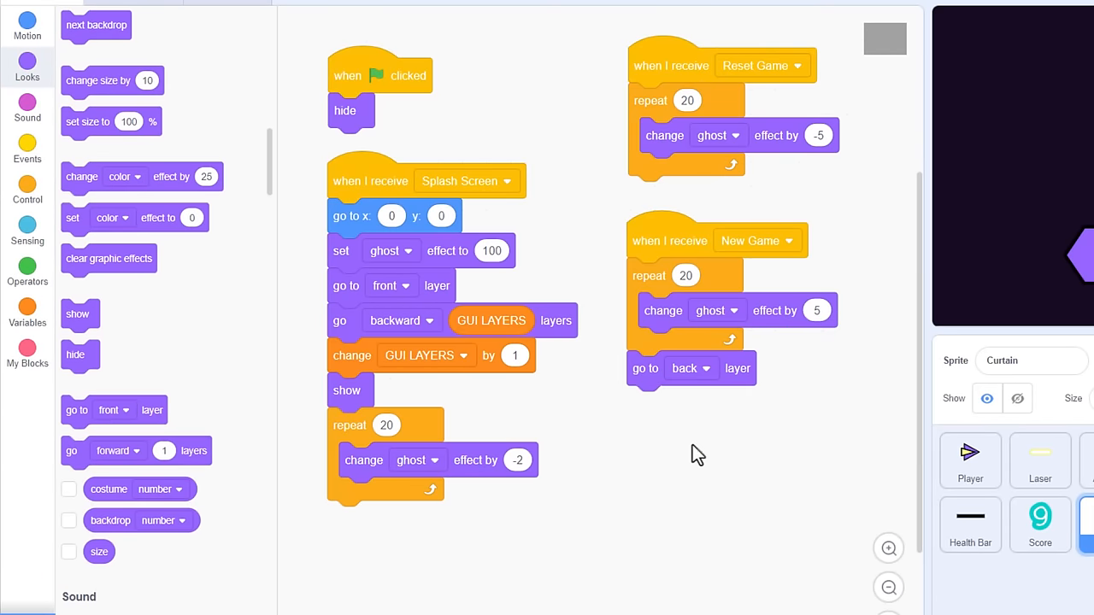
click(27, 303)
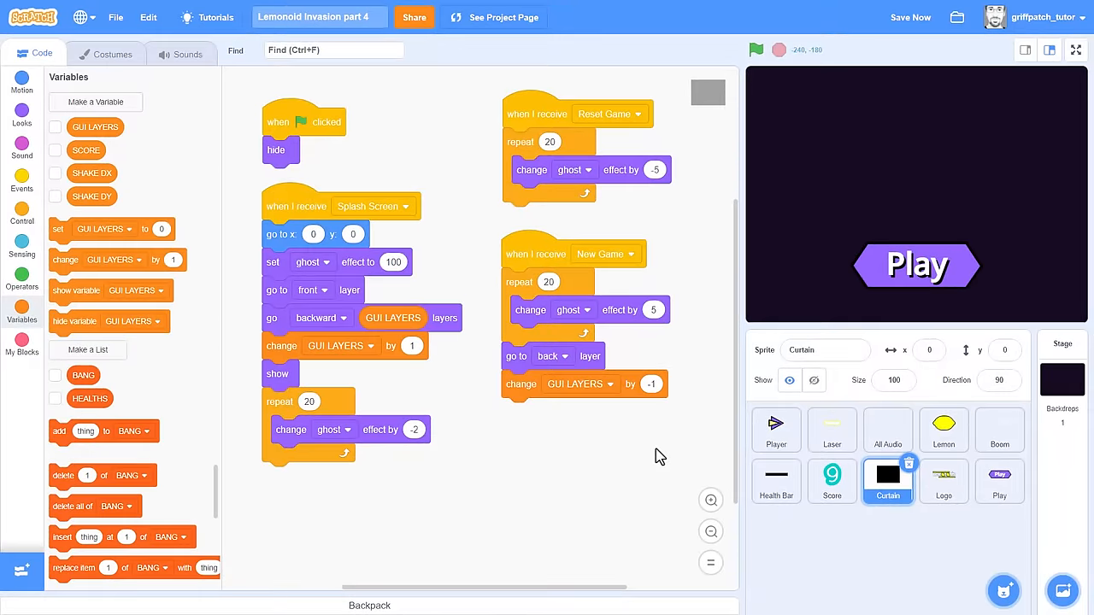
click(755, 49)
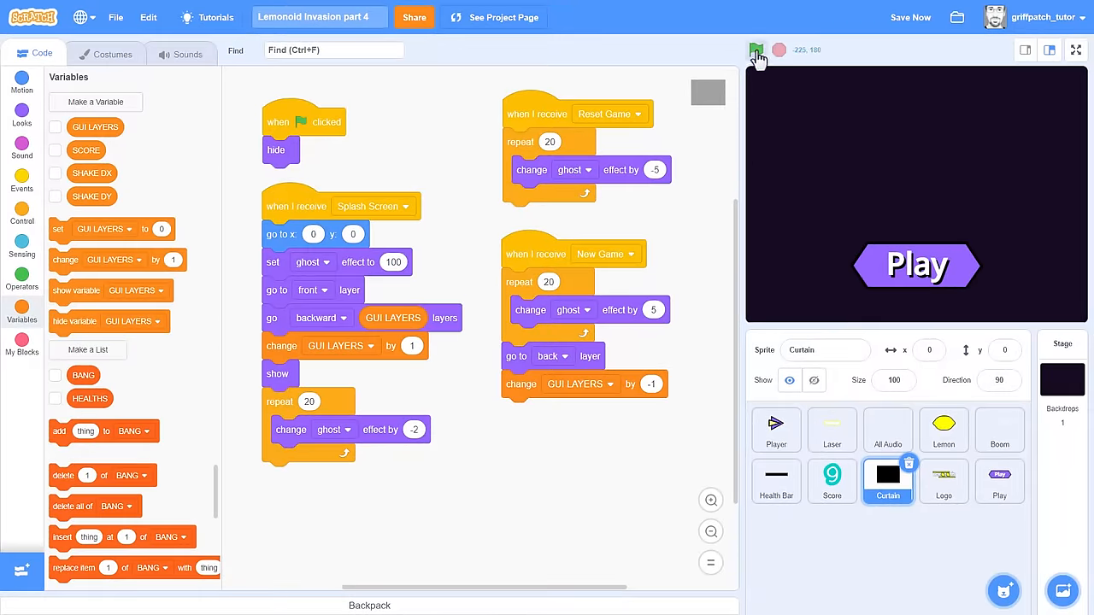
Run the project full screen, press Play, and start a new game from the splash.
click(756, 49)
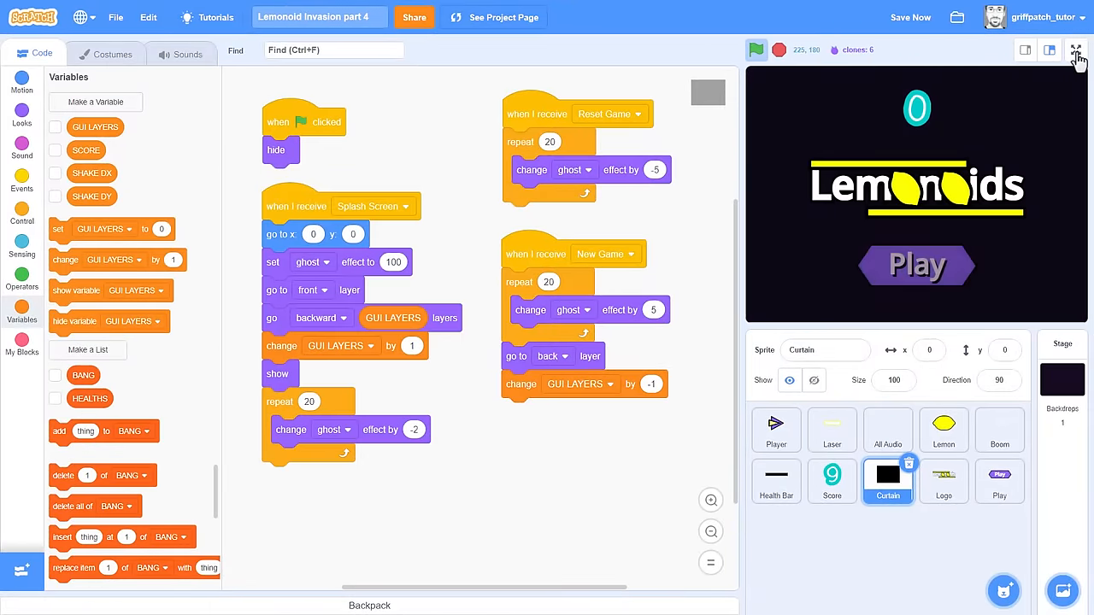
click(1073, 50)
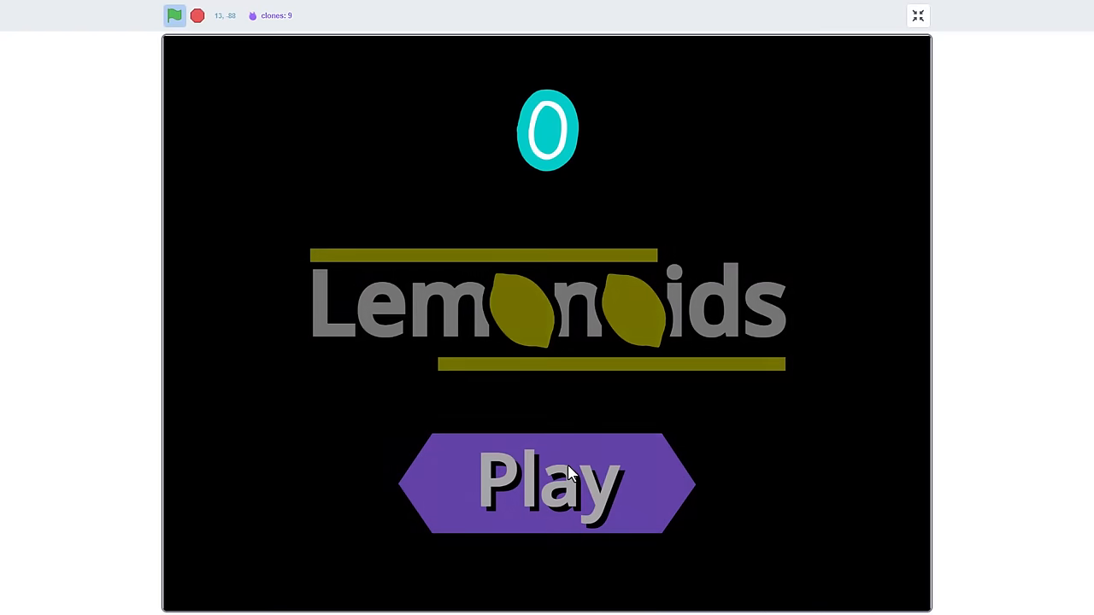
click(551, 479)
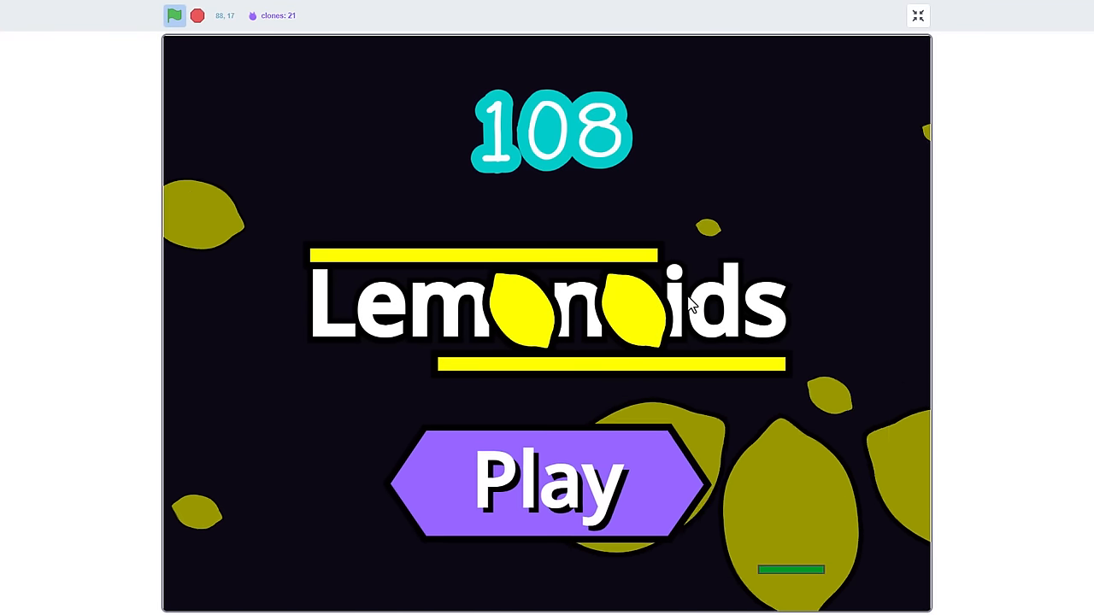
mouse_move(658, 447)
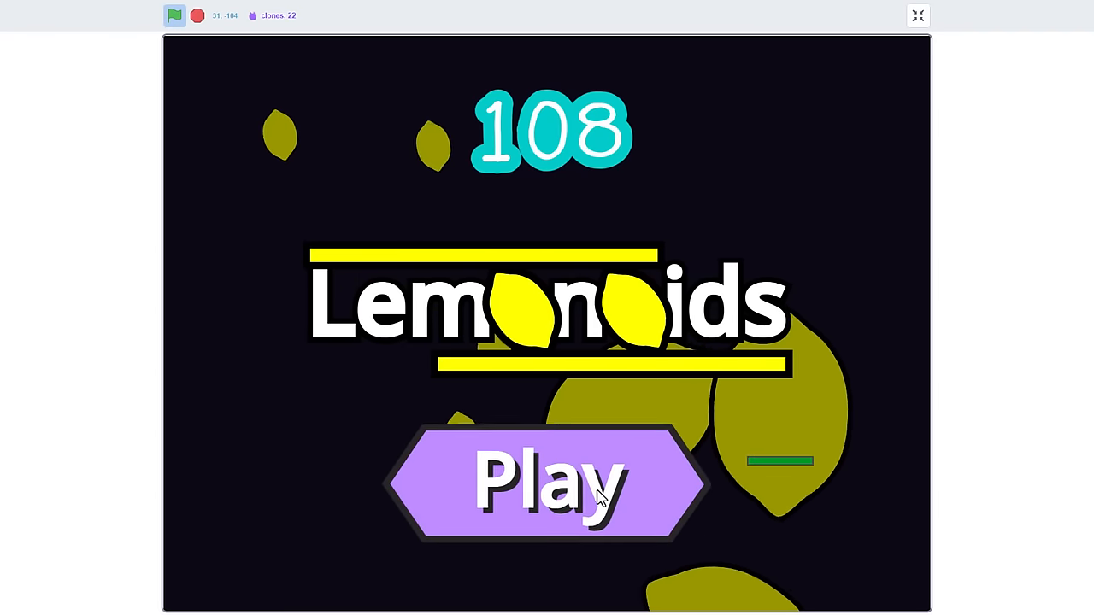
click(547, 483)
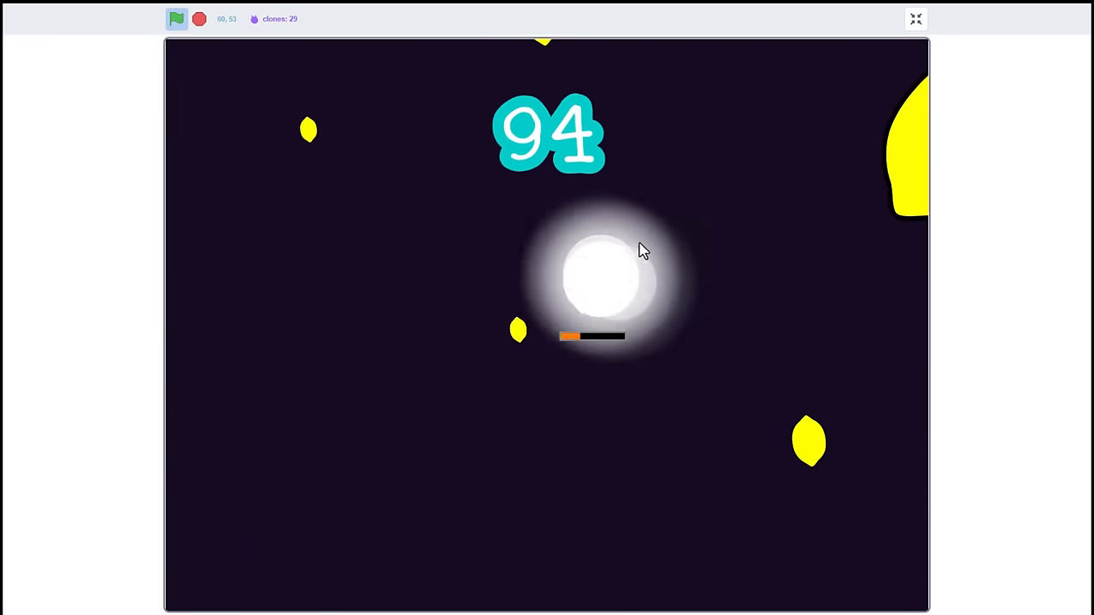
Restart the project in full screen and press Play on the splash again.
click(915, 17)
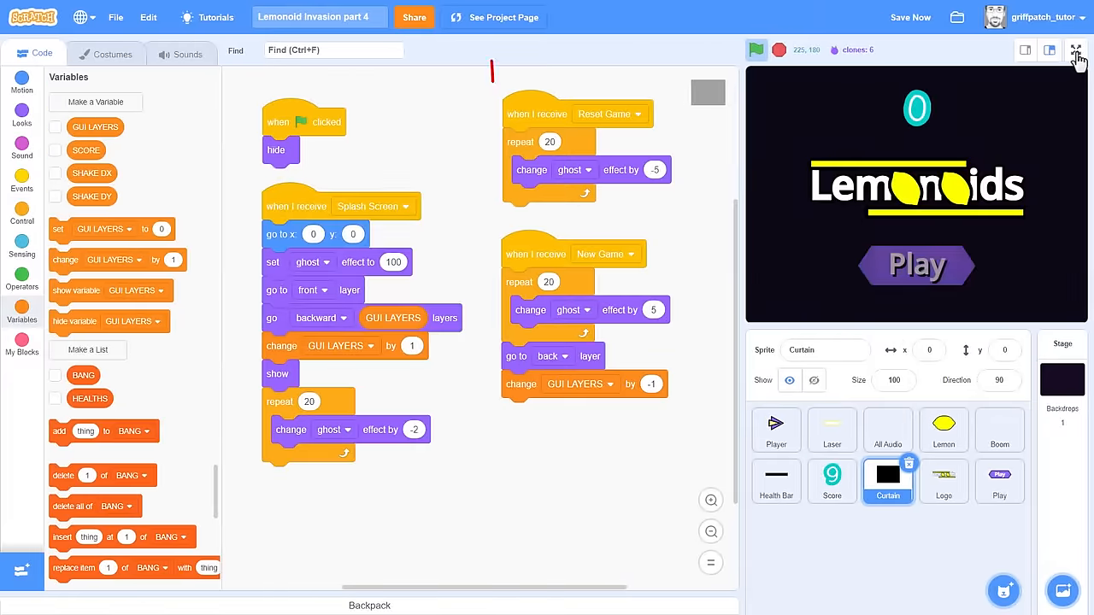
click(1076, 51)
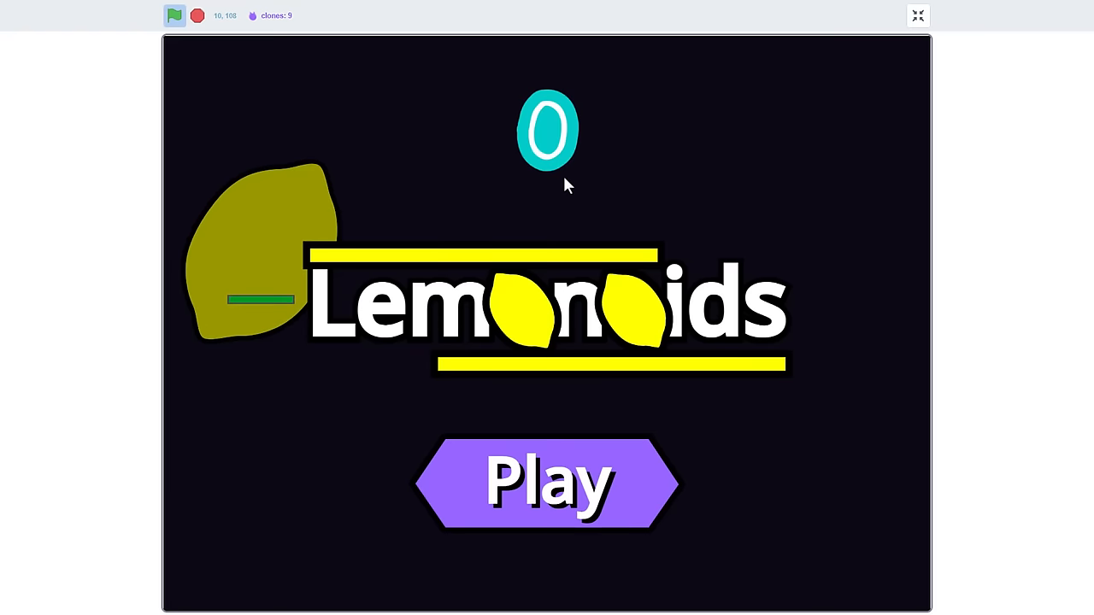
click(560, 483)
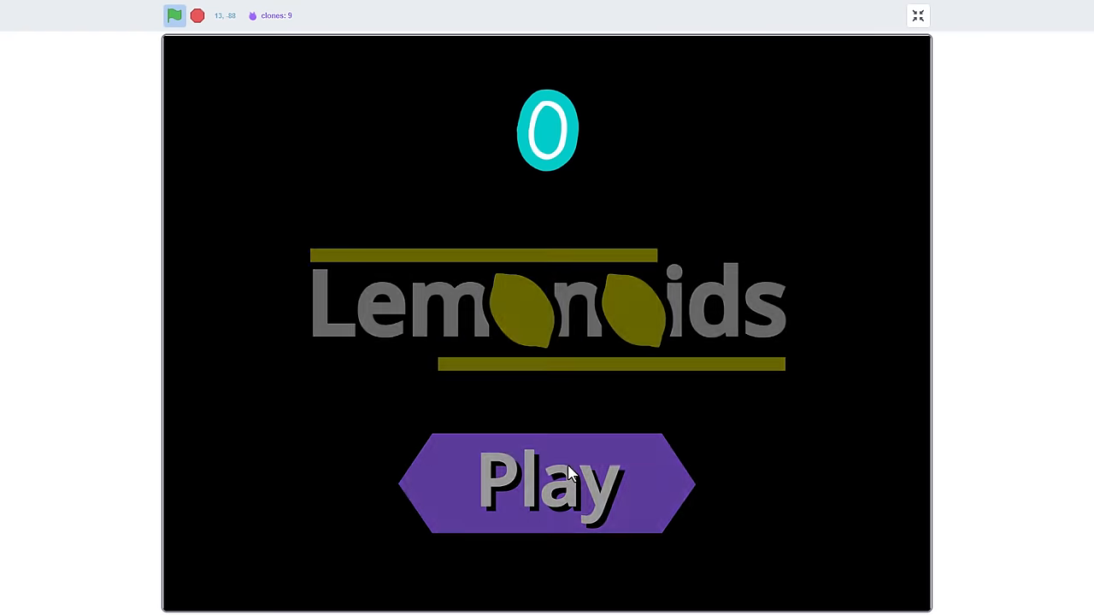
Add 'set SCORE to' to Player's flag script, then verify a new game starts at score 0.
click(917, 15)
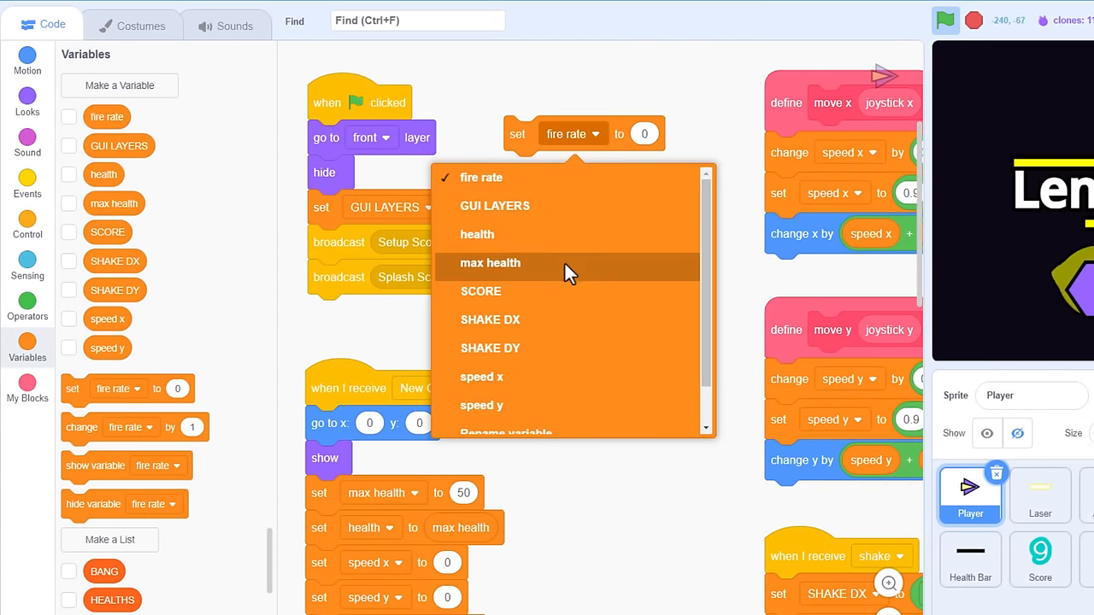
click(481, 290)
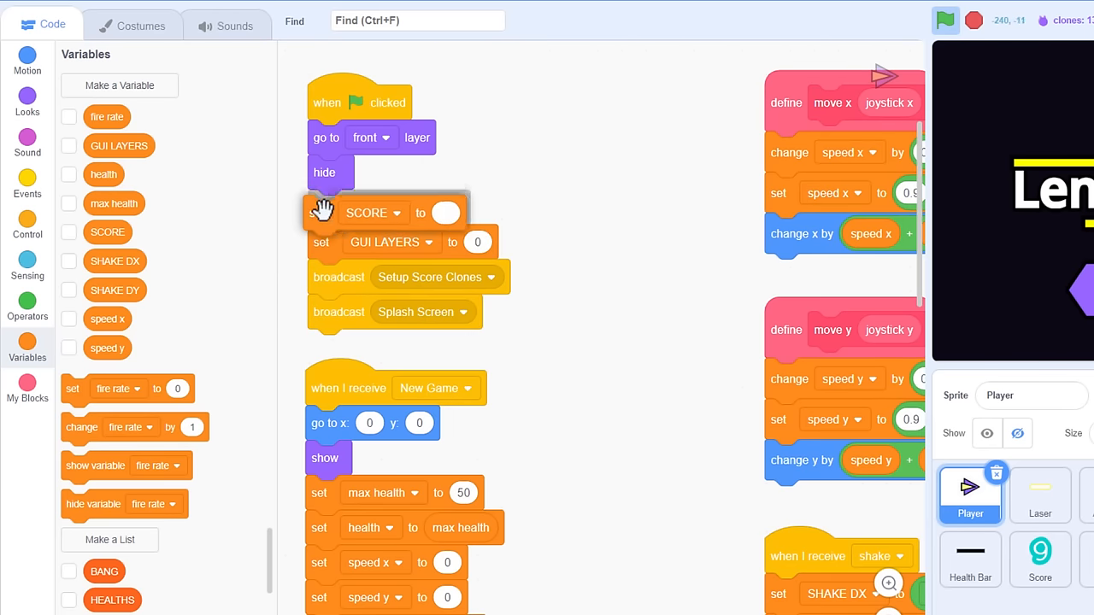
click(947, 22)
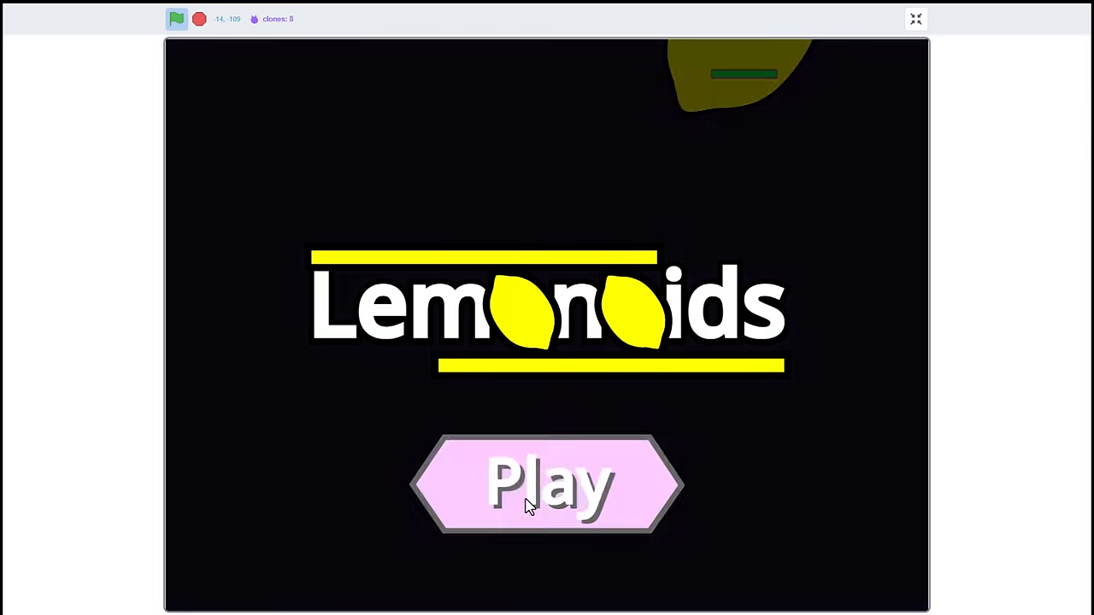
click(547, 488)
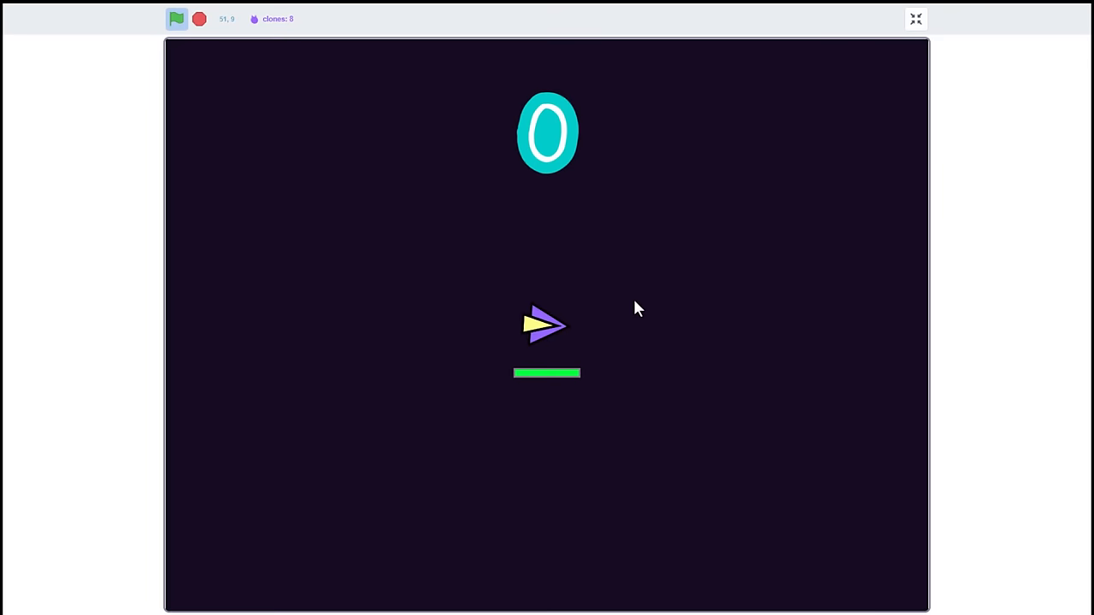